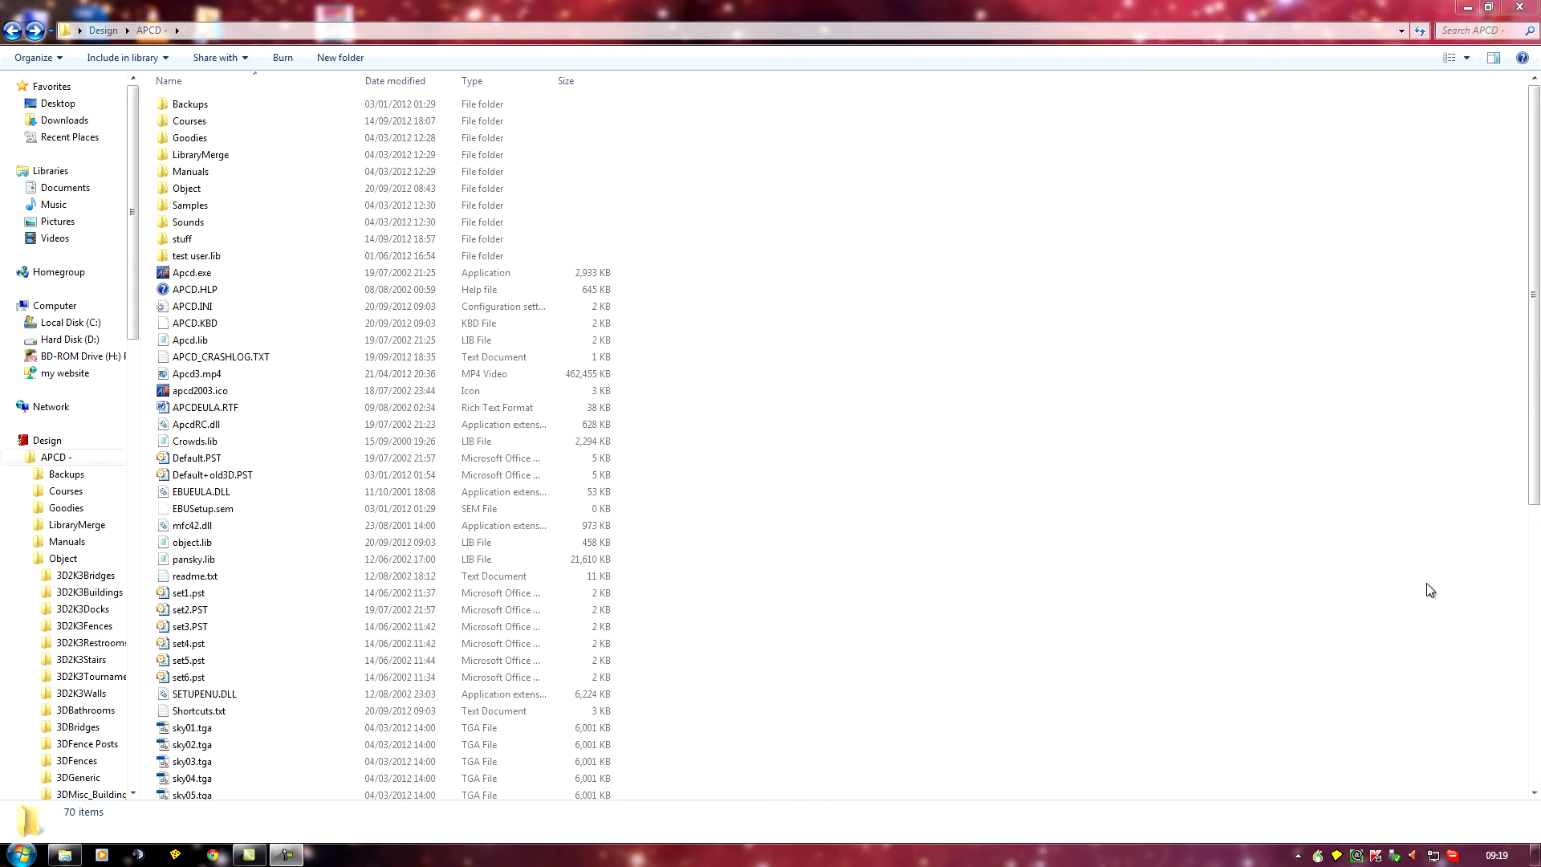
pyautogui.moveTo(917, 578)
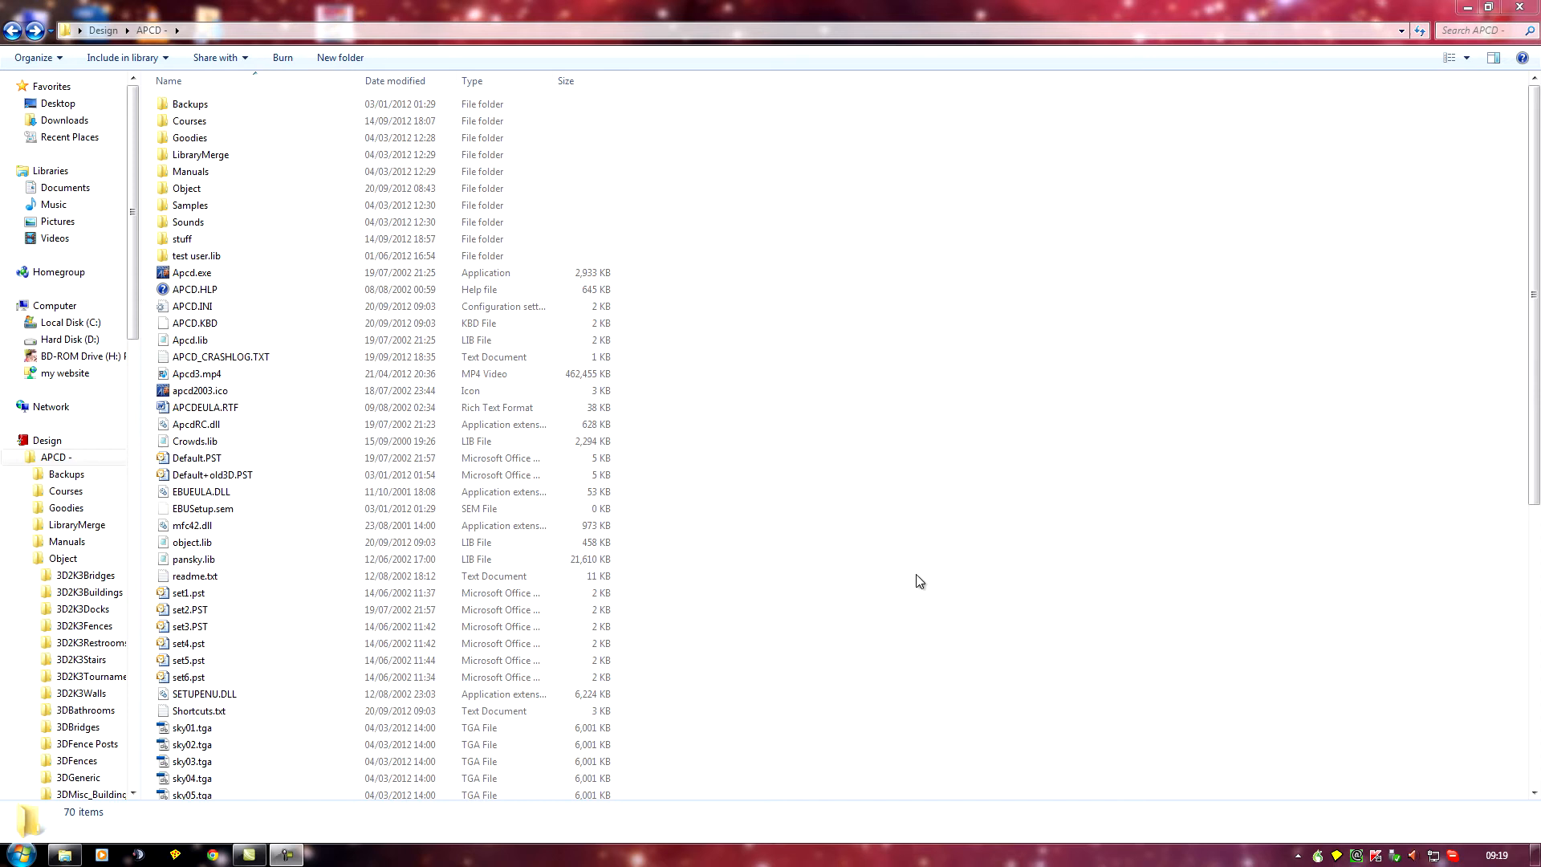
pyautogui.moveTo(770, 550)
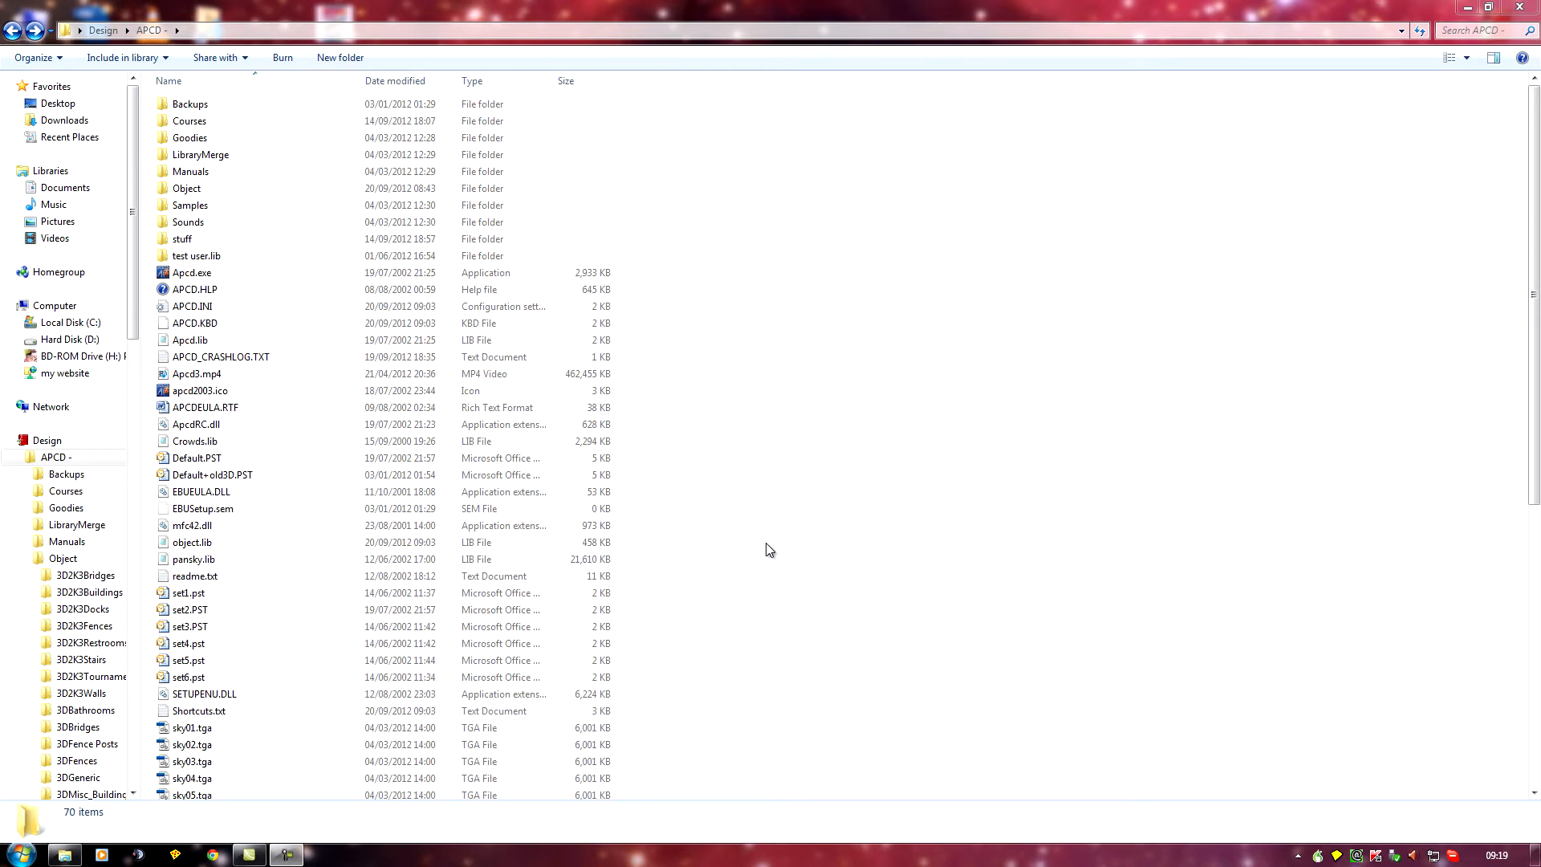
pyautogui.moveTo(614, 585)
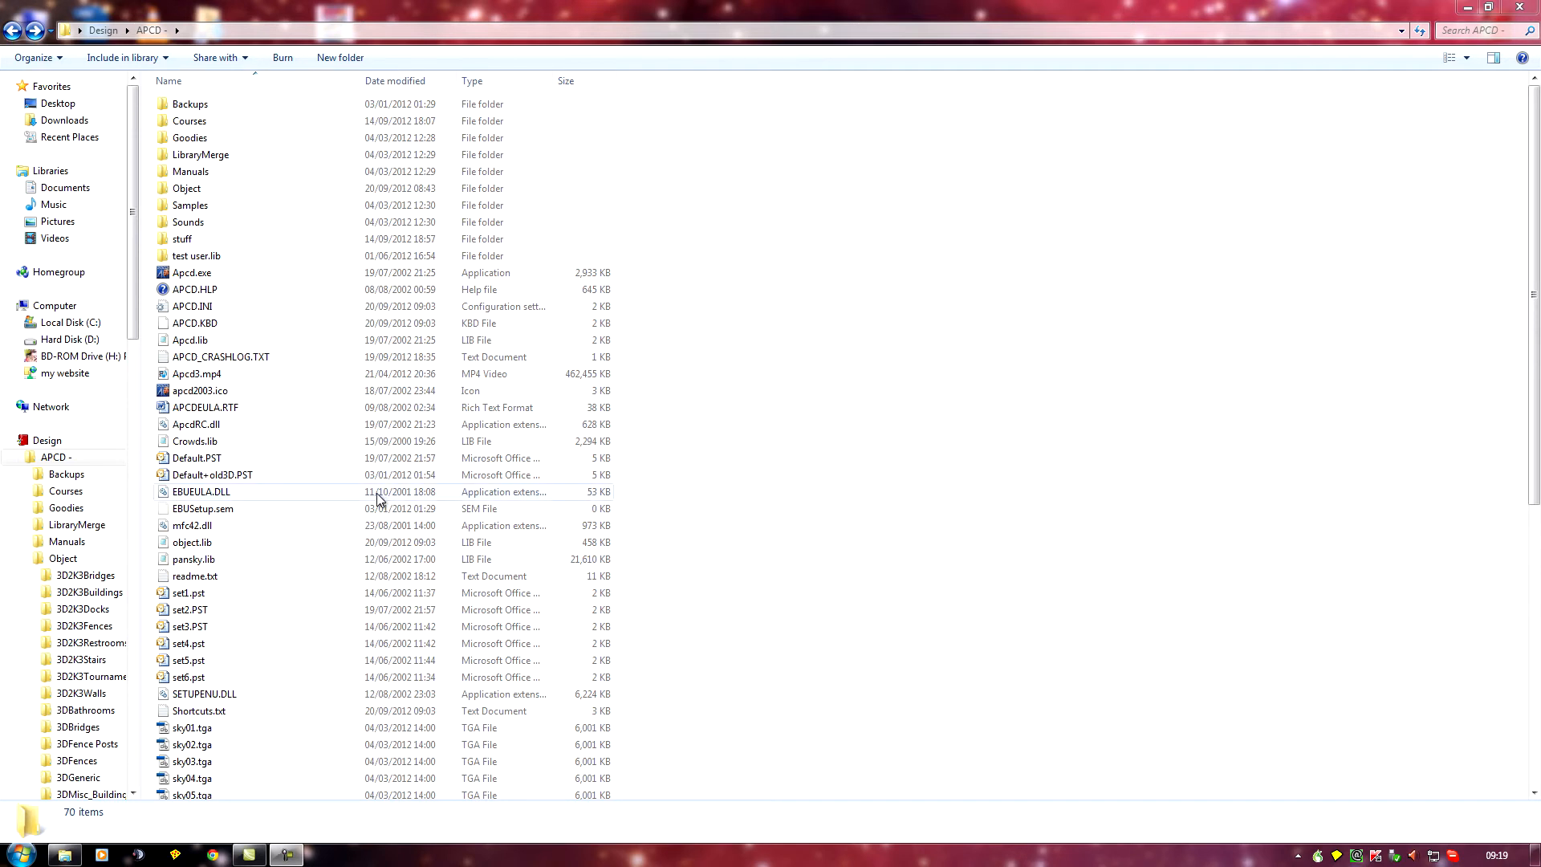
pyautogui.moveTo(207, 283)
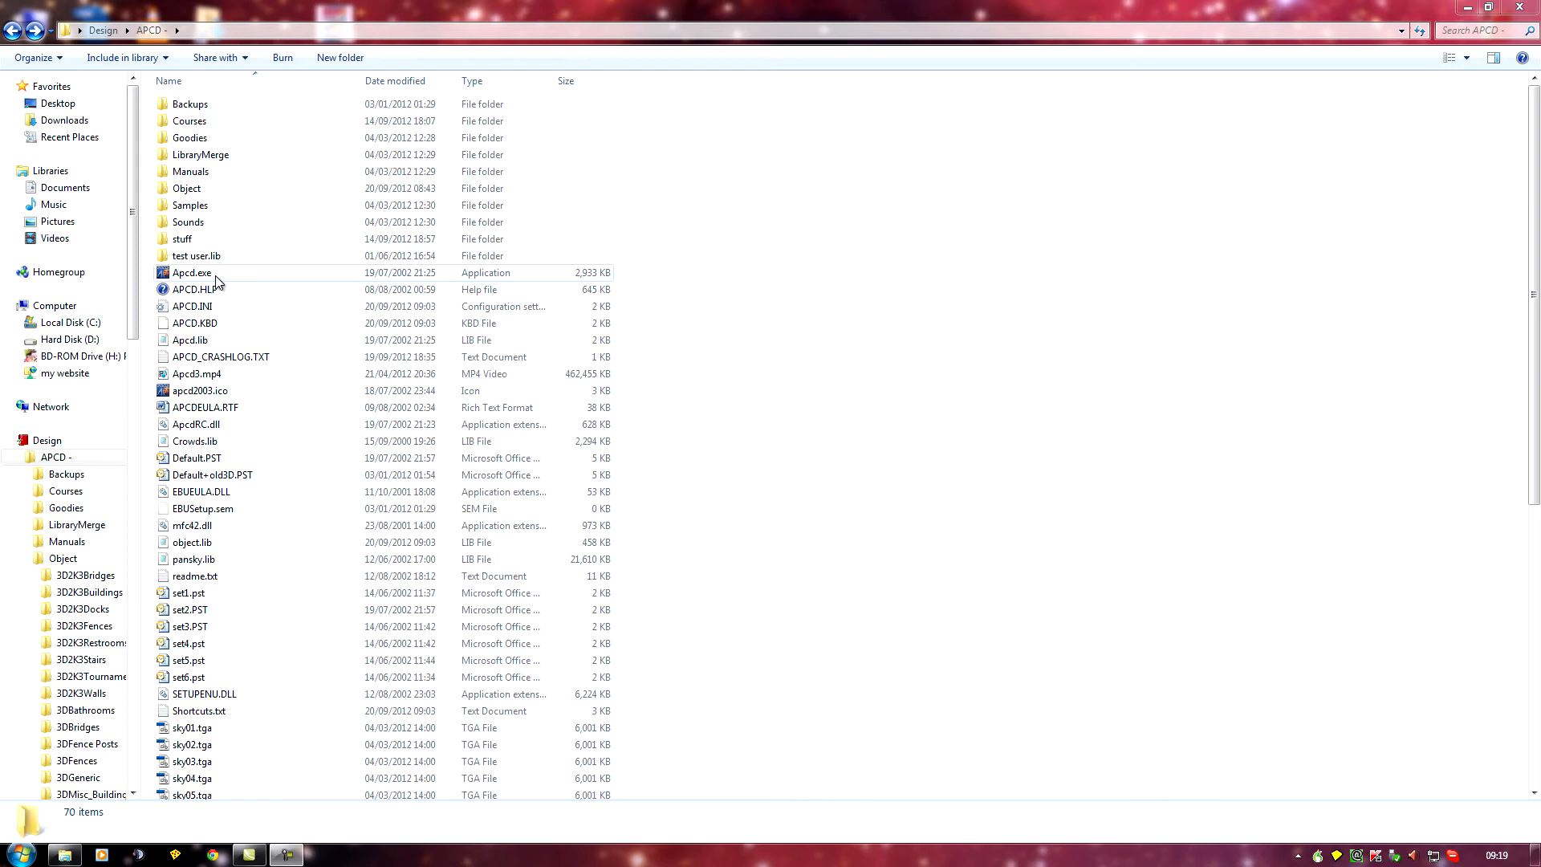
pyautogui.moveTo(240, 283)
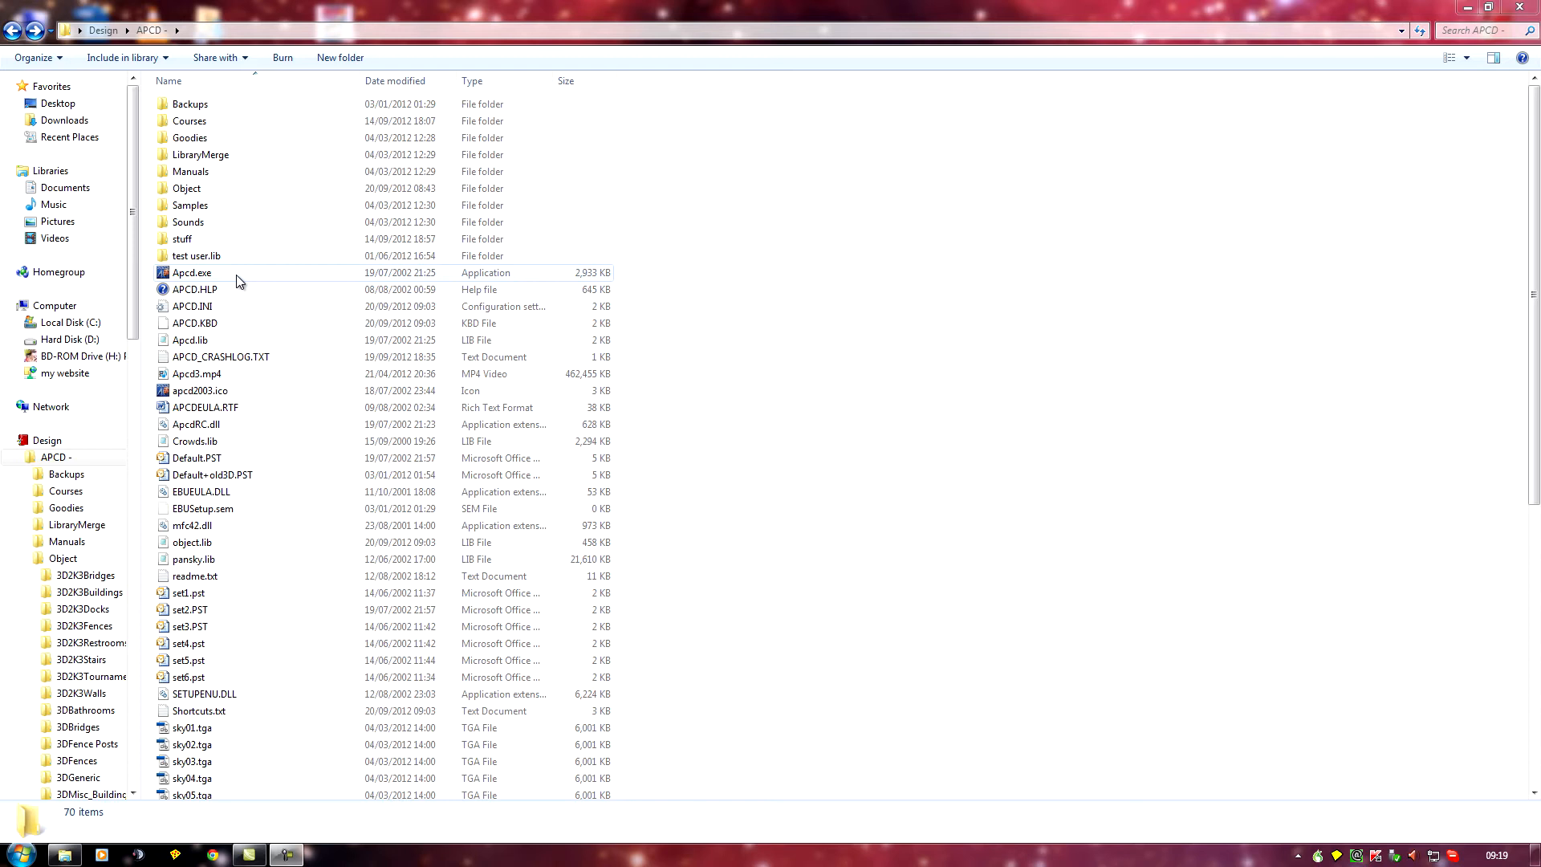
pyautogui.moveTo(232, 284)
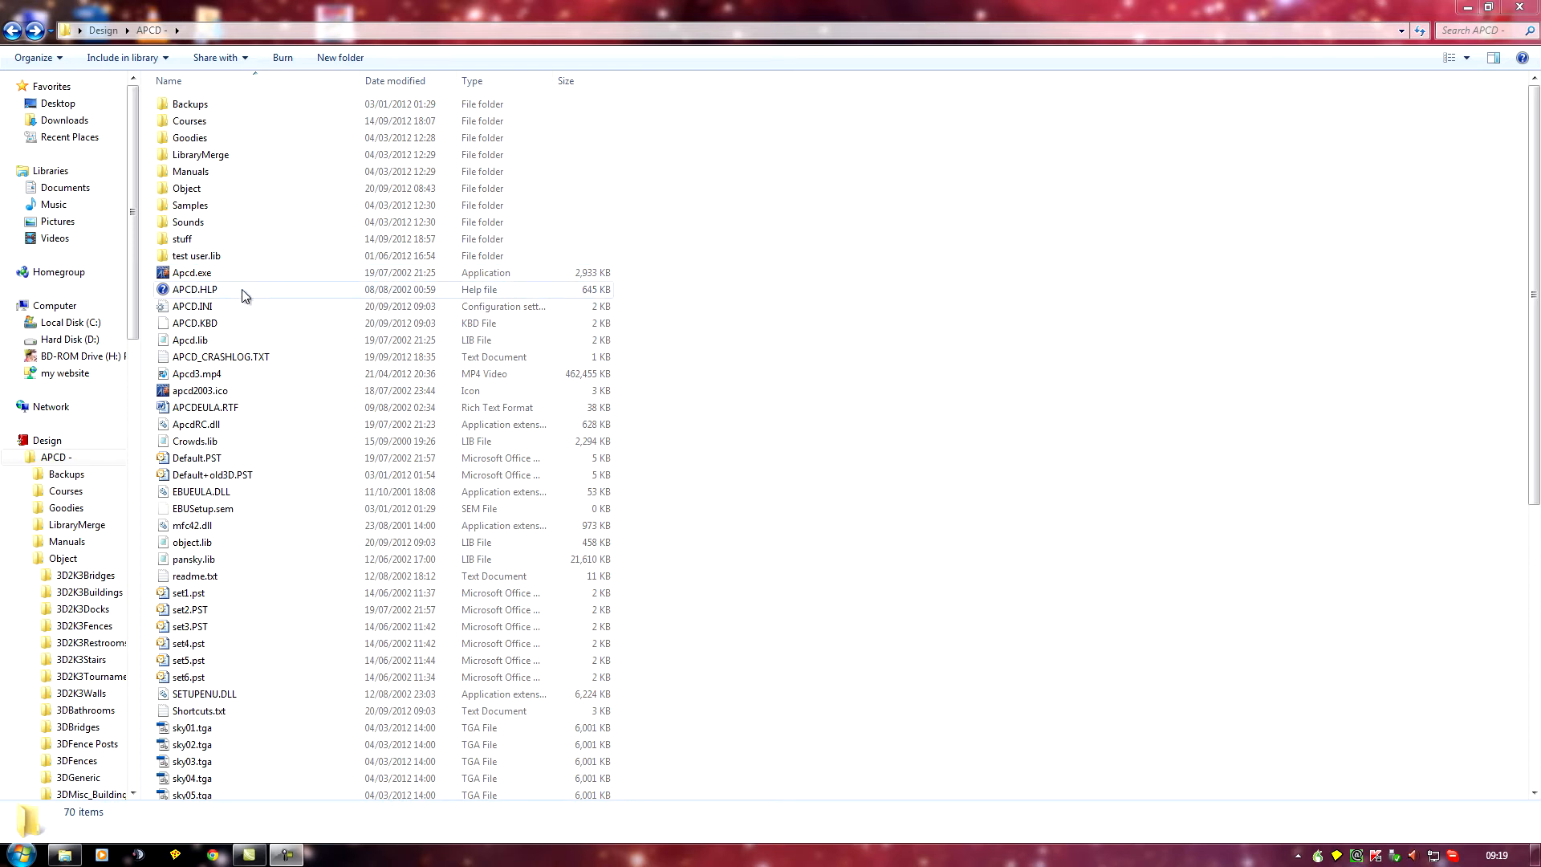
# Bring up the Properties dialog for the Apcd.exe program file
pyautogui.click(190, 272)
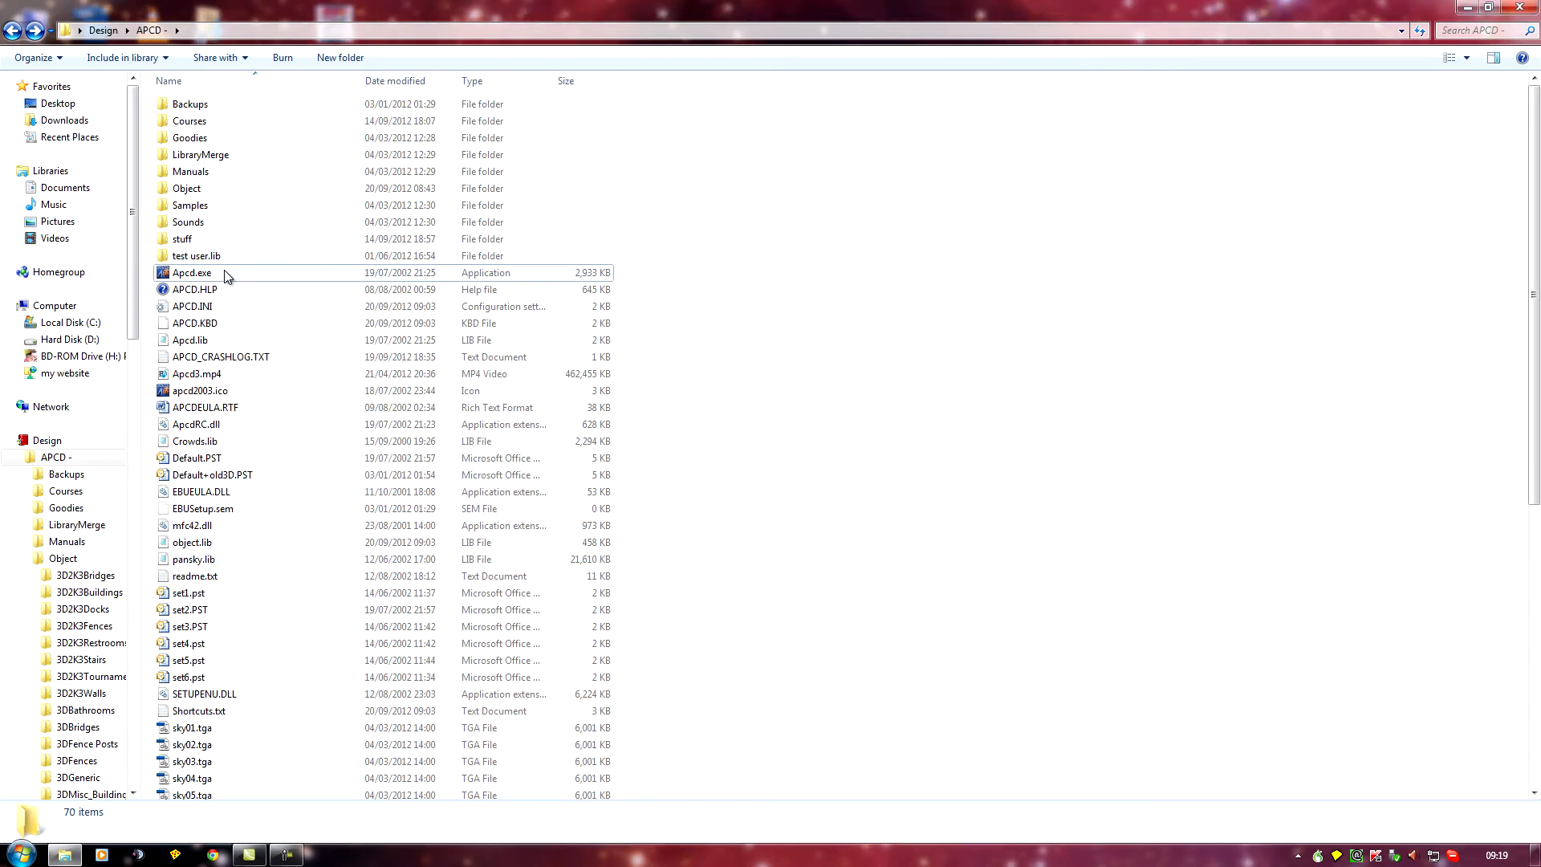
pyautogui.click(191, 273)
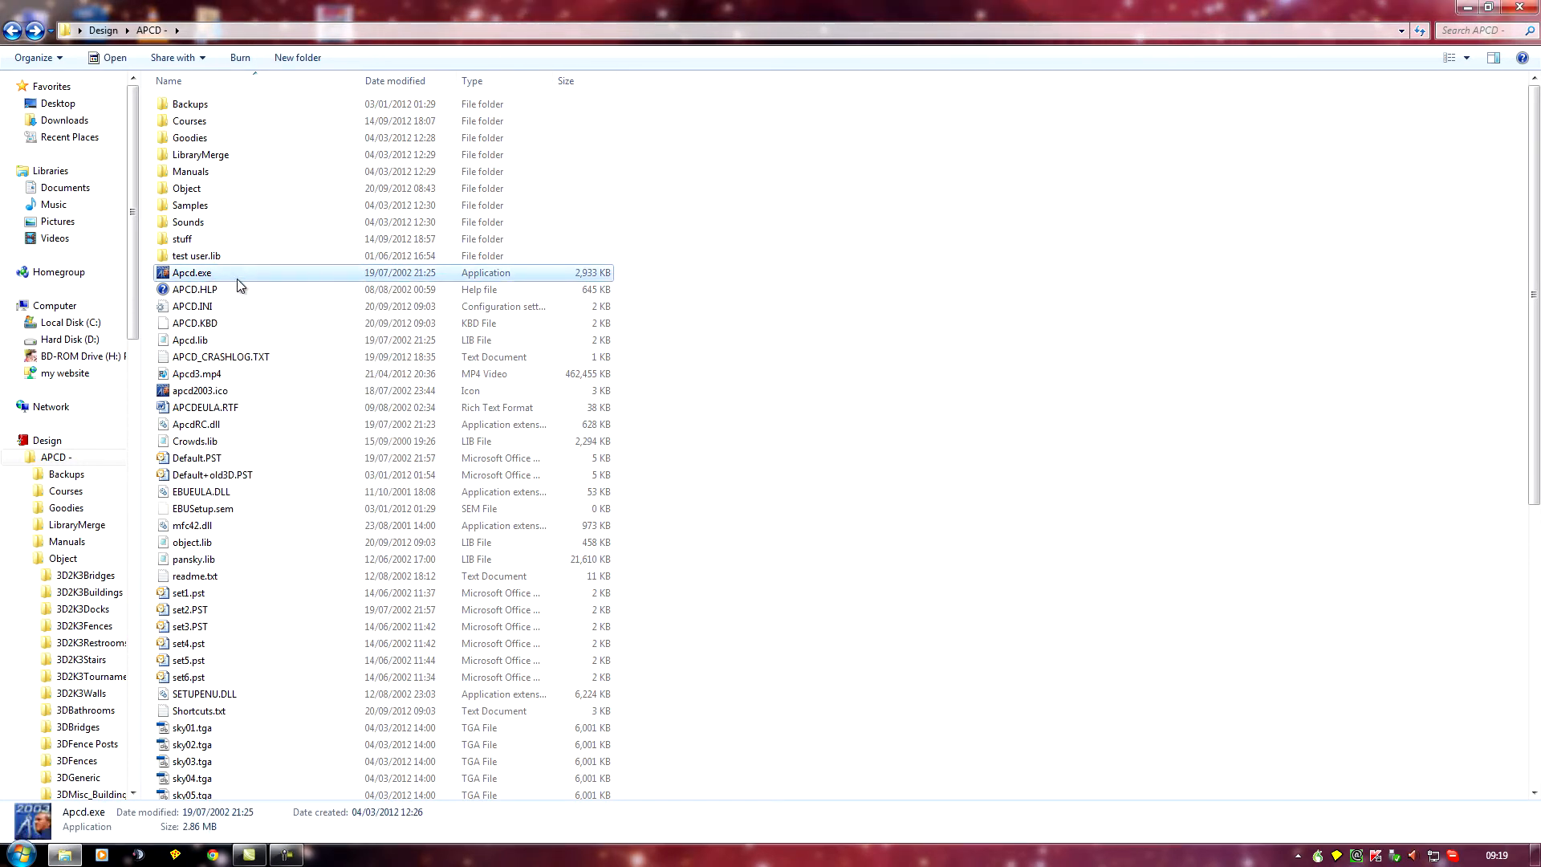
pyautogui.rightClick(192, 273)
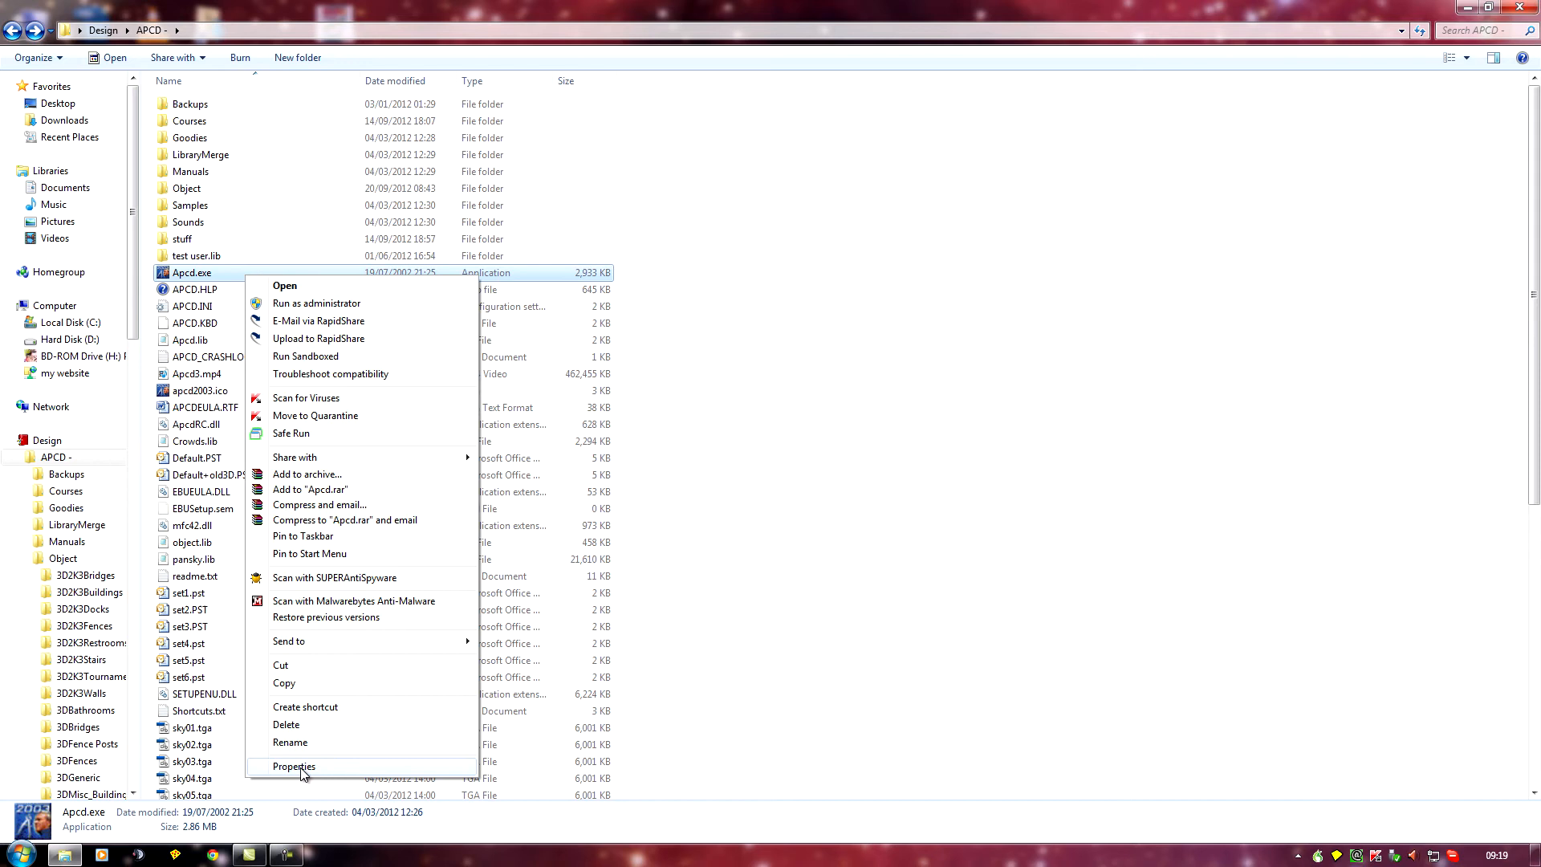
pyautogui.click(293, 766)
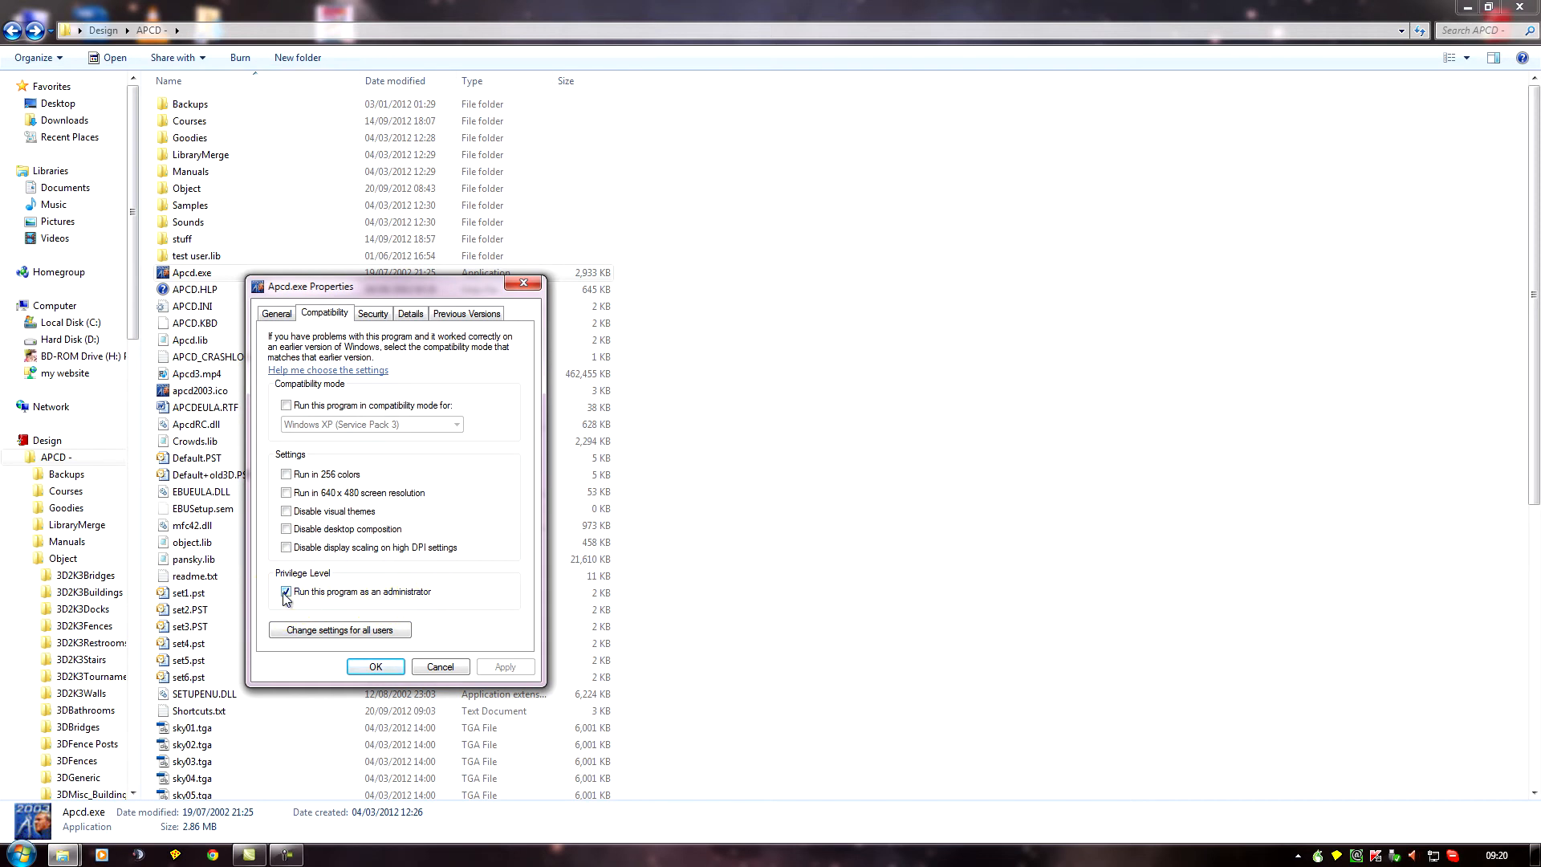
pyautogui.moveTo(310, 286); pyautogui.dragTo(857, 197)
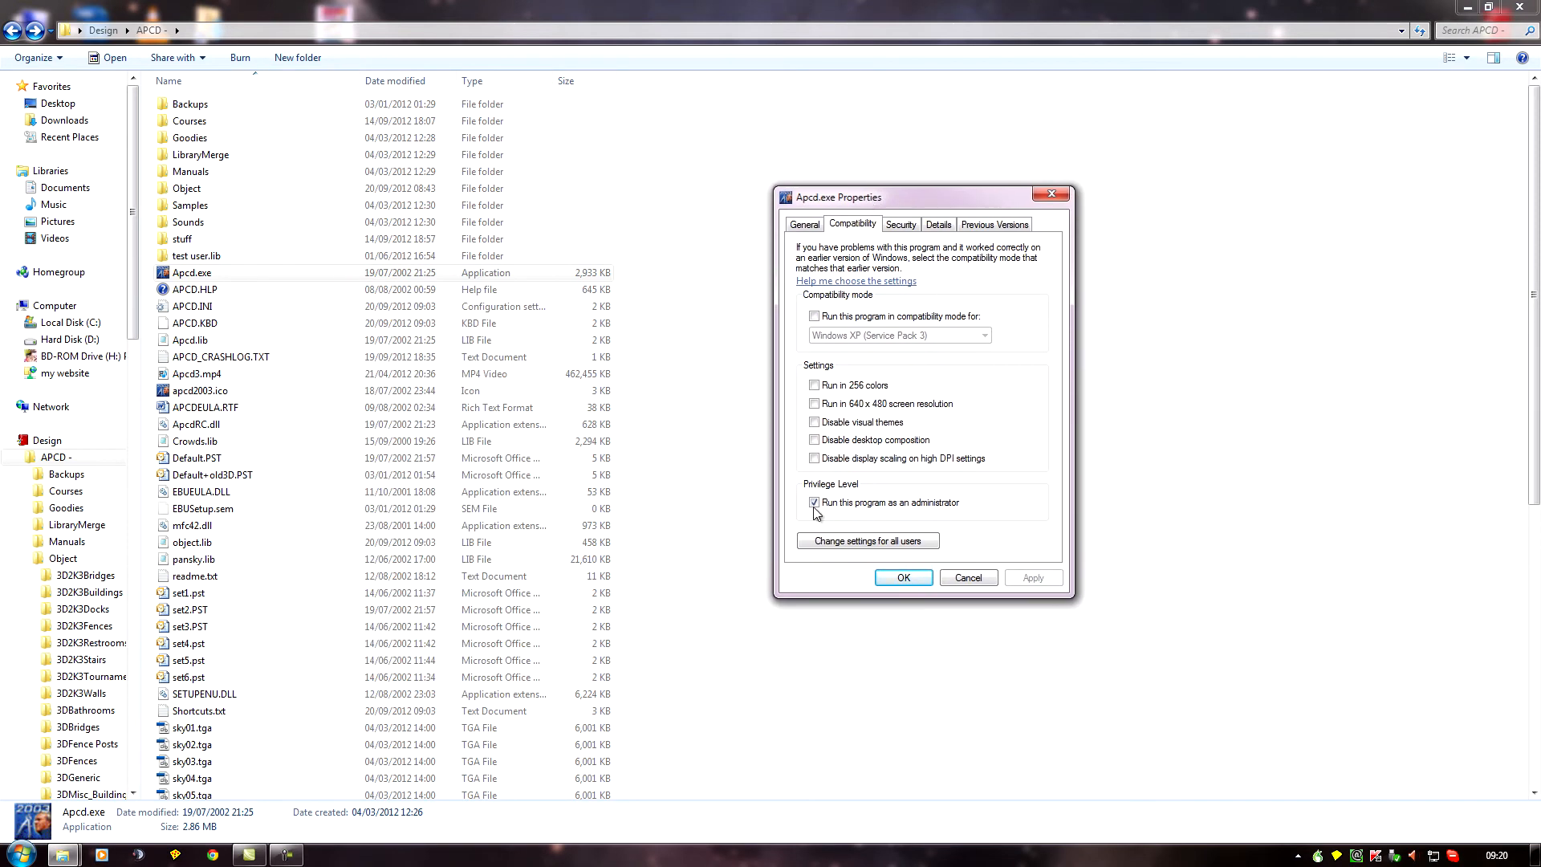
# Enable 'Run this program as an administrator' for Apcd.exe and save the setting
pyautogui.click(813, 502)
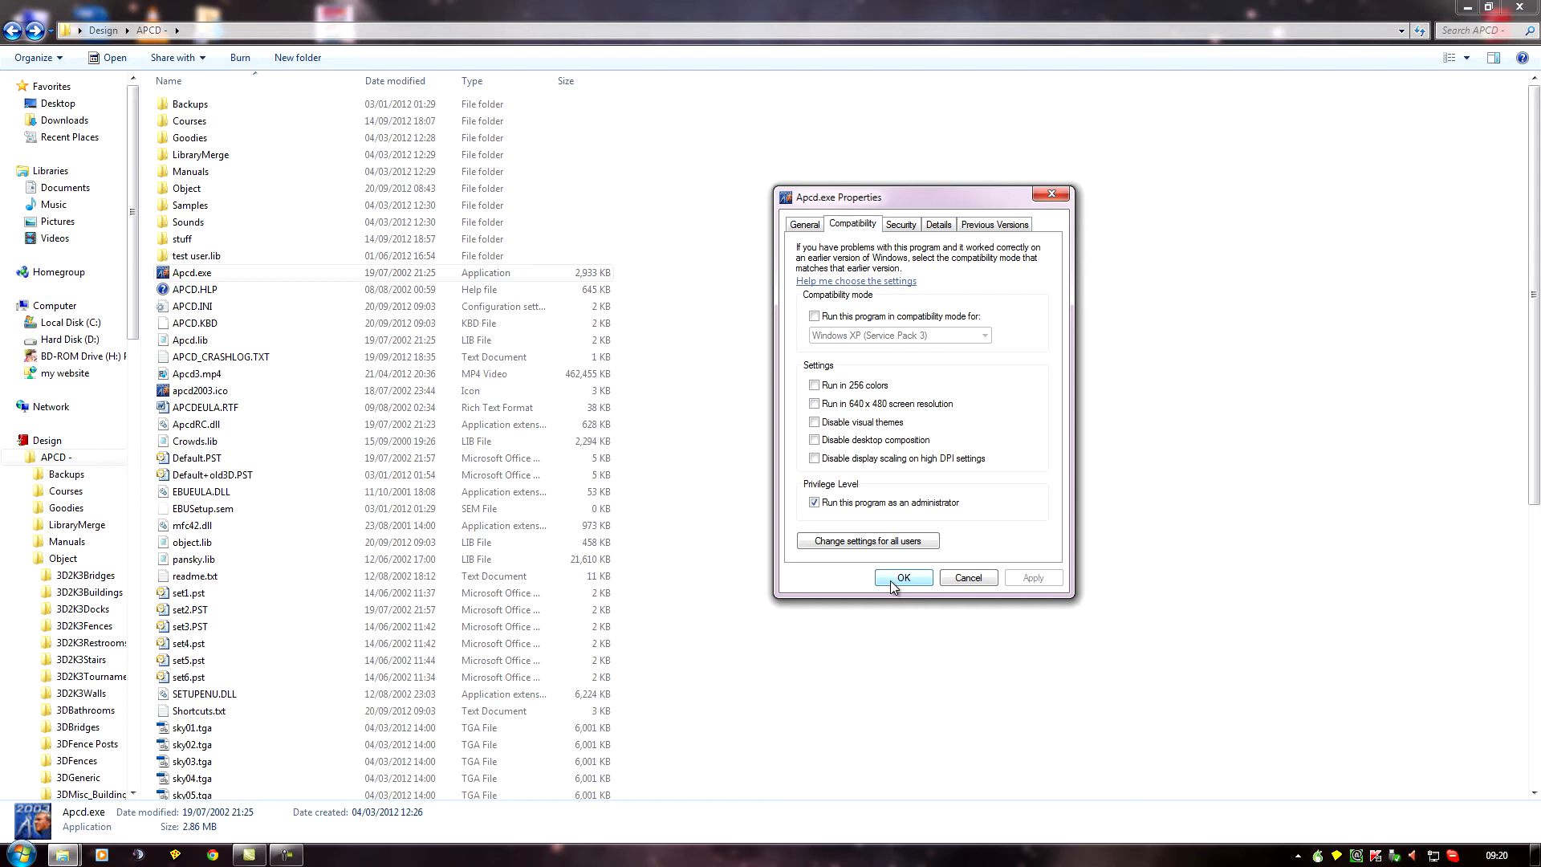
pyautogui.moveTo(827, 570)
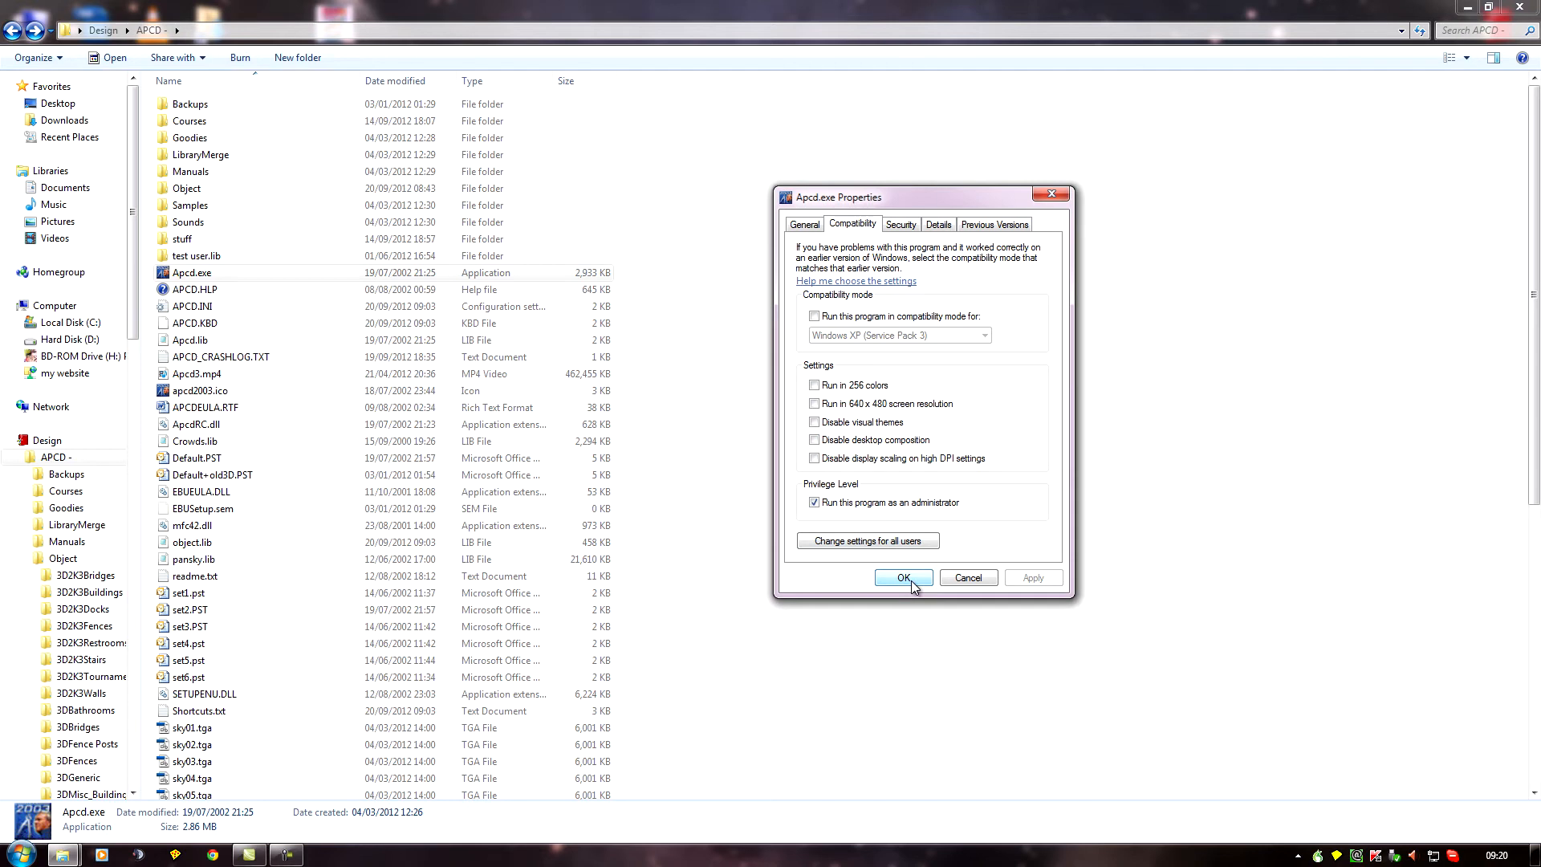
pyautogui.moveTo(880, 545)
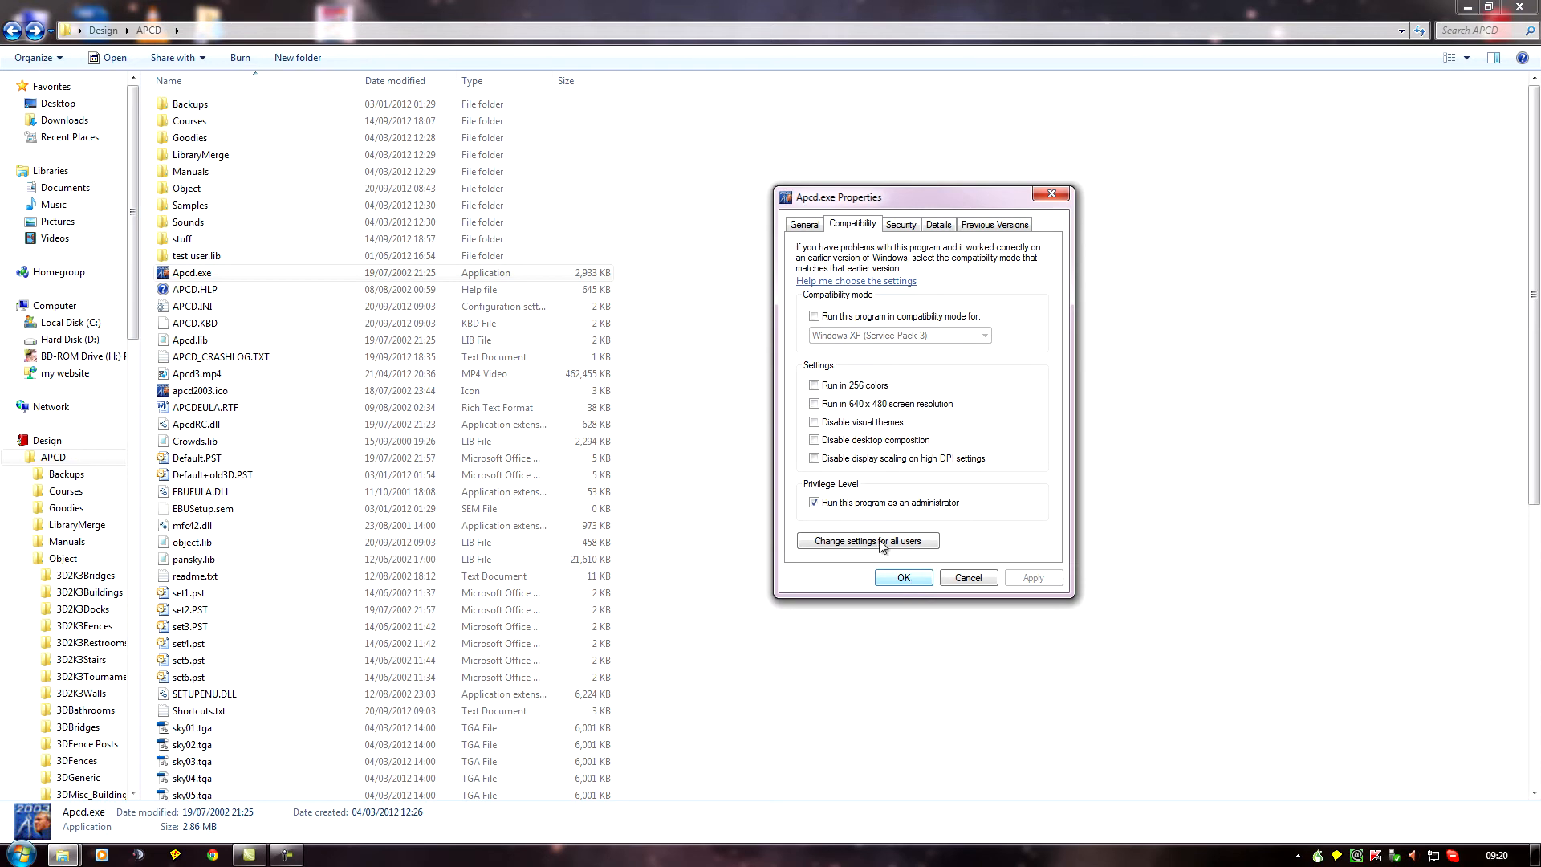
pyautogui.moveTo(917, 586)
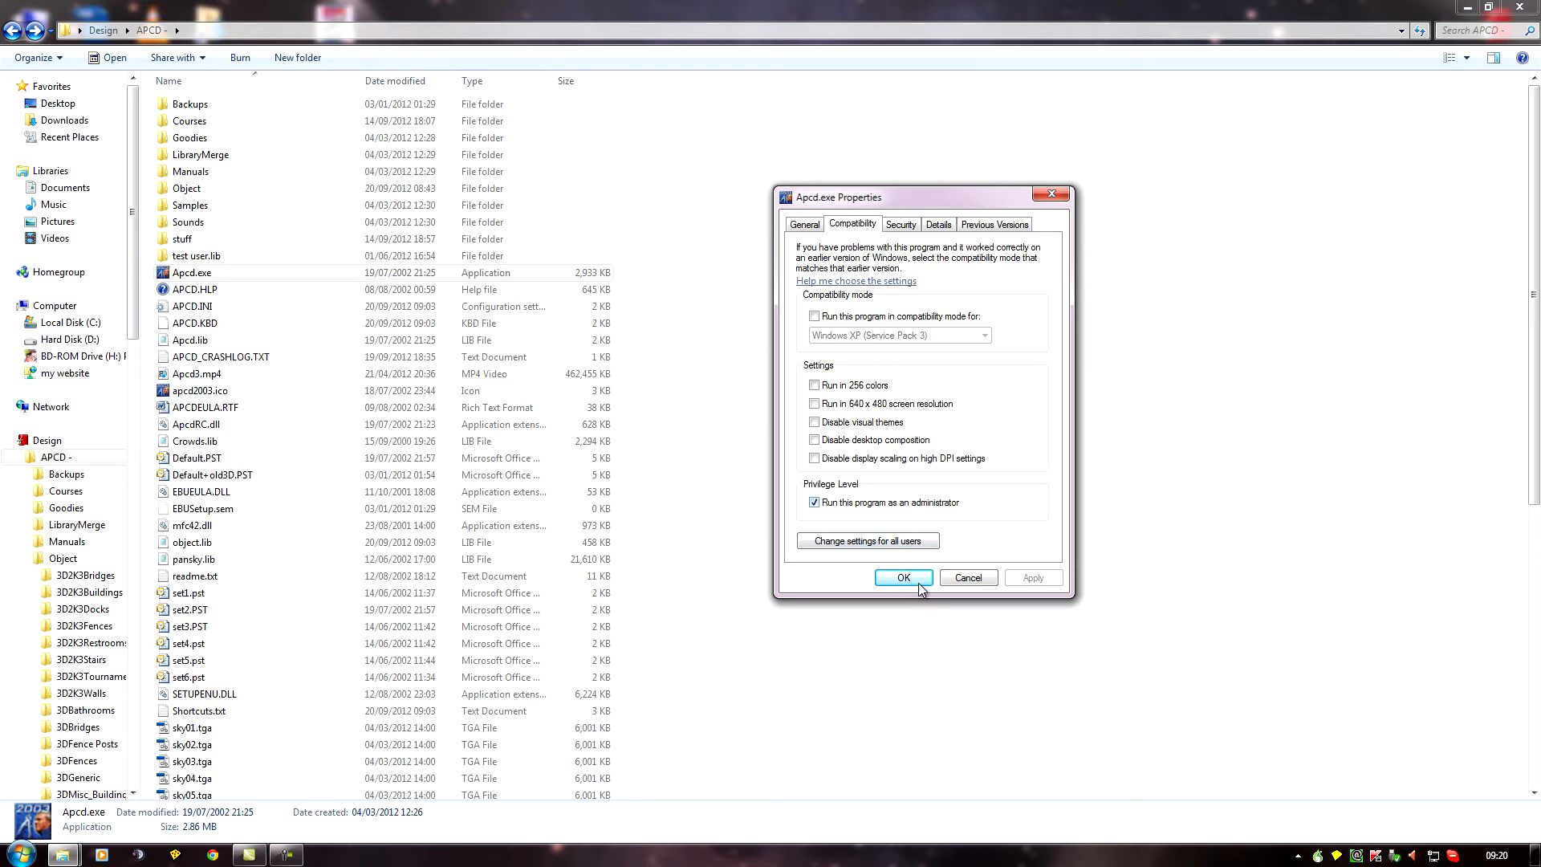
pyautogui.click(904, 577)
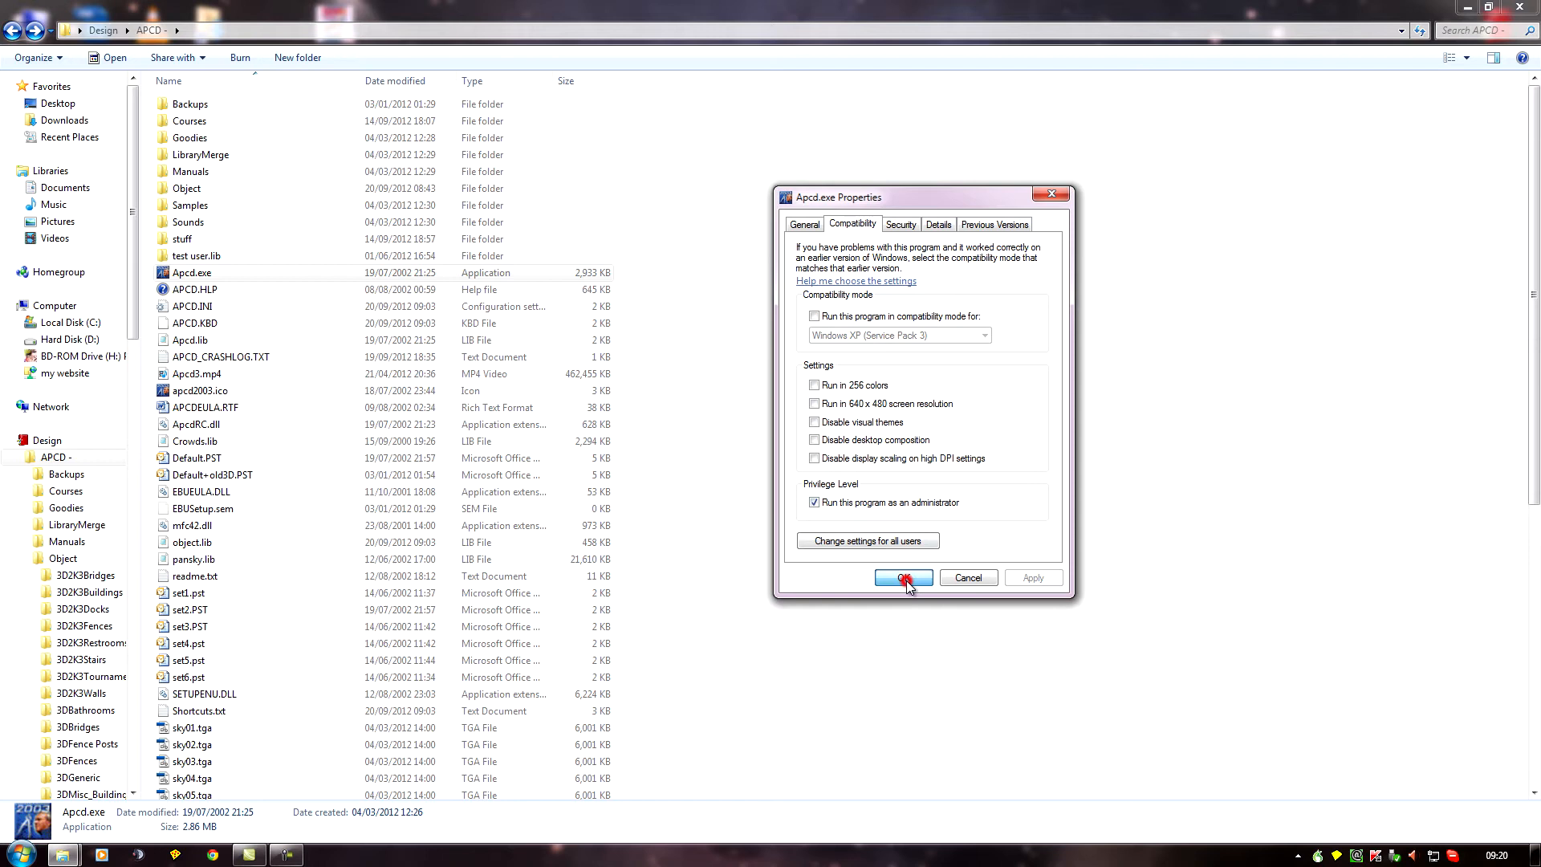
pyautogui.click(903, 578)
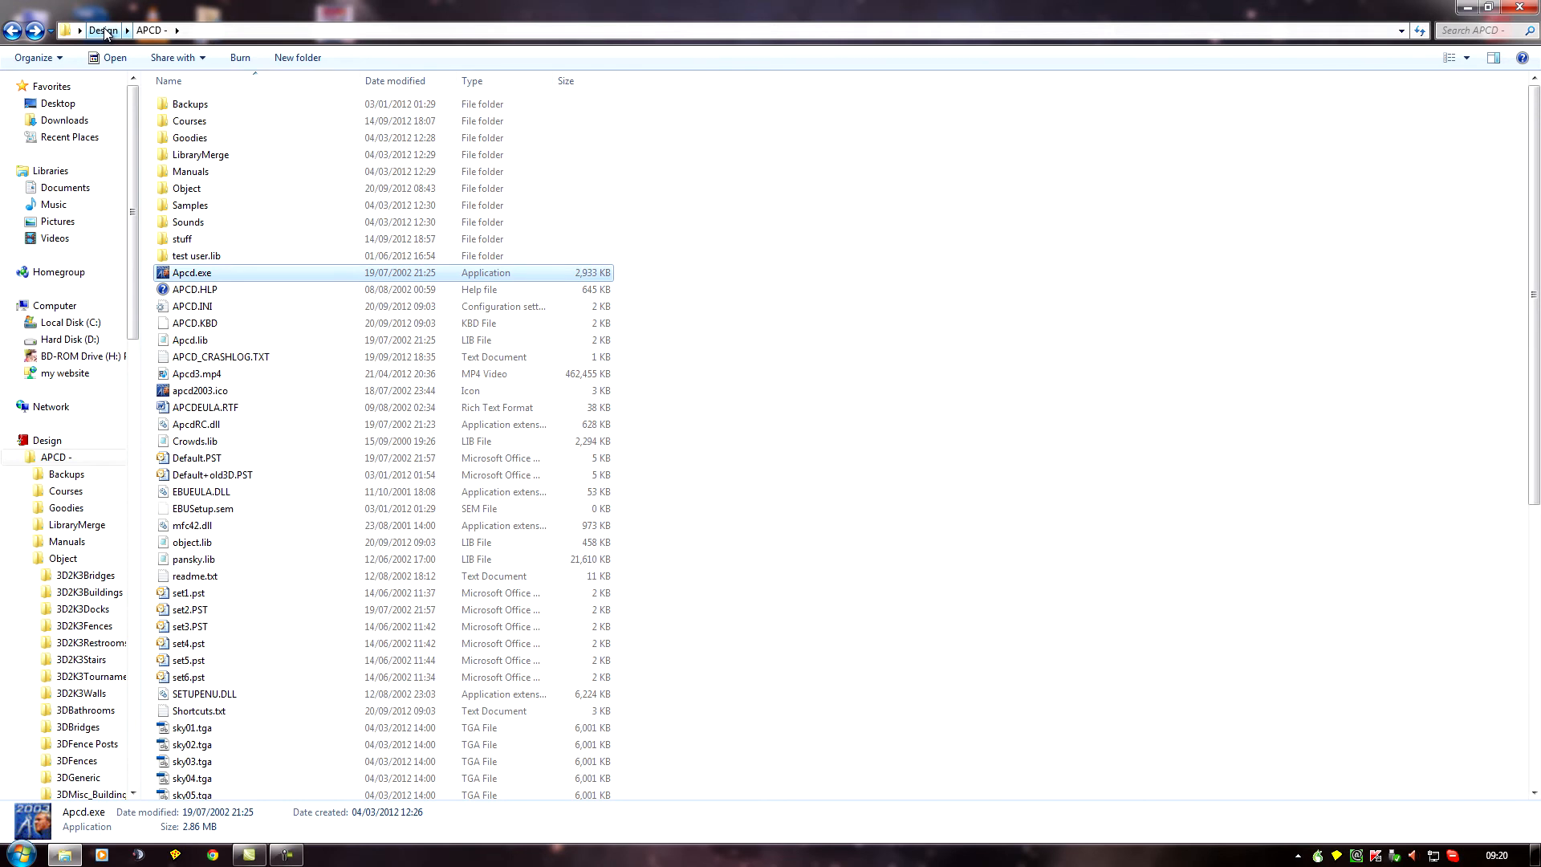
pyautogui.moveTo(117, 31)
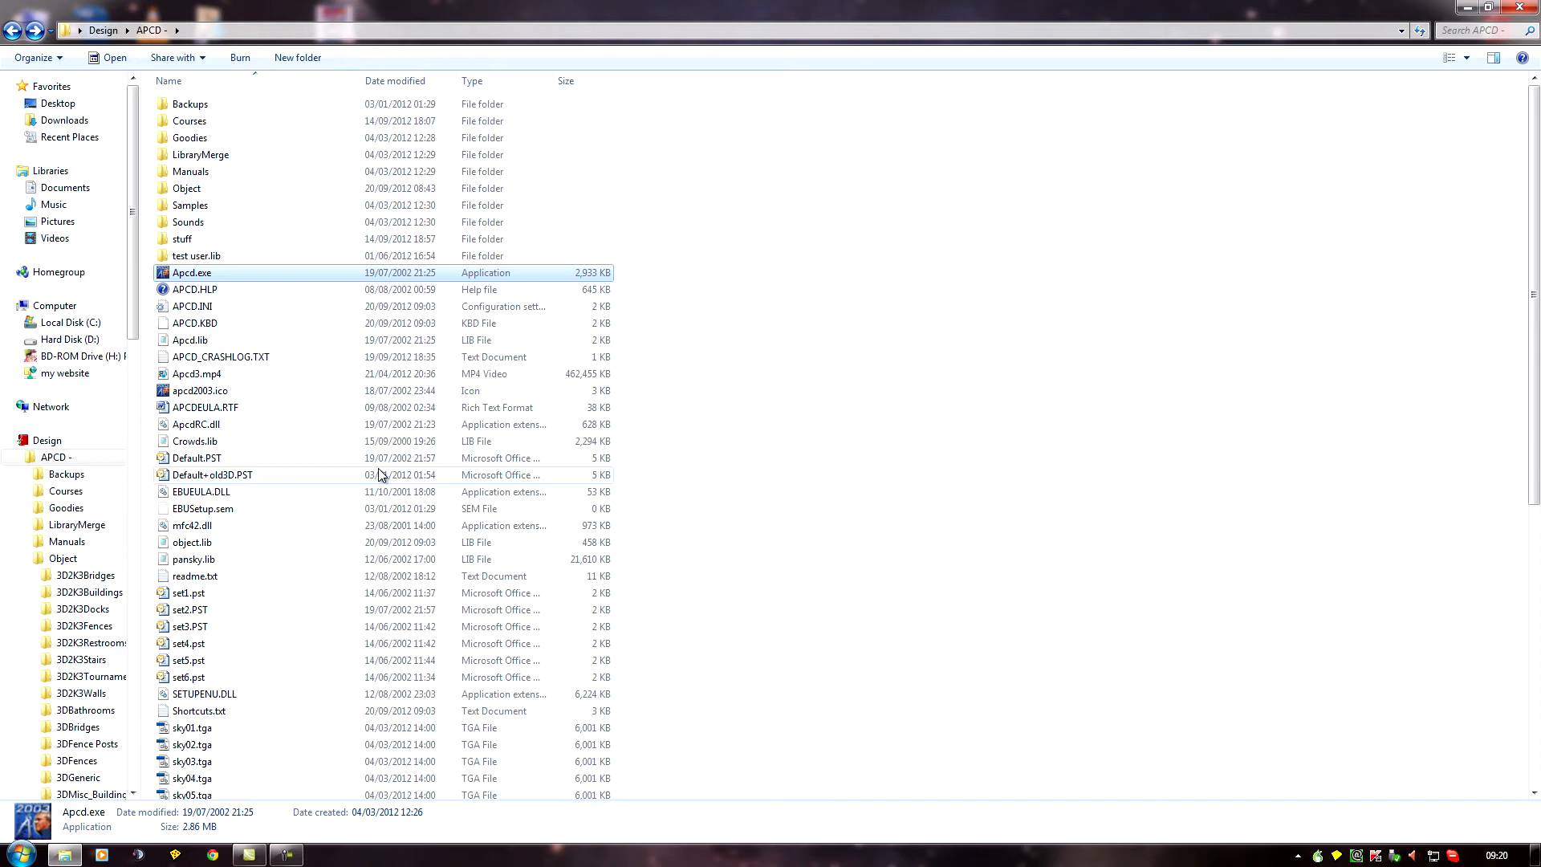
pyautogui.moveTo(324, 378)
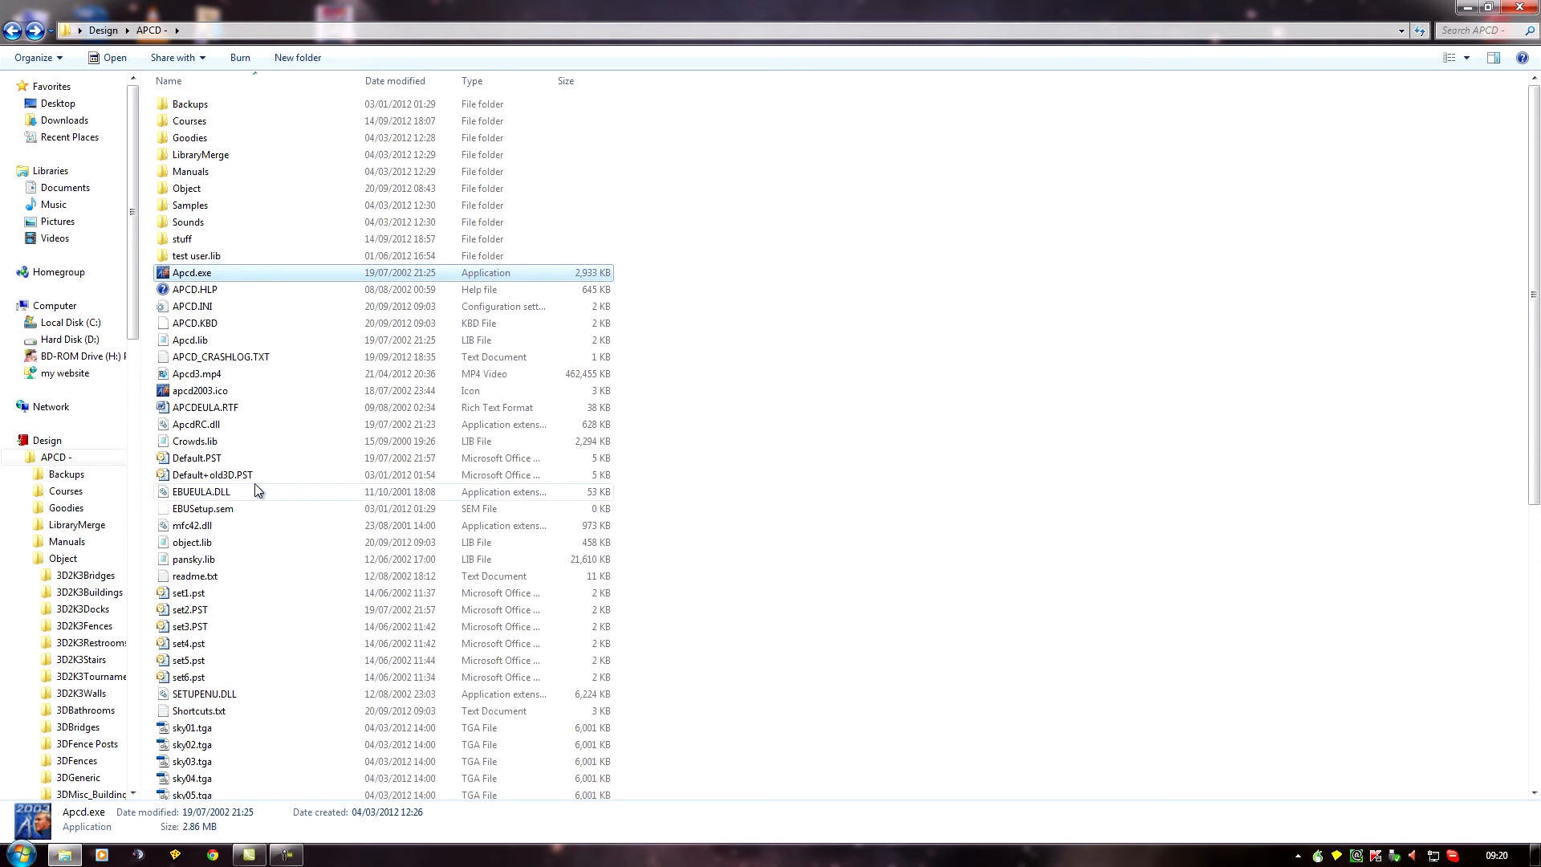
pyautogui.moveTo(324, 500)
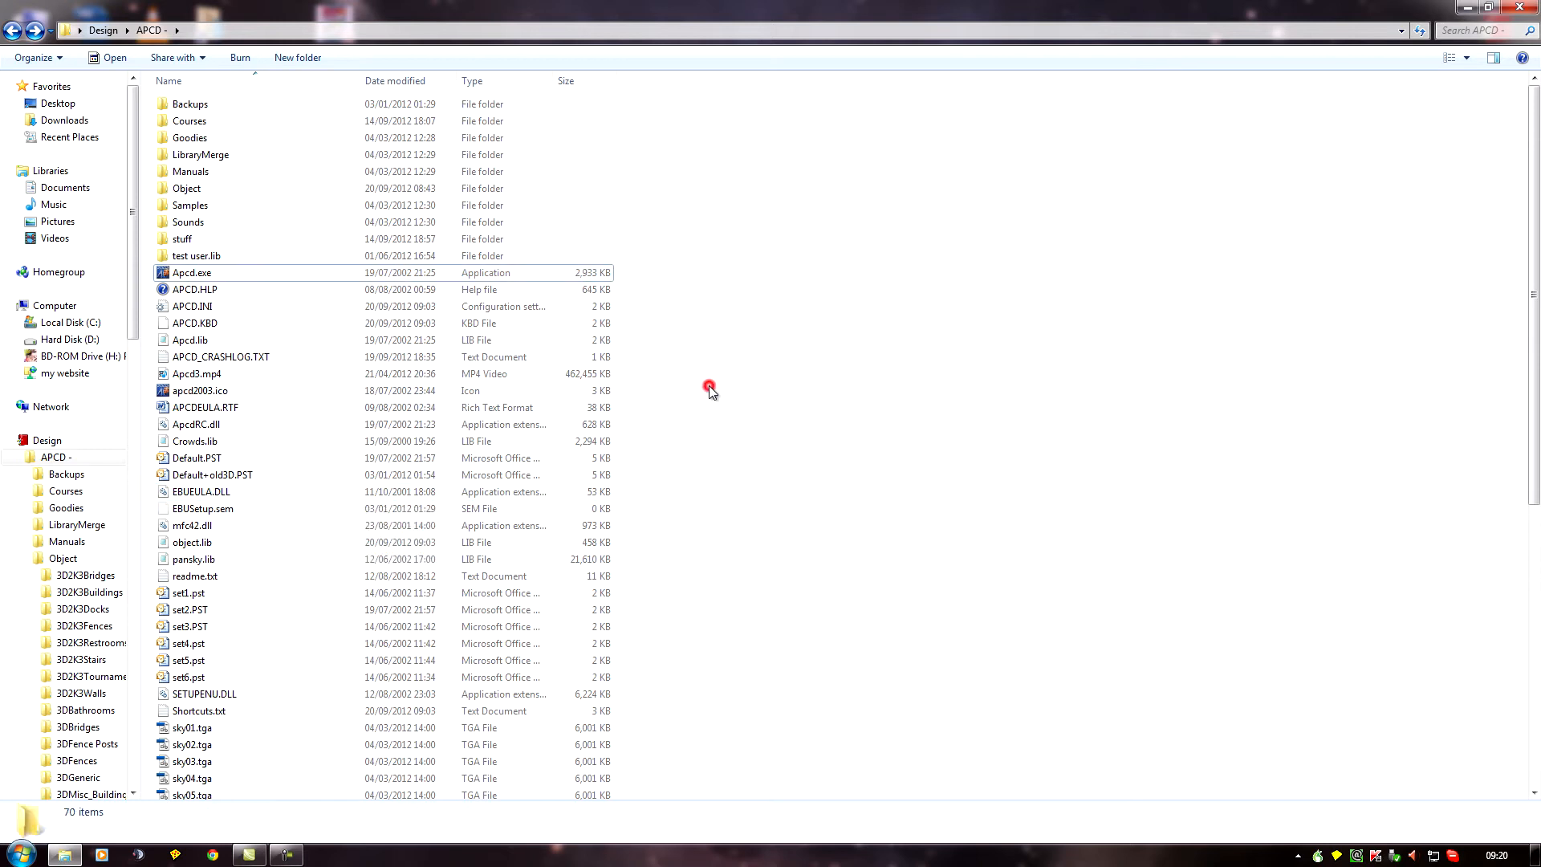
pyautogui.scroll(-3)
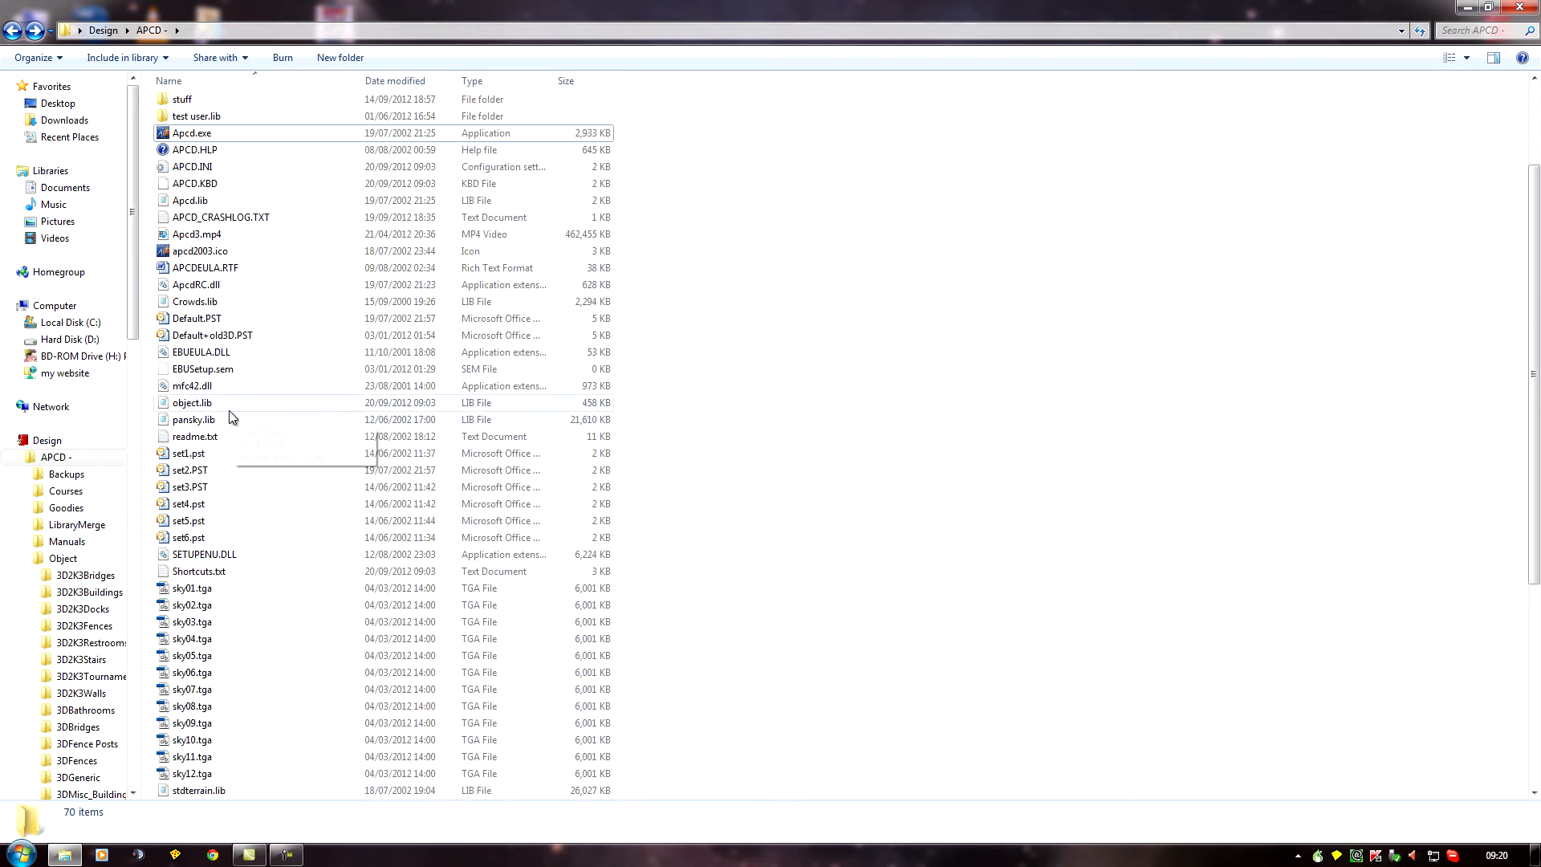
pyautogui.click(193, 402)
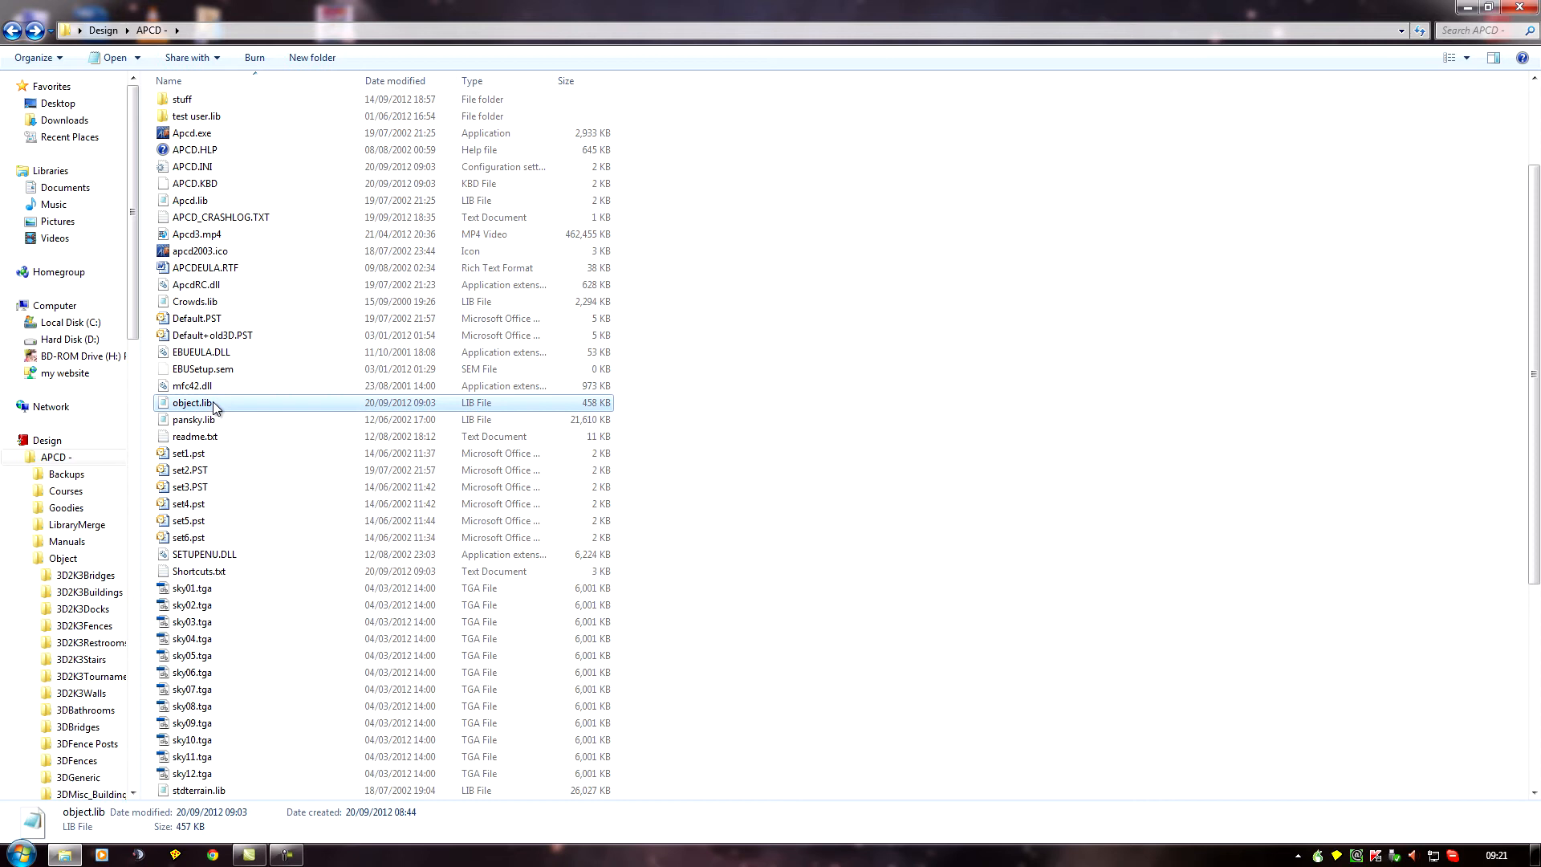
pyautogui.moveTo(225, 409)
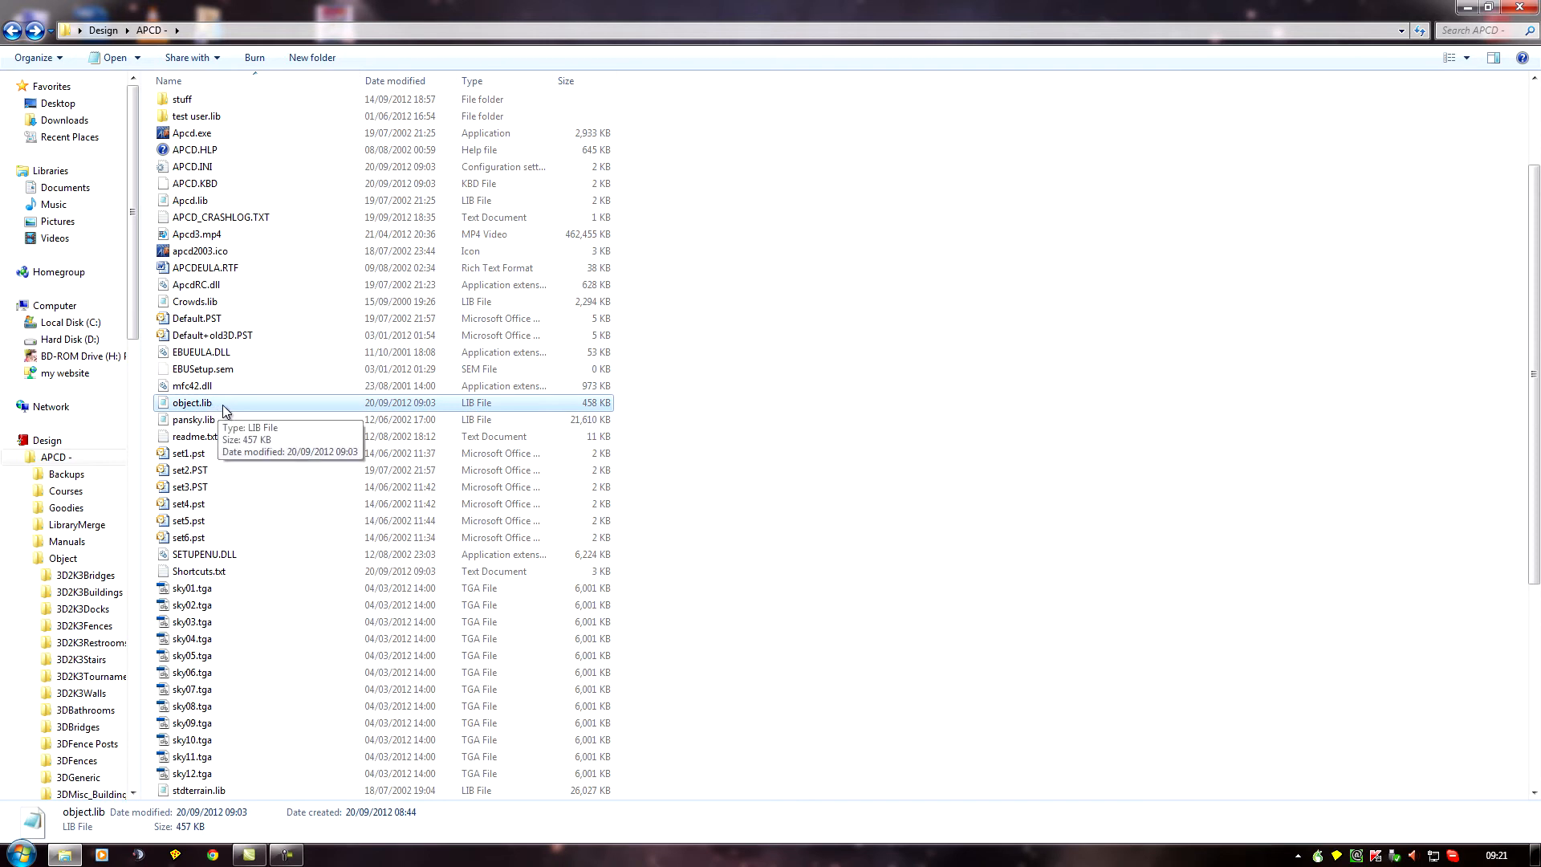
# Rename object.lib to orig_object.lib as a backup of the original library
pyautogui.rightClick(193, 403)
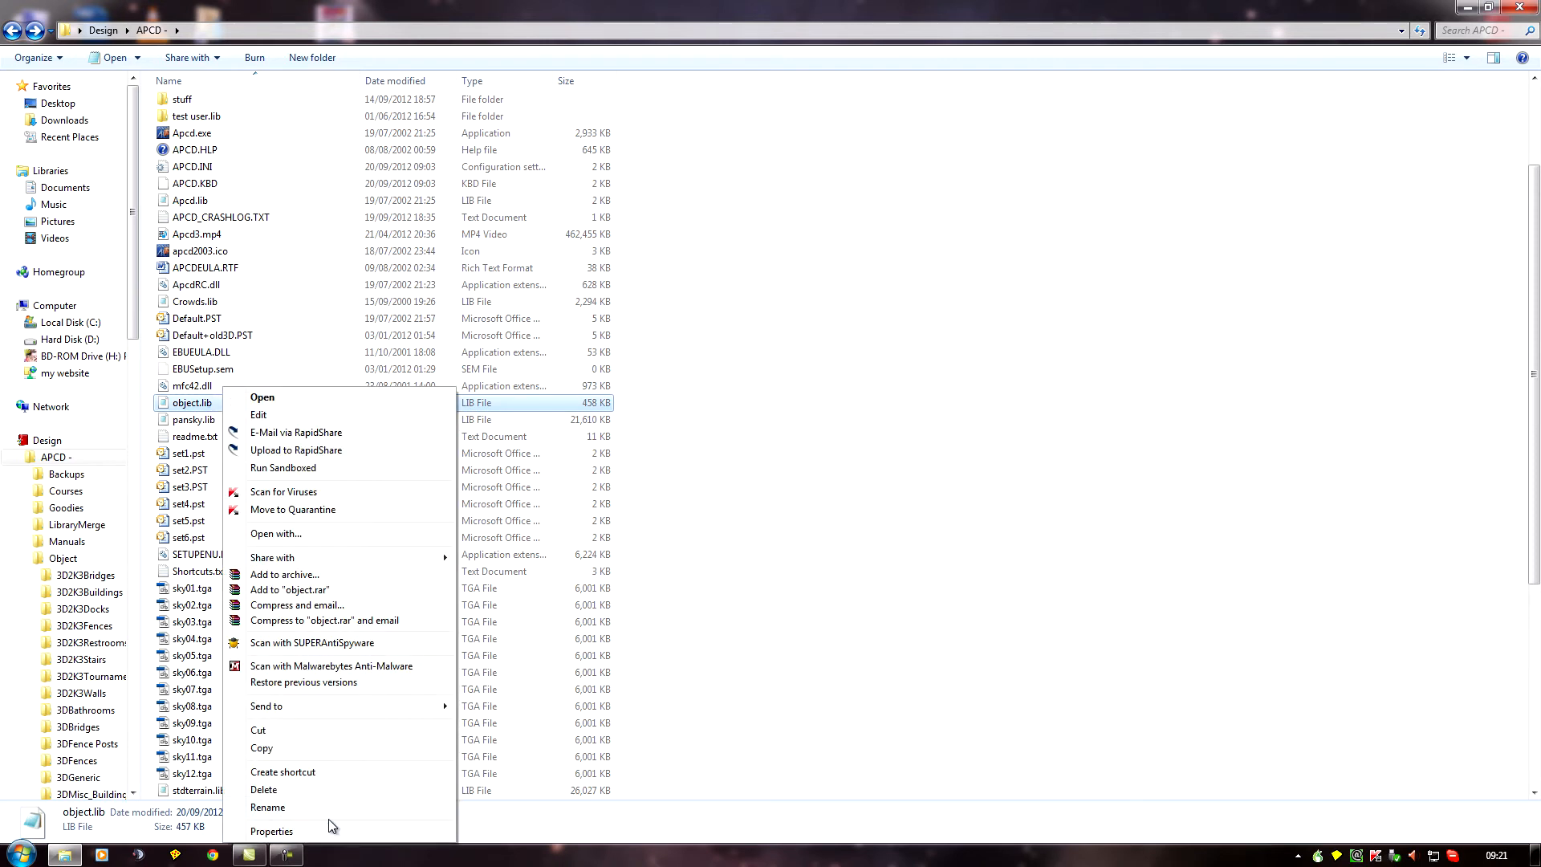
pyautogui.click(268, 806)
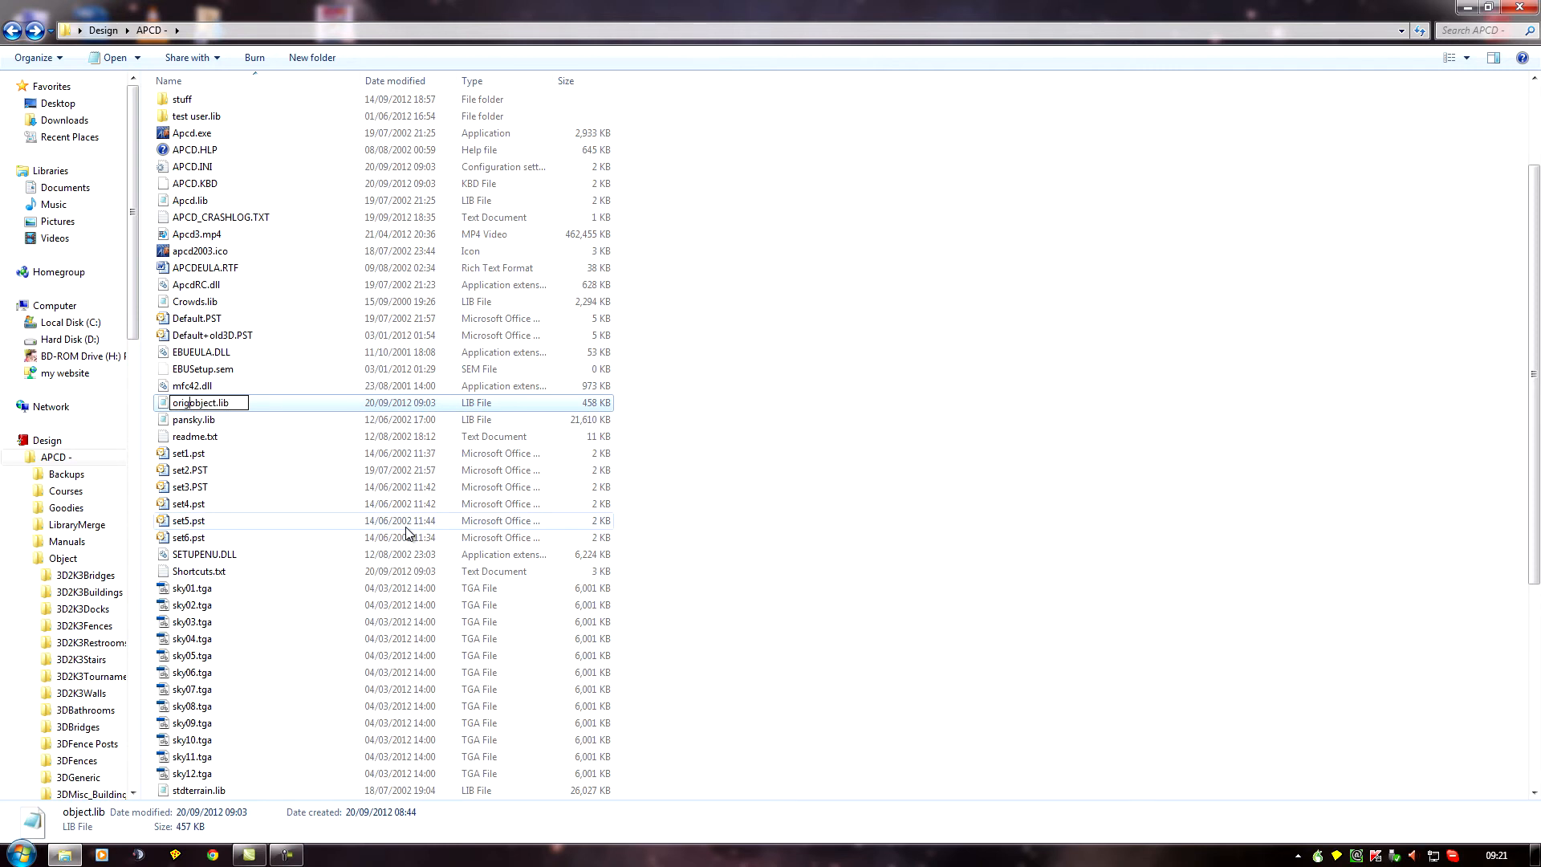
pyautogui.write('orig_object.lib')
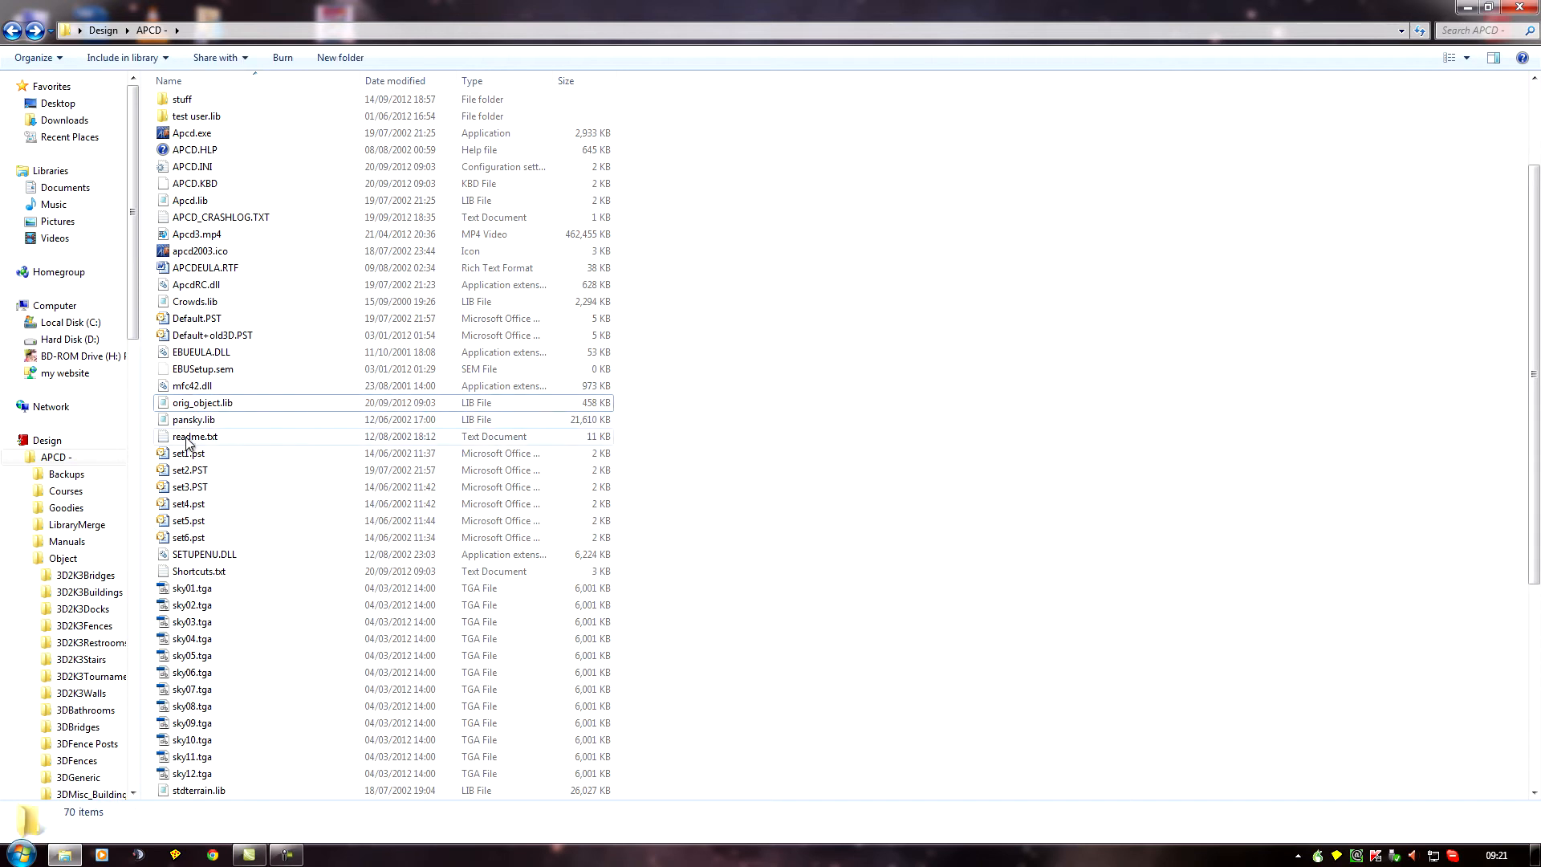
pyautogui.moveTo(183, 404)
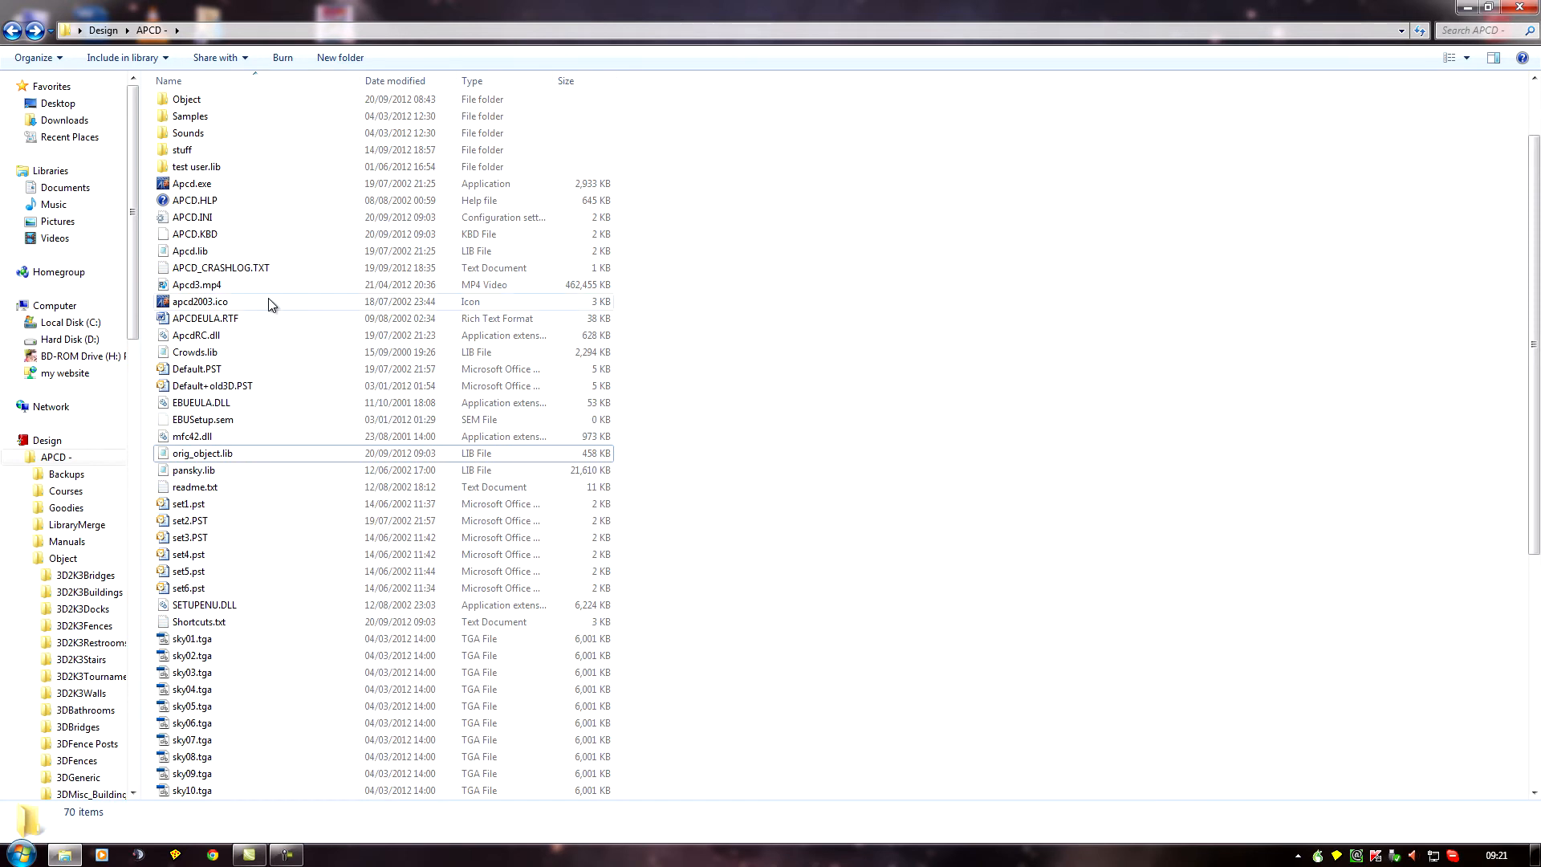
pyautogui.moveTo(202, 185)
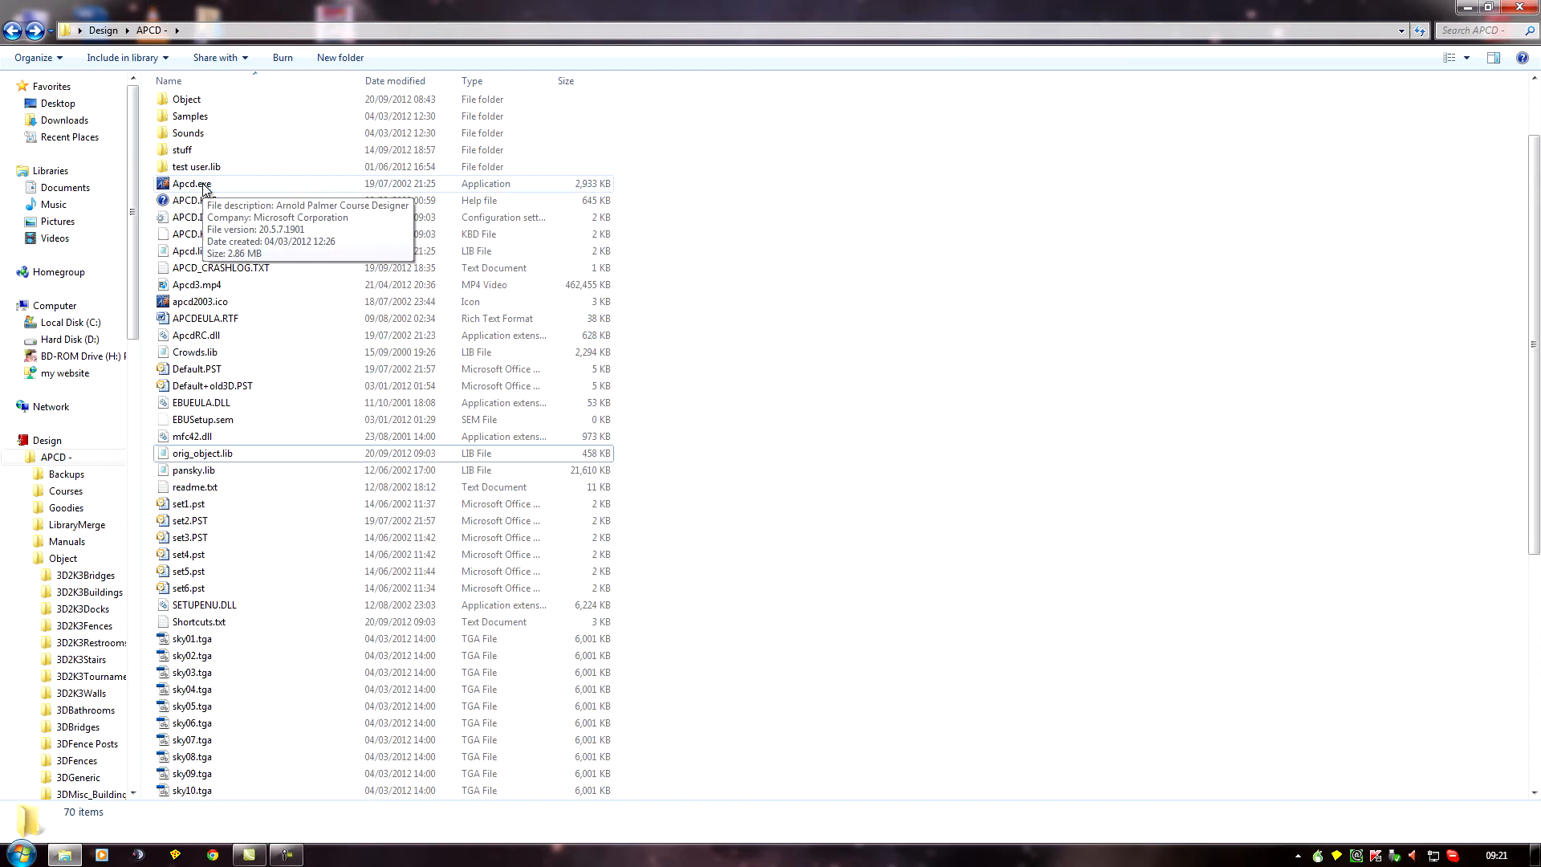
# Launch APCD and show the empty Object Library from the Planting options, moved to the right
pyautogui.doubleClick(190, 184)
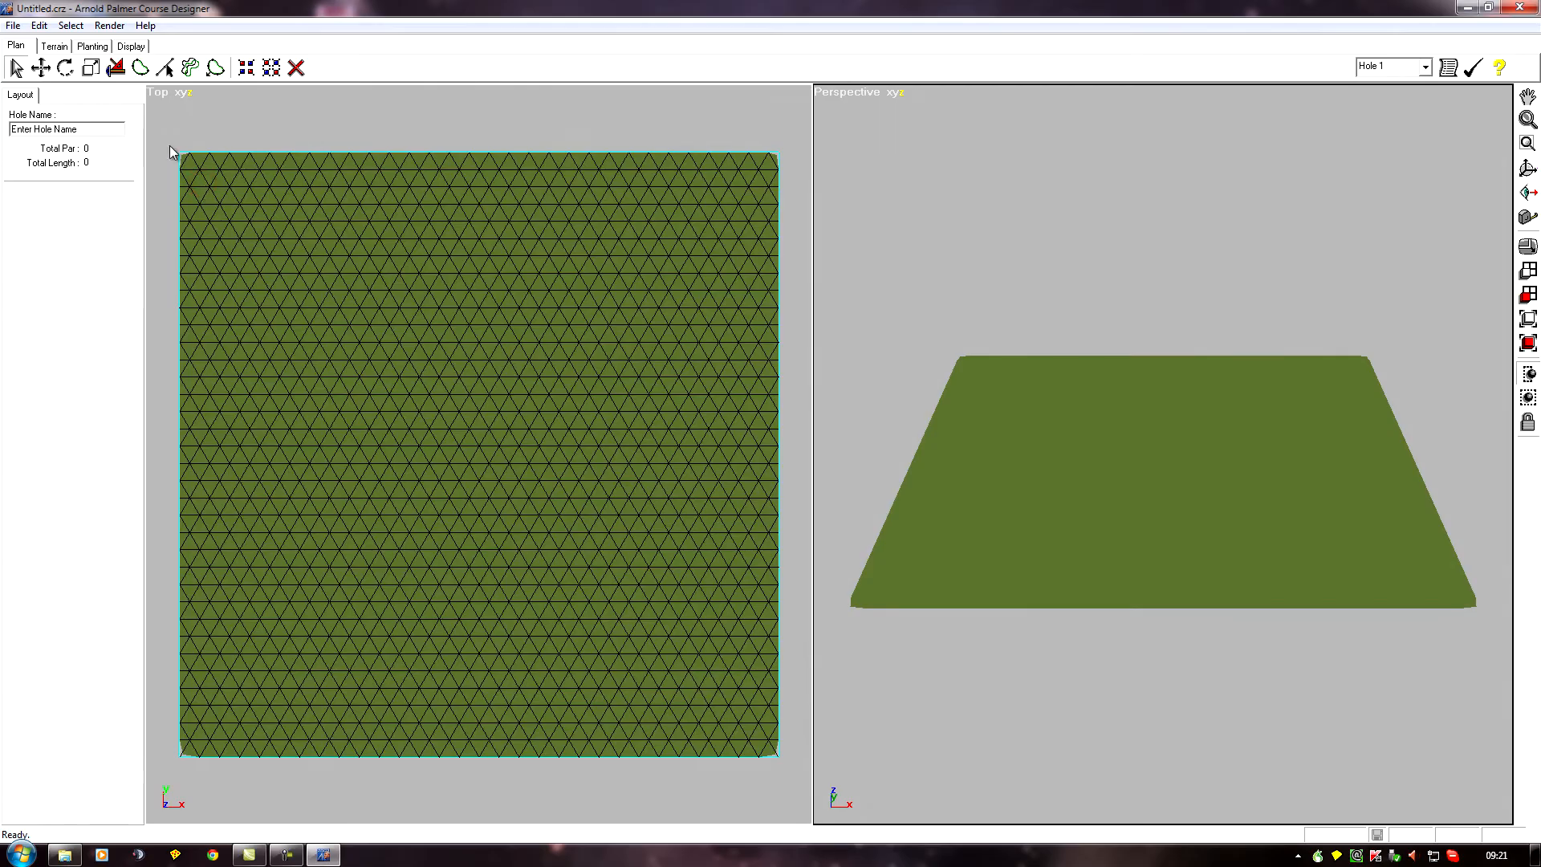
pyautogui.click(95, 44)
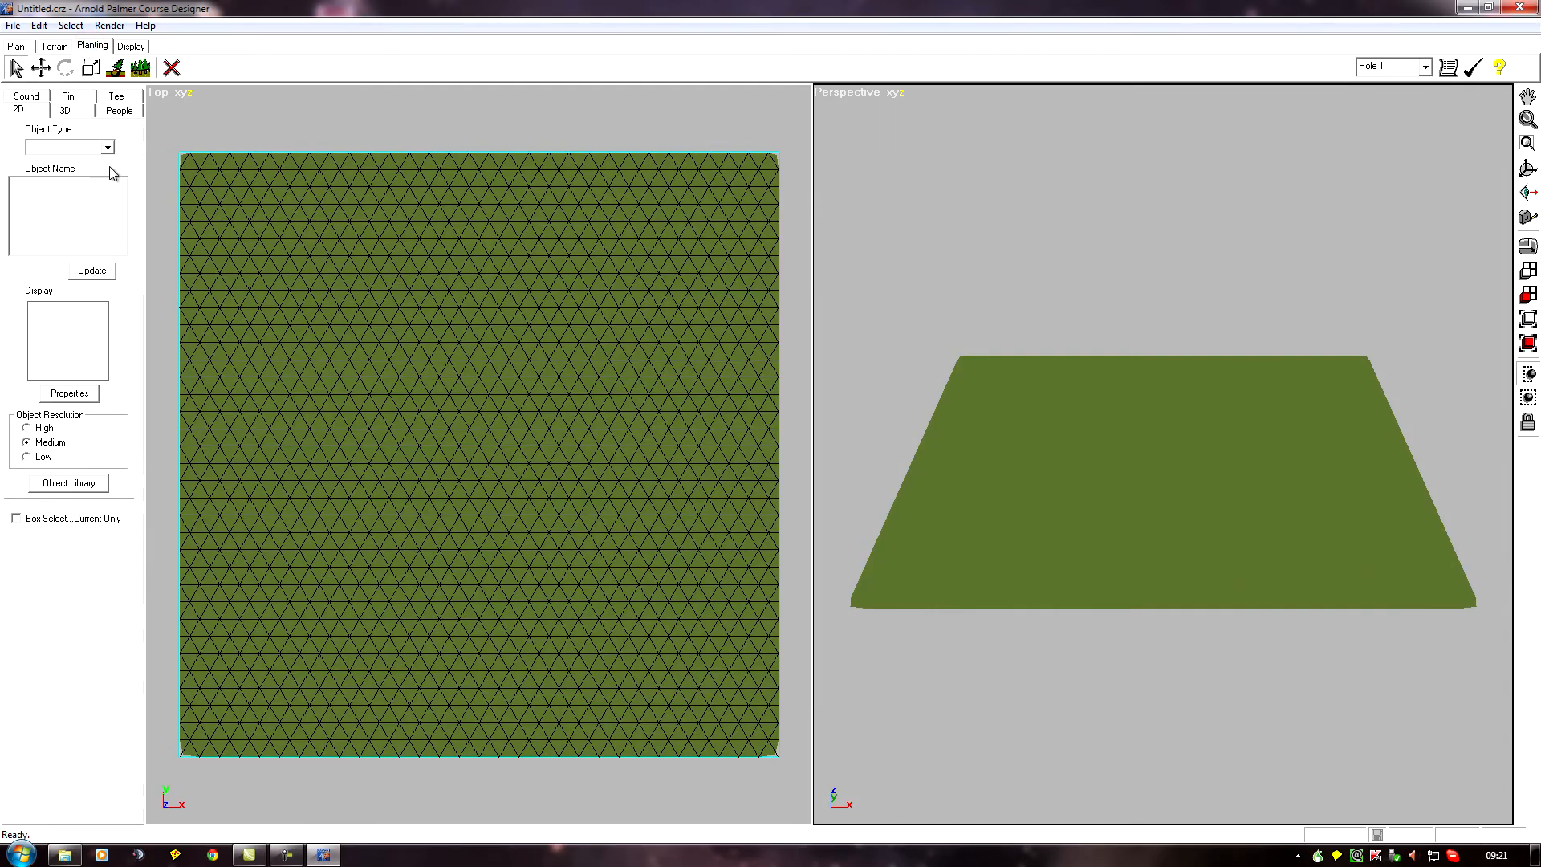
pyautogui.moveTo(105, 489)
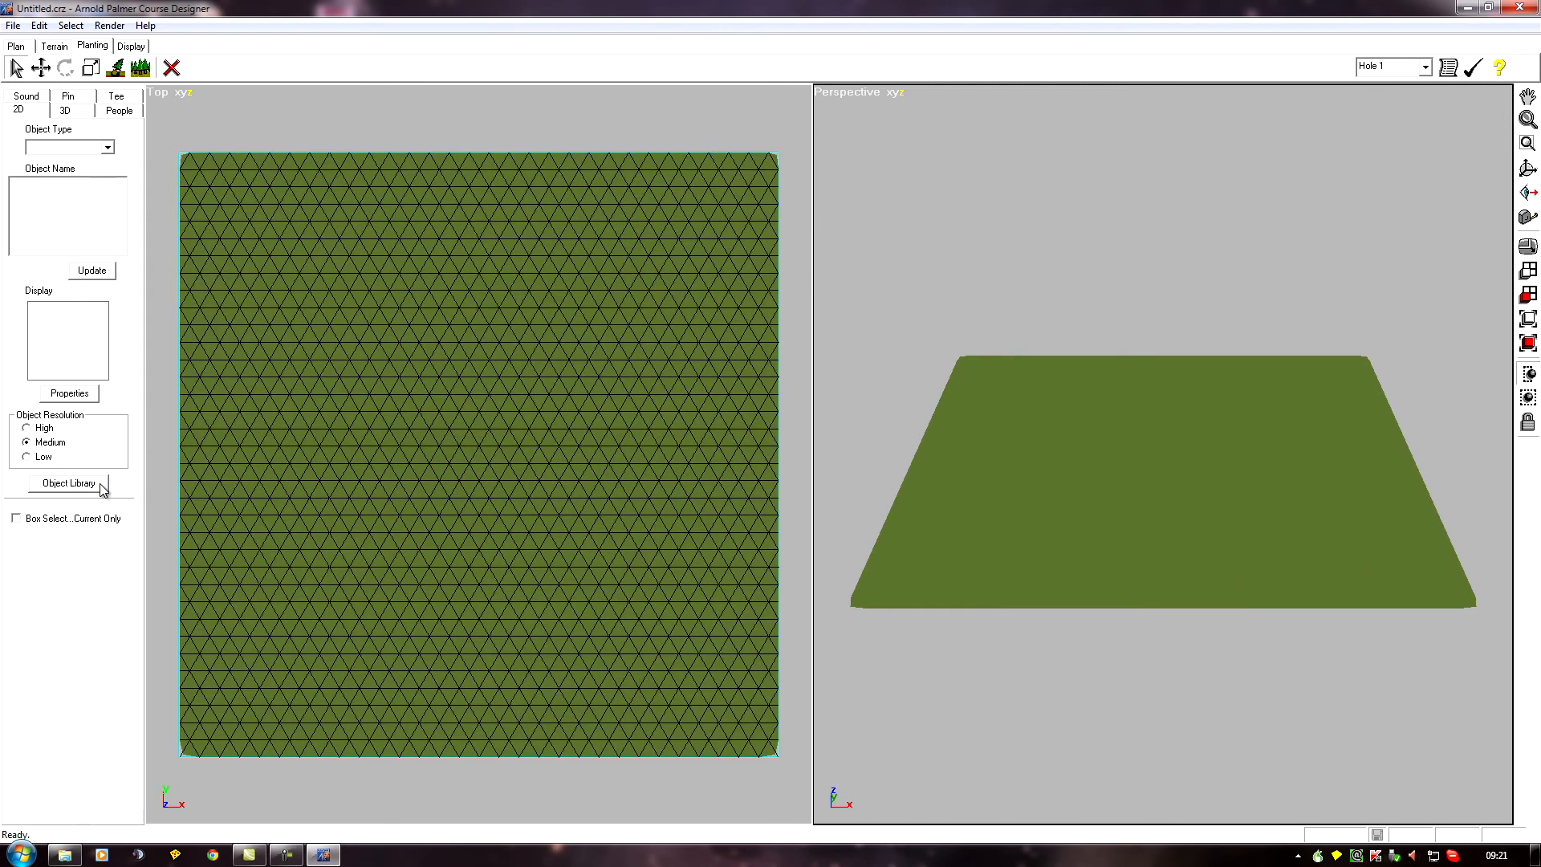
pyautogui.click(68, 483)
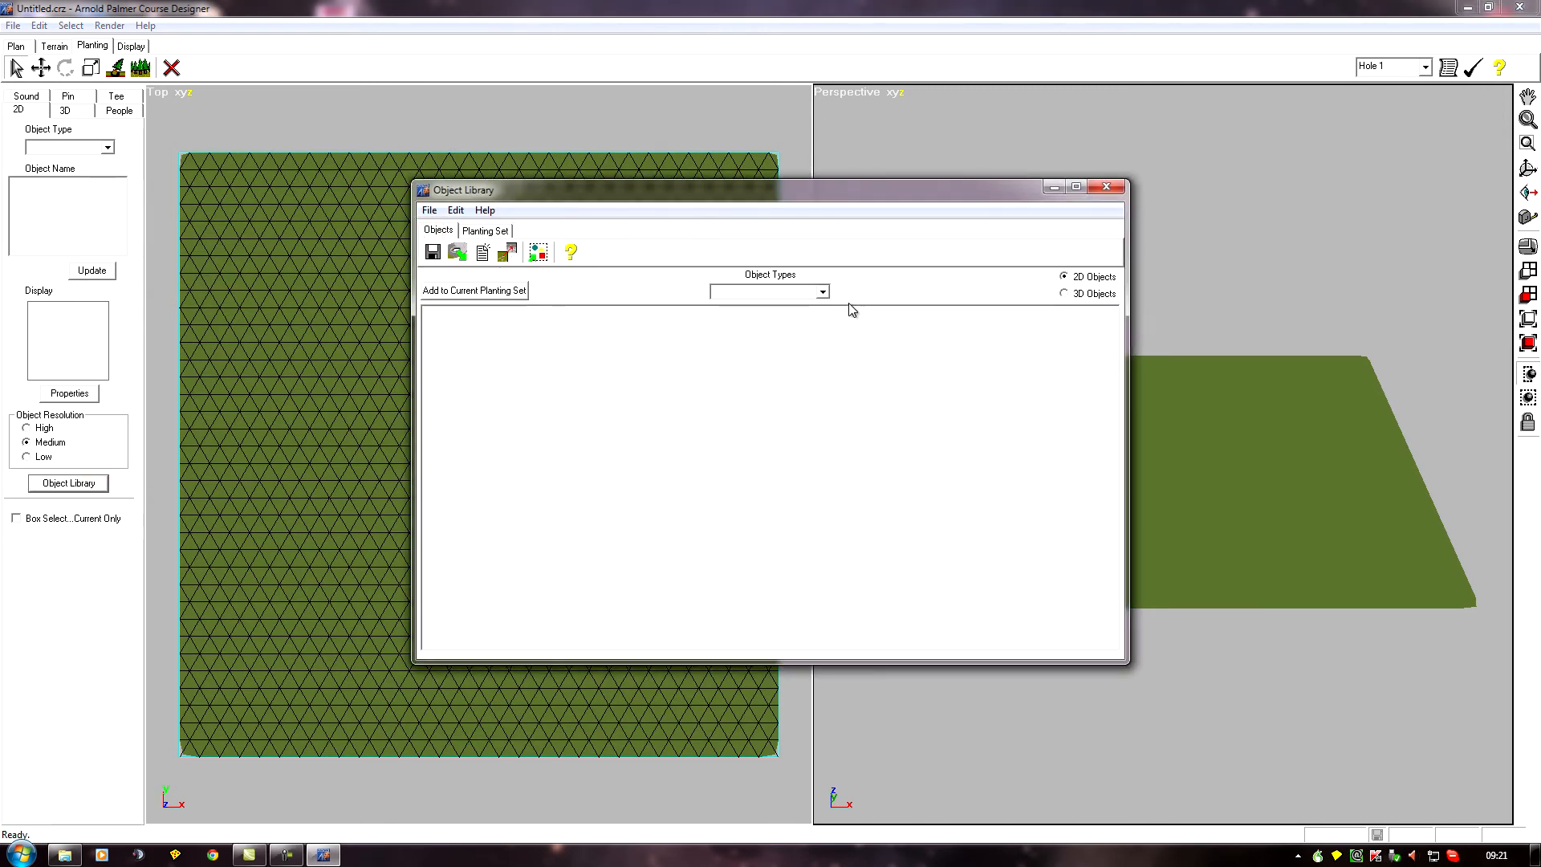
pyautogui.click(821, 291)
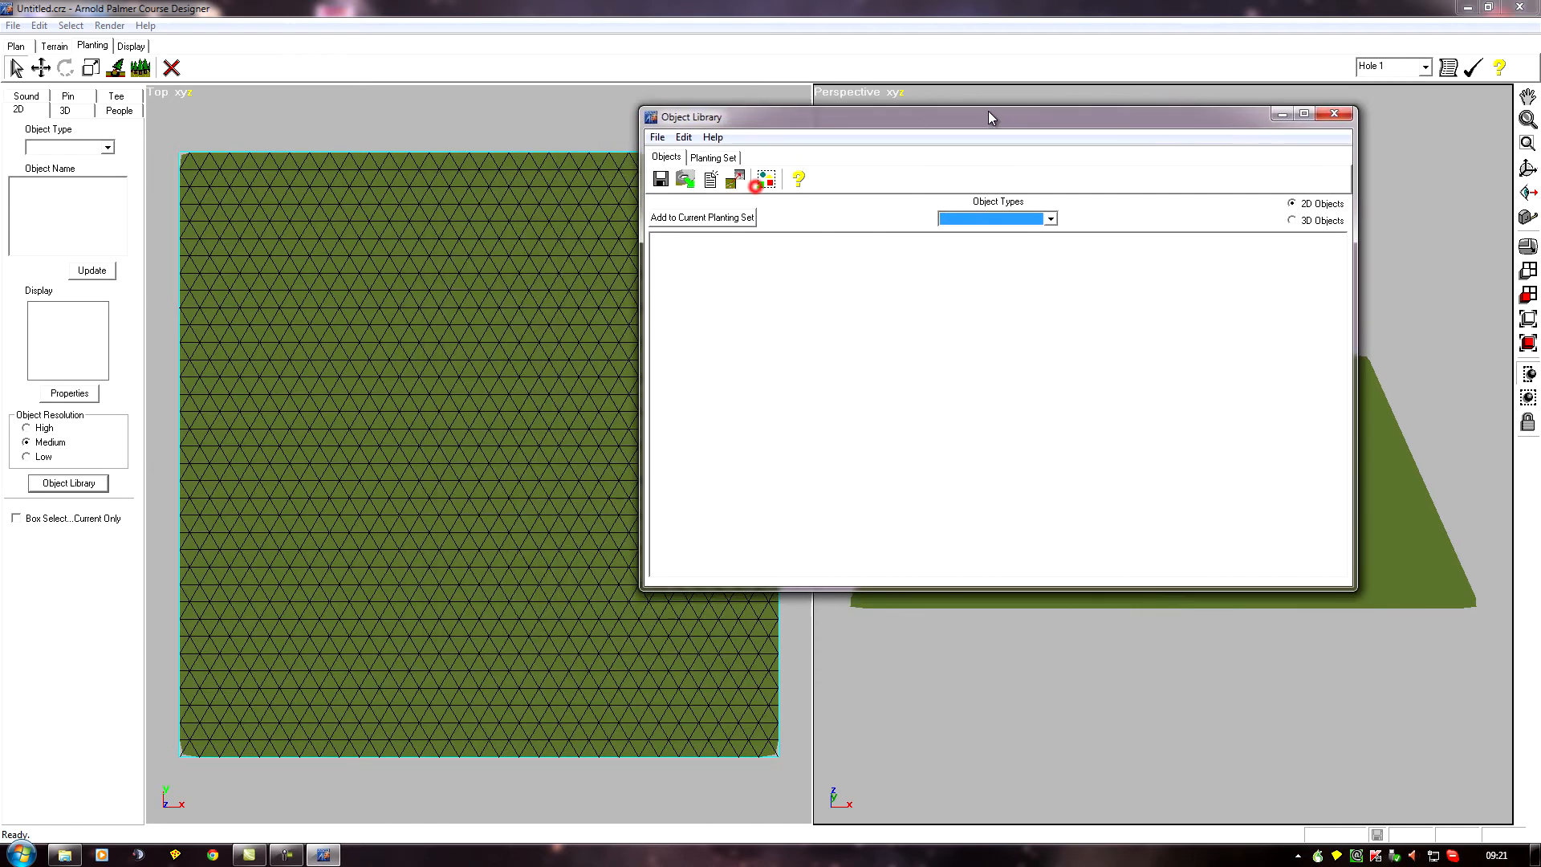
pyautogui.moveTo(990, 117); pyautogui.dragTo(1003, 131)
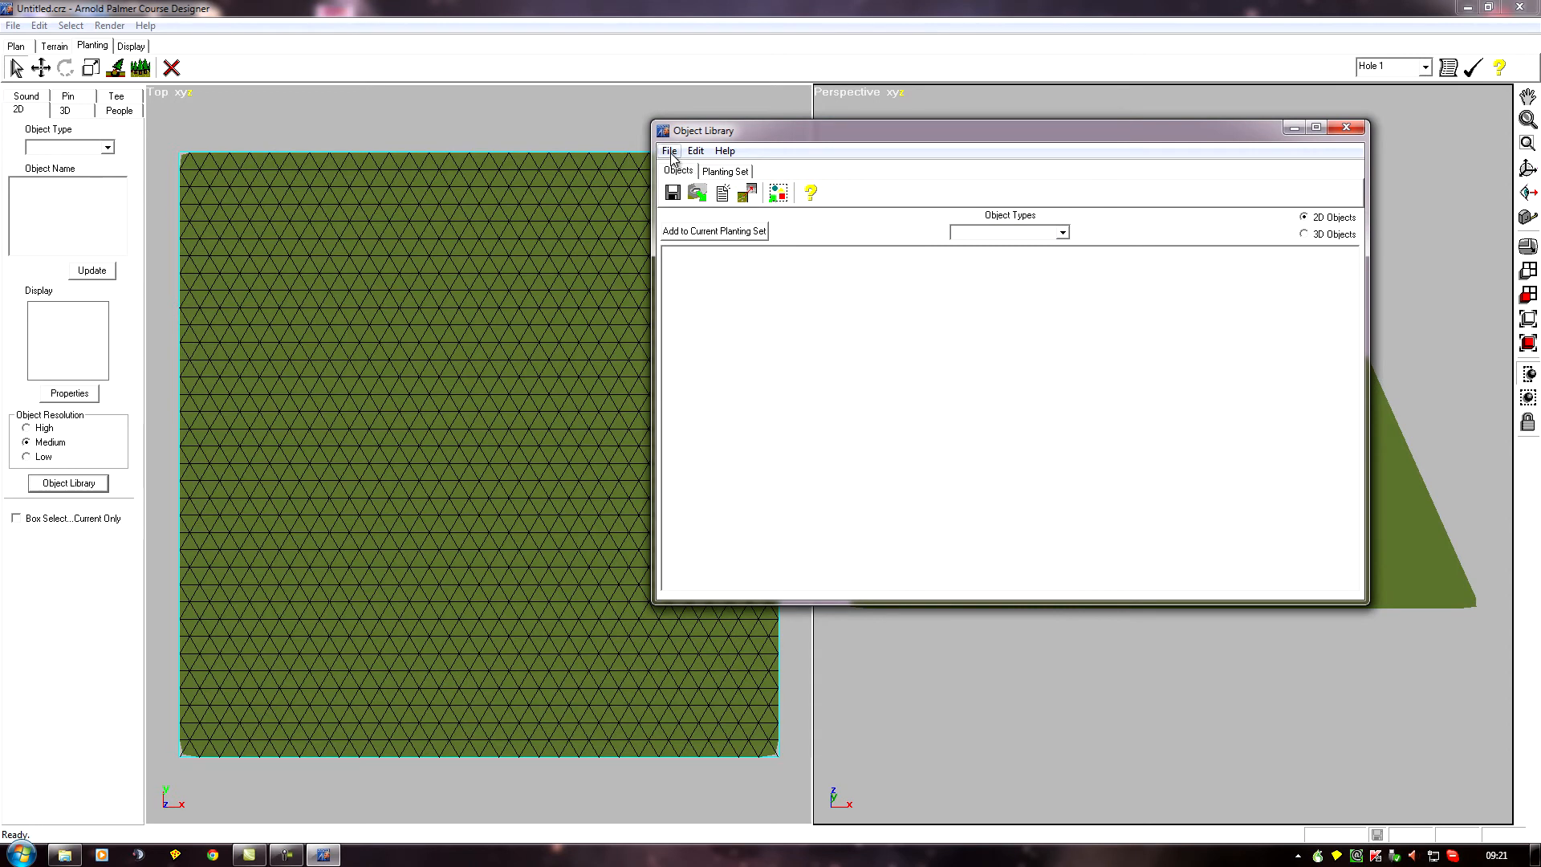
# Start an Import from Course from the Object Library's File menu
pyautogui.click(668, 150)
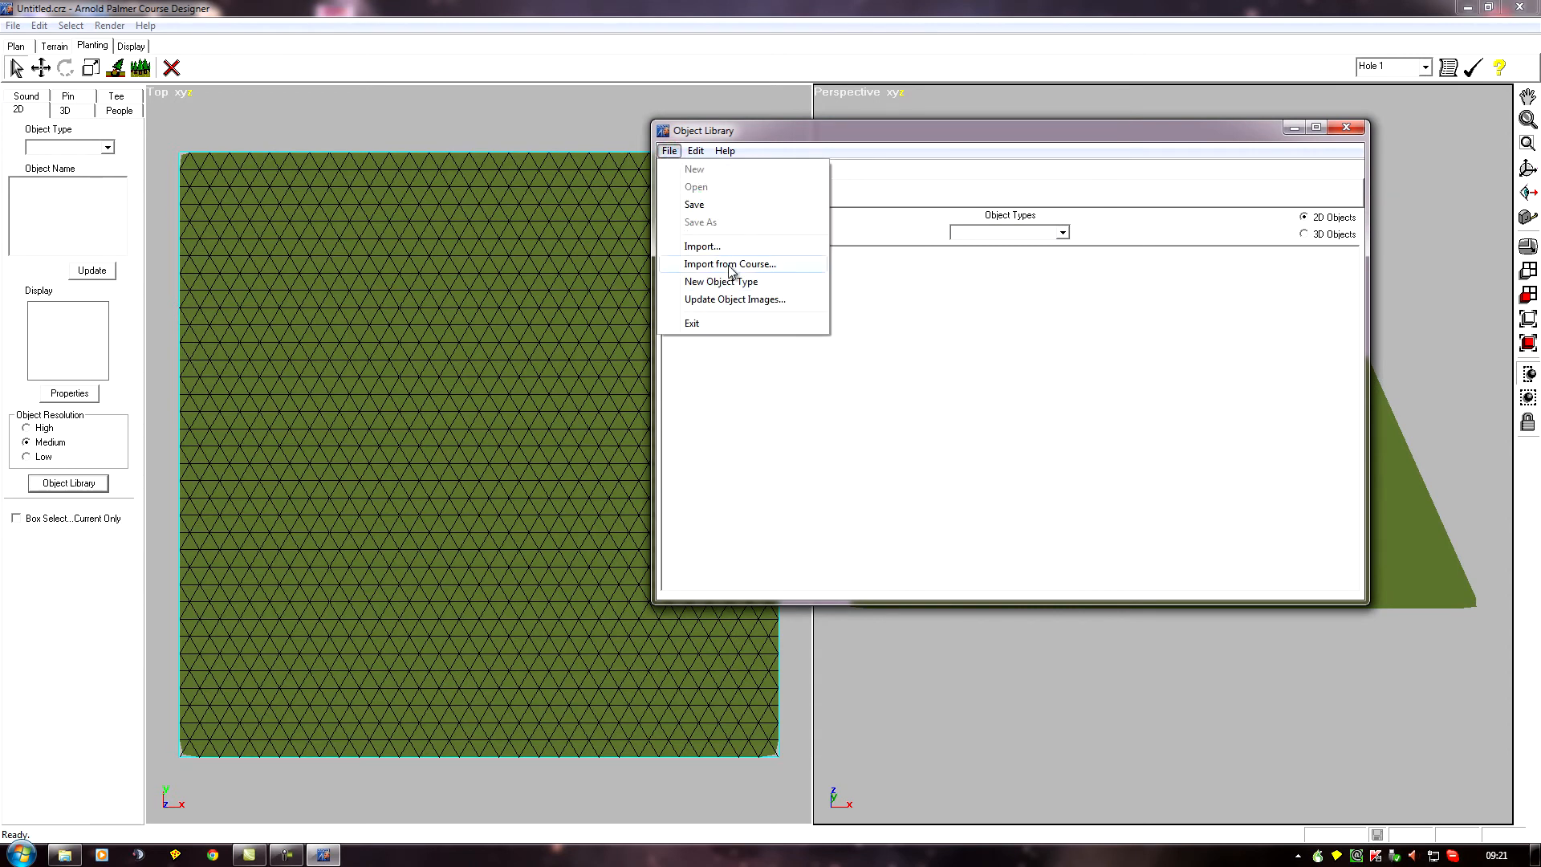
pyautogui.click(730, 263)
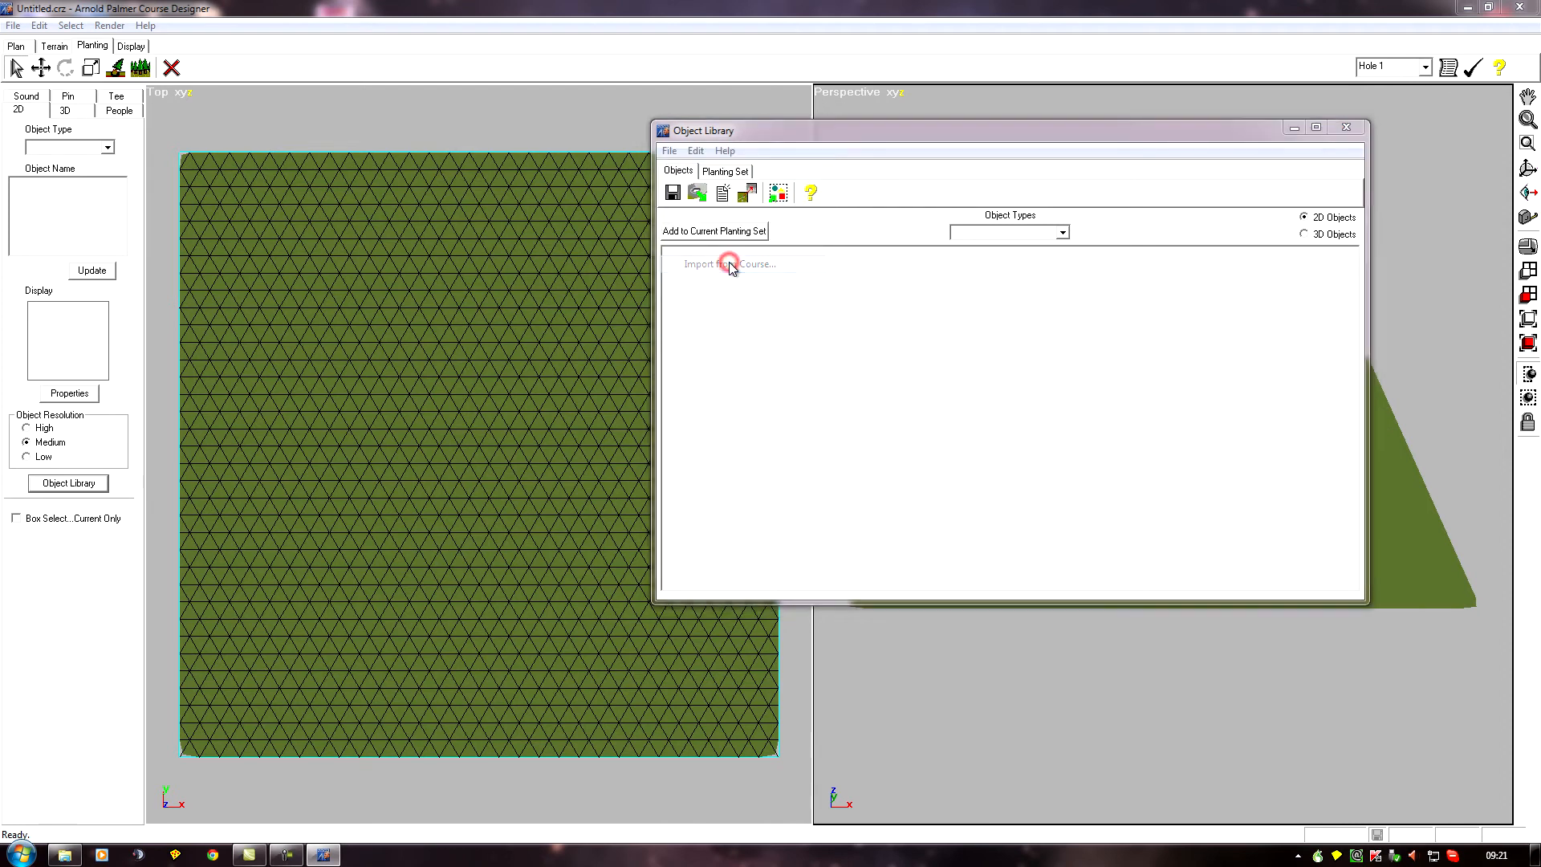
pyautogui.click(728, 264)
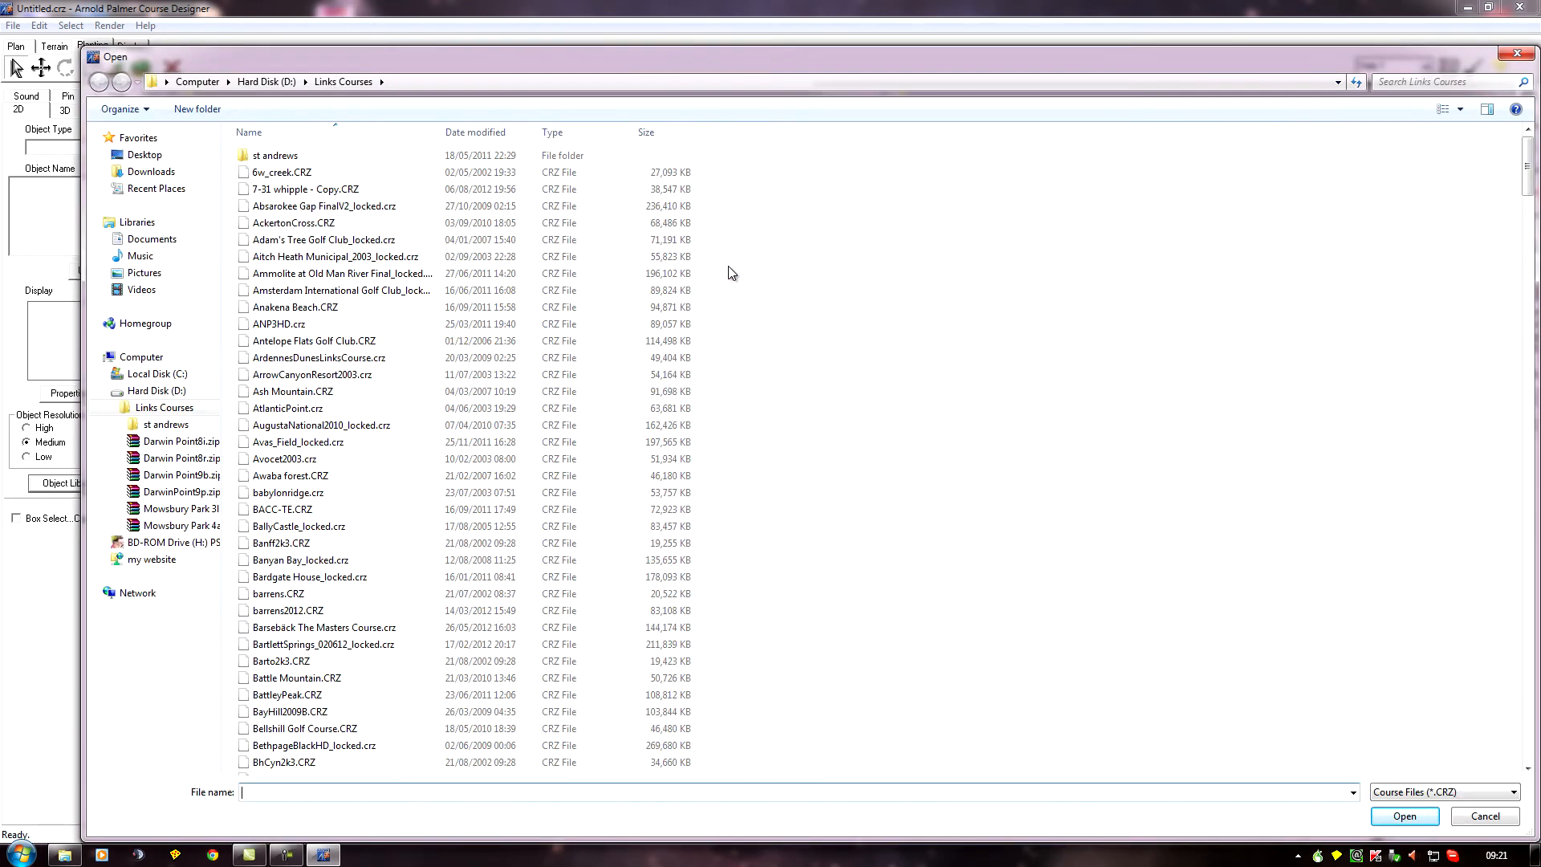
pyautogui.moveTo(337, 270)
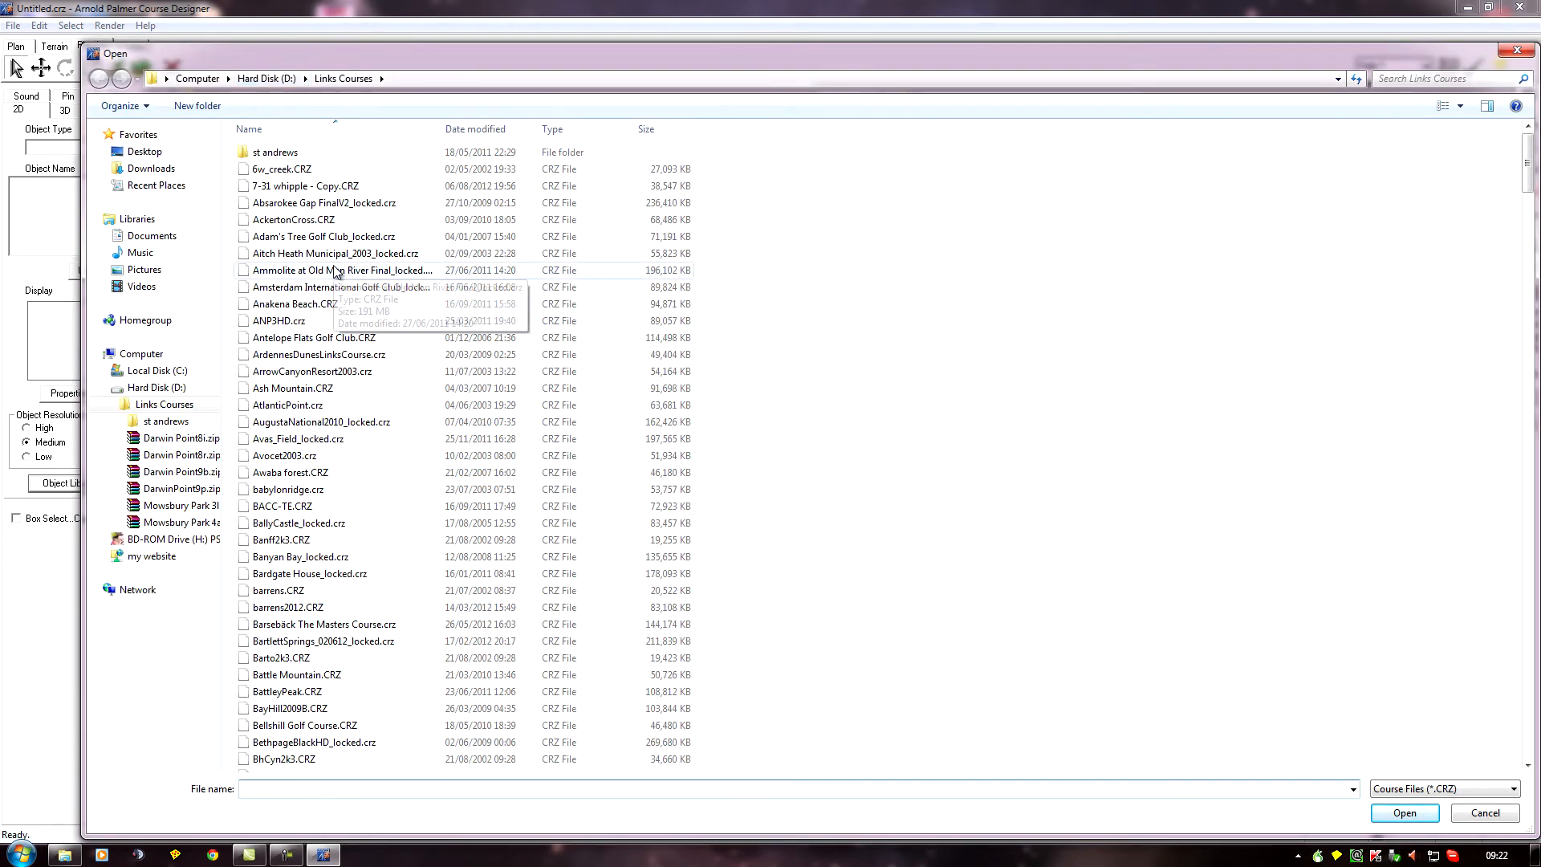
# Choose DarwinPoint.CRZ instead of BACC-TE and load it for importing
pyautogui.click(282, 506)
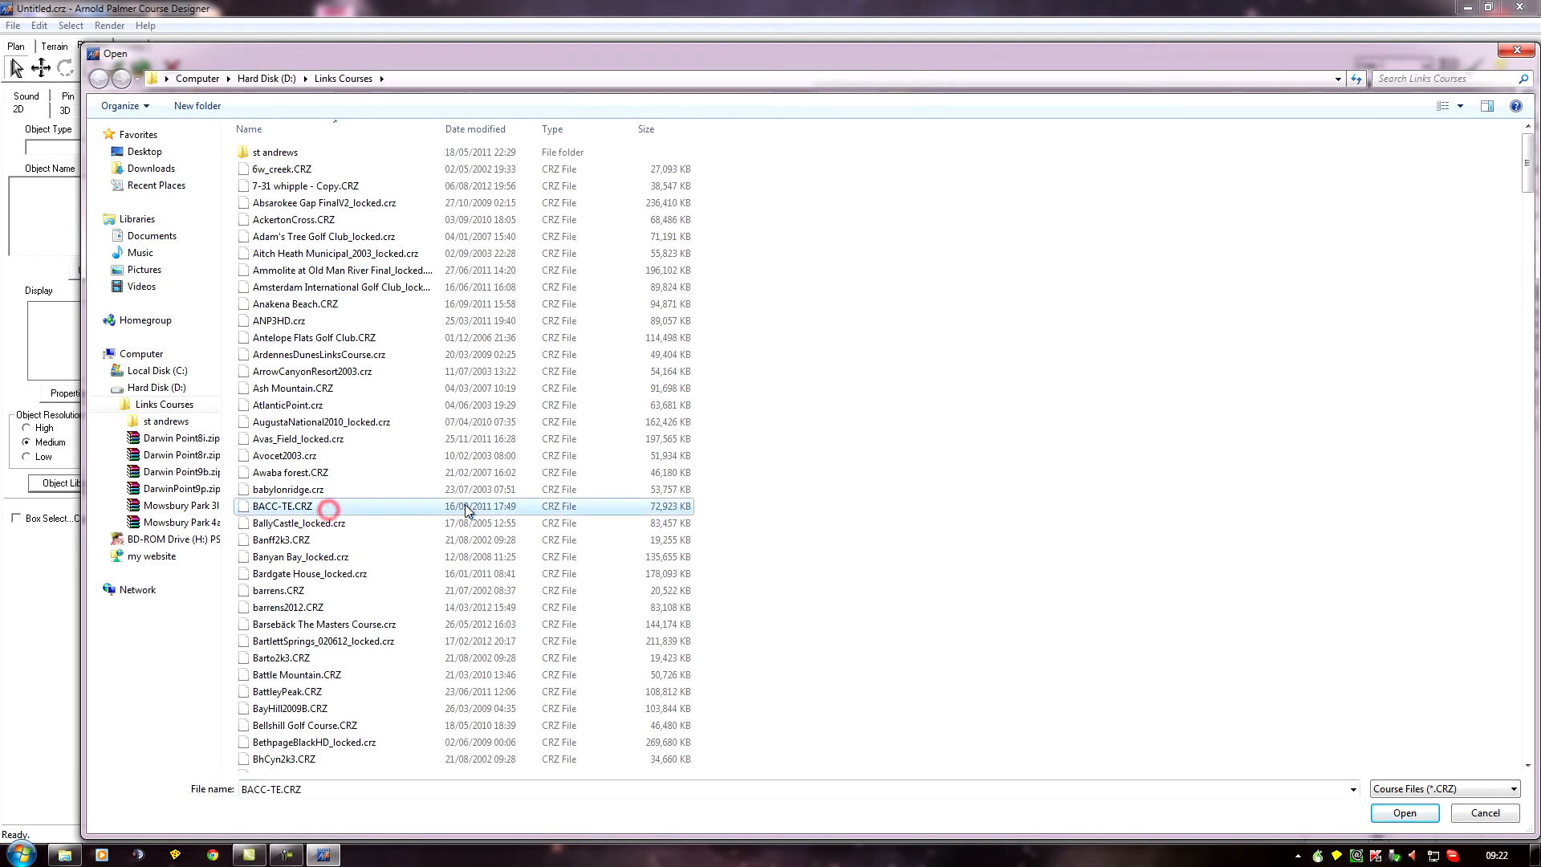
pyautogui.scroll(-3)
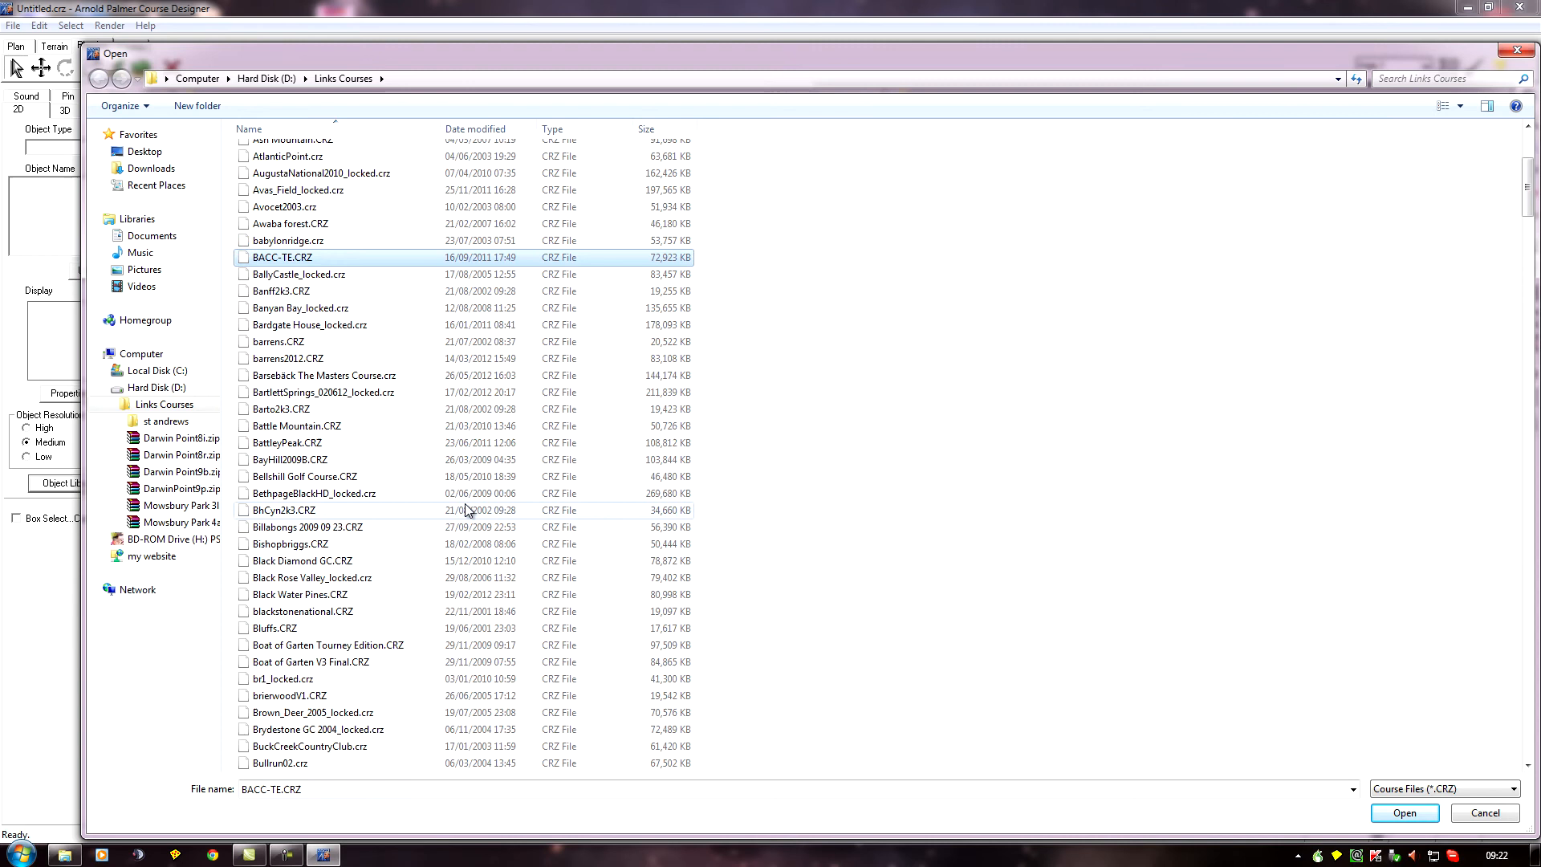
pyautogui.scroll(-3)
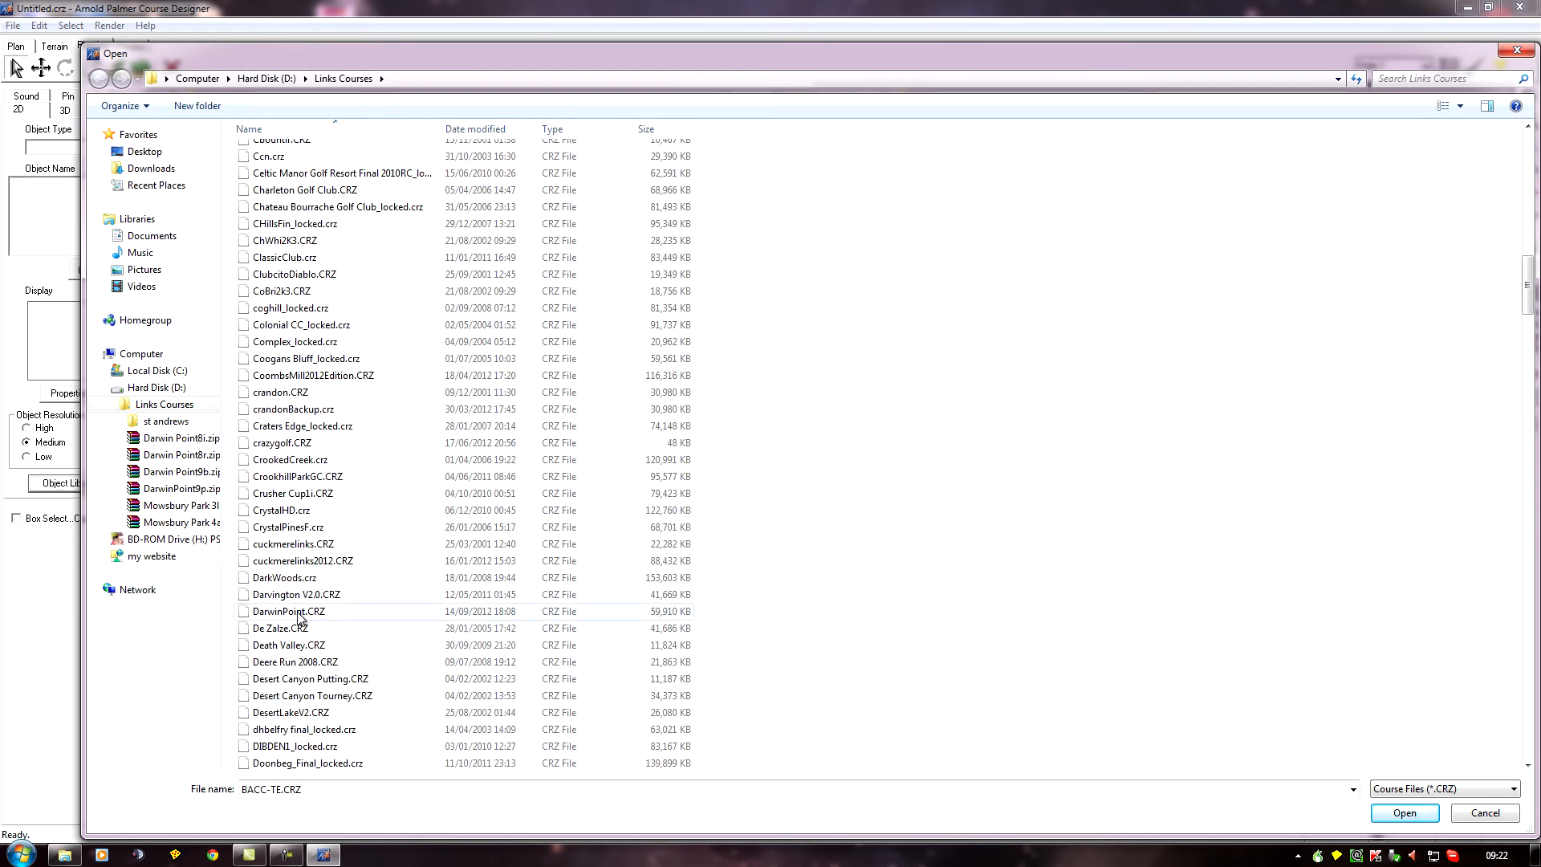
pyautogui.click(288, 610)
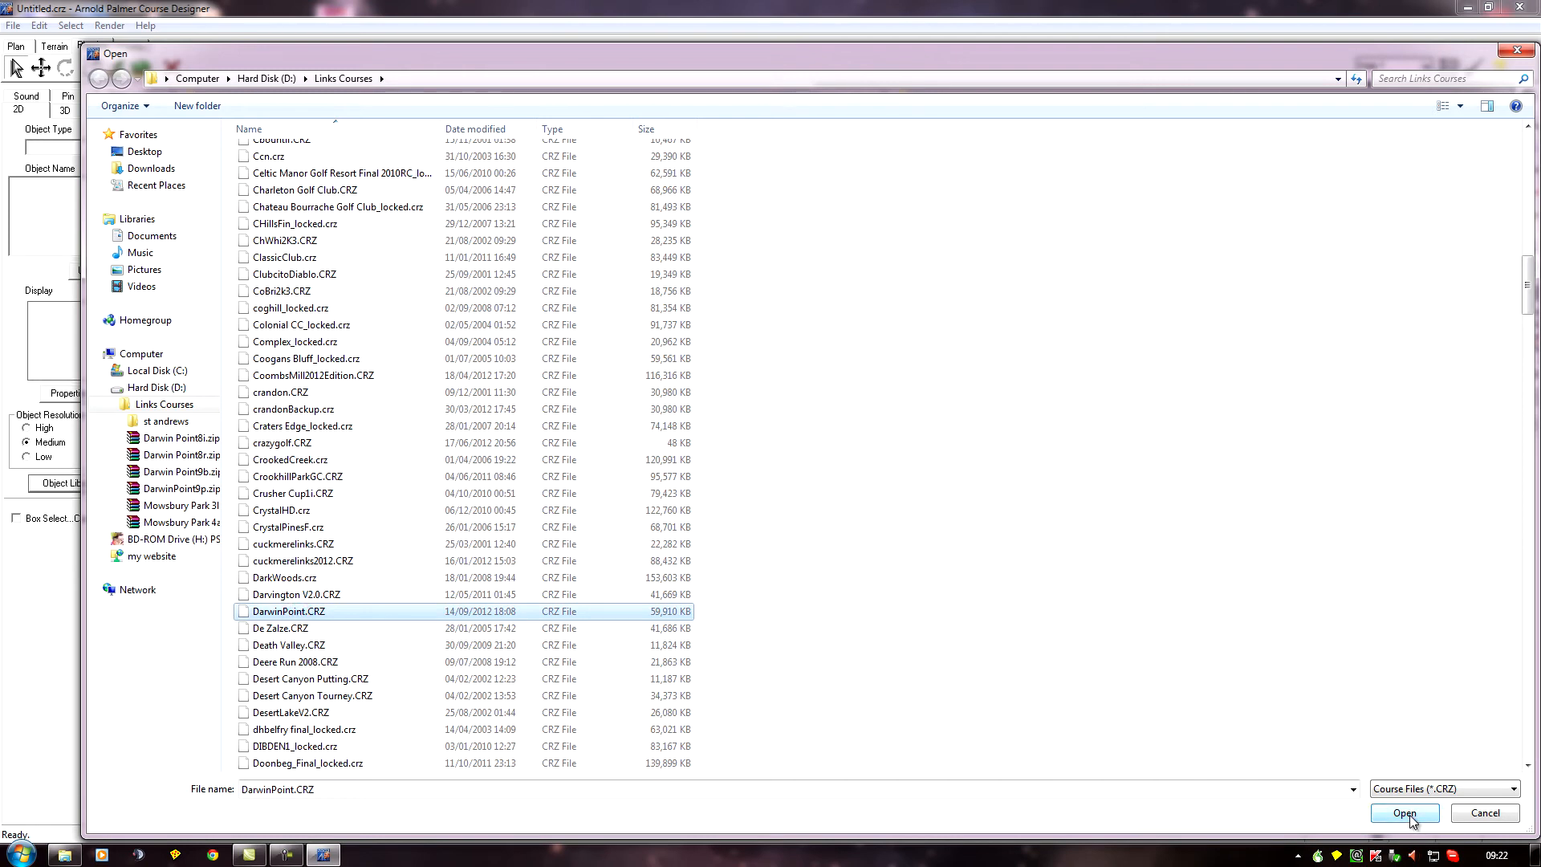
pyautogui.click(1404, 813)
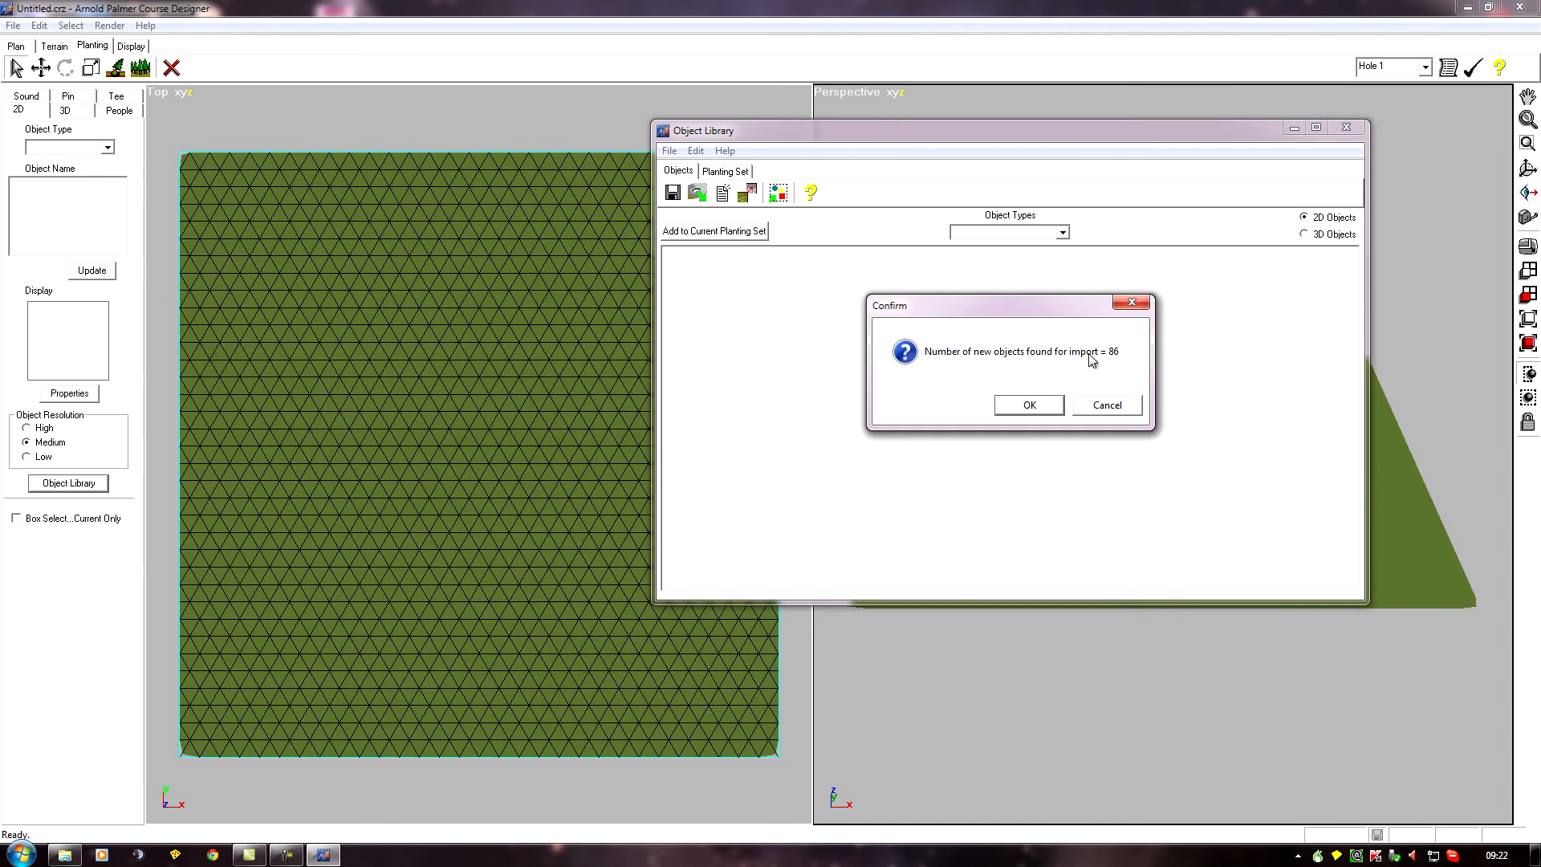
pyautogui.moveTo(858, 379)
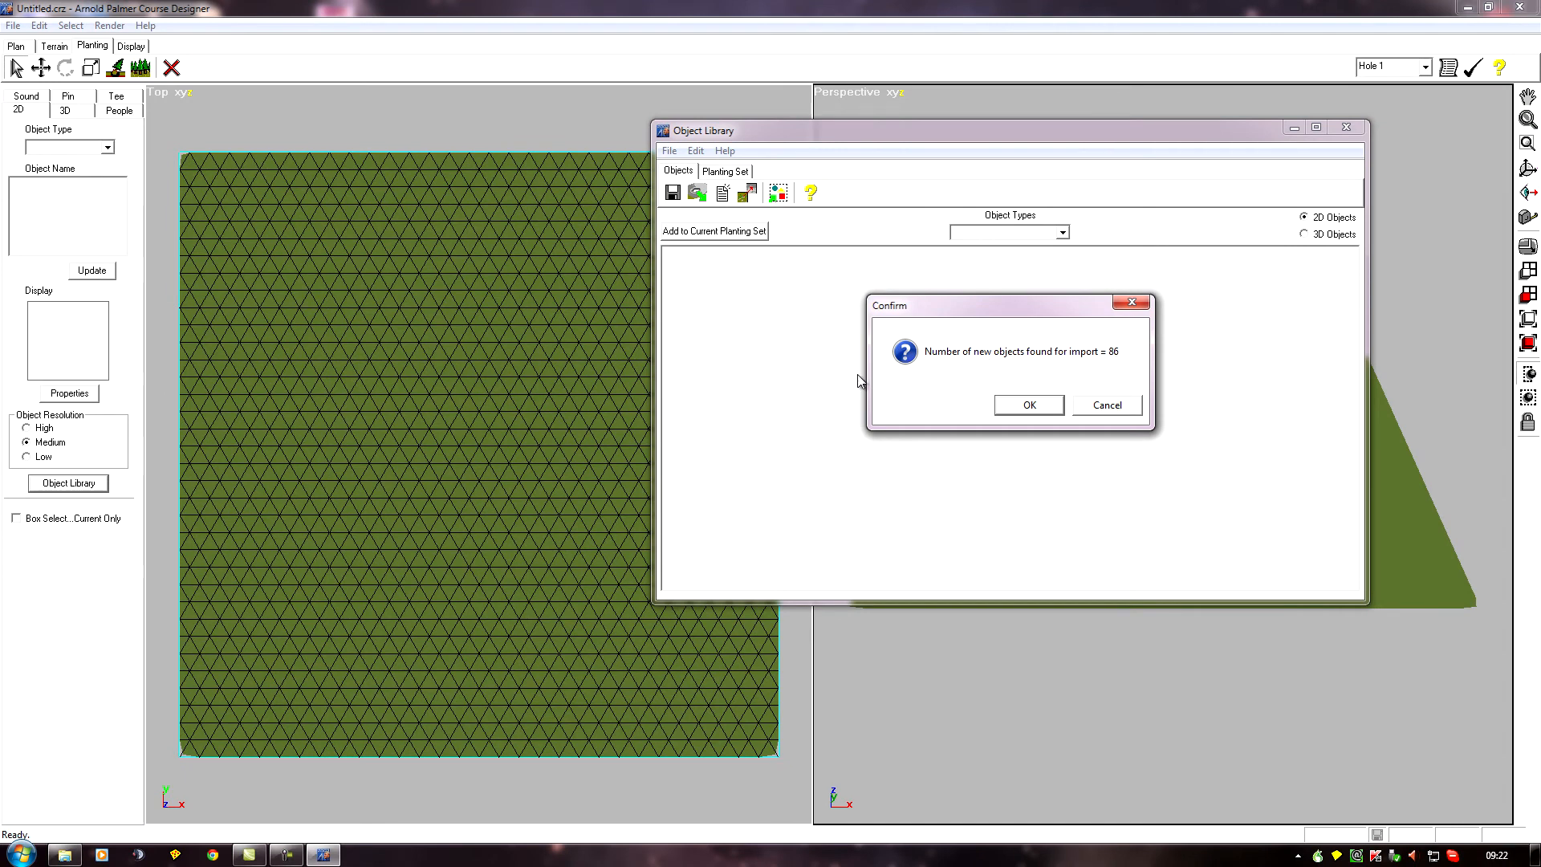
pyautogui.moveTo(757, 402)
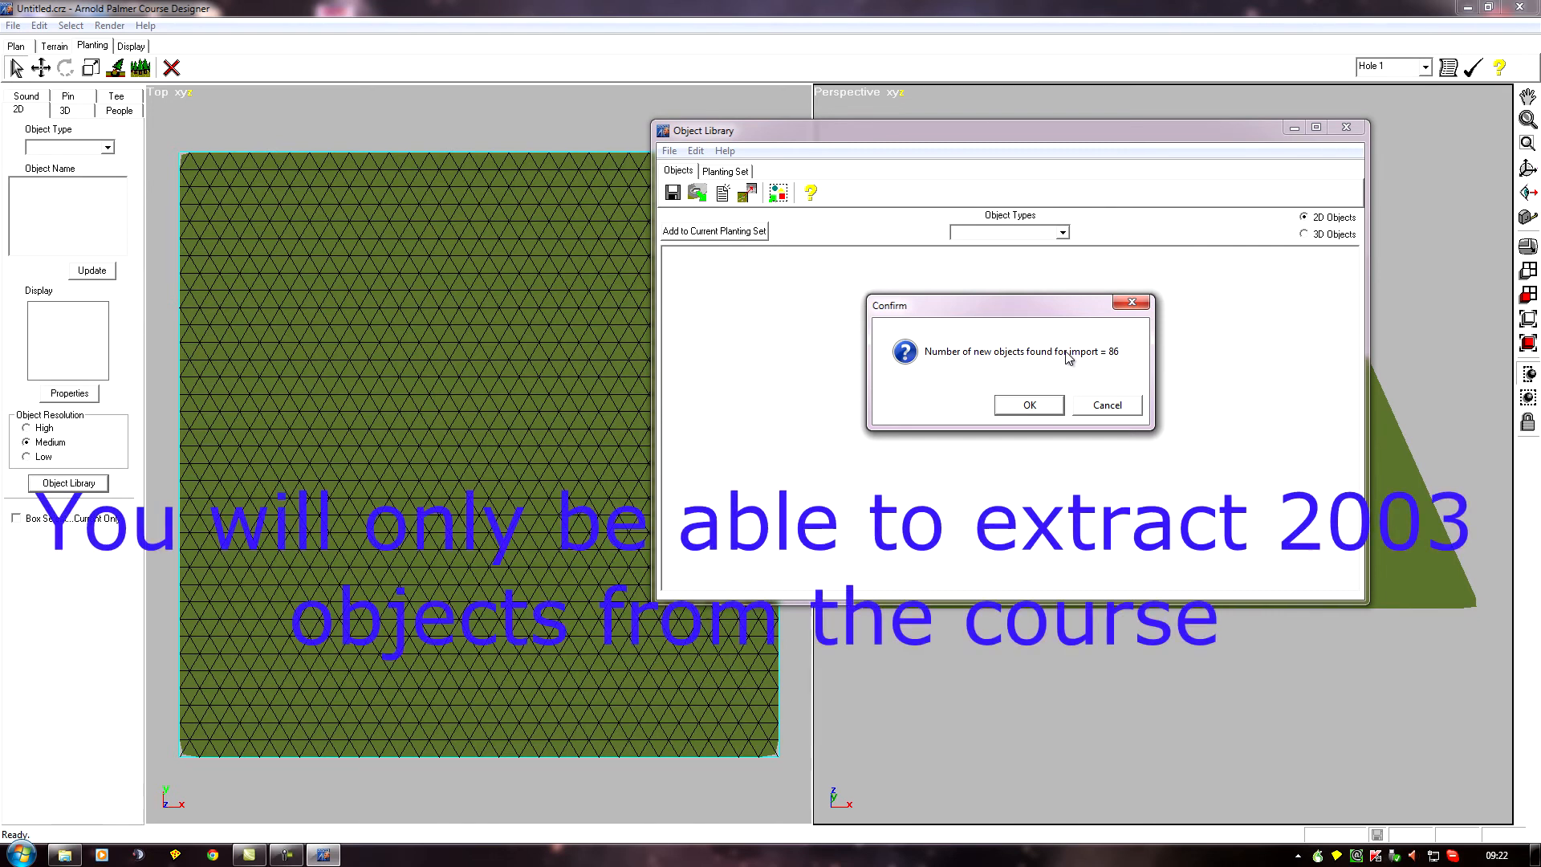
pyautogui.moveTo(1116, 361)
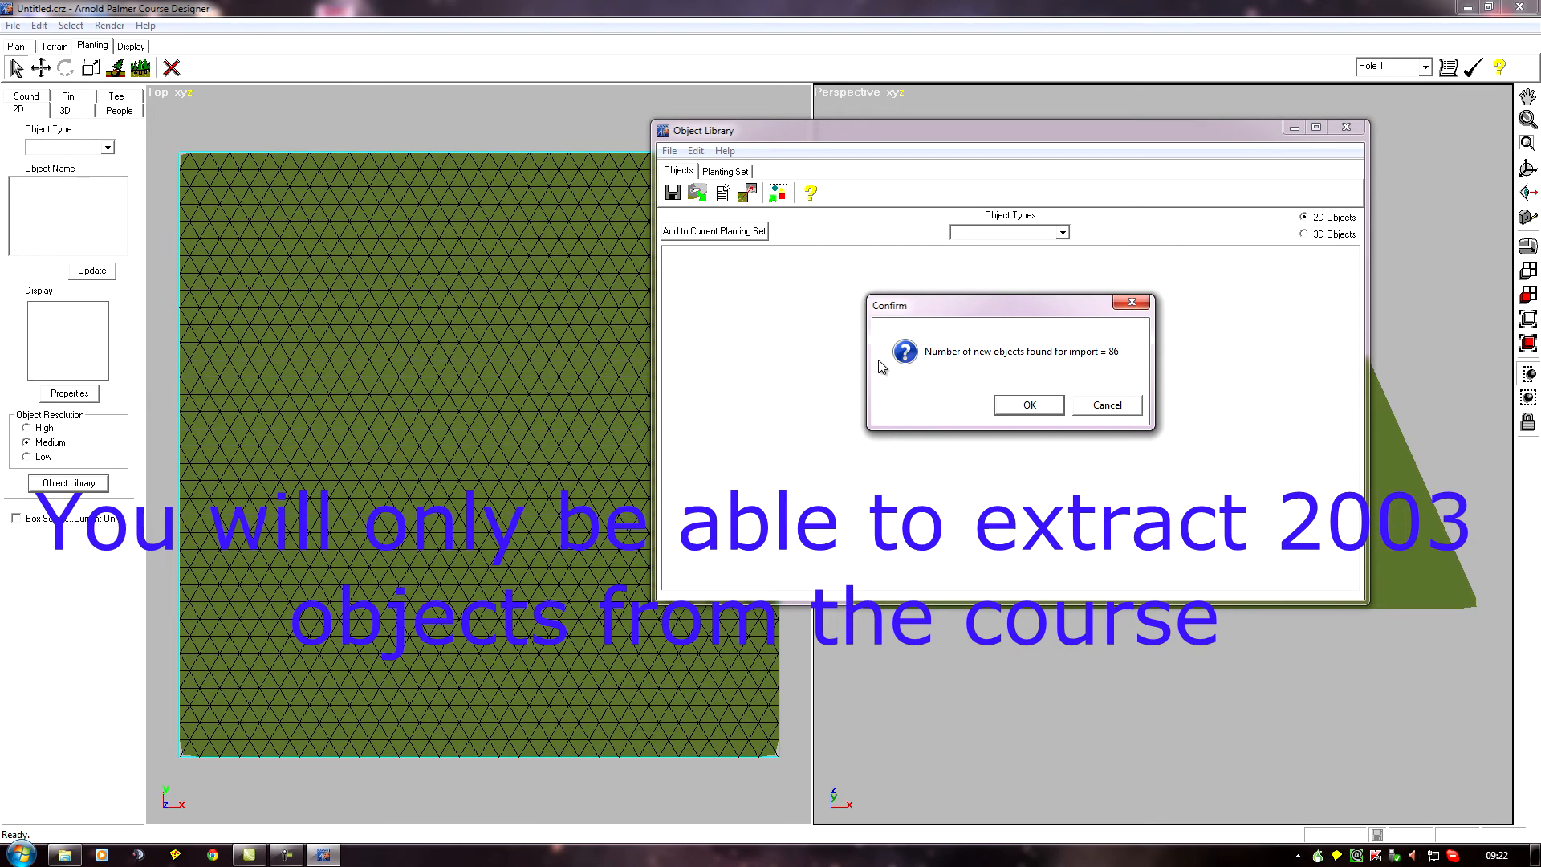
pyautogui.moveTo(1038, 409)
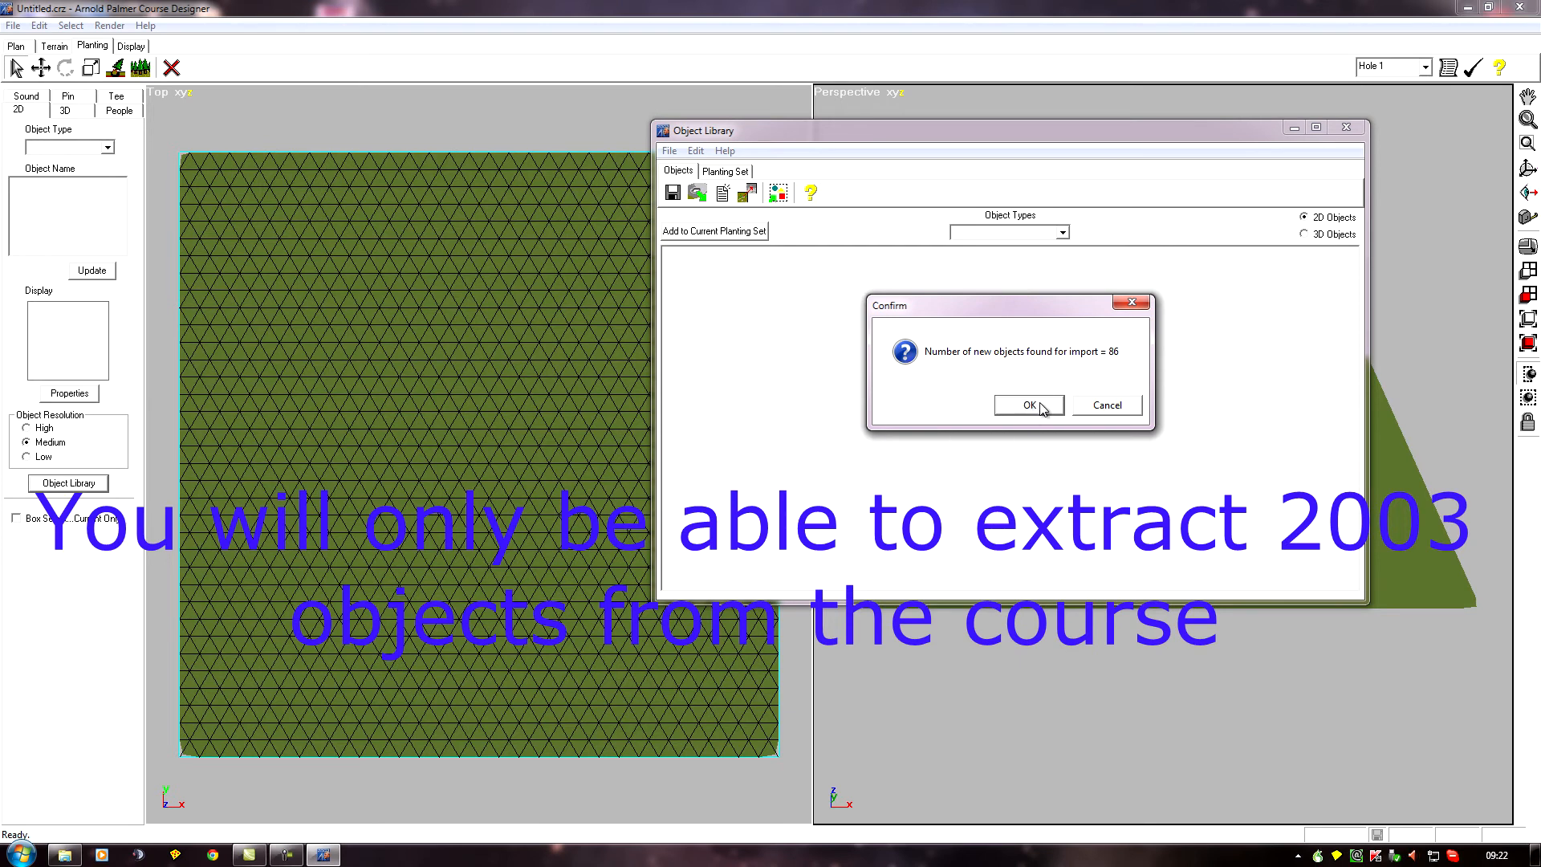
# Confirm importing the 86 new objects found in DarwinPoint
pyautogui.click(1029, 405)
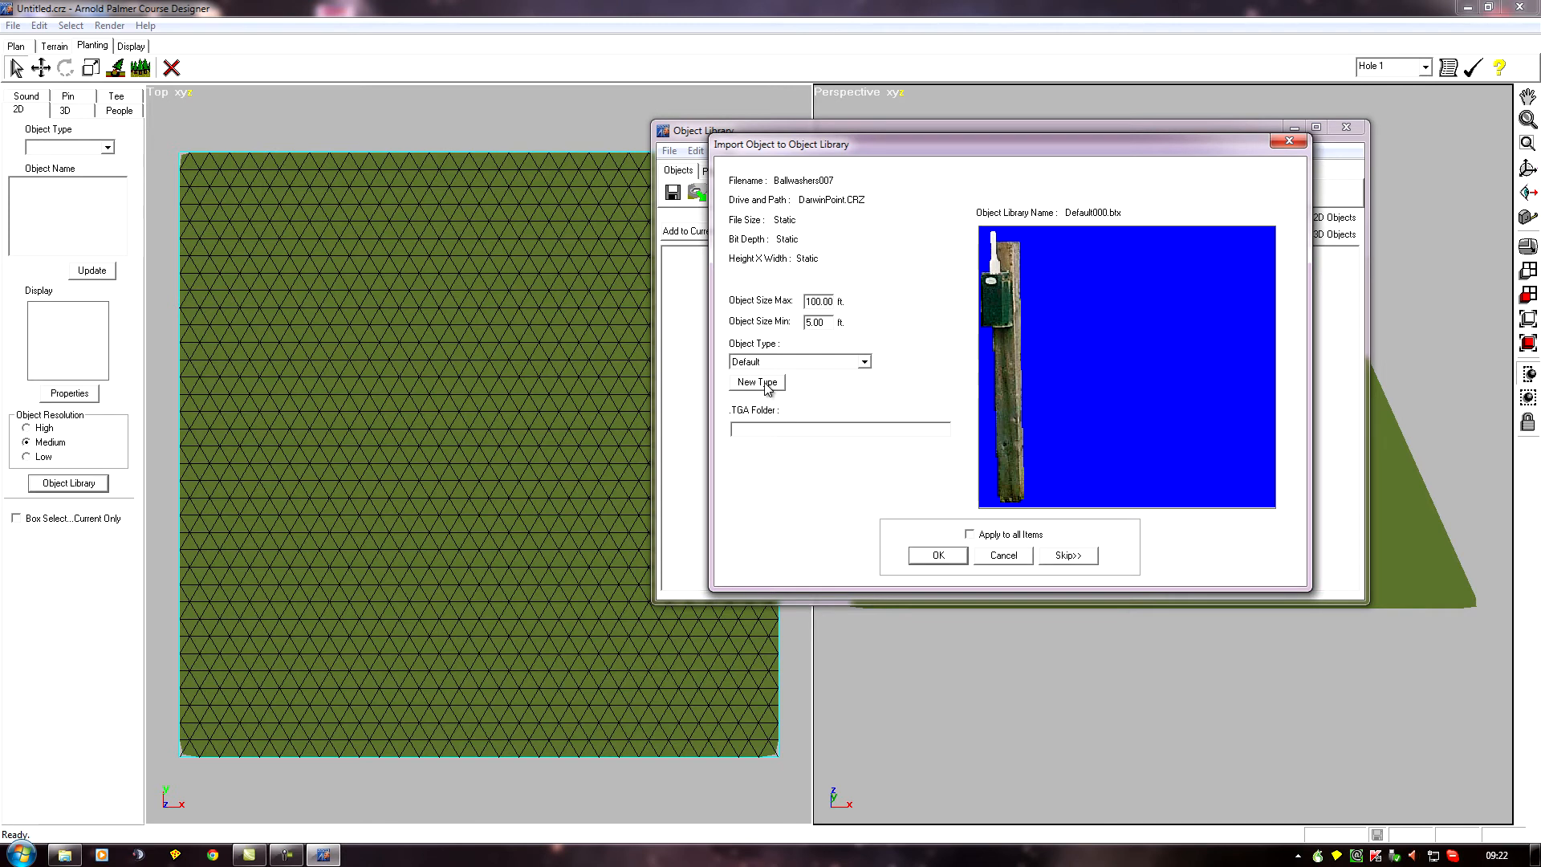
# Create a new object type named imported for the incoming objects
pyautogui.click(757, 382)
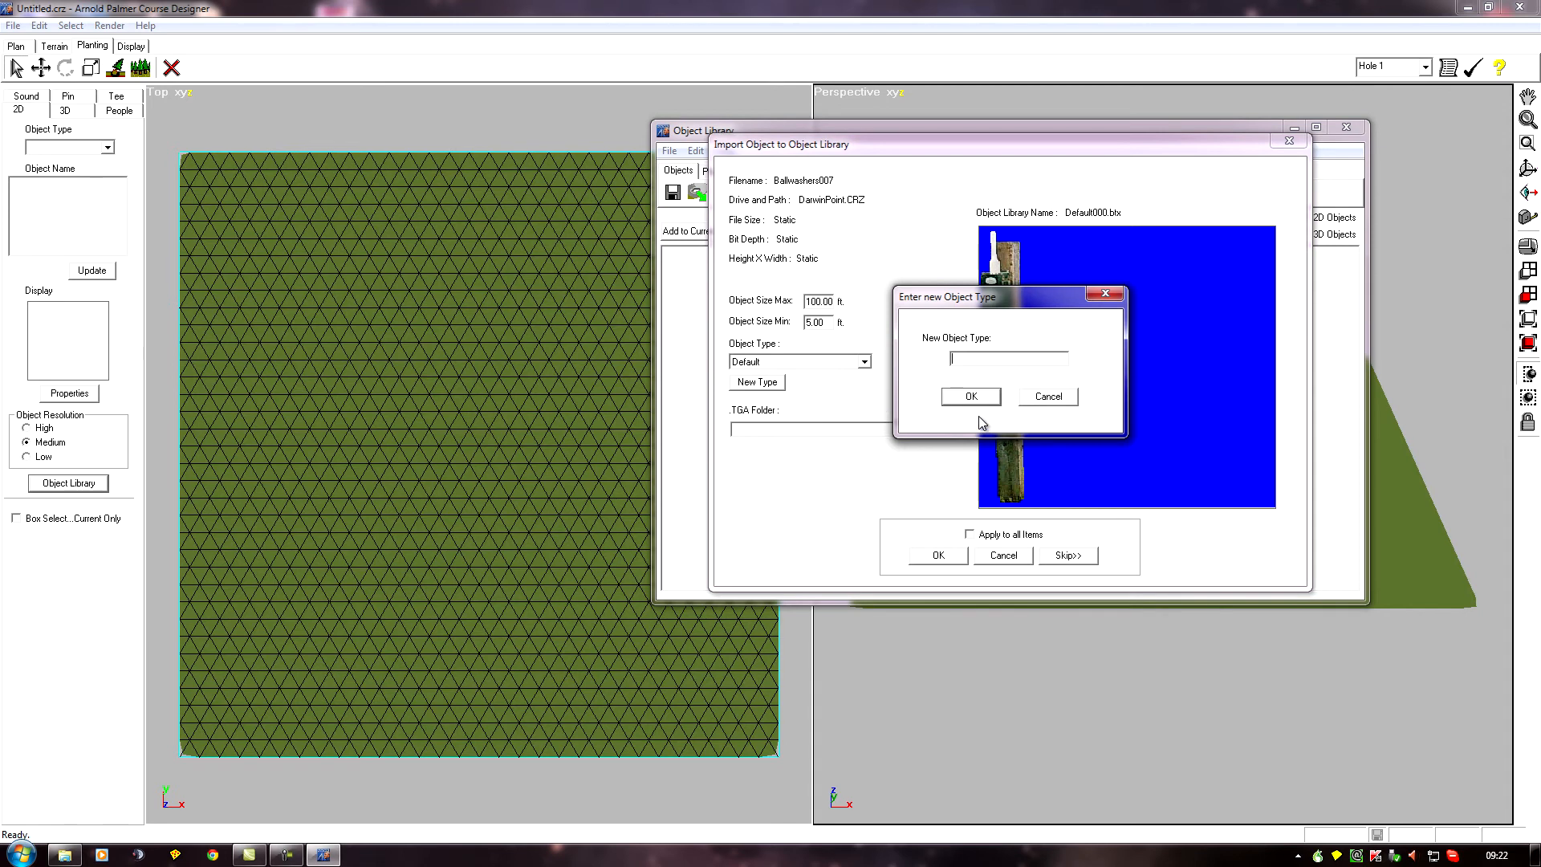
pyautogui.write('imported')
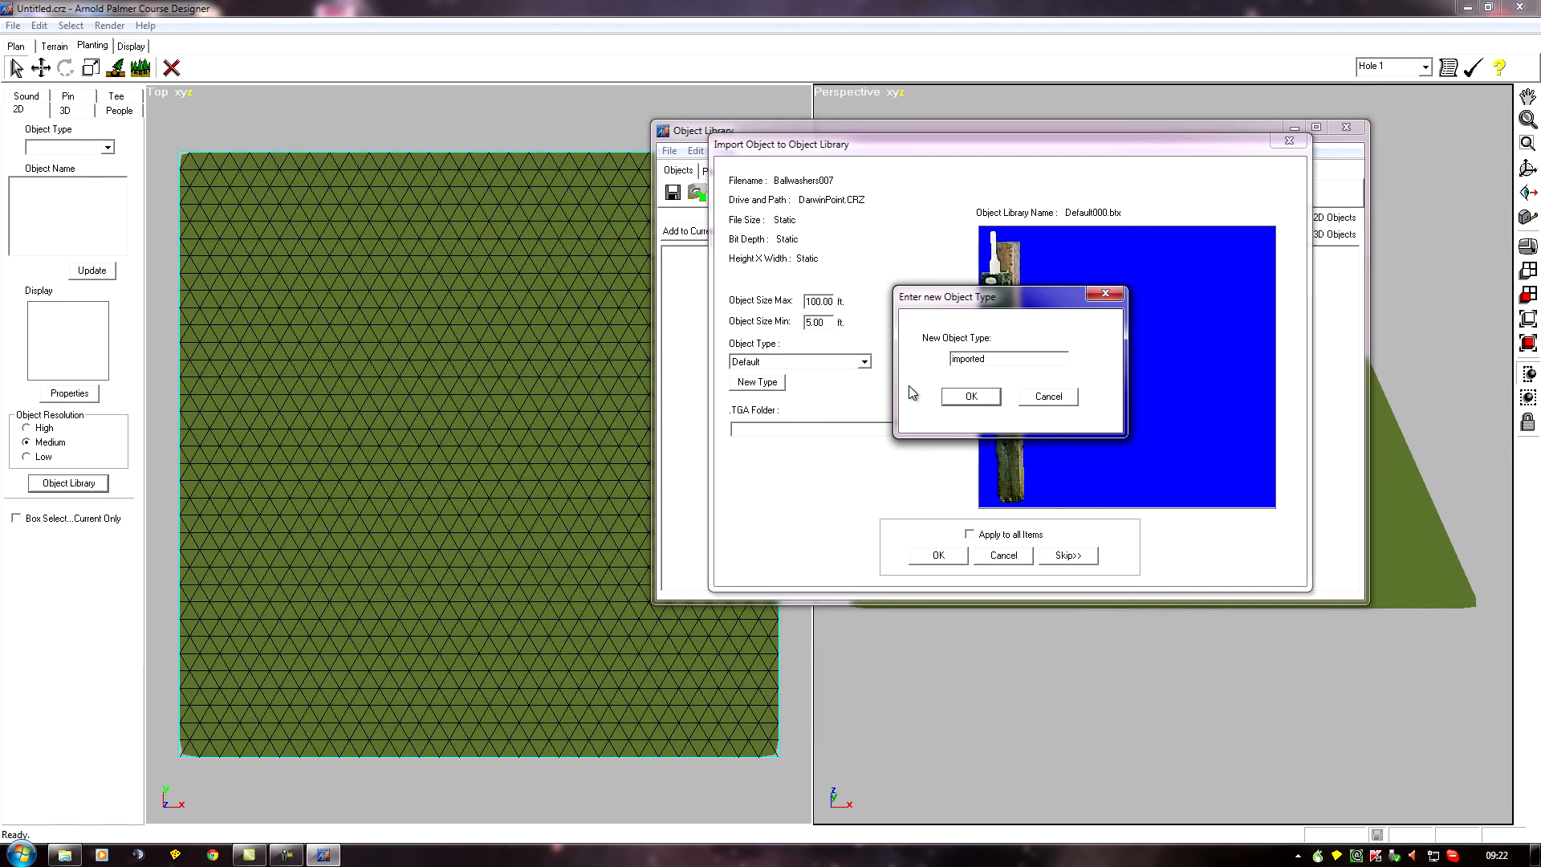
pyautogui.click(970, 397)
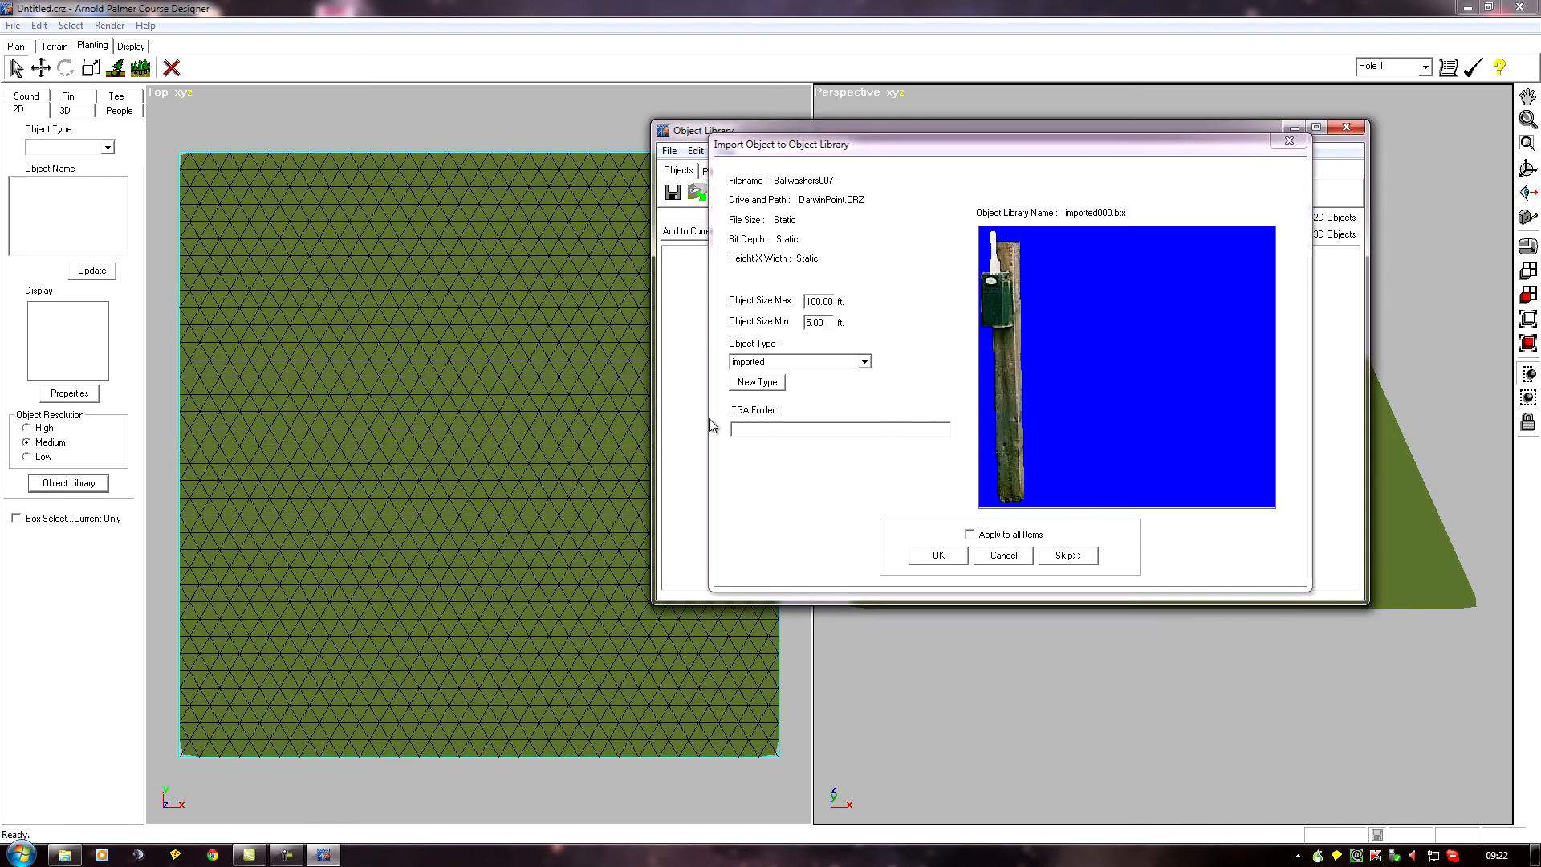
pyautogui.moveTo(857, 370)
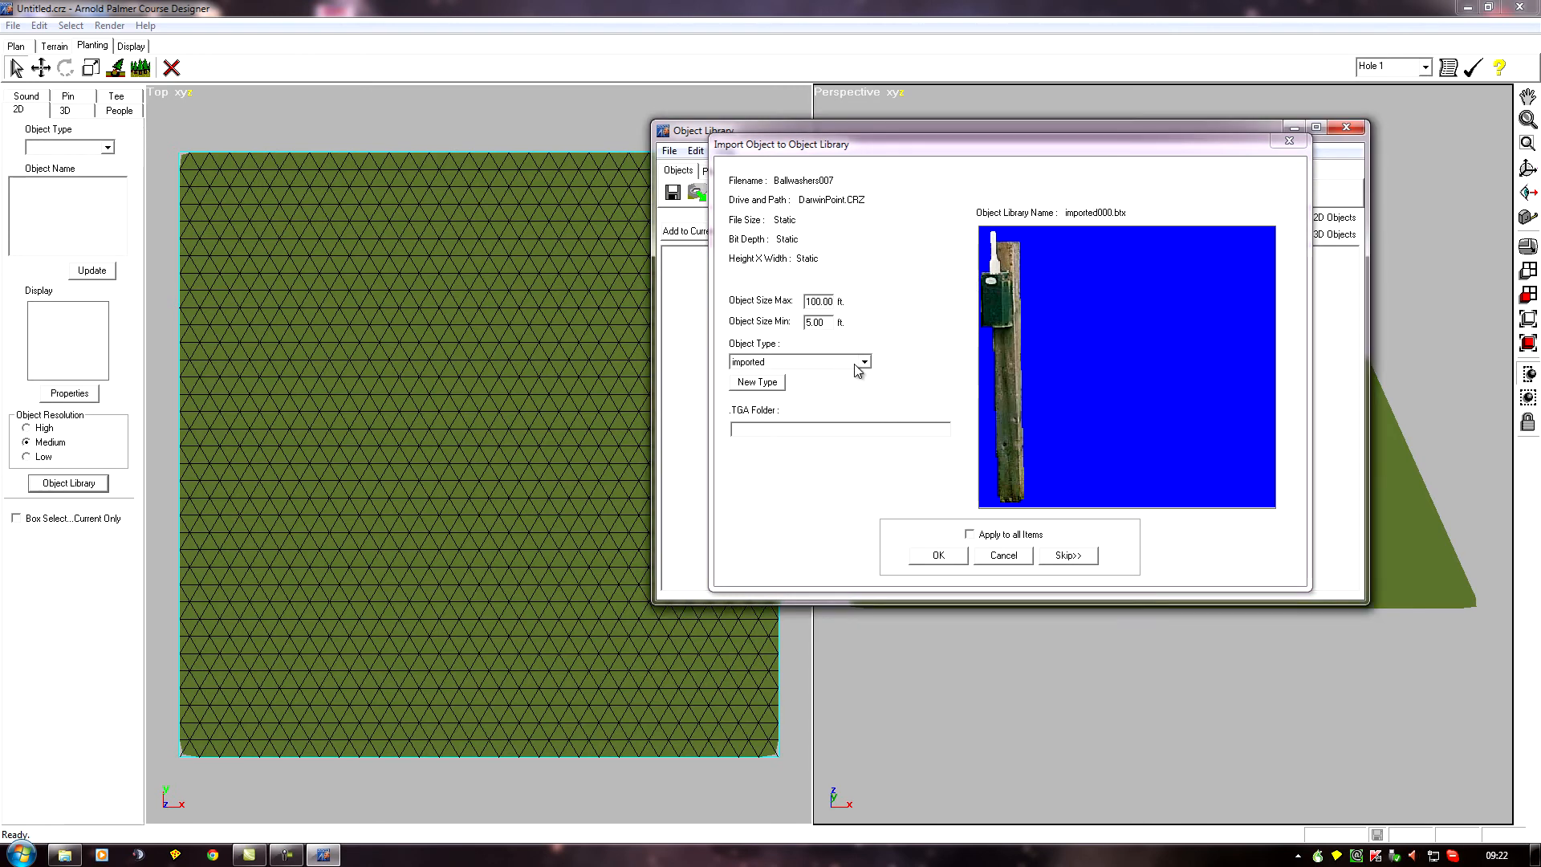
pyautogui.moveTo(834, 366)
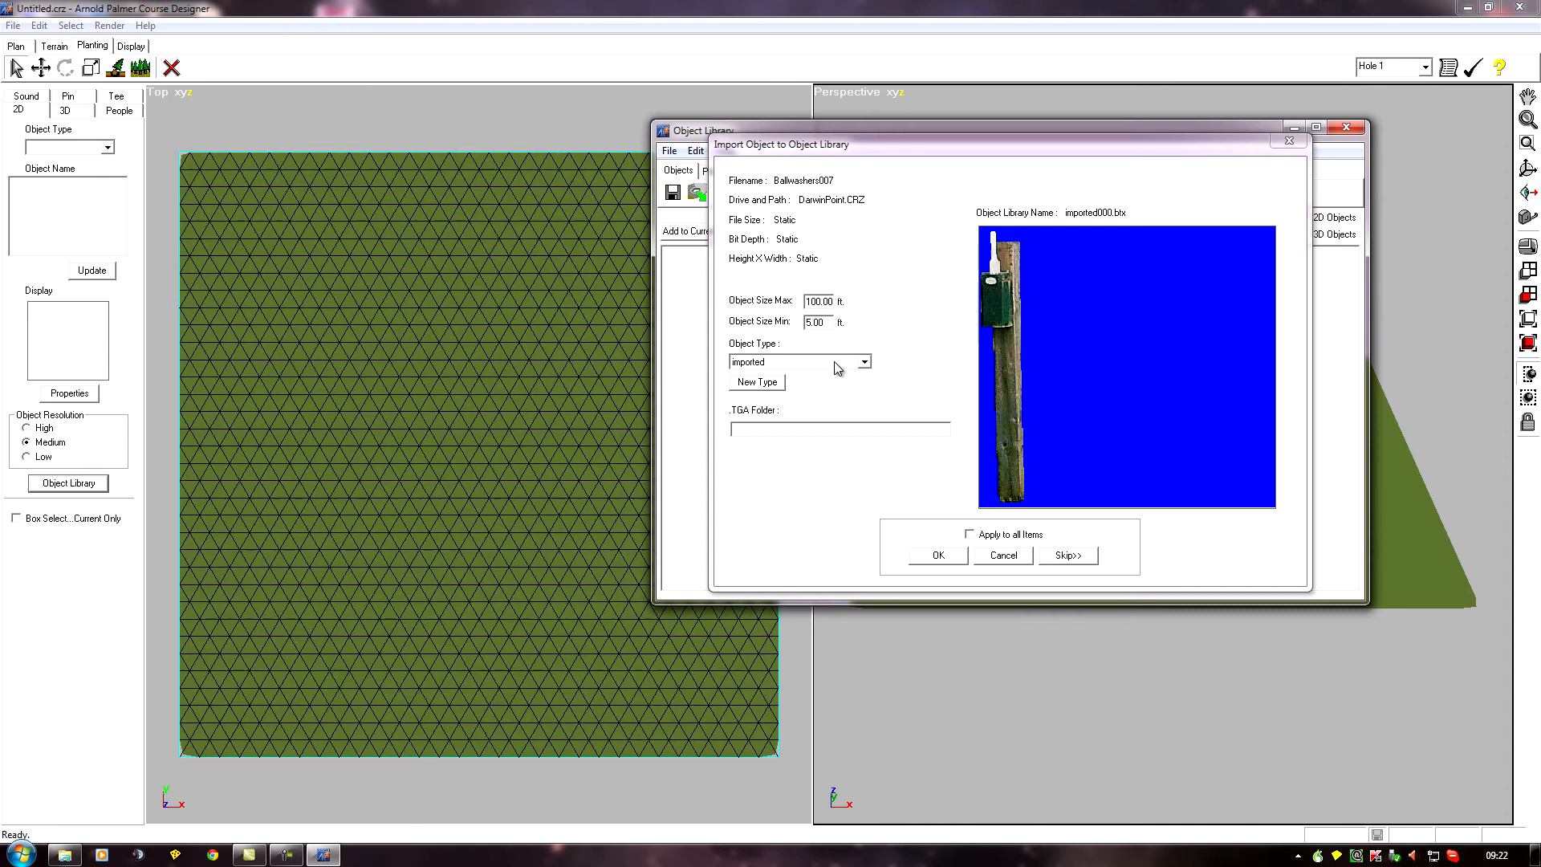
pyautogui.moveTo(969, 408)
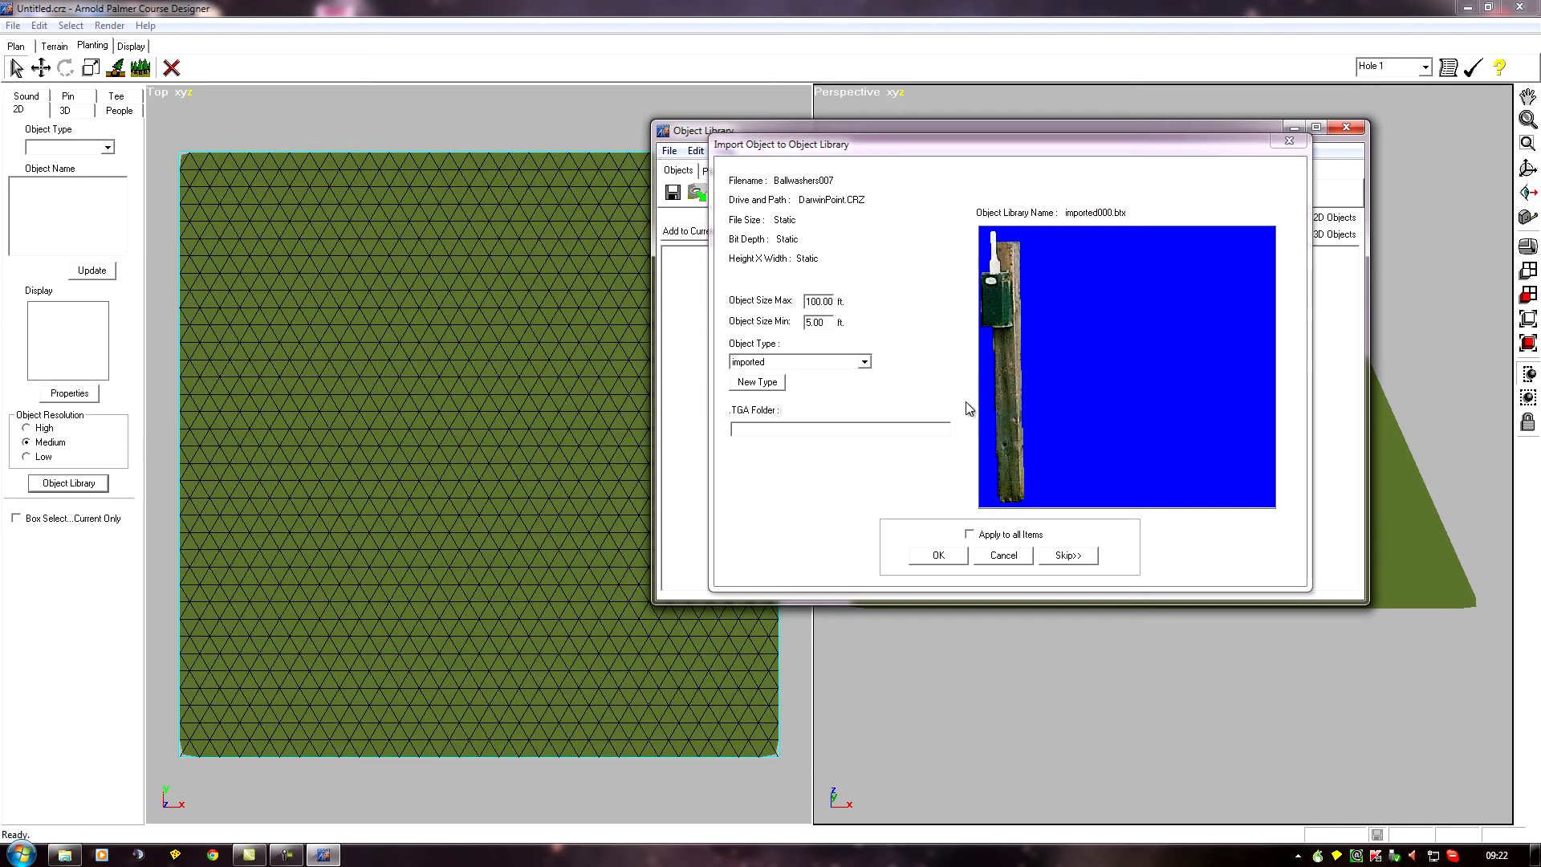
pyautogui.moveTo(1030, 427)
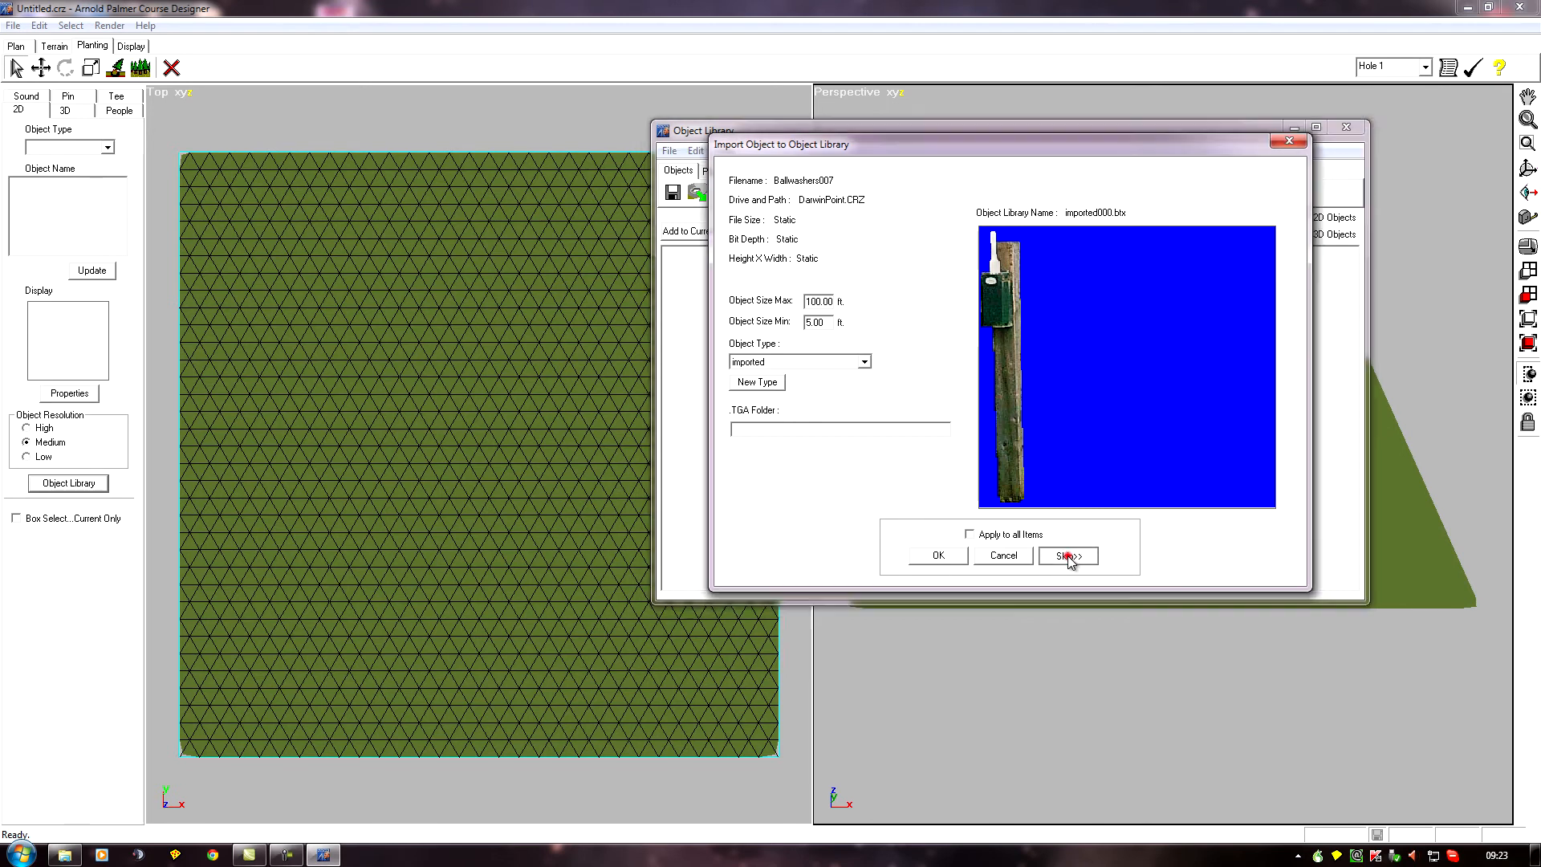
# Skip Ballwashers007, Cart009 and Flowers073–131, then import the Flowers171 image
pyautogui.click(1068, 556)
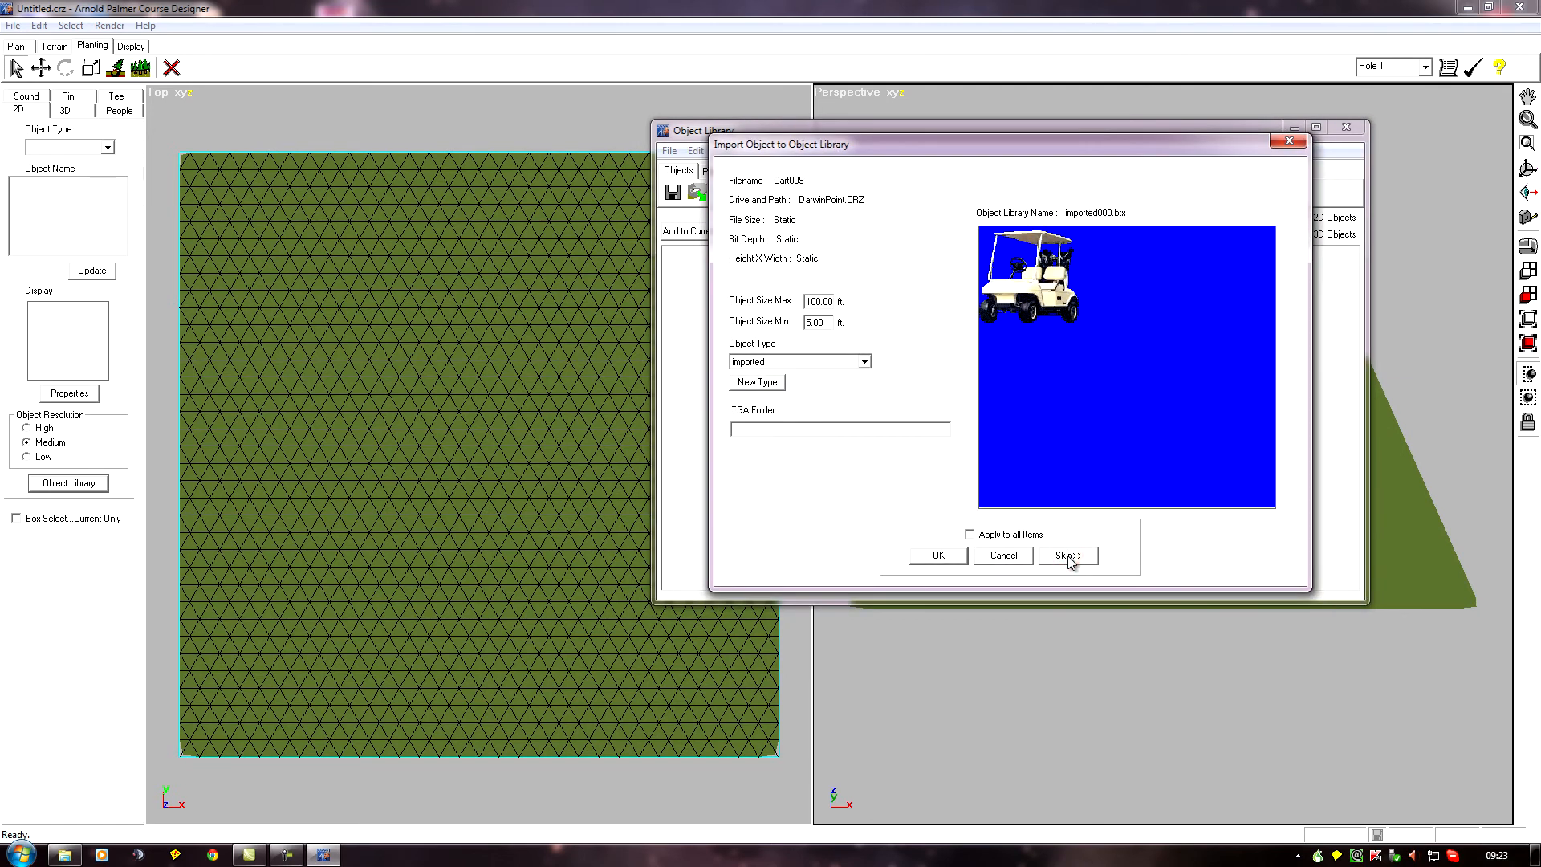
pyautogui.click(1067, 555)
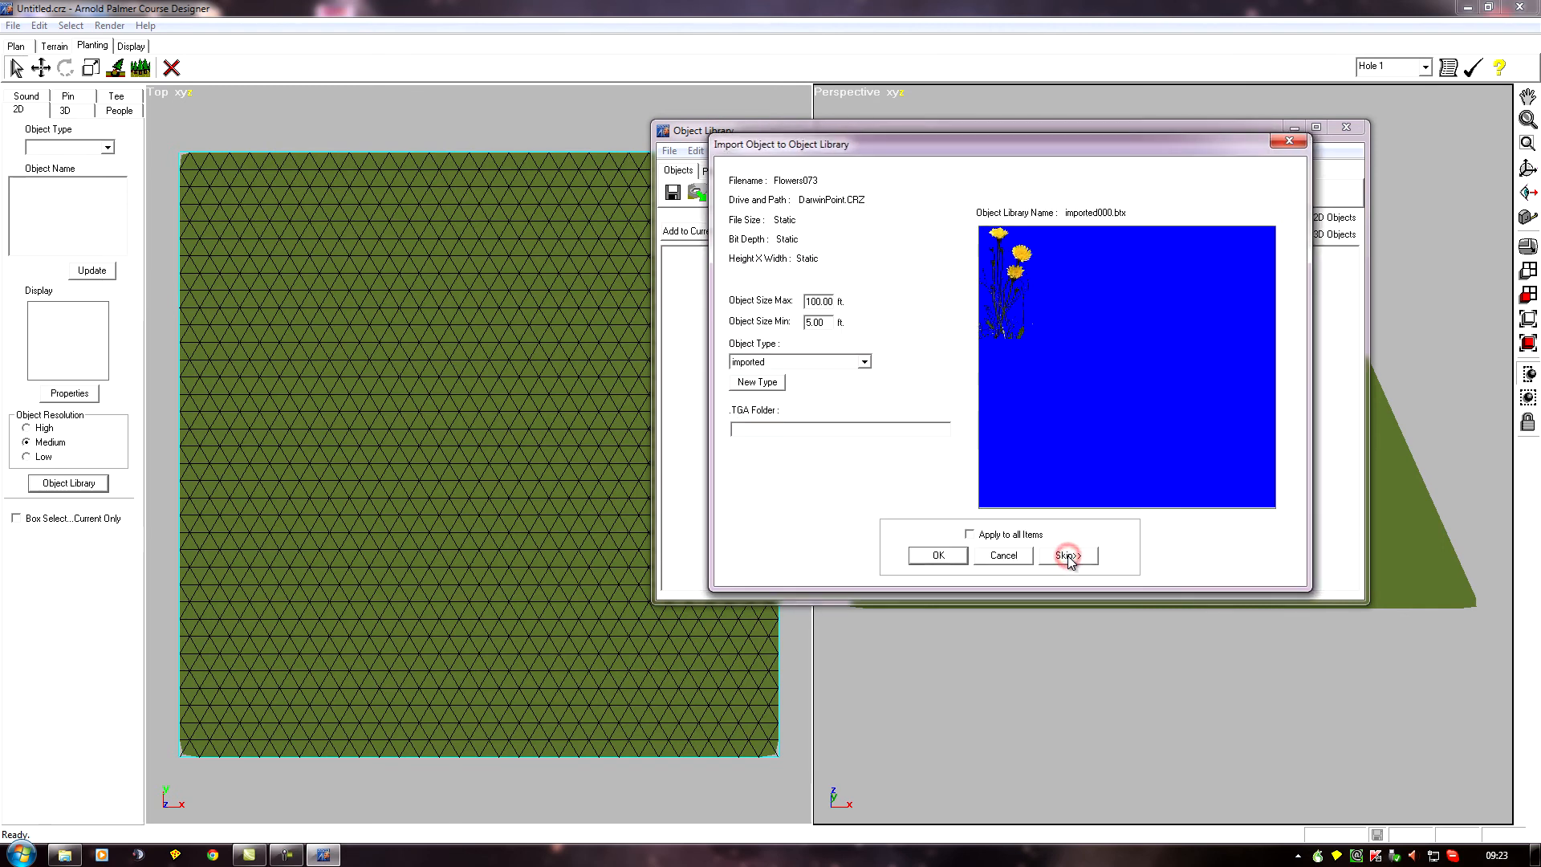
pyautogui.click(1067, 555)
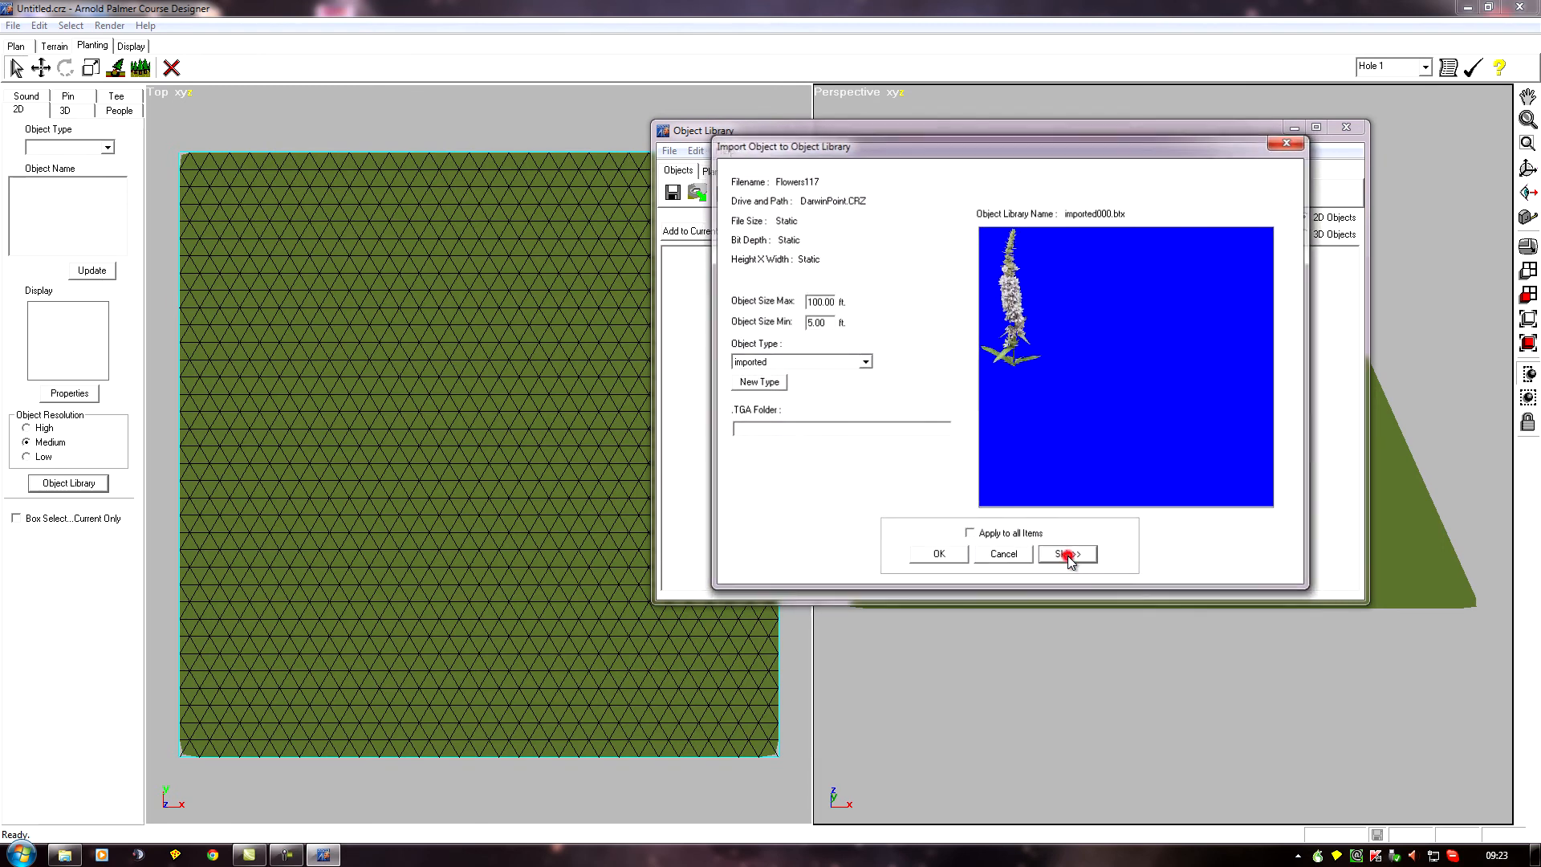
pyautogui.click(1066, 555)
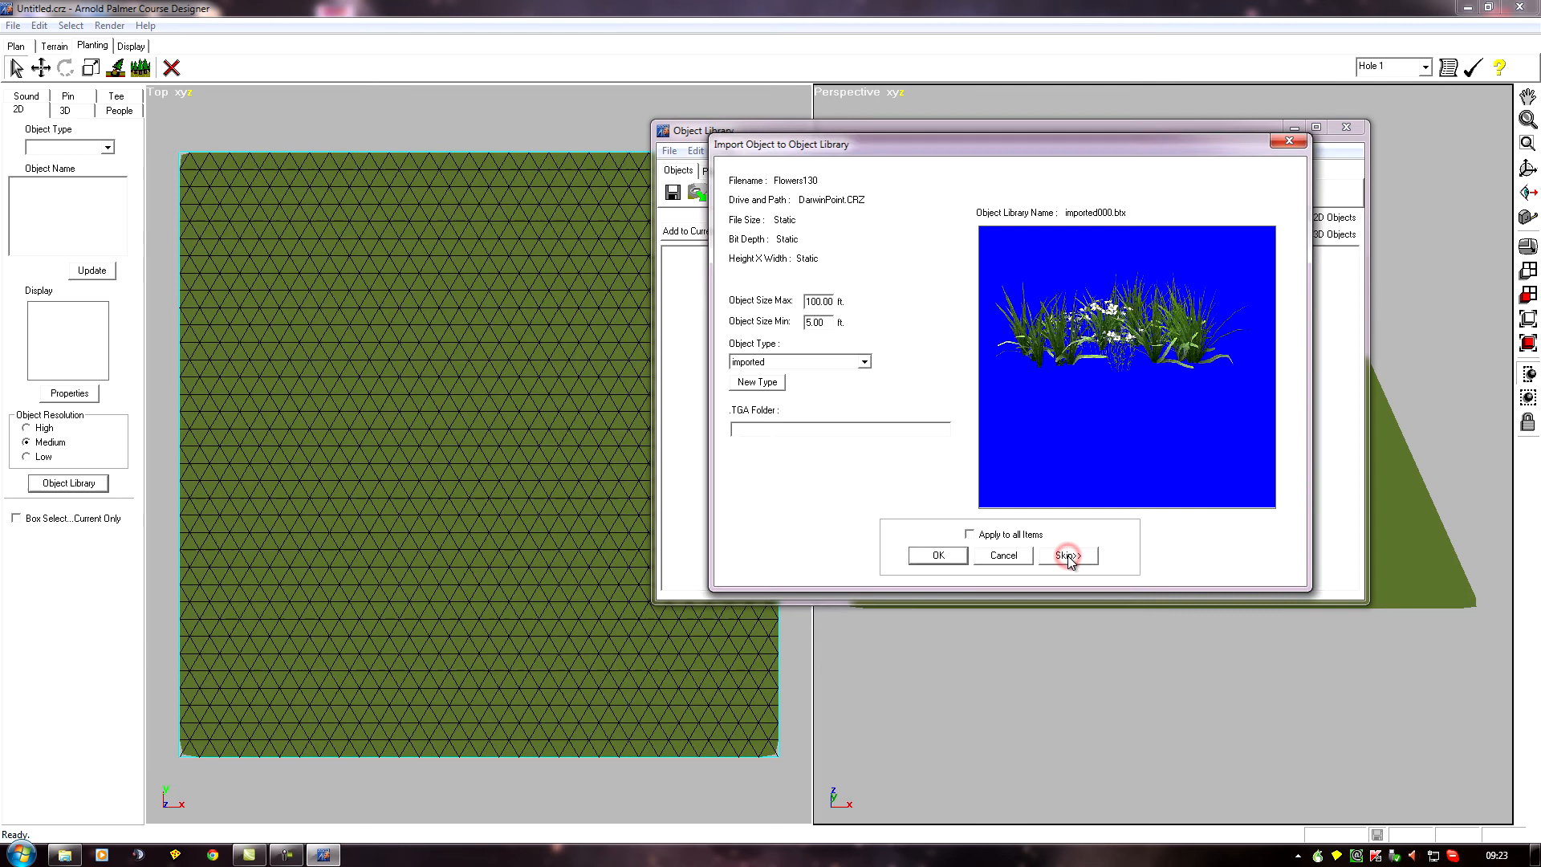
pyautogui.click(1068, 555)
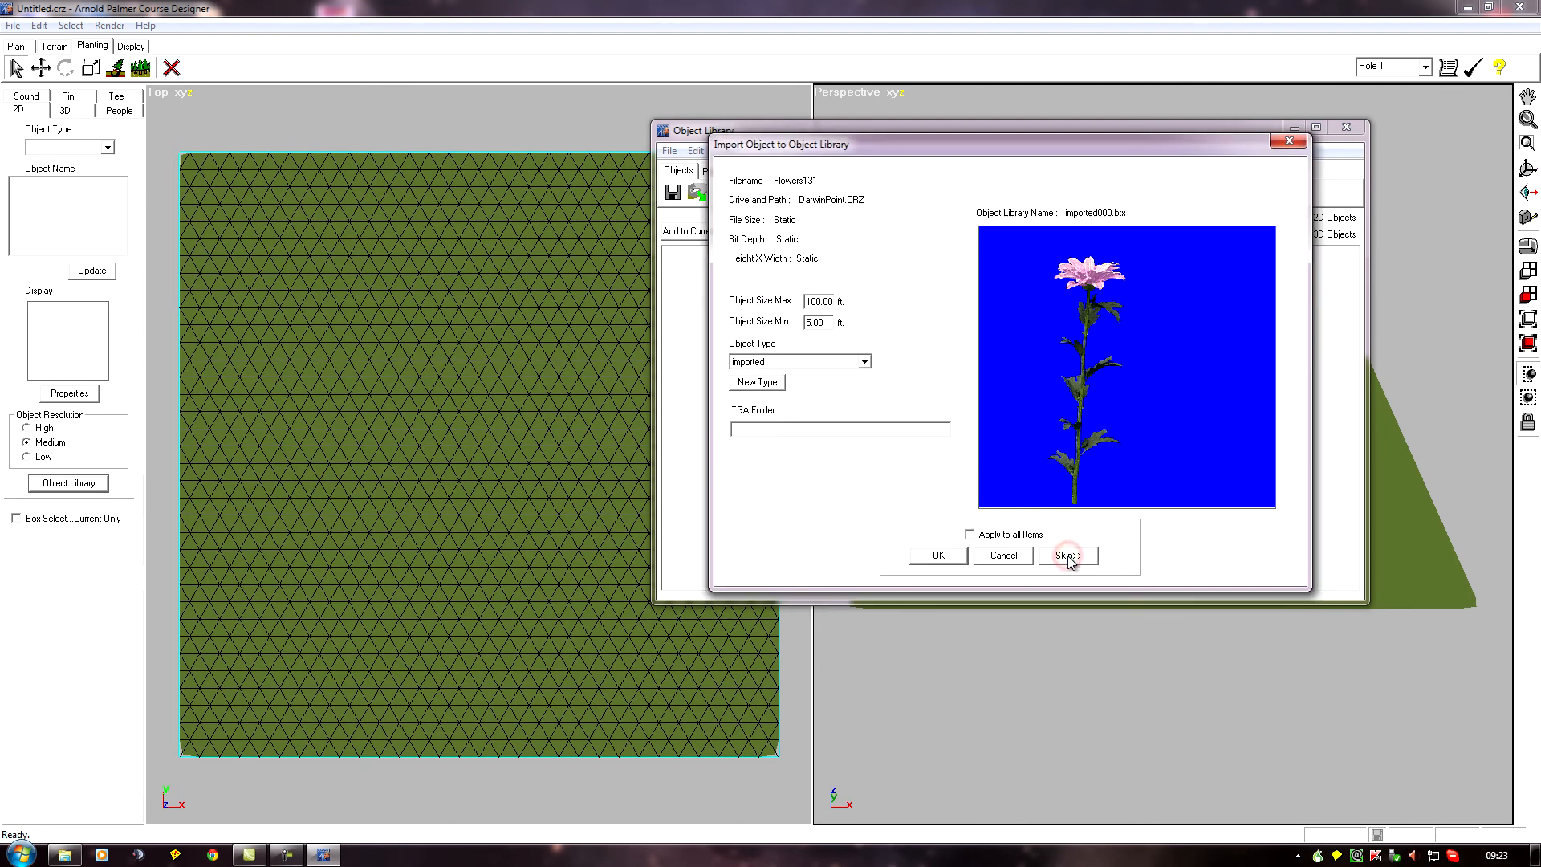
pyautogui.click(1068, 555)
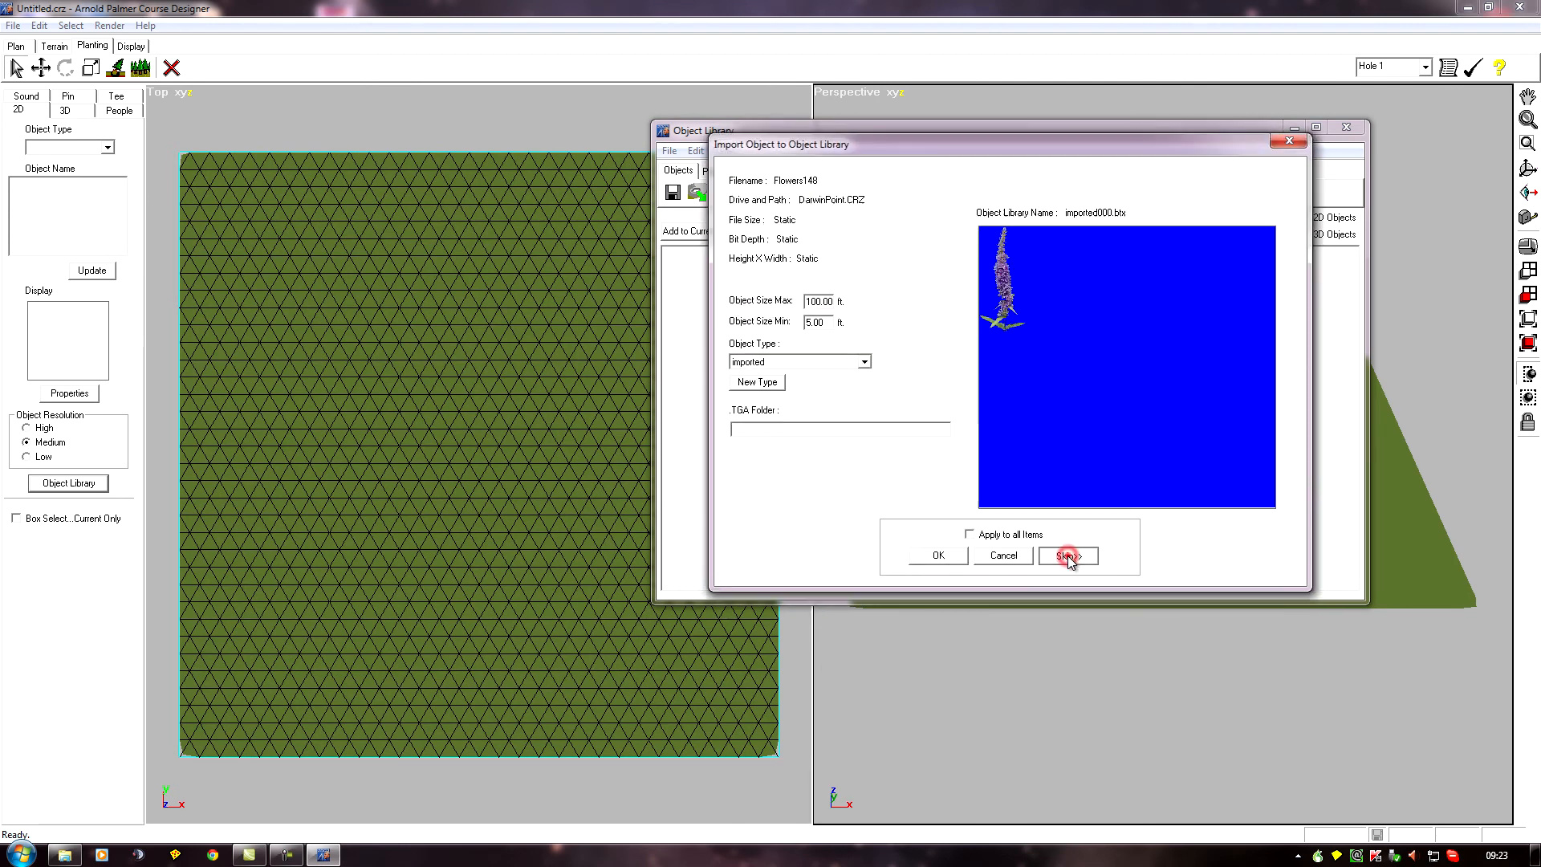
pyautogui.click(1067, 555)
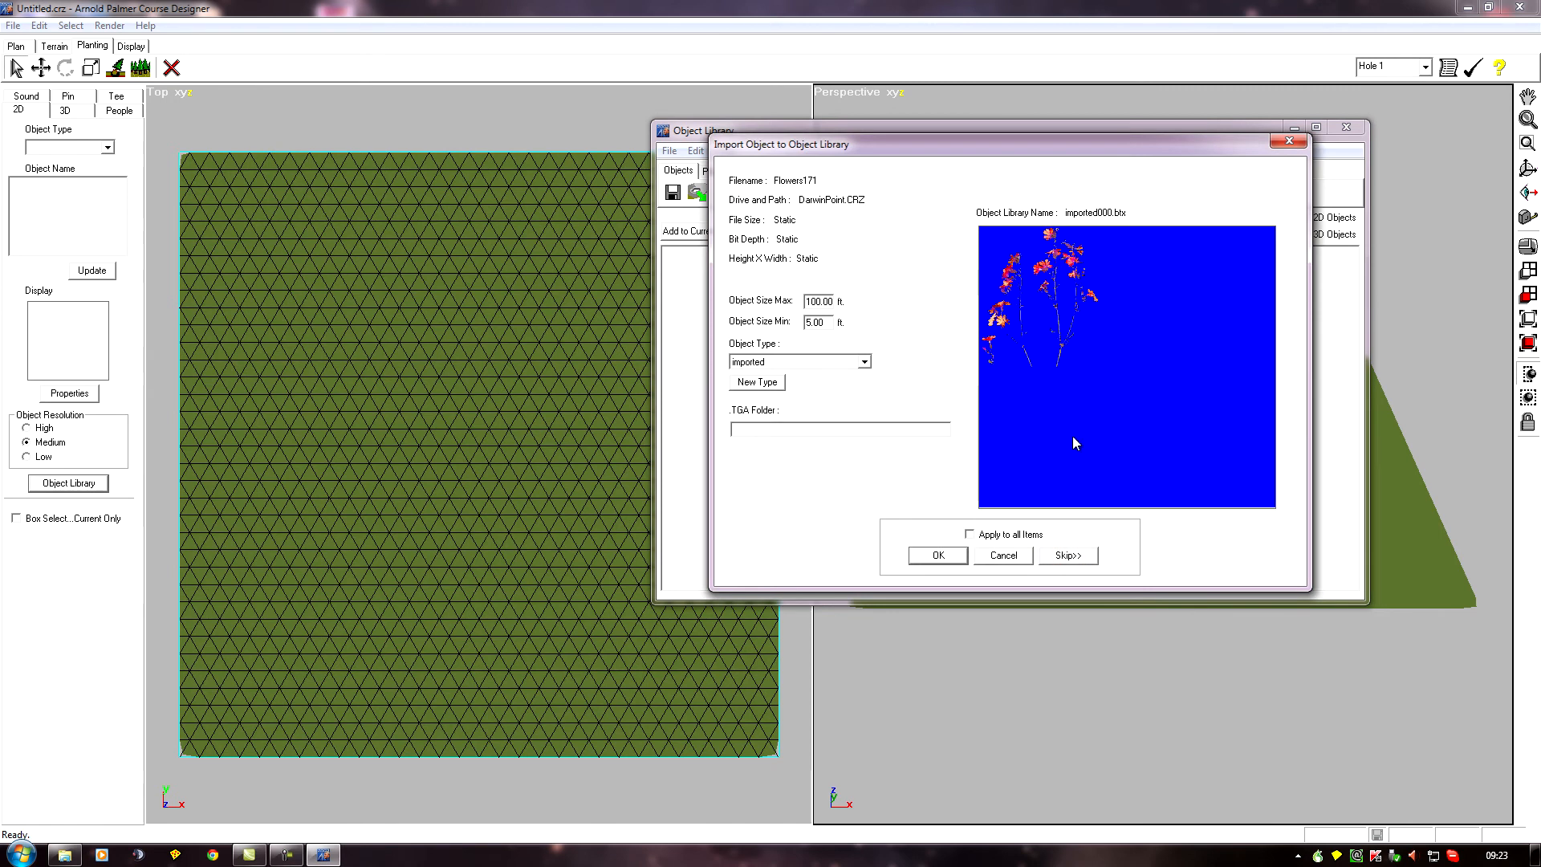
pyautogui.click(938, 556)
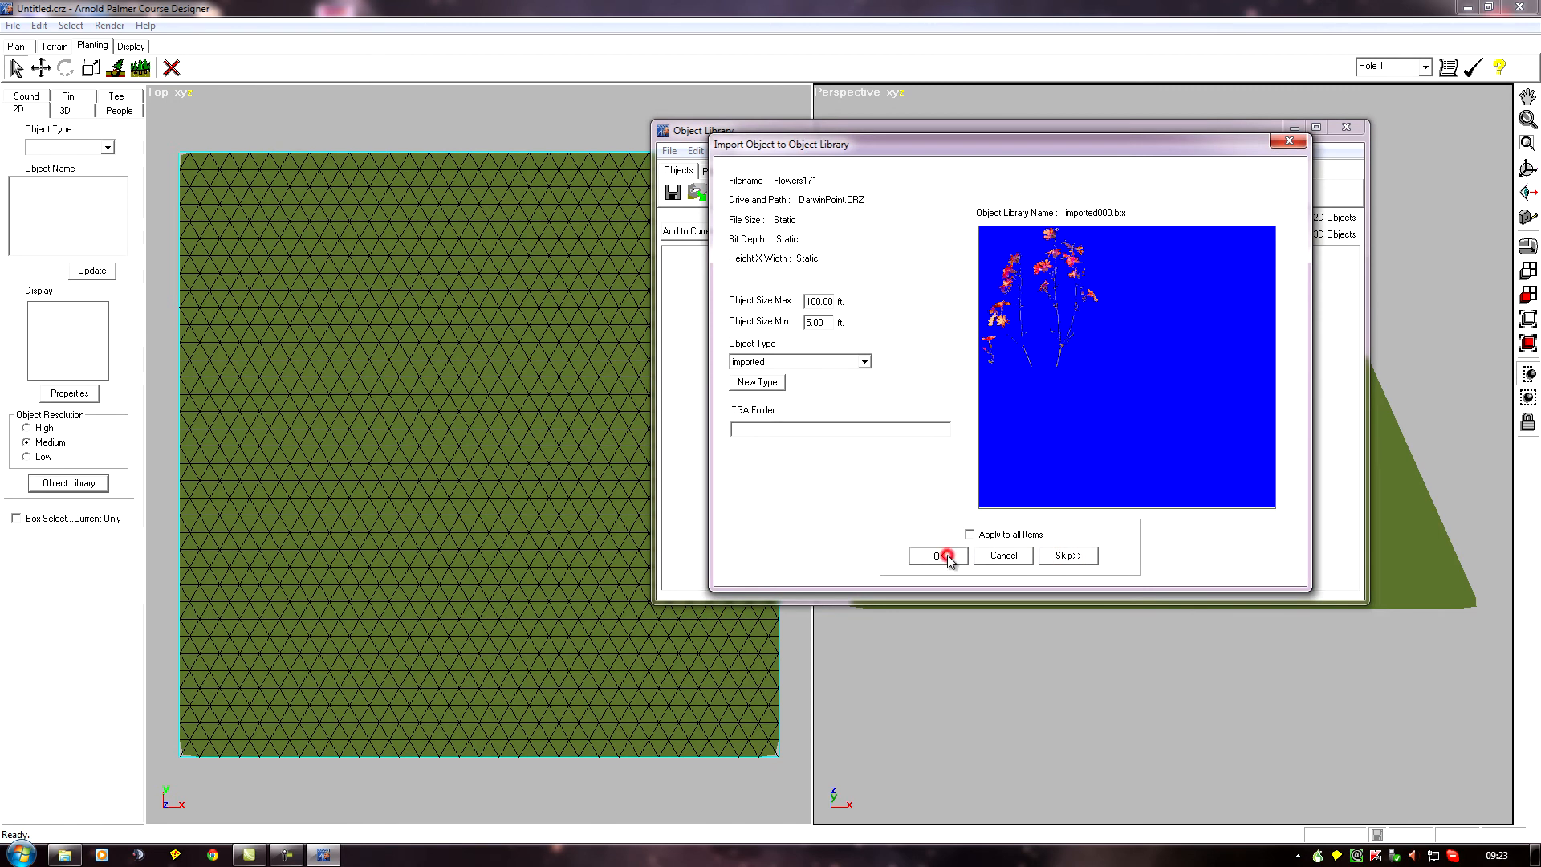
pyautogui.click(937, 556)
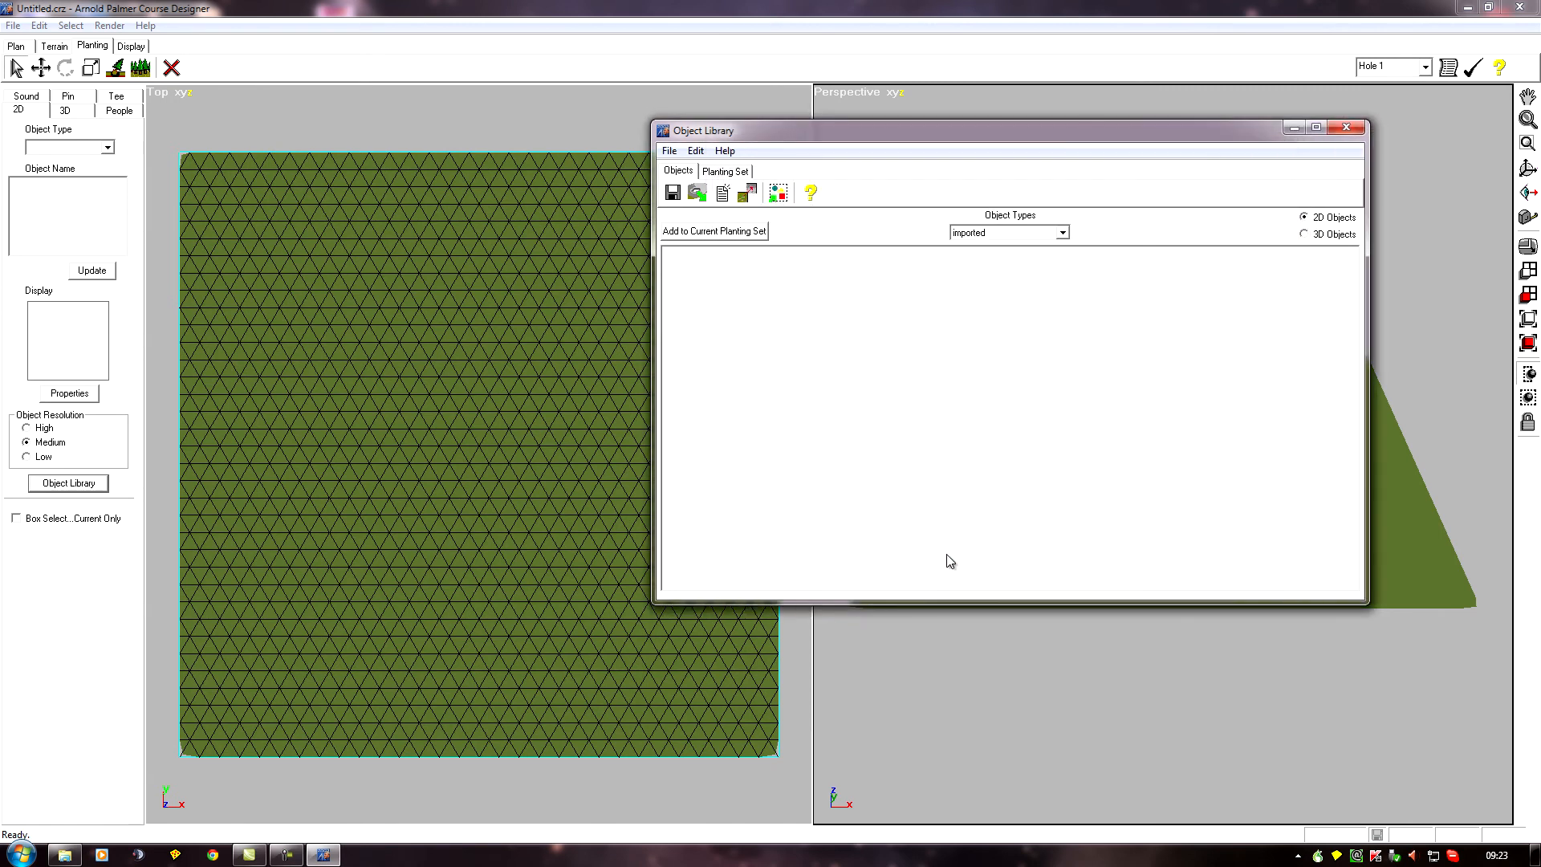
pyautogui.moveTo(945, 261)
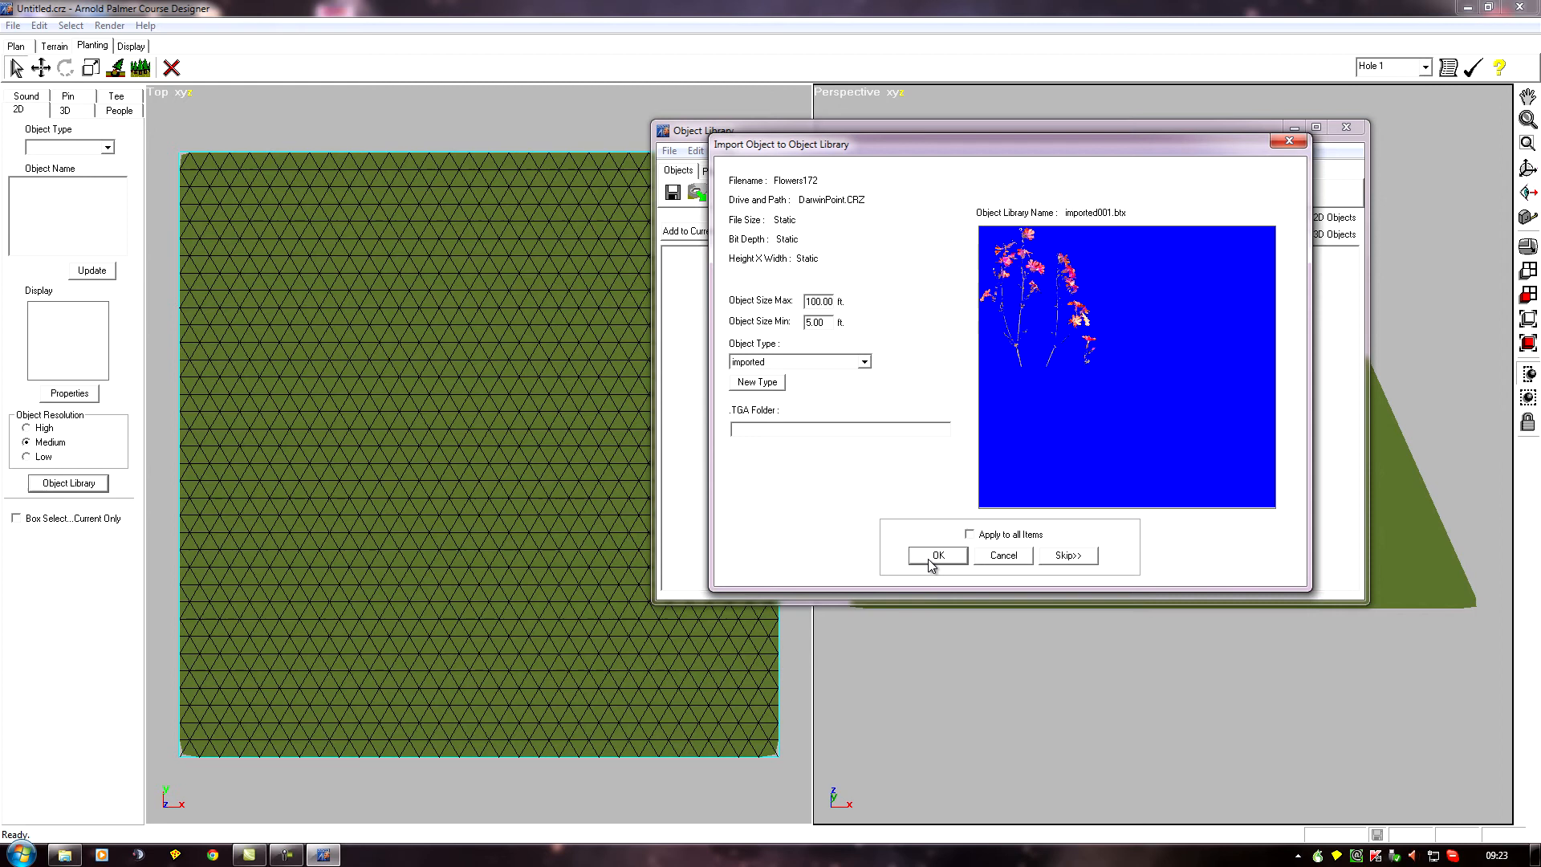
pyautogui.moveTo(1065, 560)
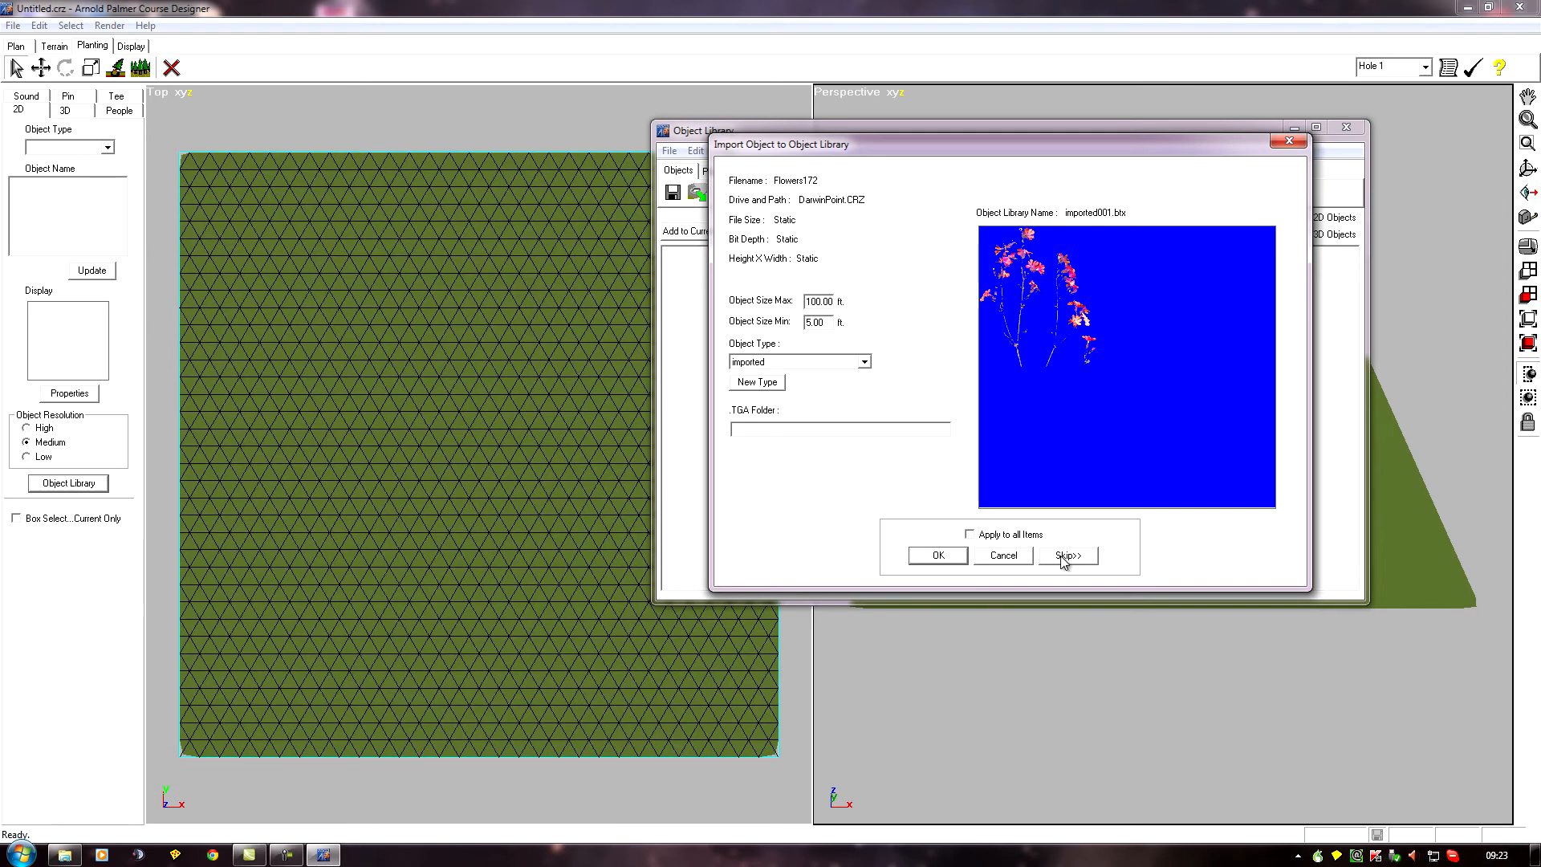
# Import Flowers178, Grasses137, 151 and 204, skipping the rest, and stop before Grasses205
pyautogui.click(1066, 555)
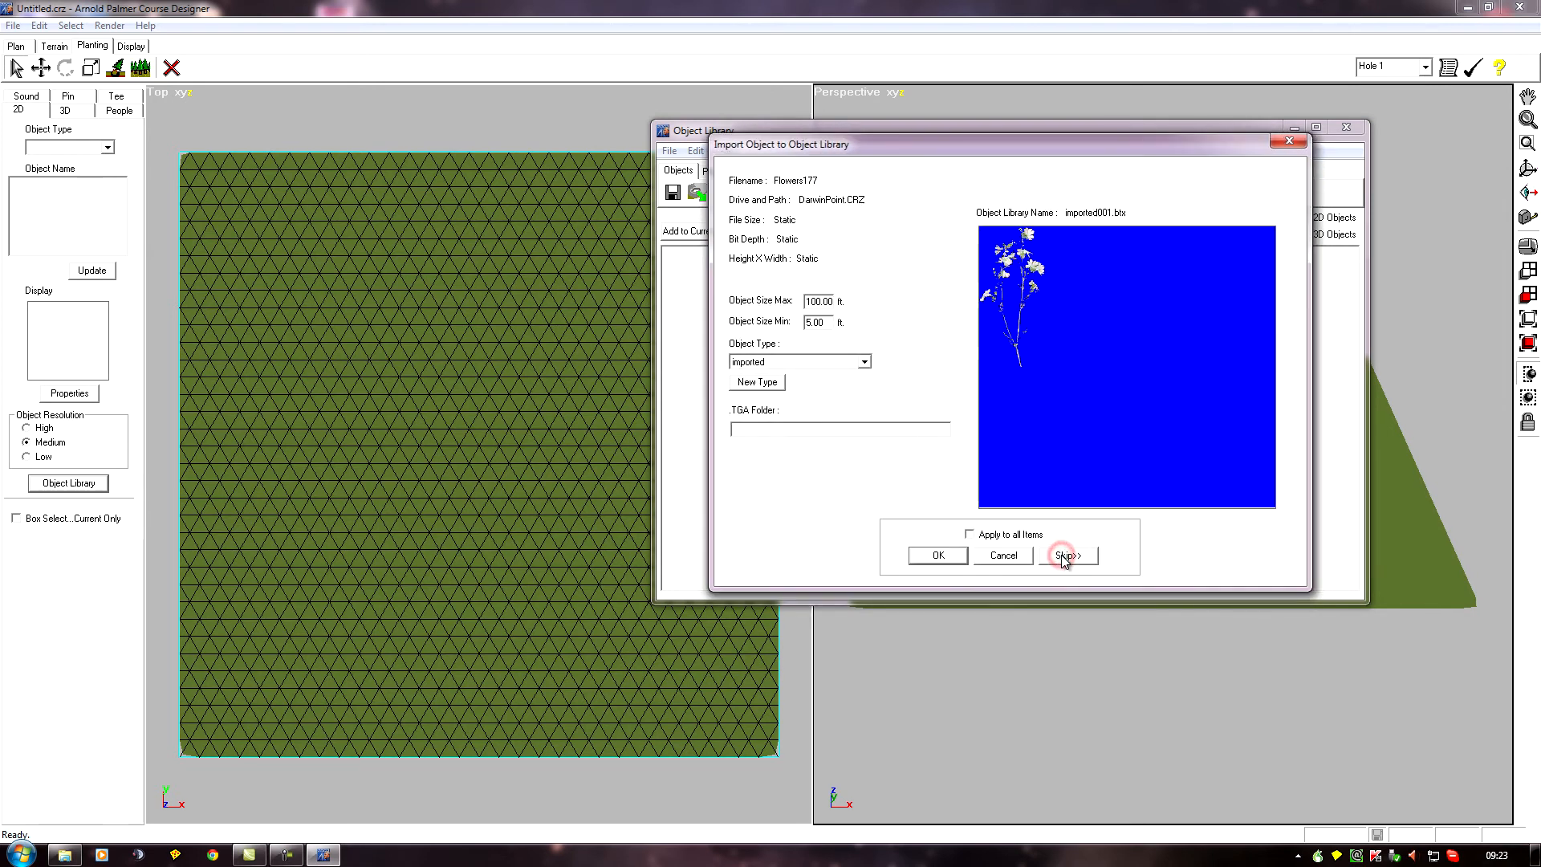
pyautogui.click(1066, 555)
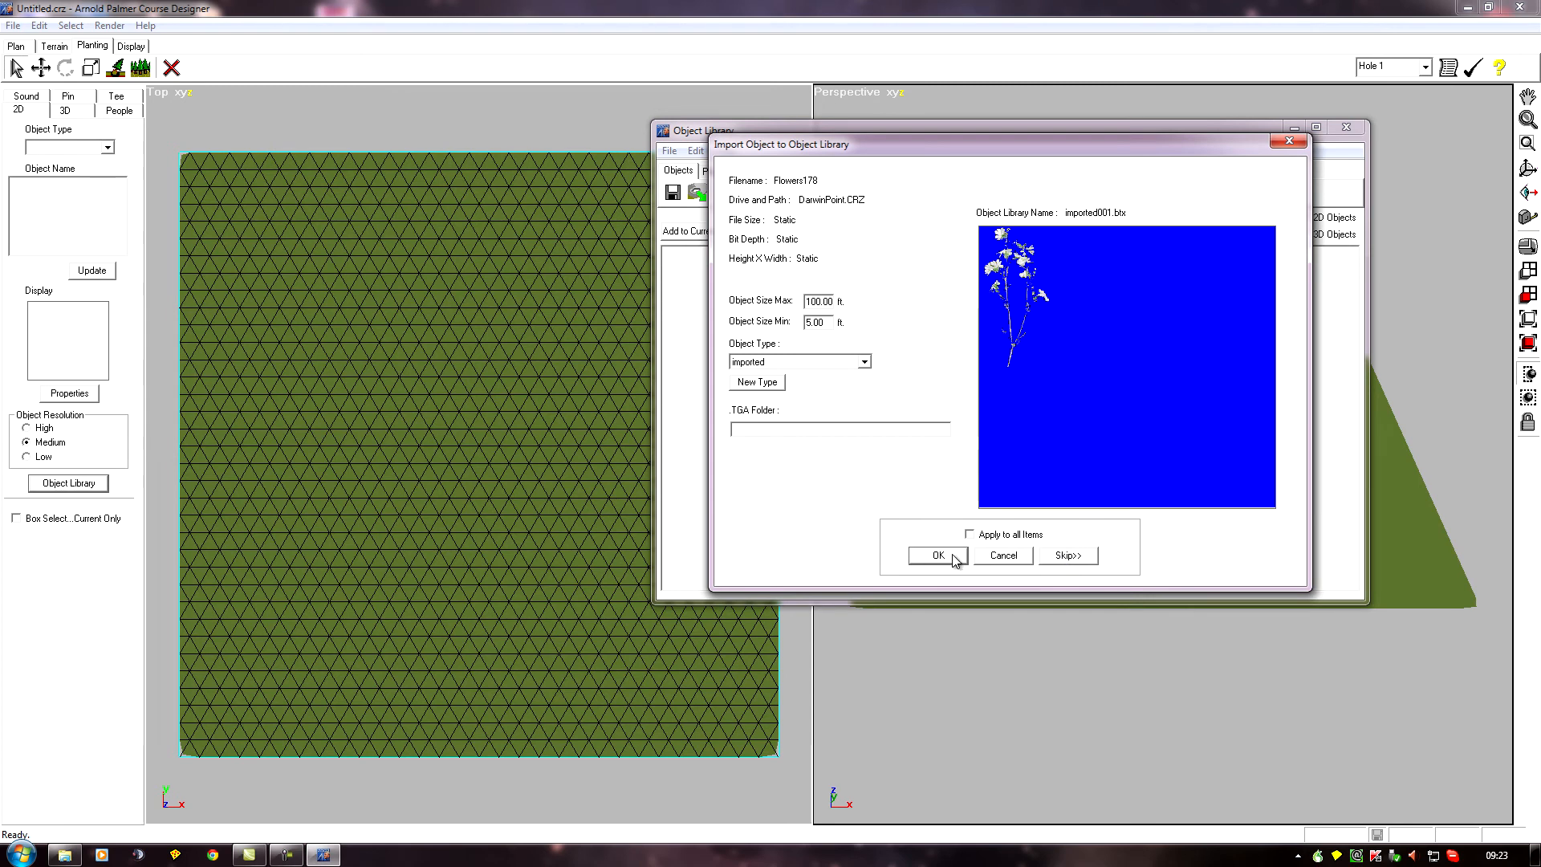
pyautogui.click(937, 555)
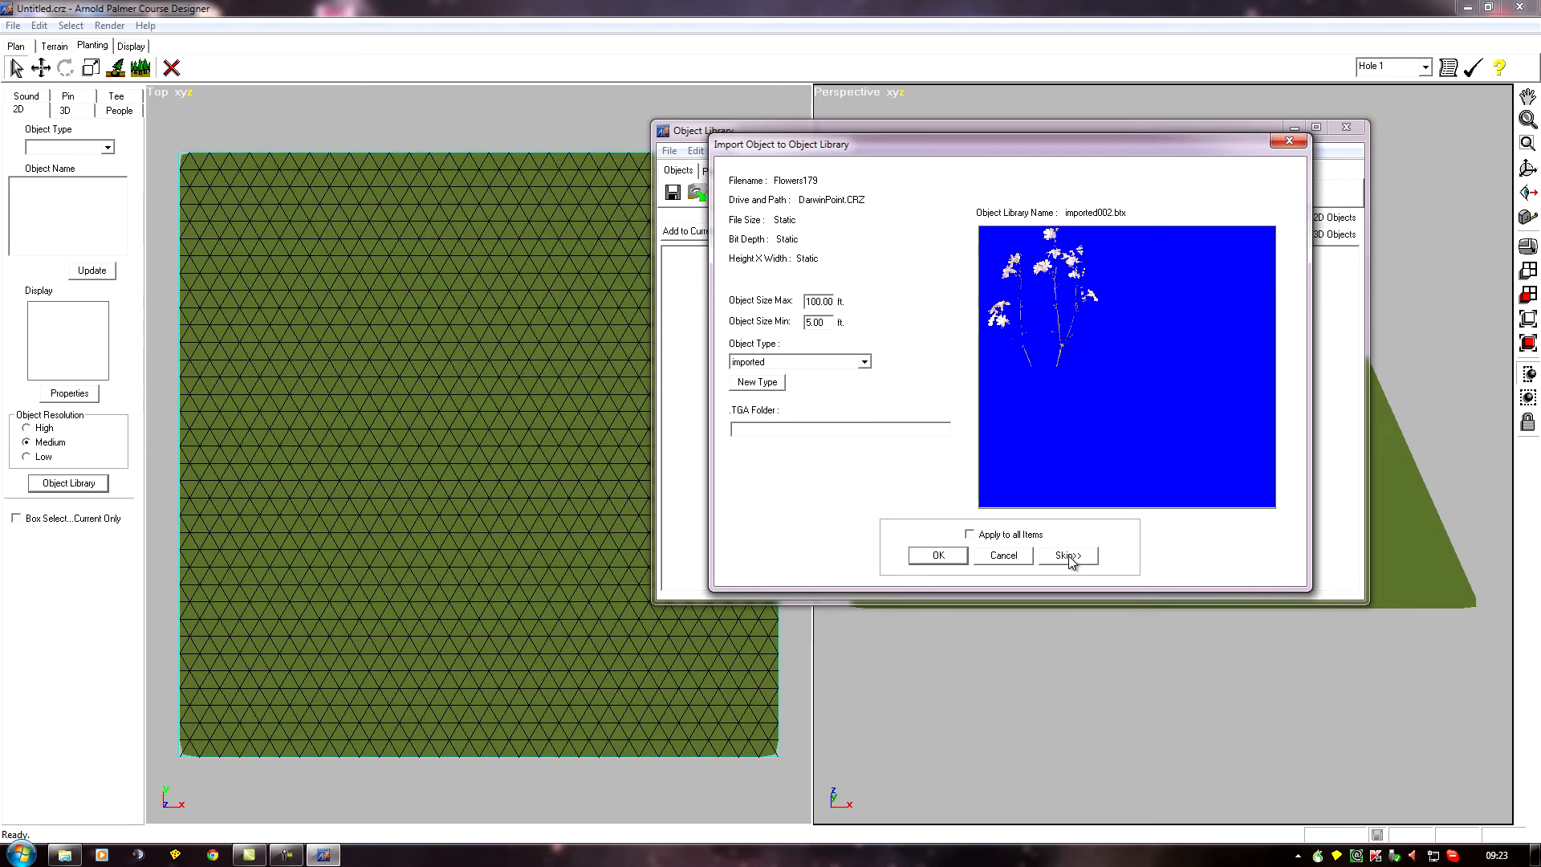
pyautogui.moveTo(1069, 567)
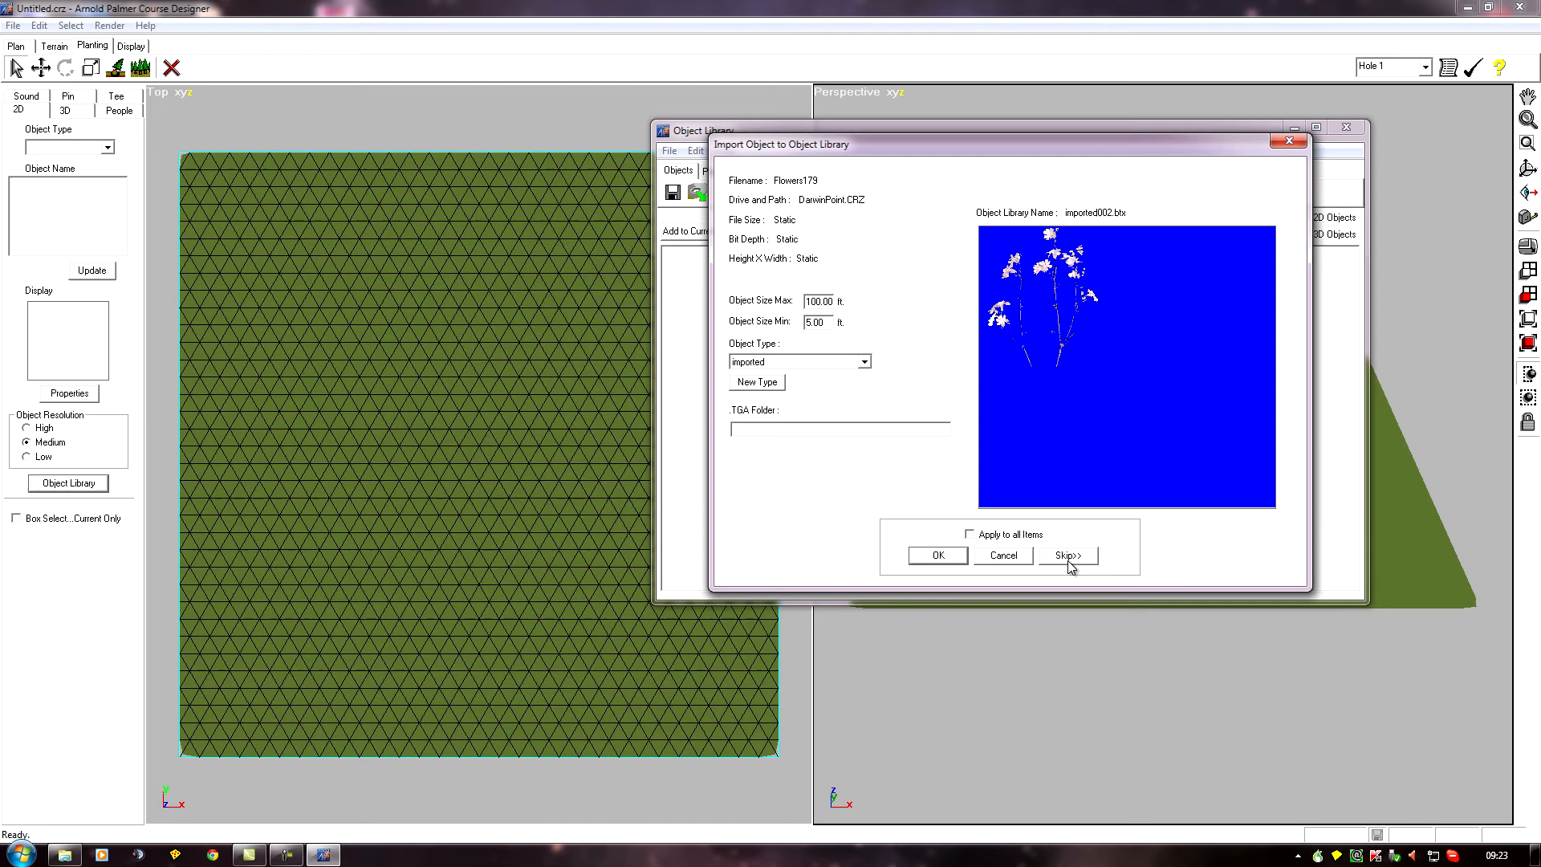
pyautogui.click(1068, 555)
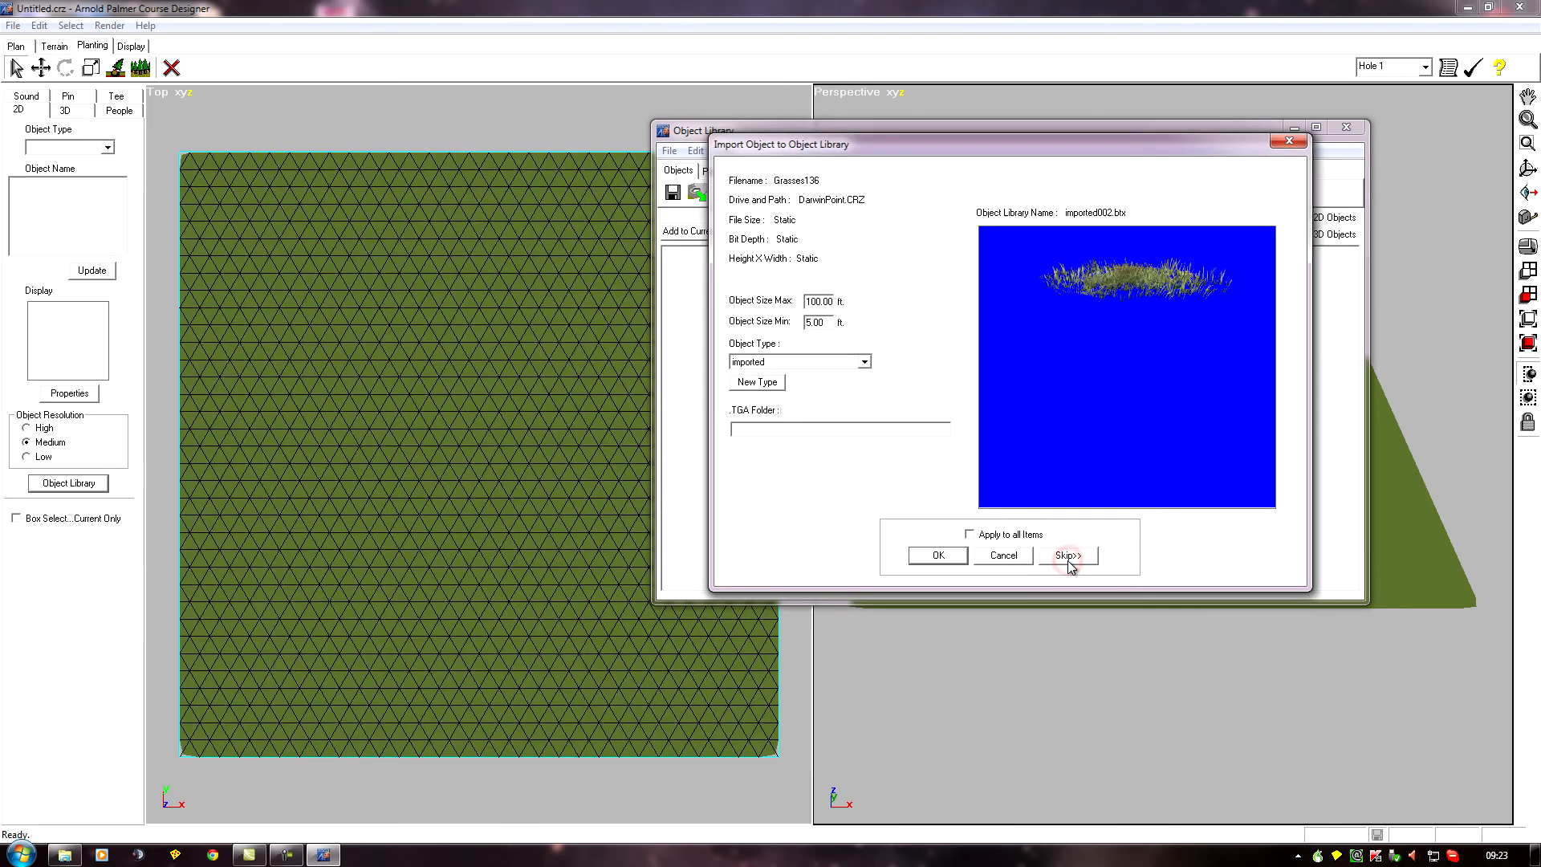
pyautogui.click(1068, 555)
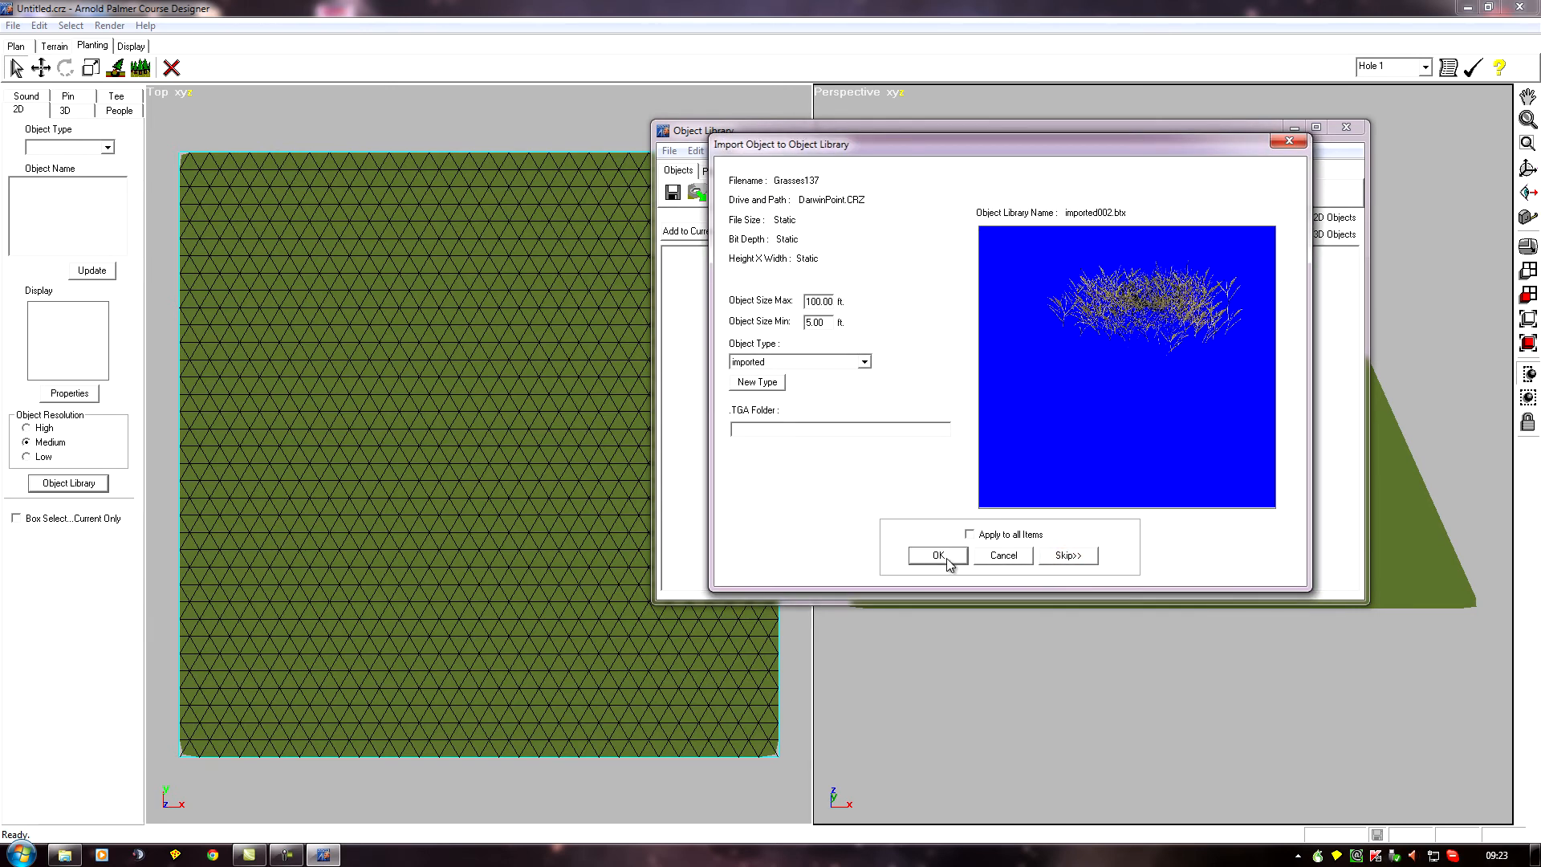
pyautogui.click(936, 555)
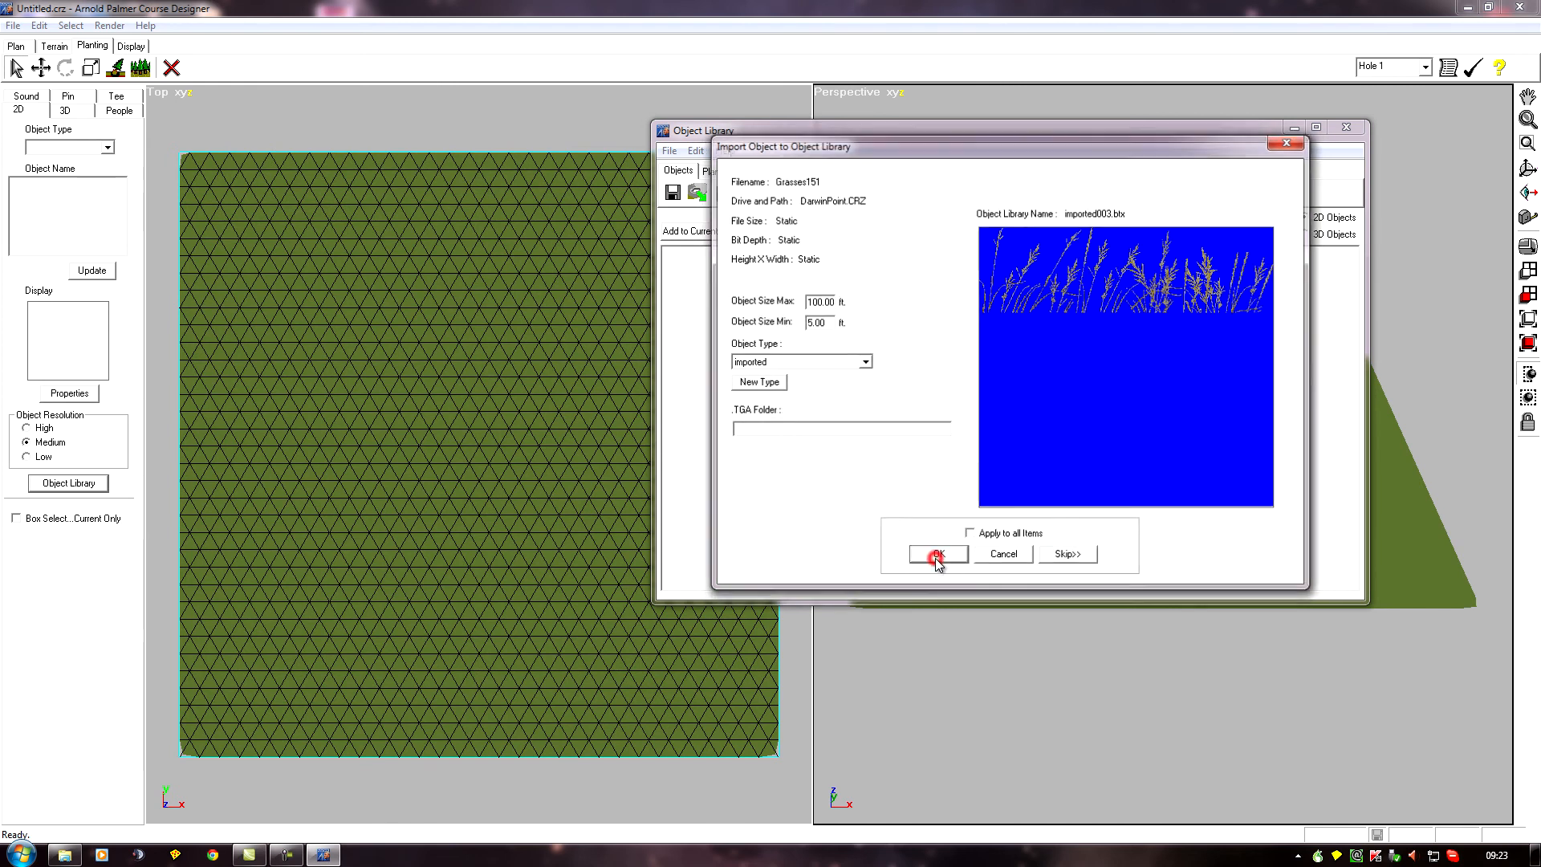
pyautogui.click(938, 554)
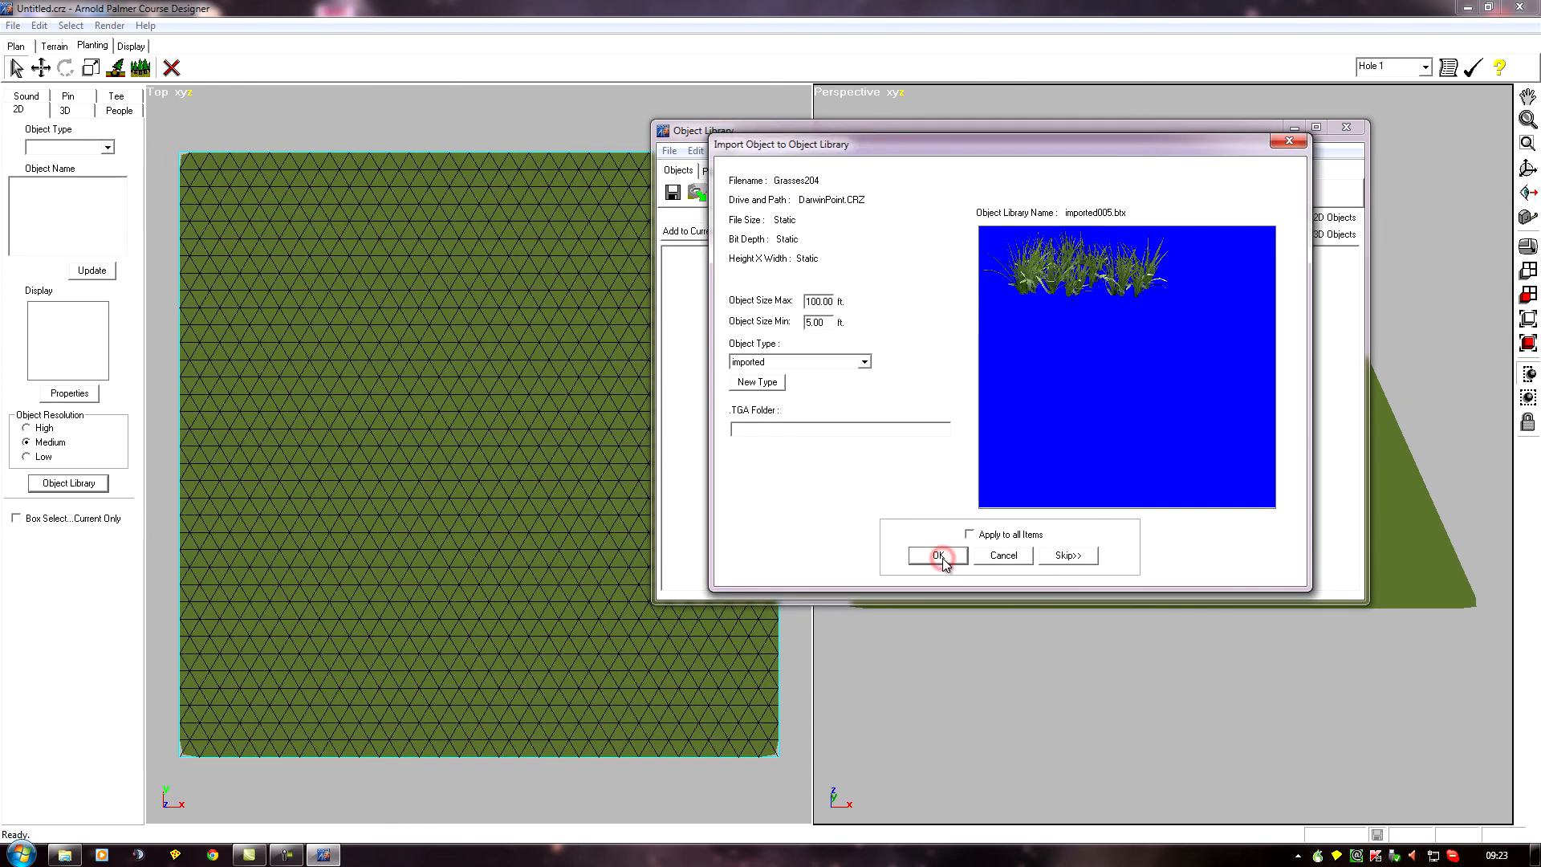
pyautogui.click(937, 555)
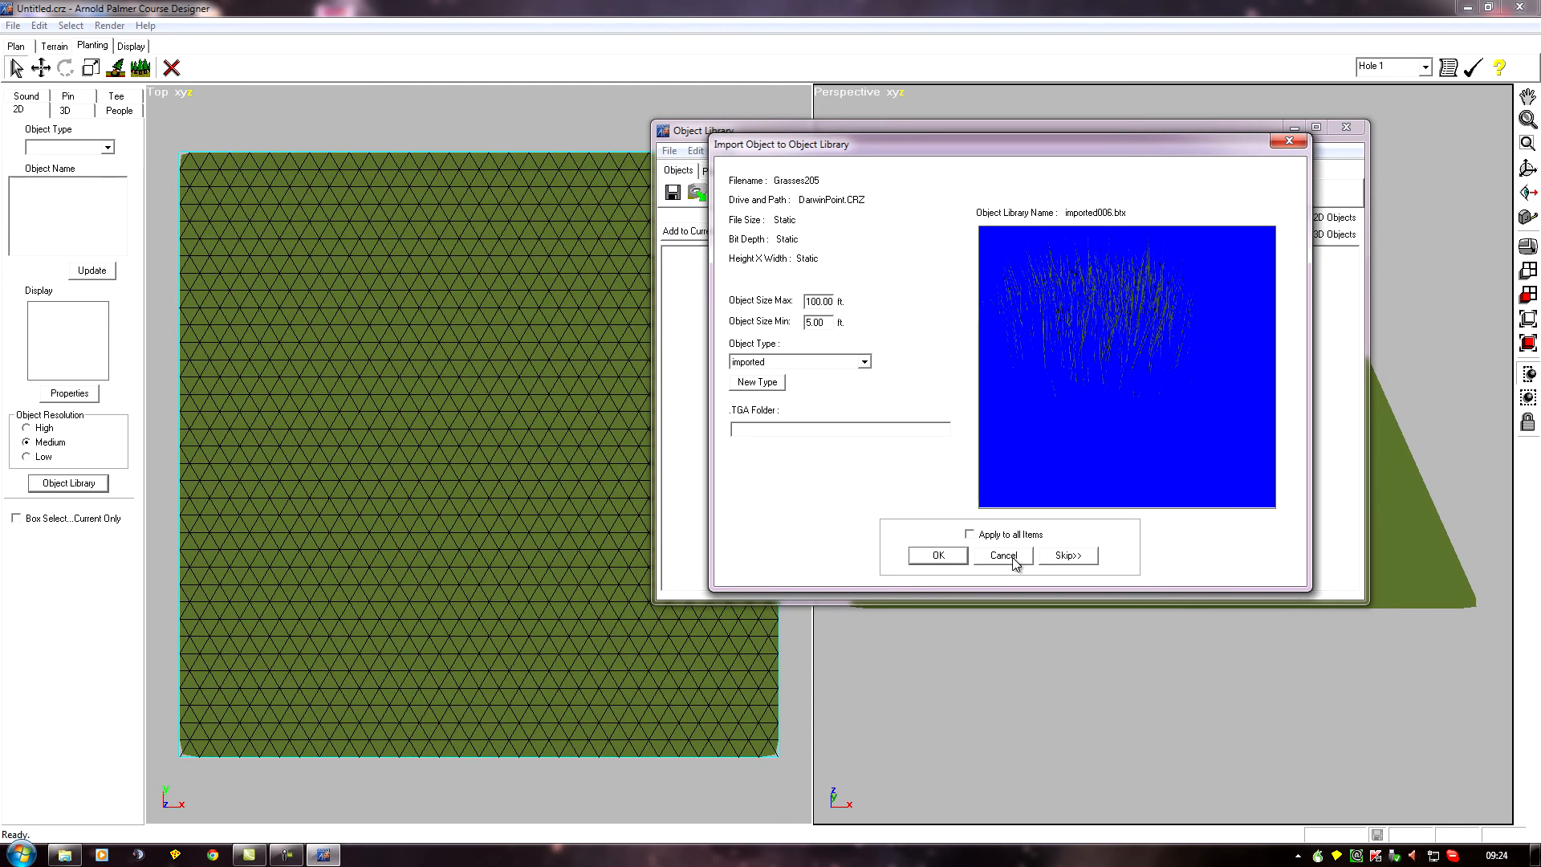
pyautogui.click(1003, 555)
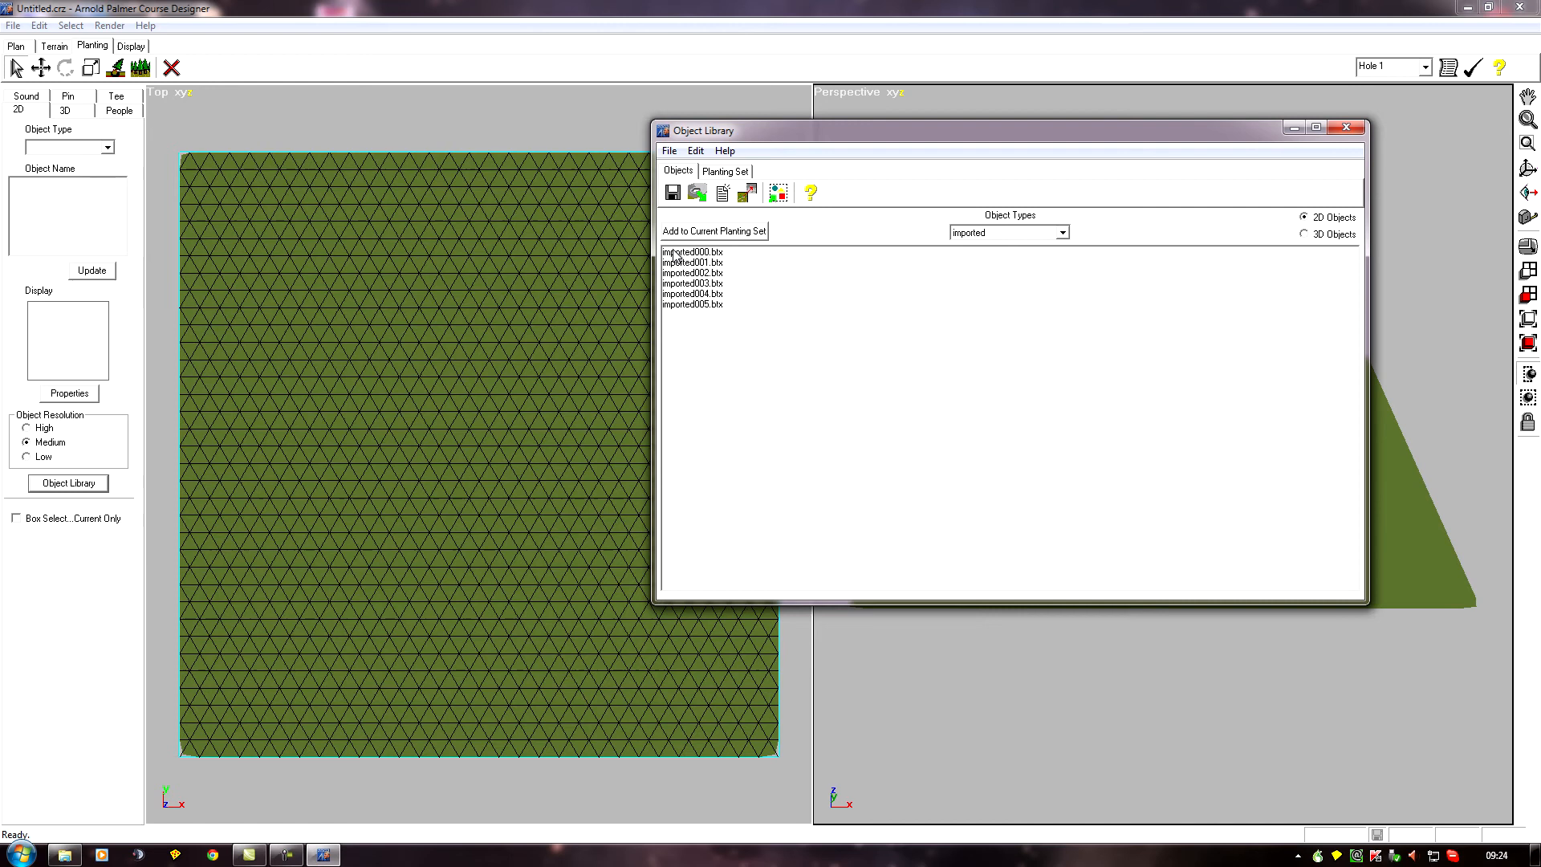
pyautogui.moveTo(679, 266)
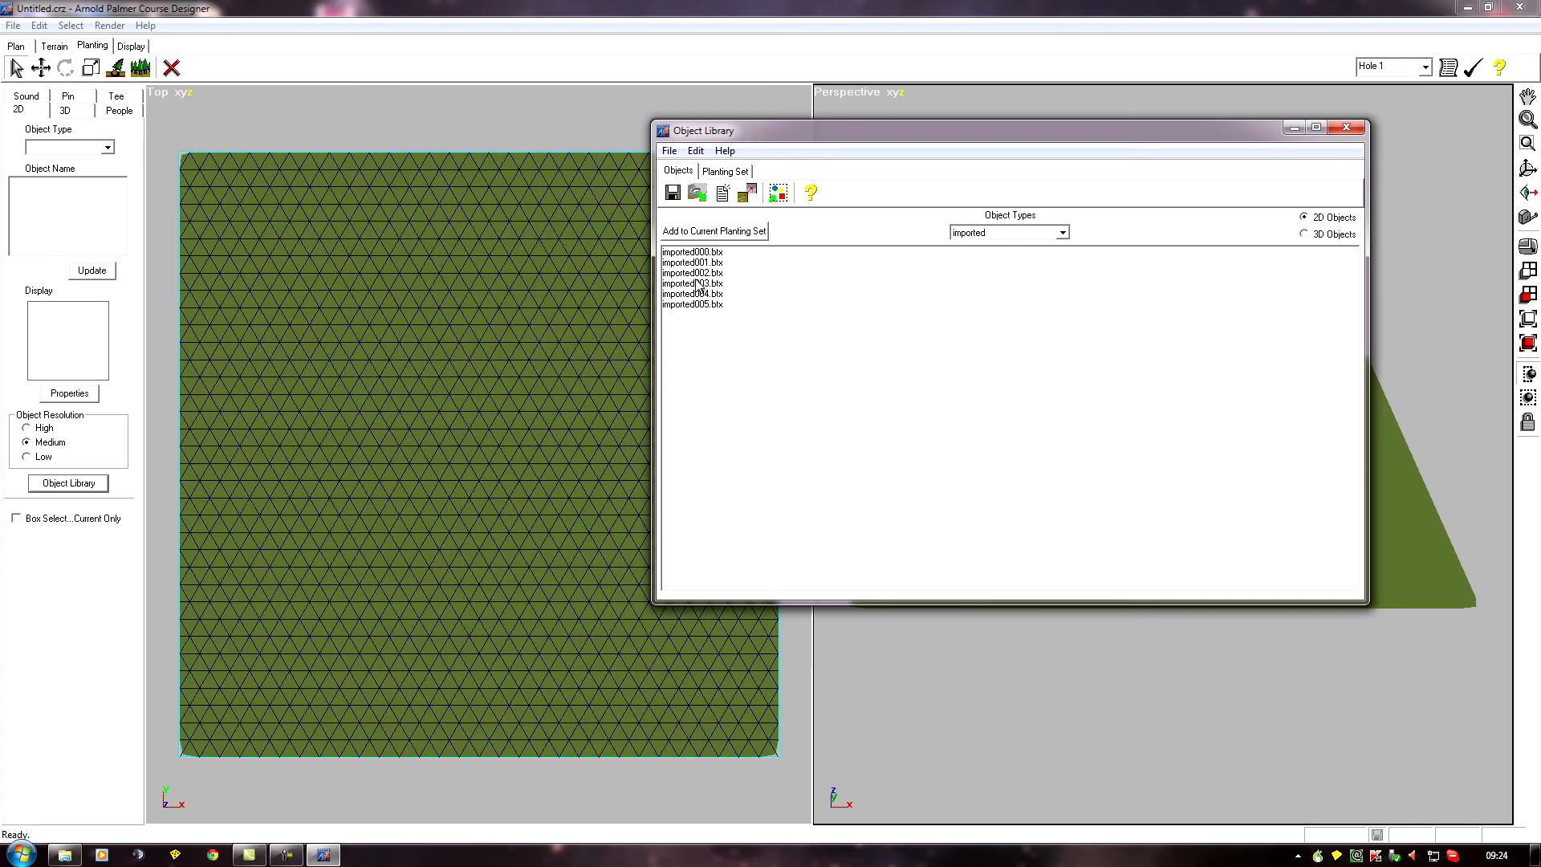
pyautogui.doubleClick(691, 283)
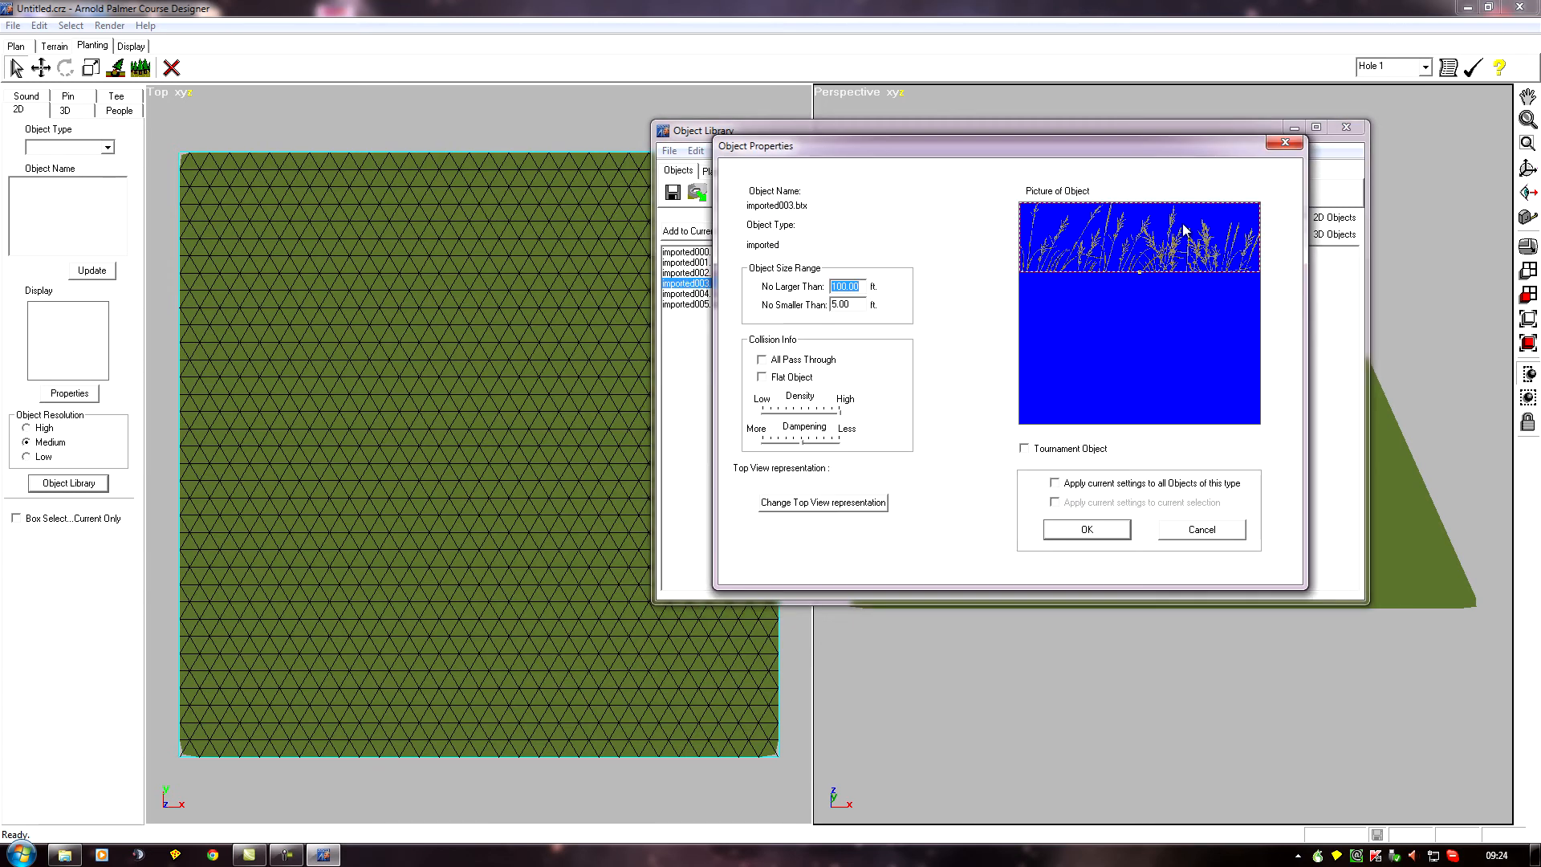
pyautogui.moveTo(1209, 534)
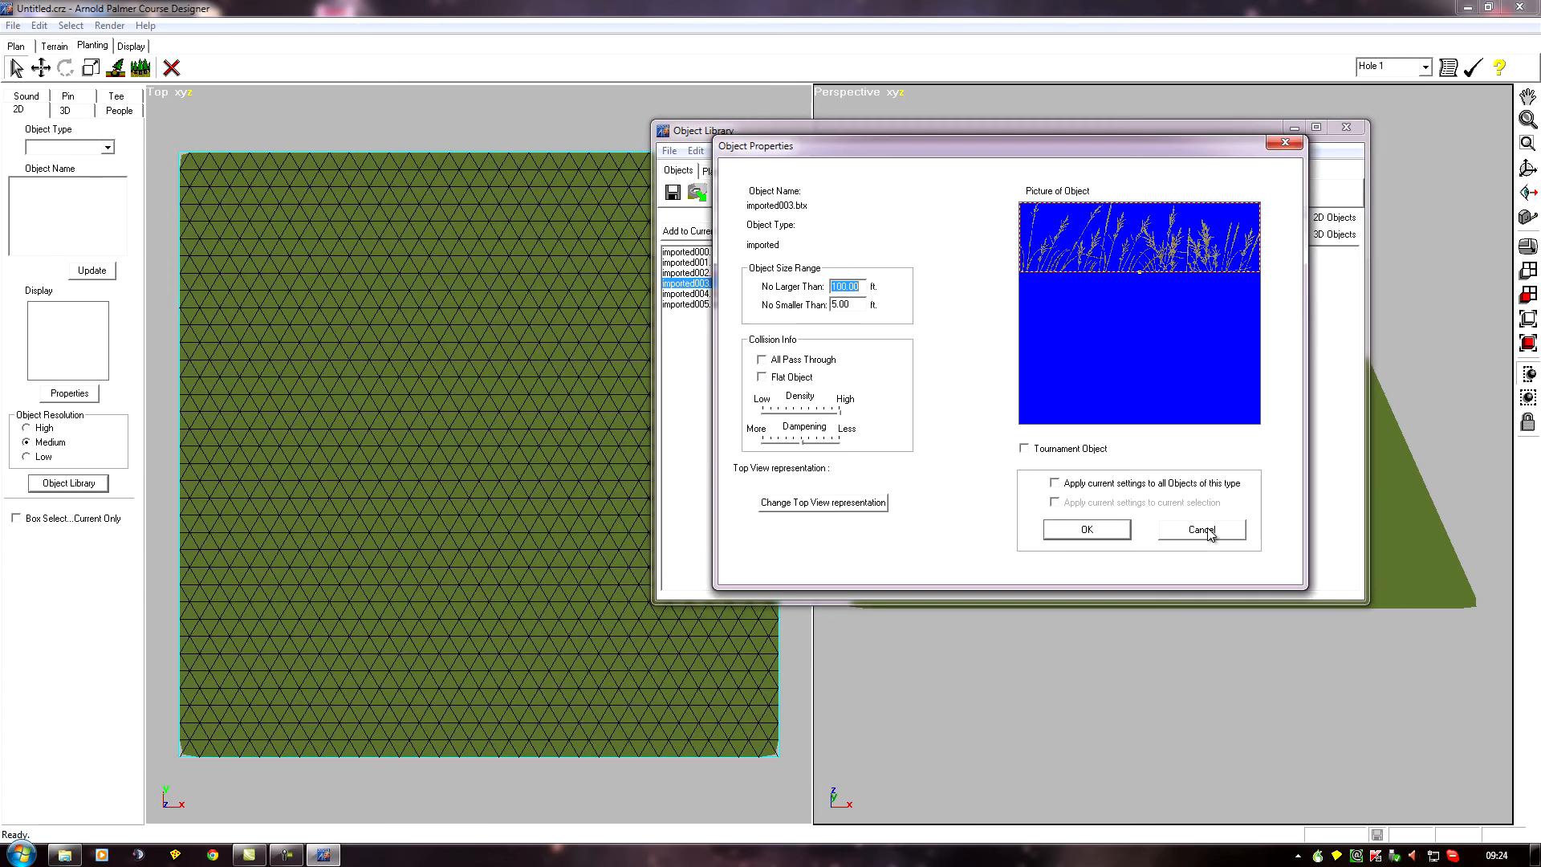
pyautogui.click(1202, 529)
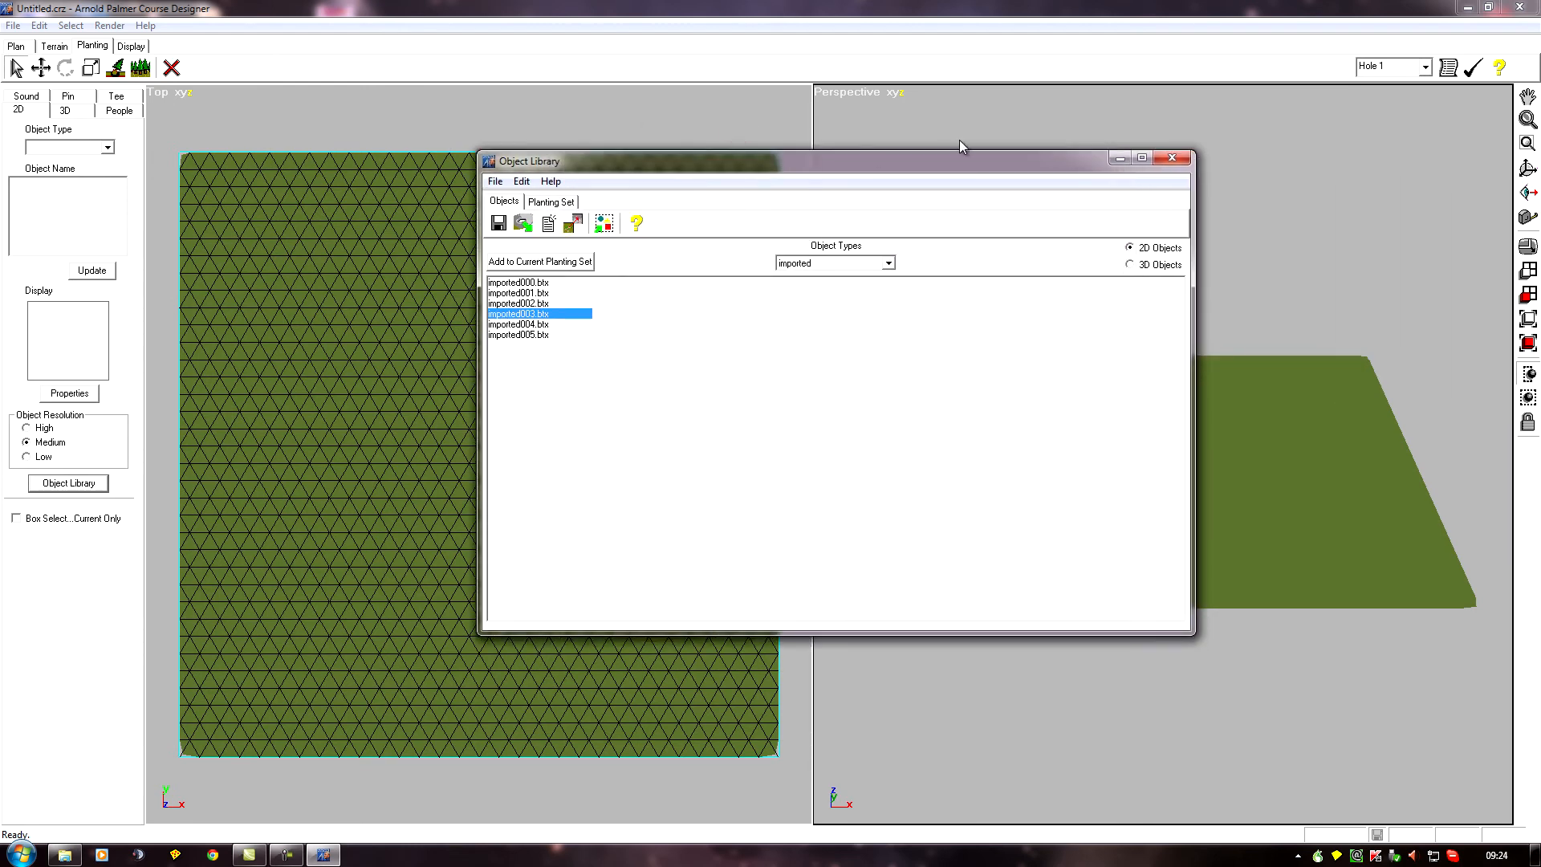
pyautogui.moveTo(1171, 159)
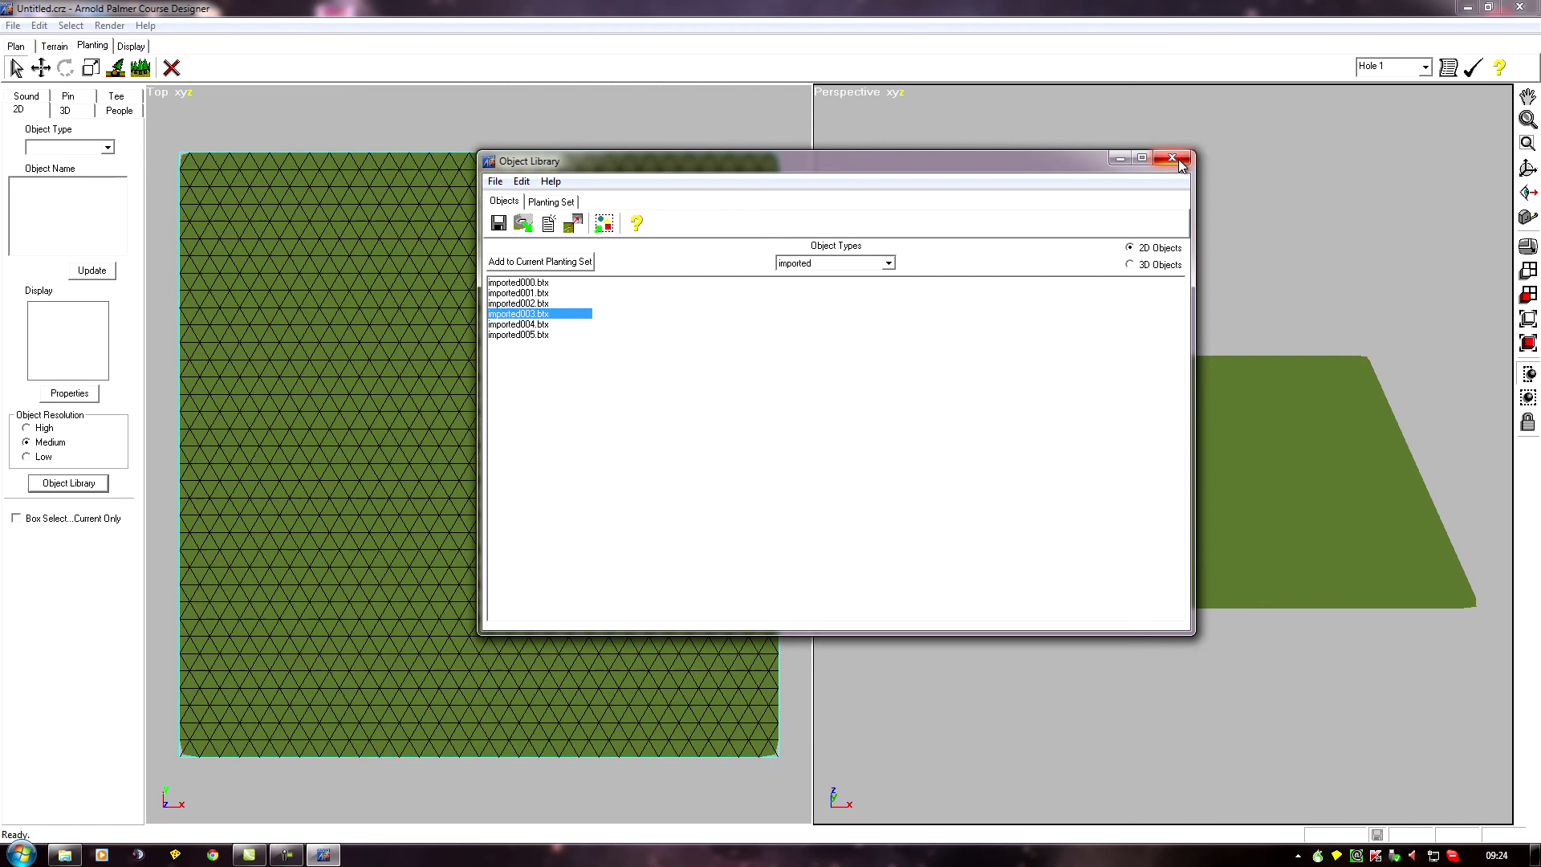
pyautogui.moveTo(1173, 160)
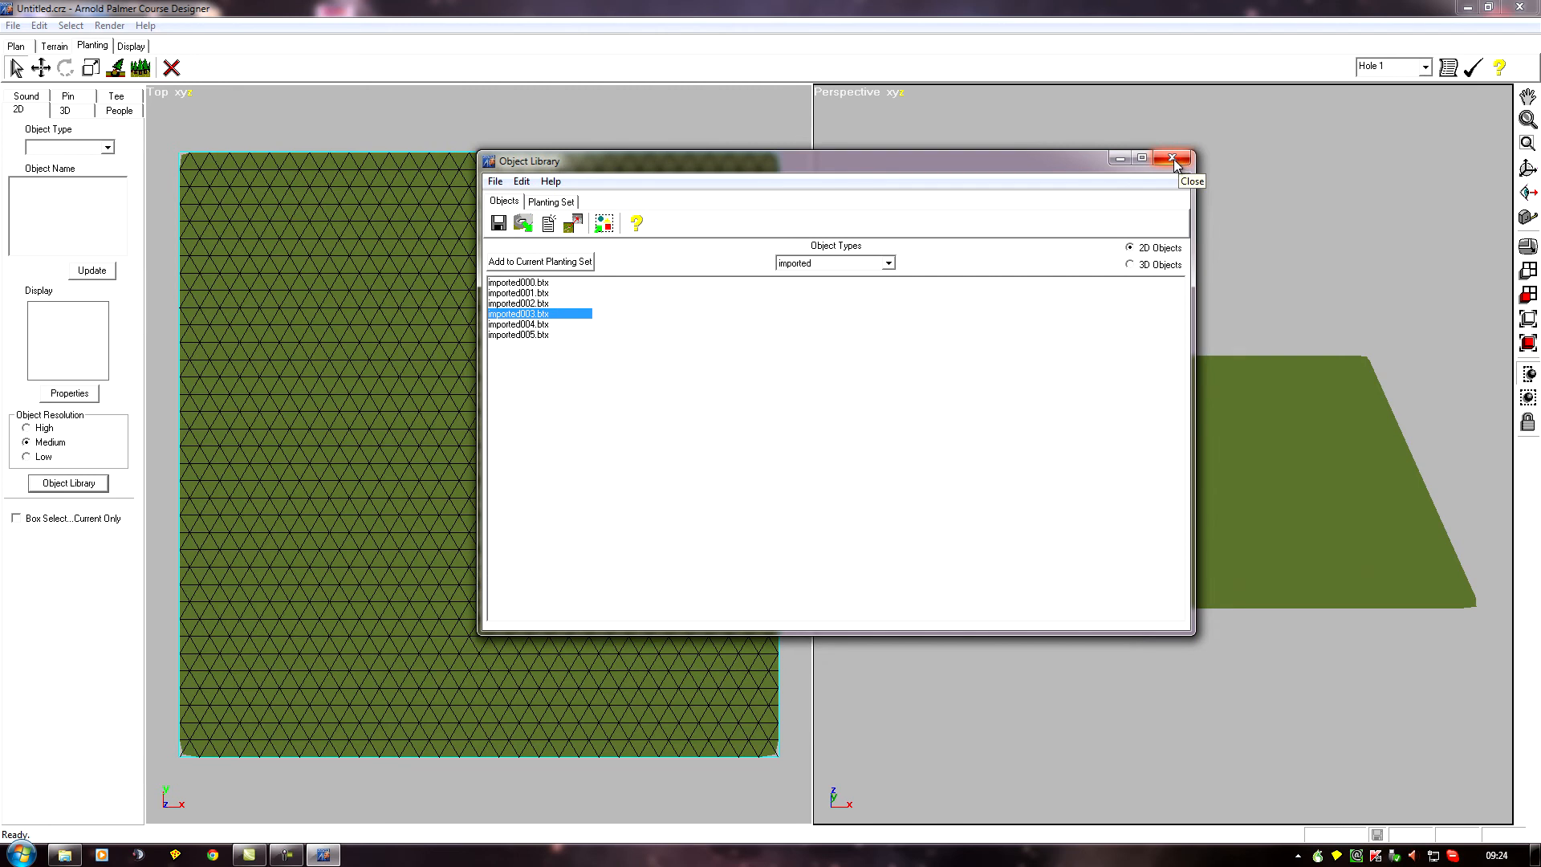
# Close the Object Library and browse into APCD's Object\imported folder of BTX files
pyautogui.click(1172, 158)
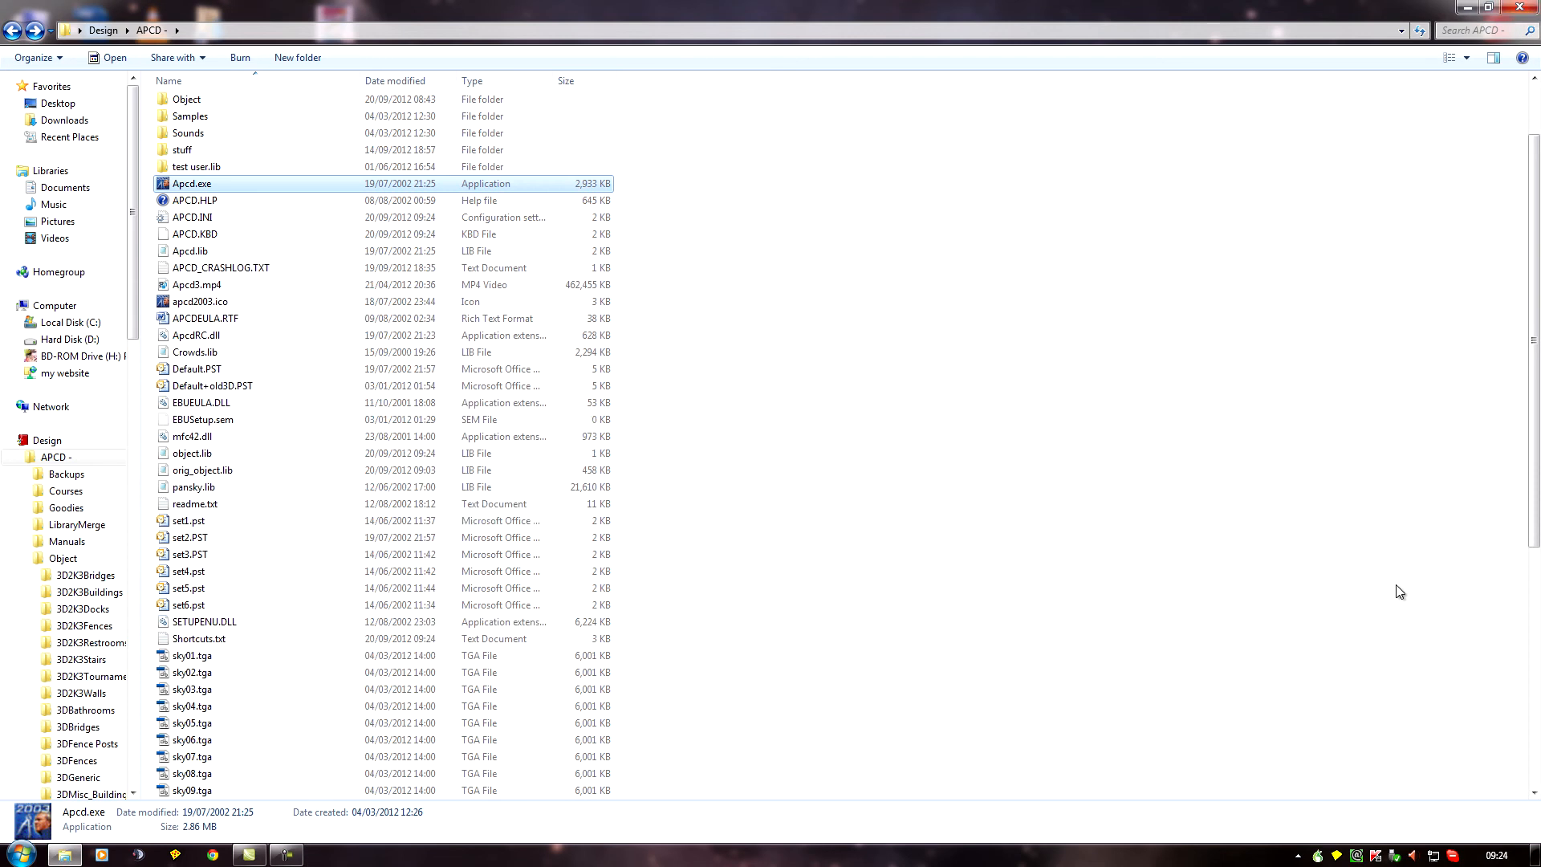
pyautogui.click(168, 80)
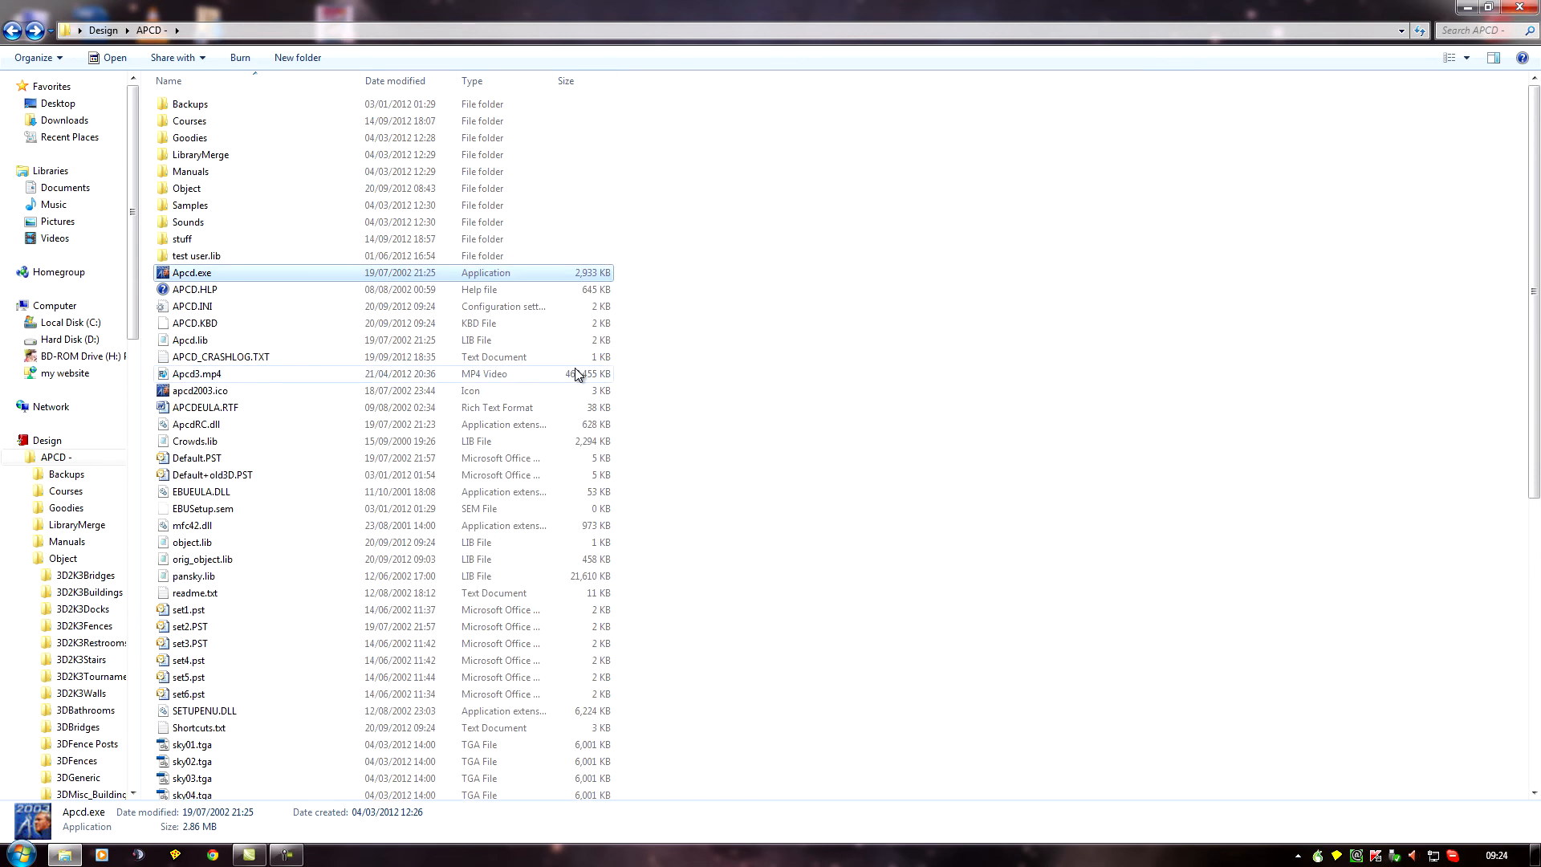
pyautogui.moveTo(215, 190)
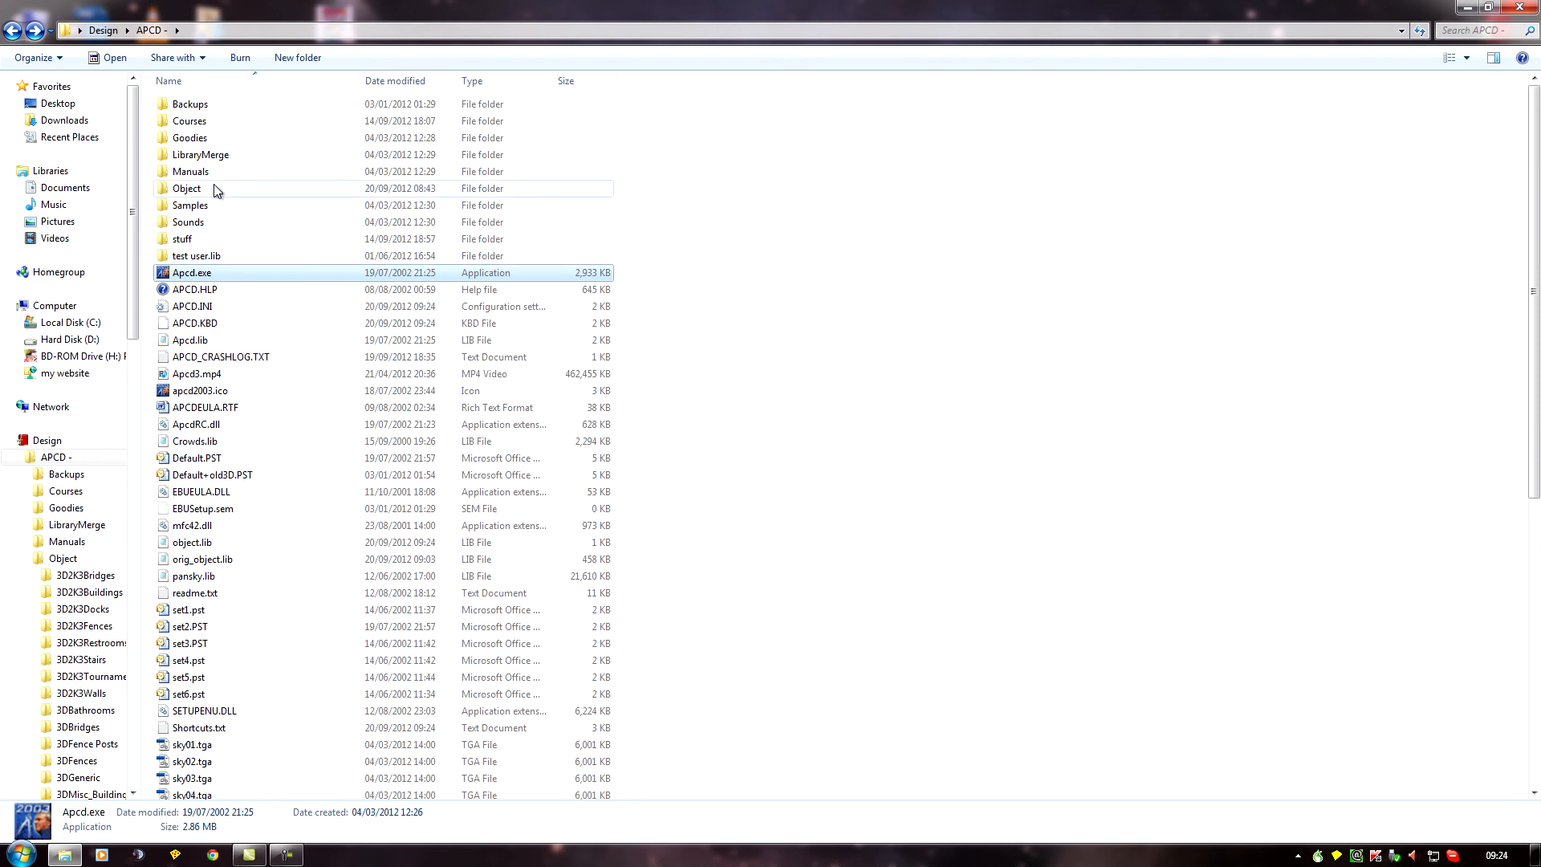
pyautogui.doubleClick(186, 187)
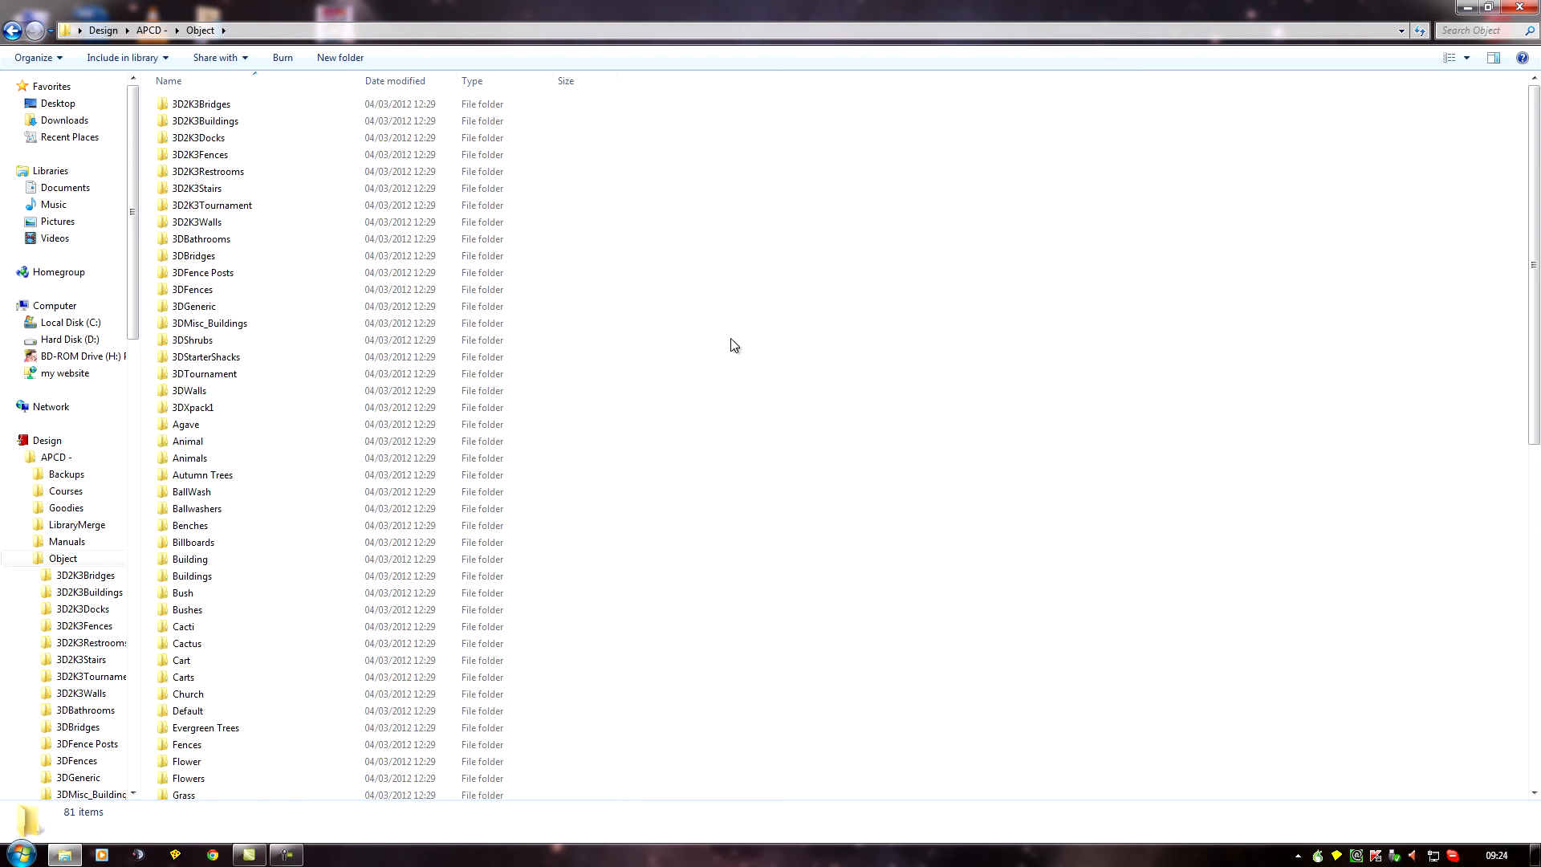
pyautogui.scroll(-3)
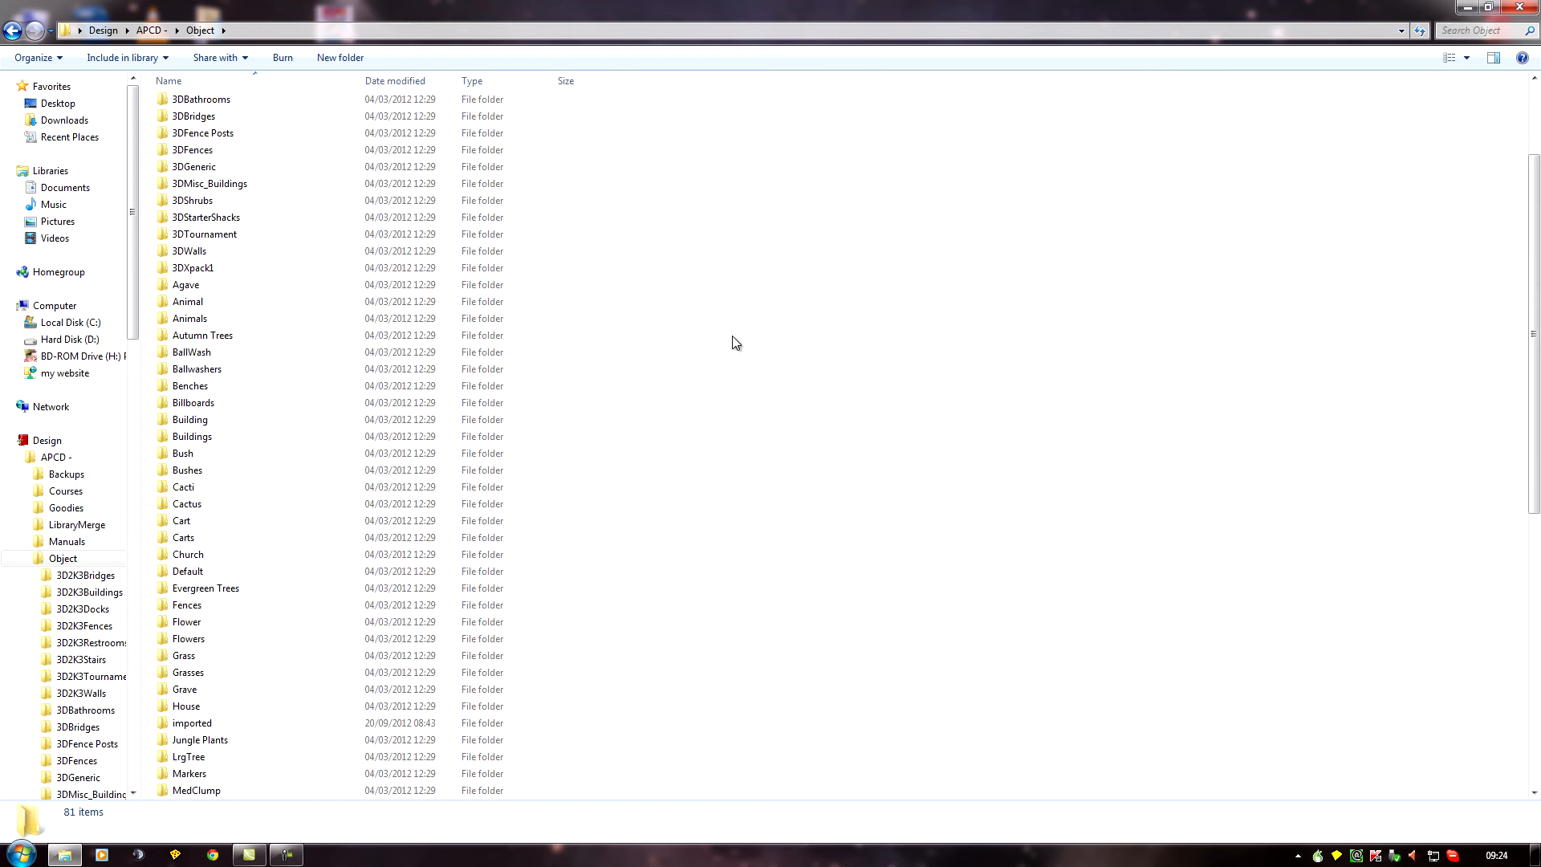
pyautogui.scroll(-3)
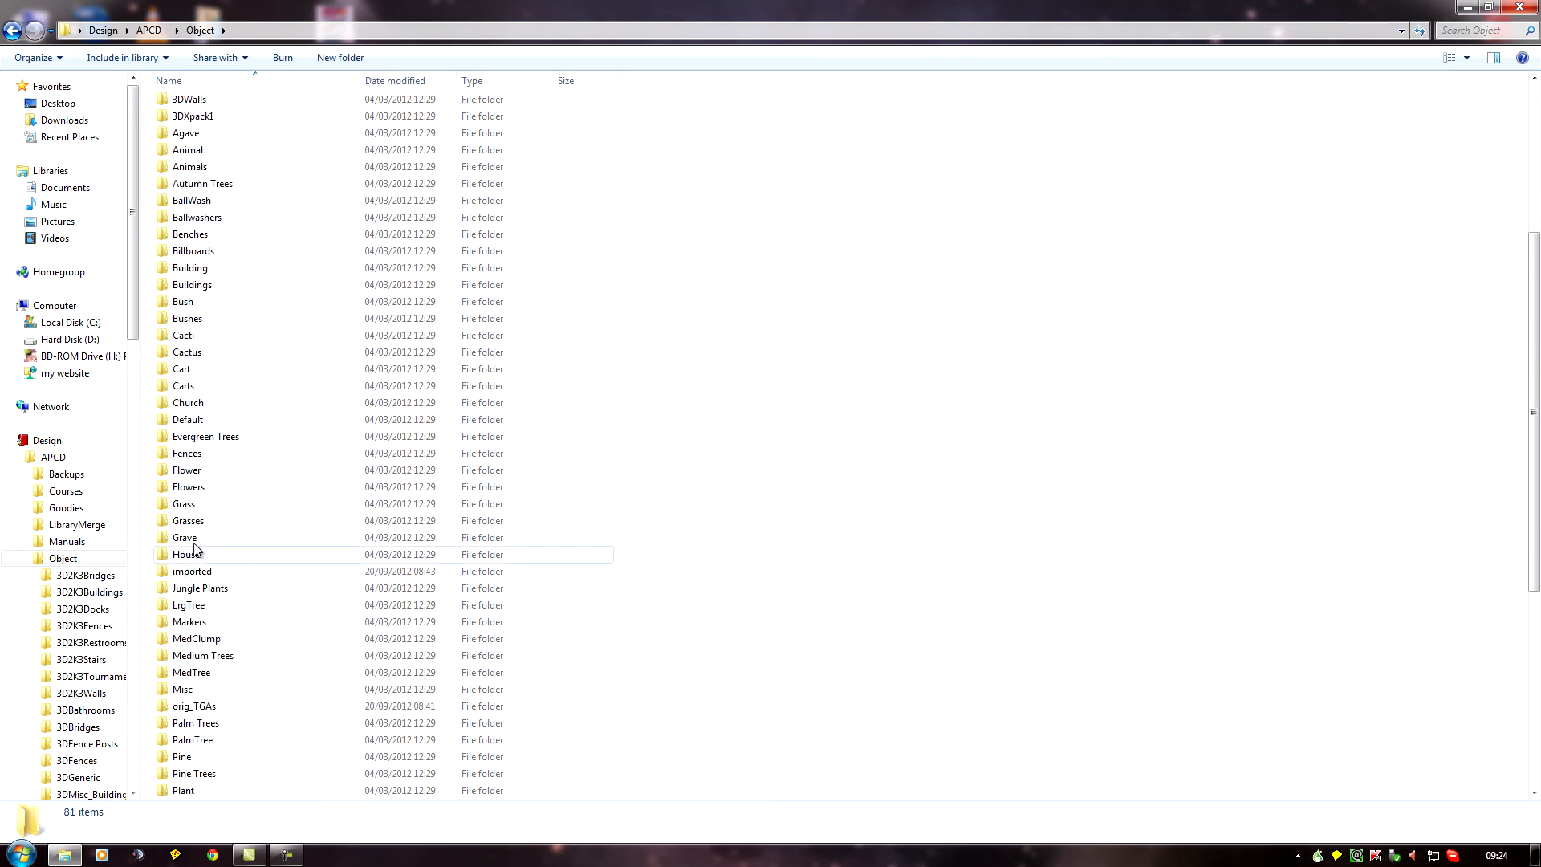
pyautogui.doubleClick(192, 572)
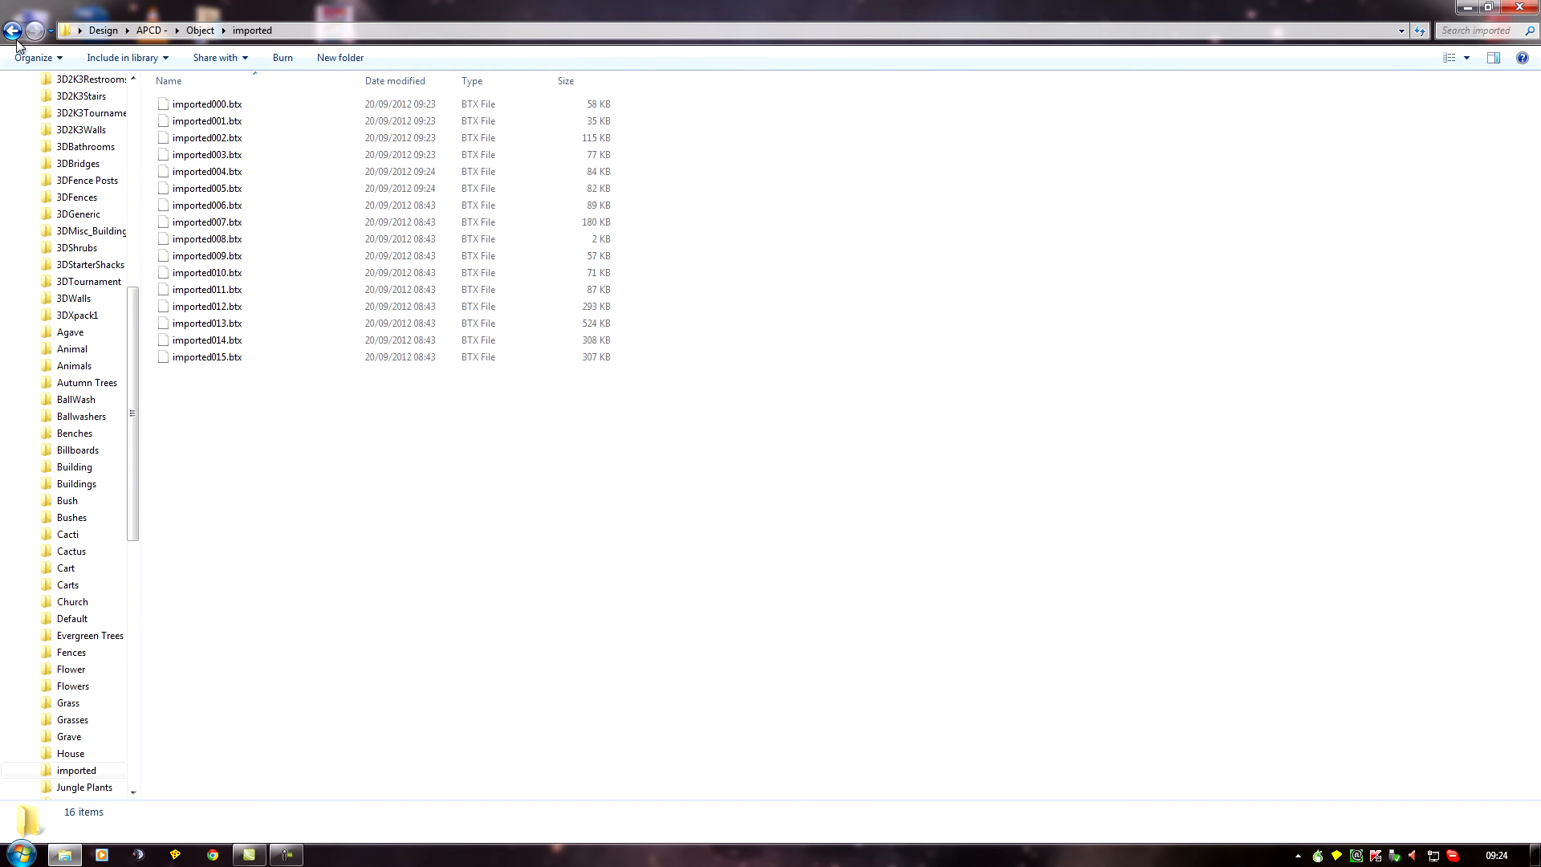
# View the imported000–imported015.tga images in Object\TGAs, then return to the Object folder
pyautogui.click(13, 31)
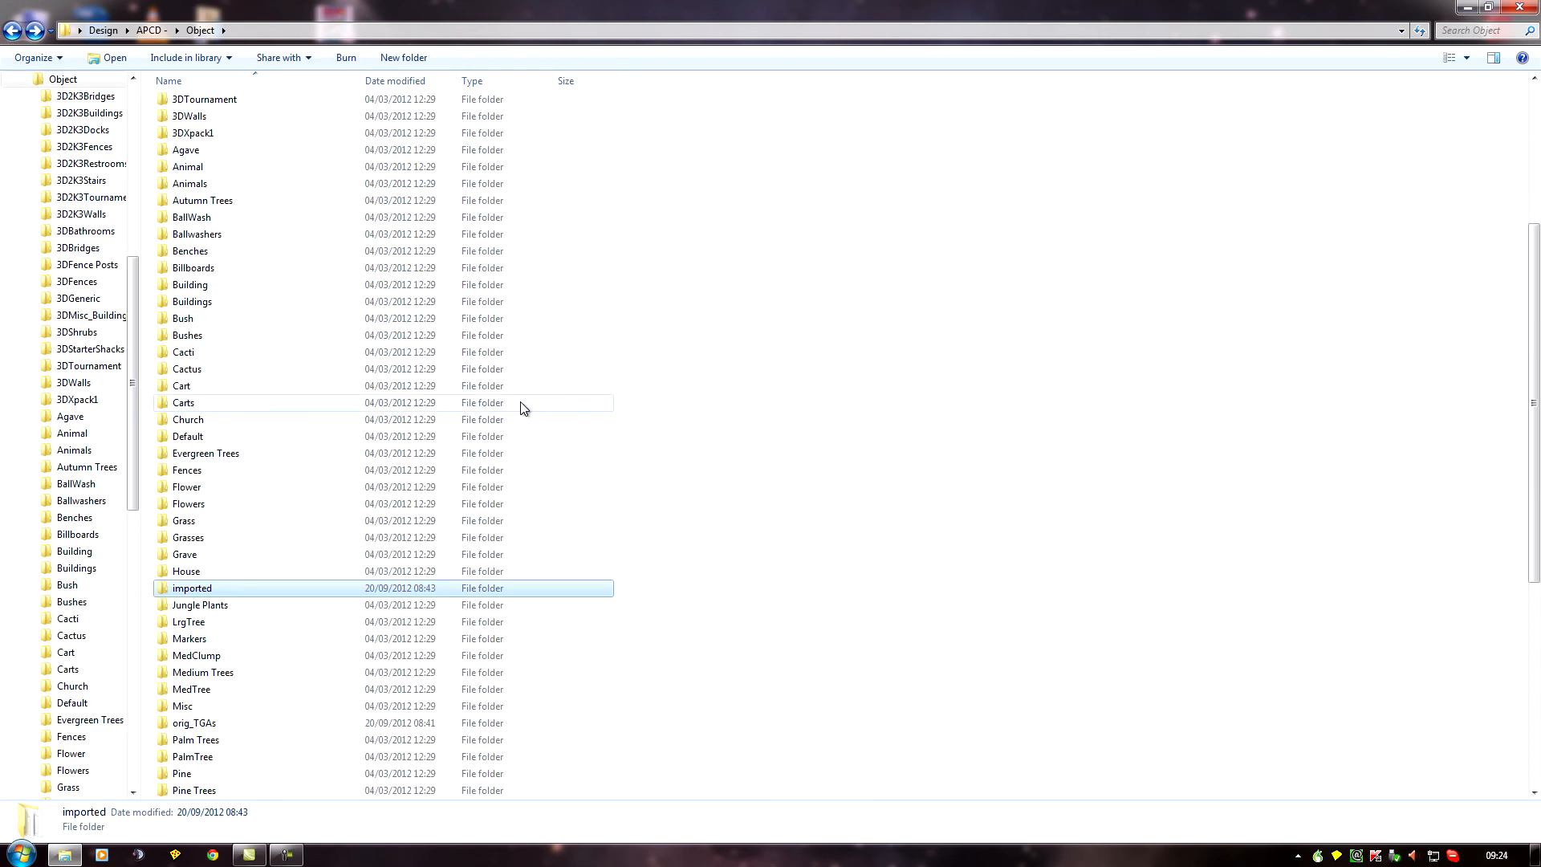
pyautogui.scroll(-3)
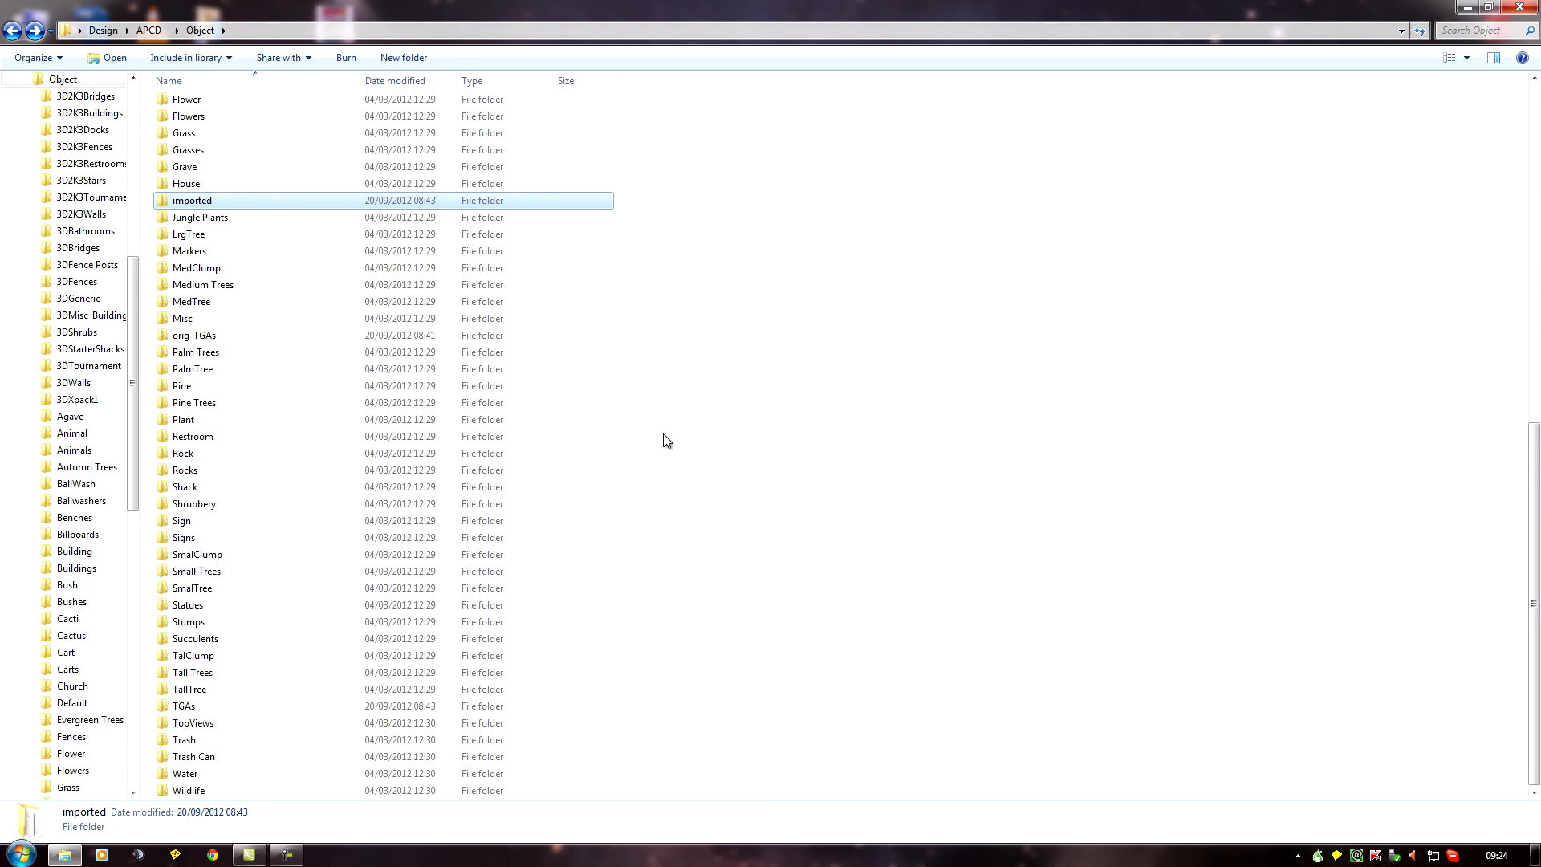
pyautogui.moveTo(202, 706)
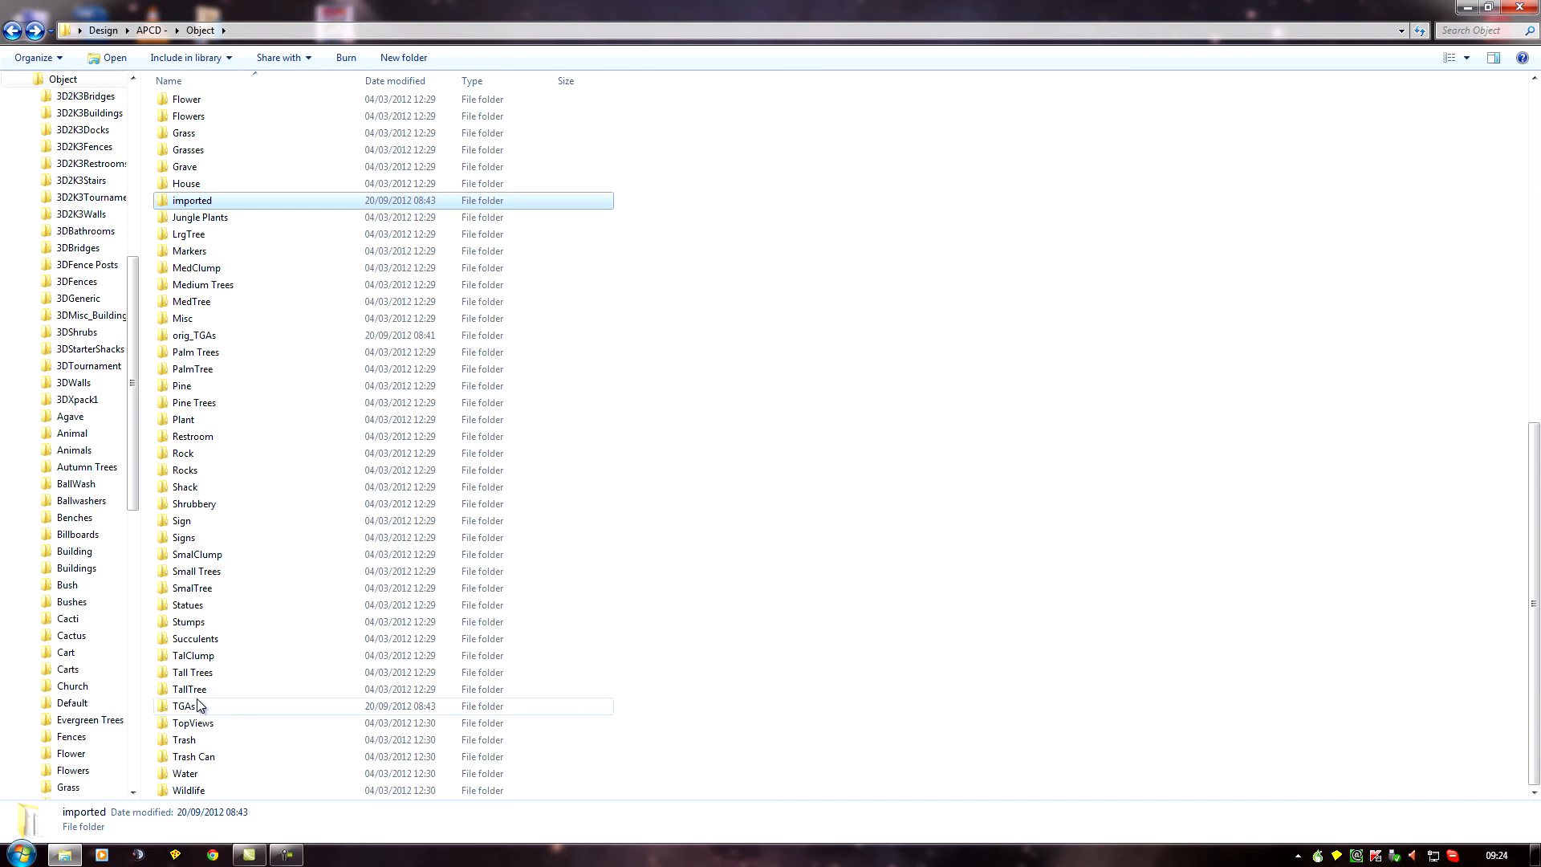
pyautogui.doubleClick(179, 705)
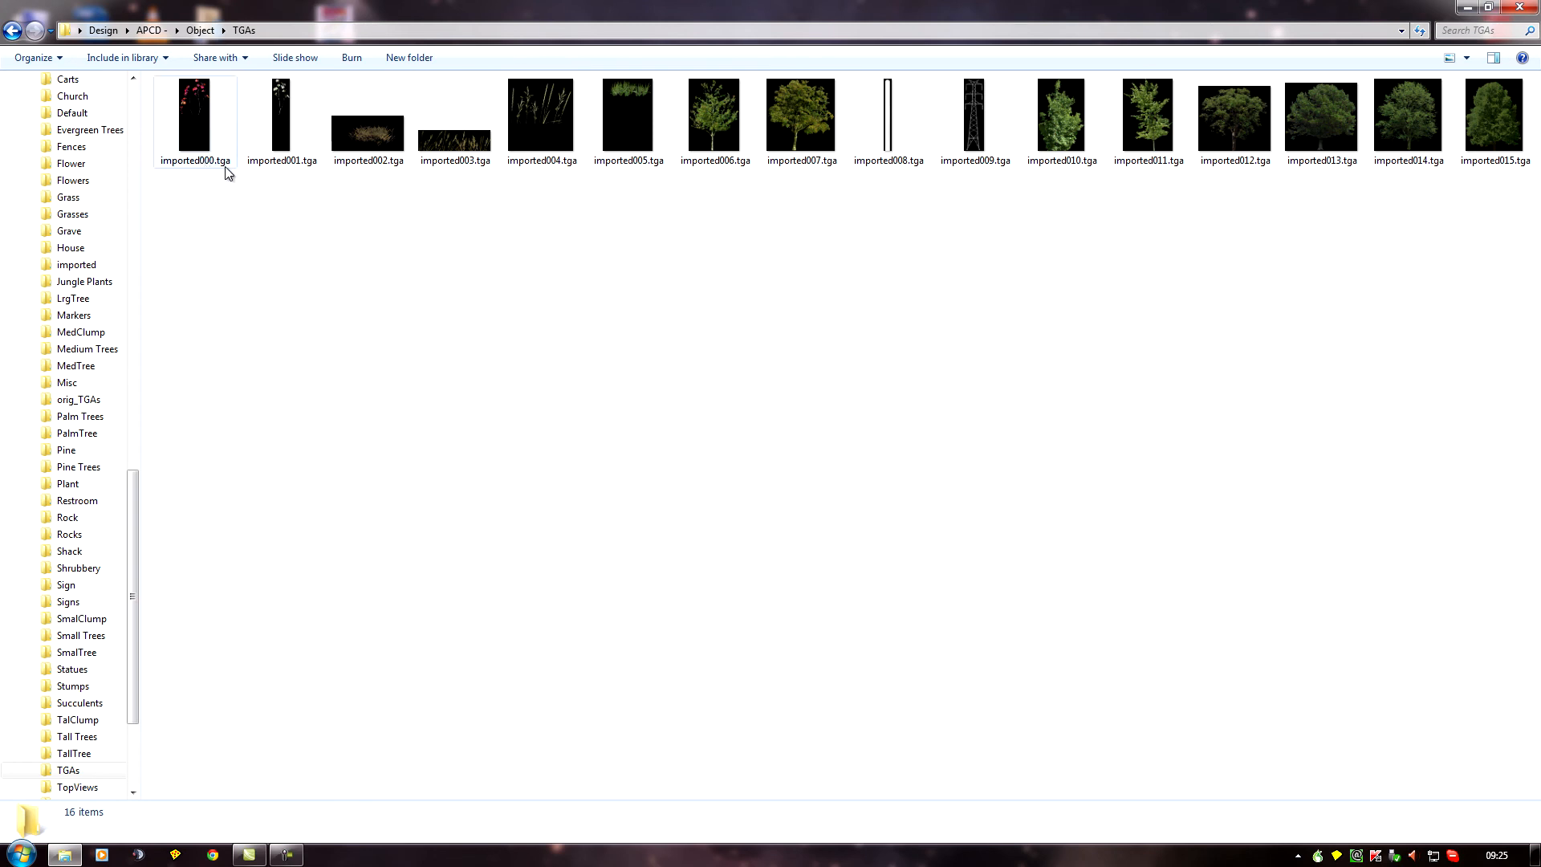
pyautogui.click(281, 112)
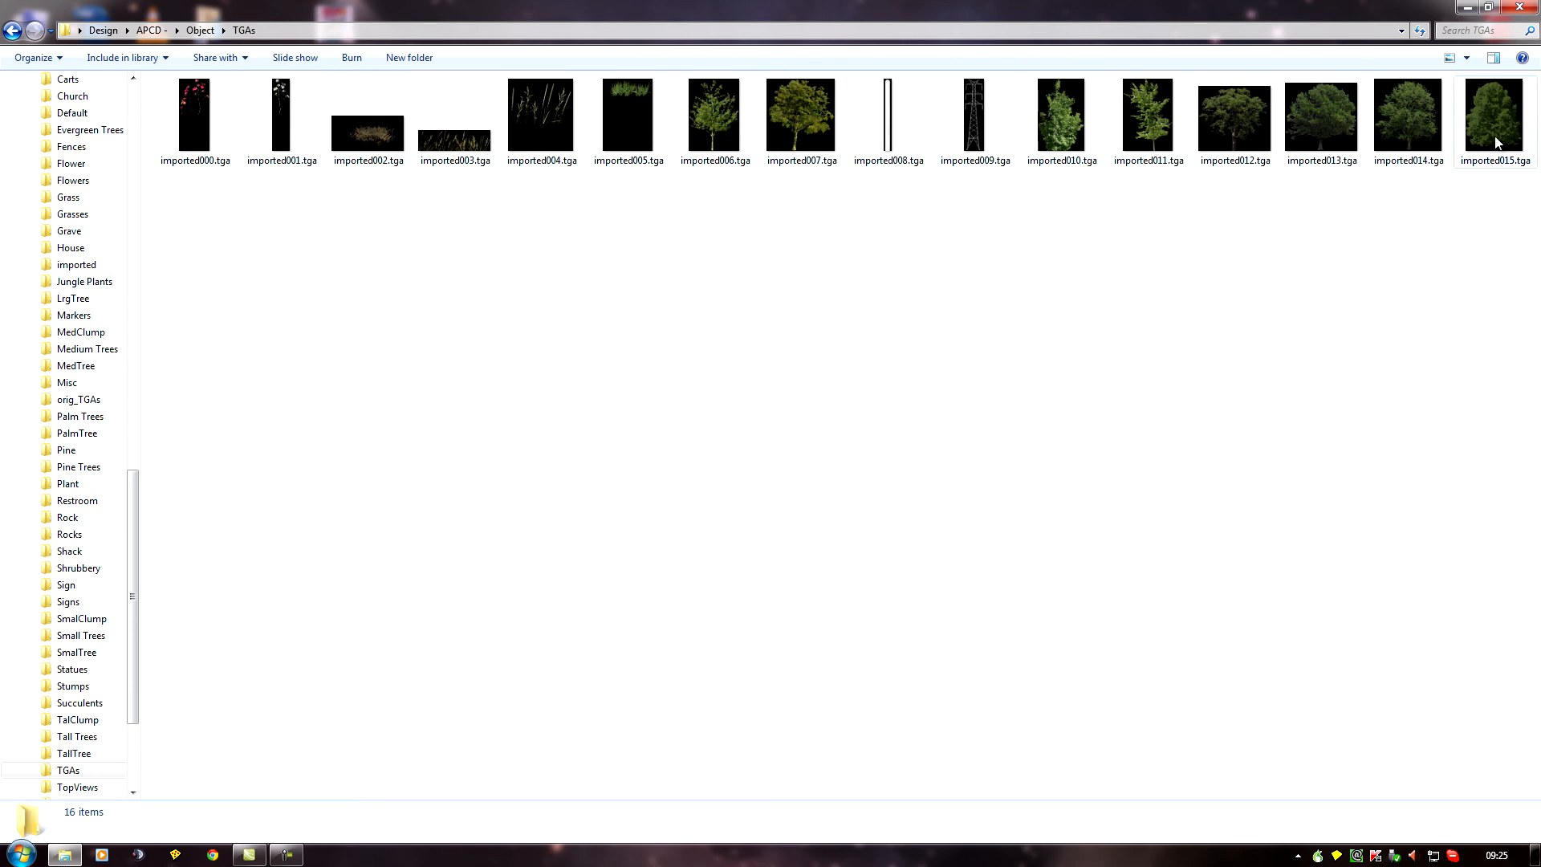
pyautogui.click(194, 113)
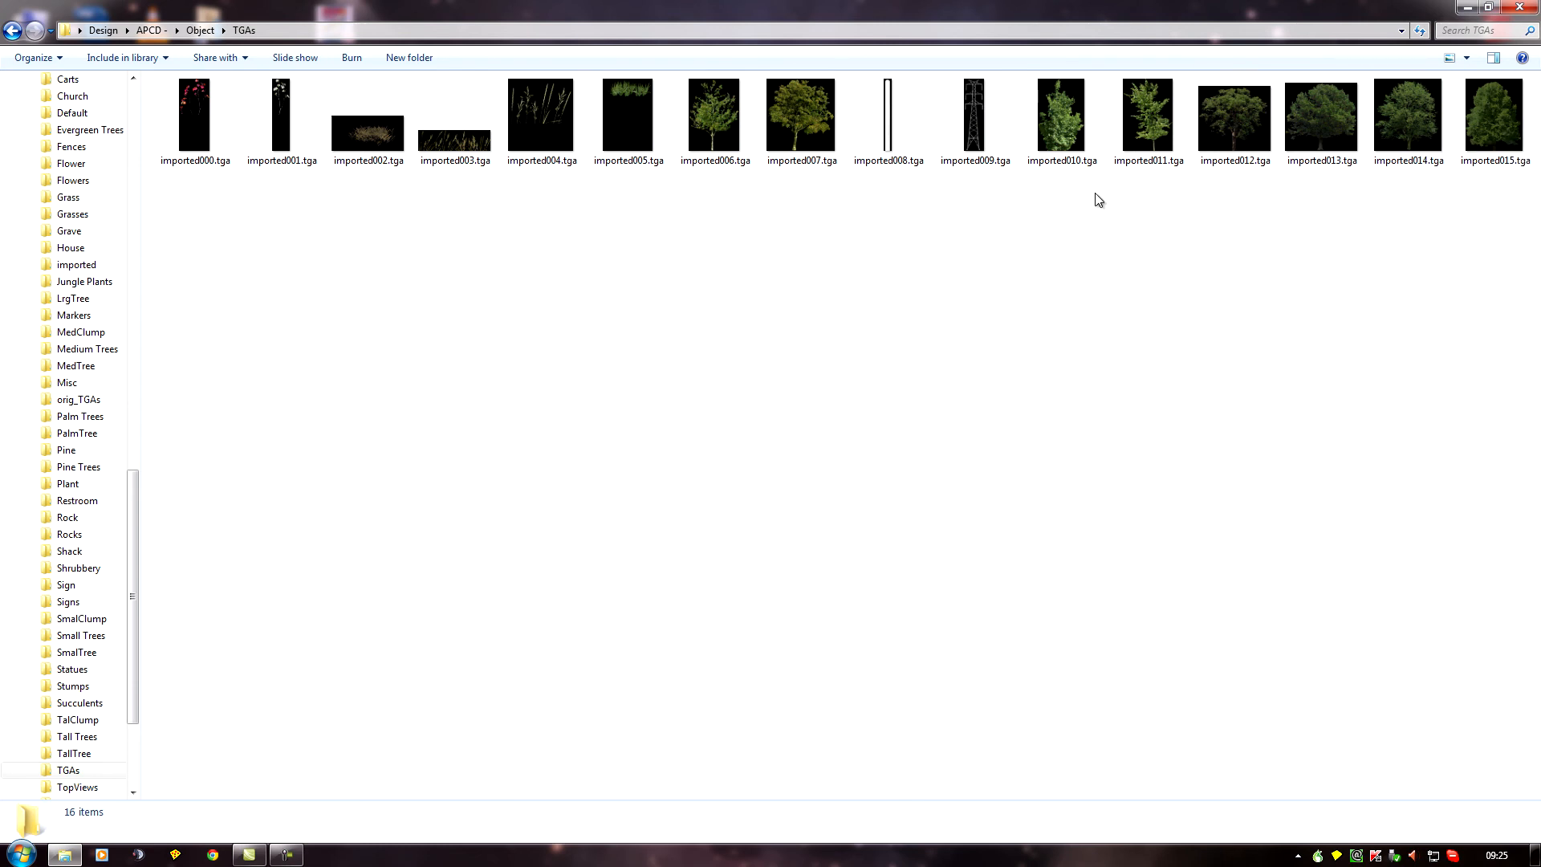
pyautogui.moveTo(1297, 183)
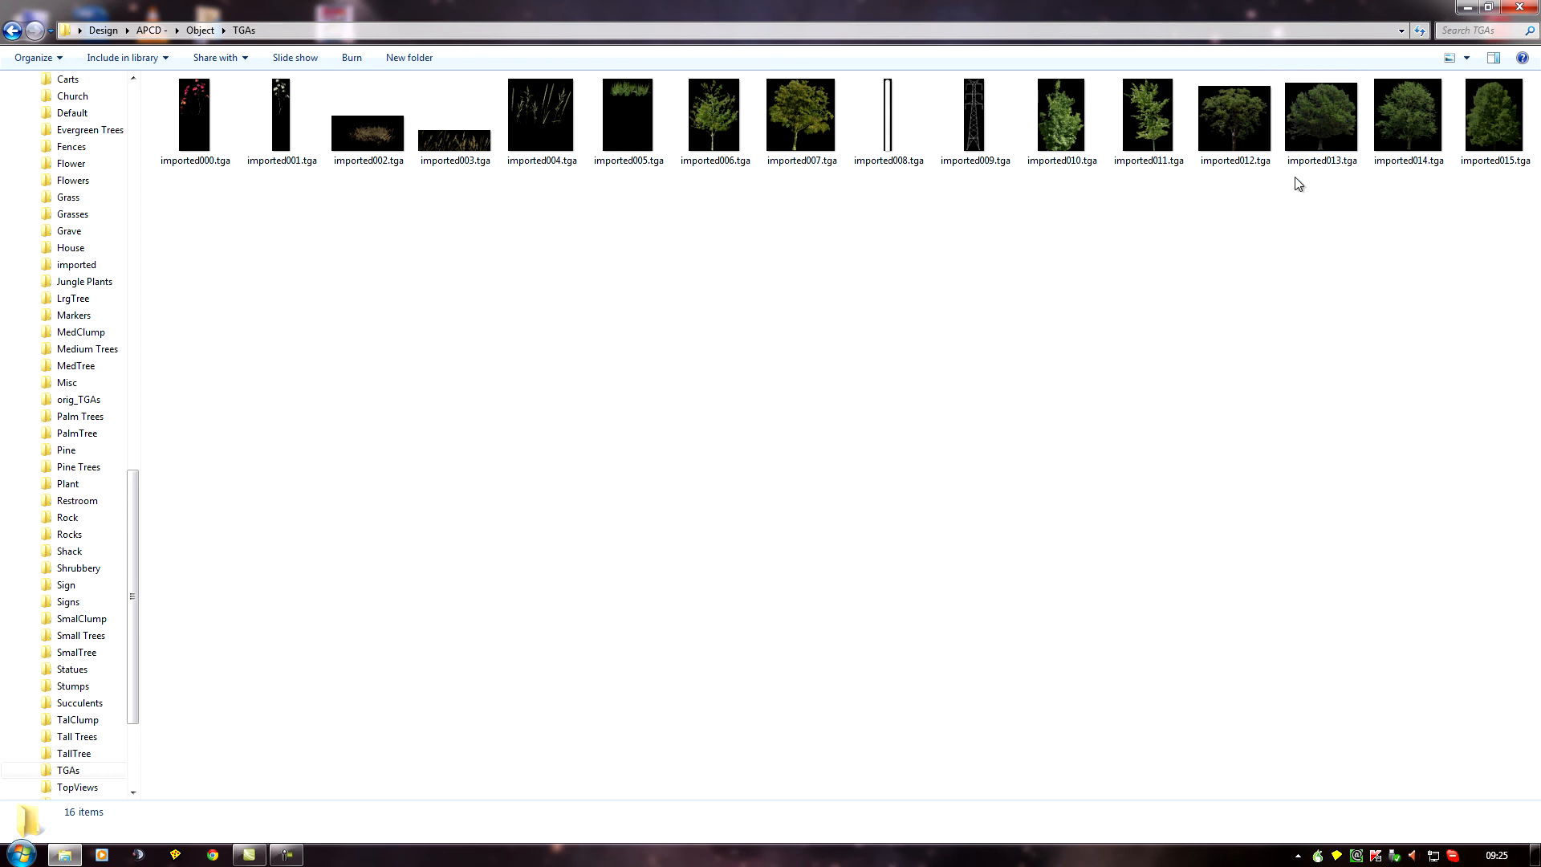
pyautogui.moveTo(860, 240)
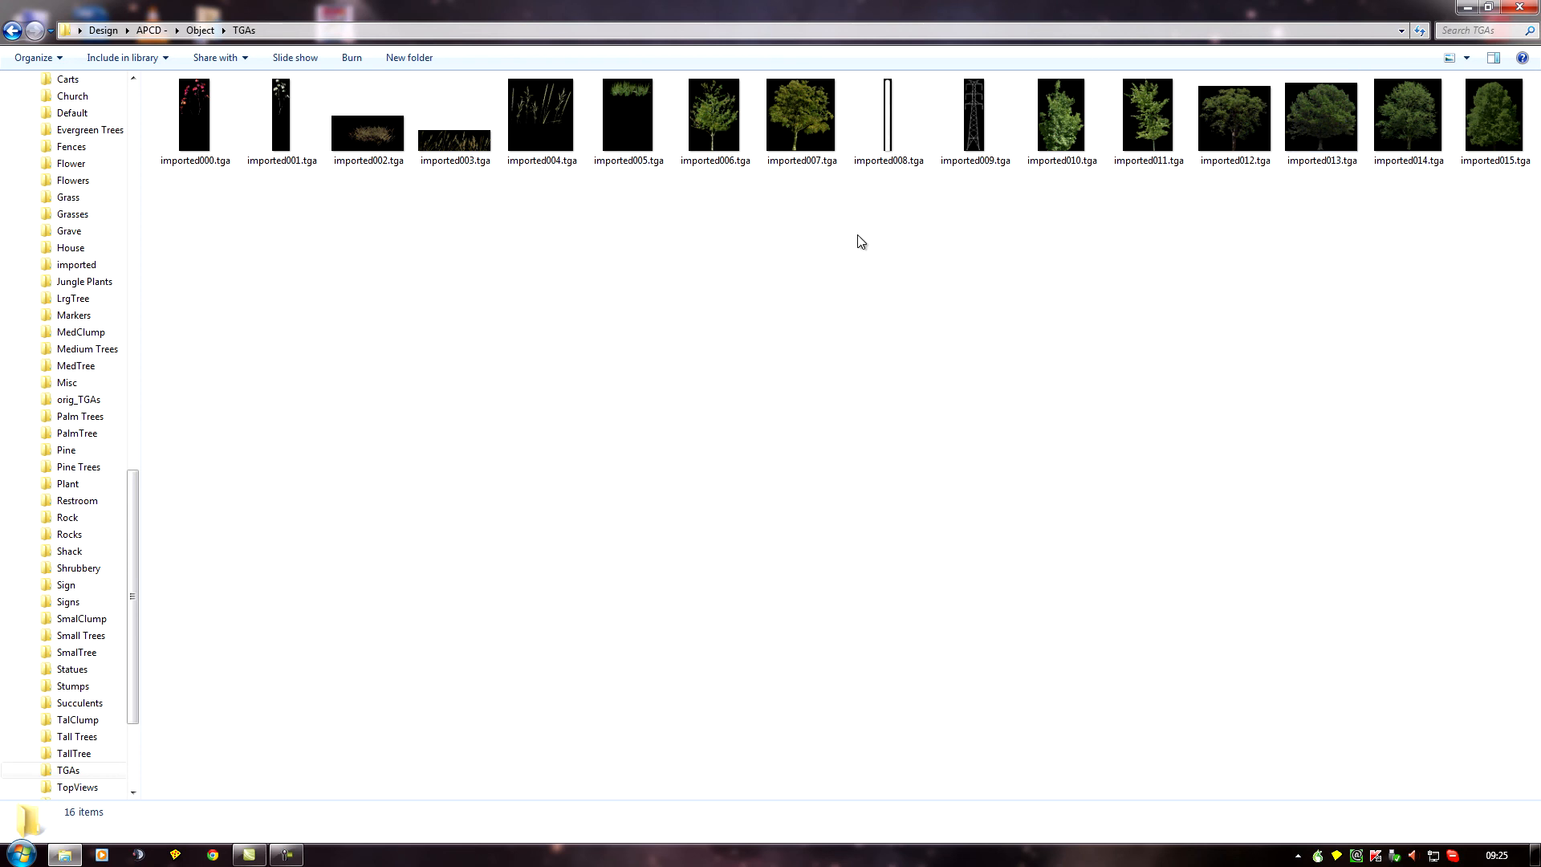
pyautogui.click(802, 120)
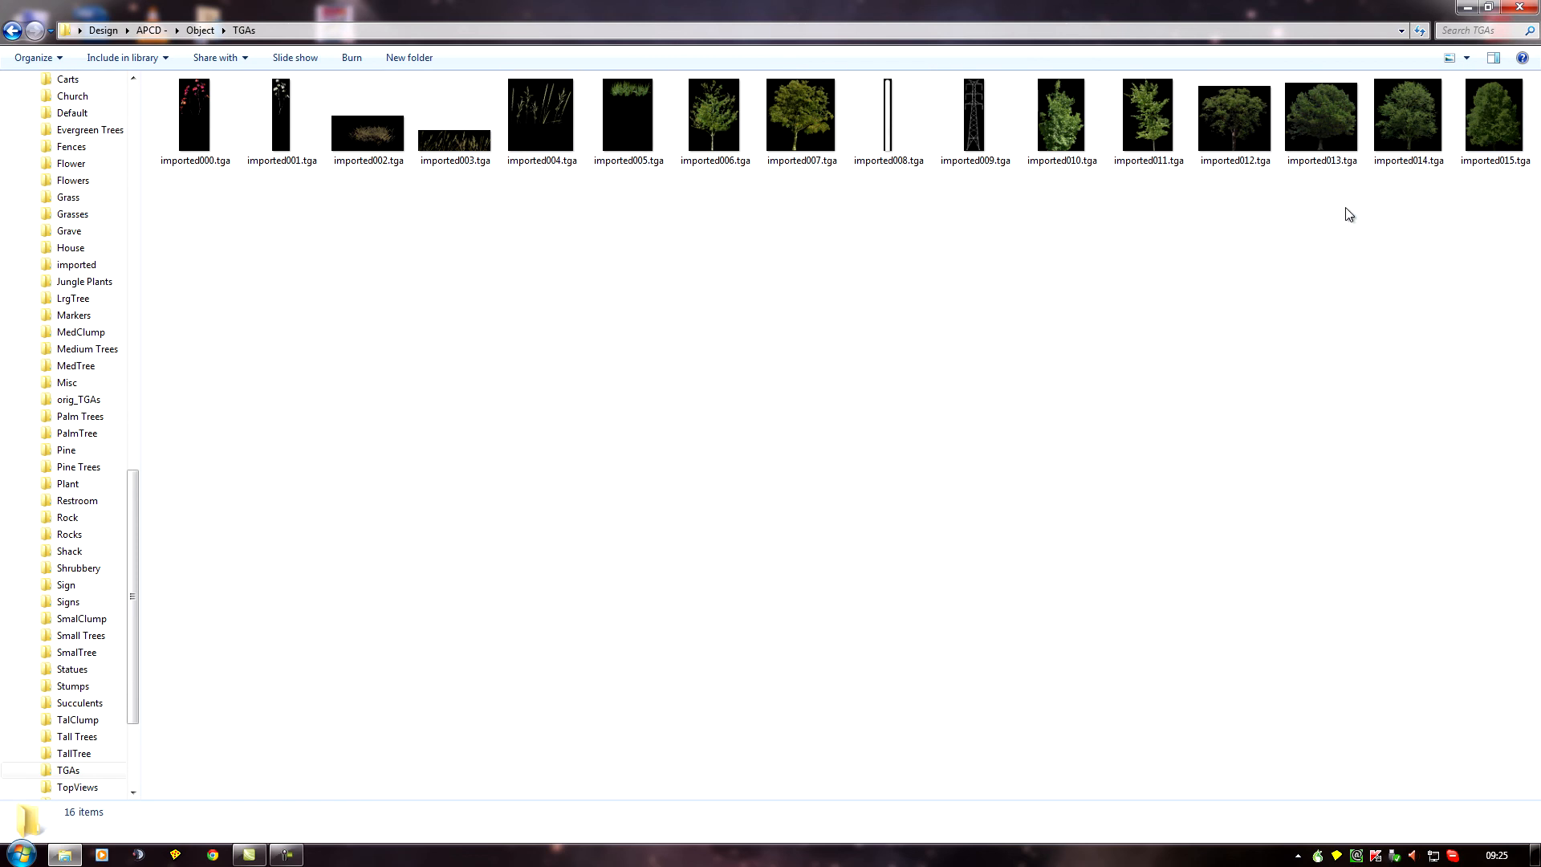
pyautogui.moveTo(1095, 262)
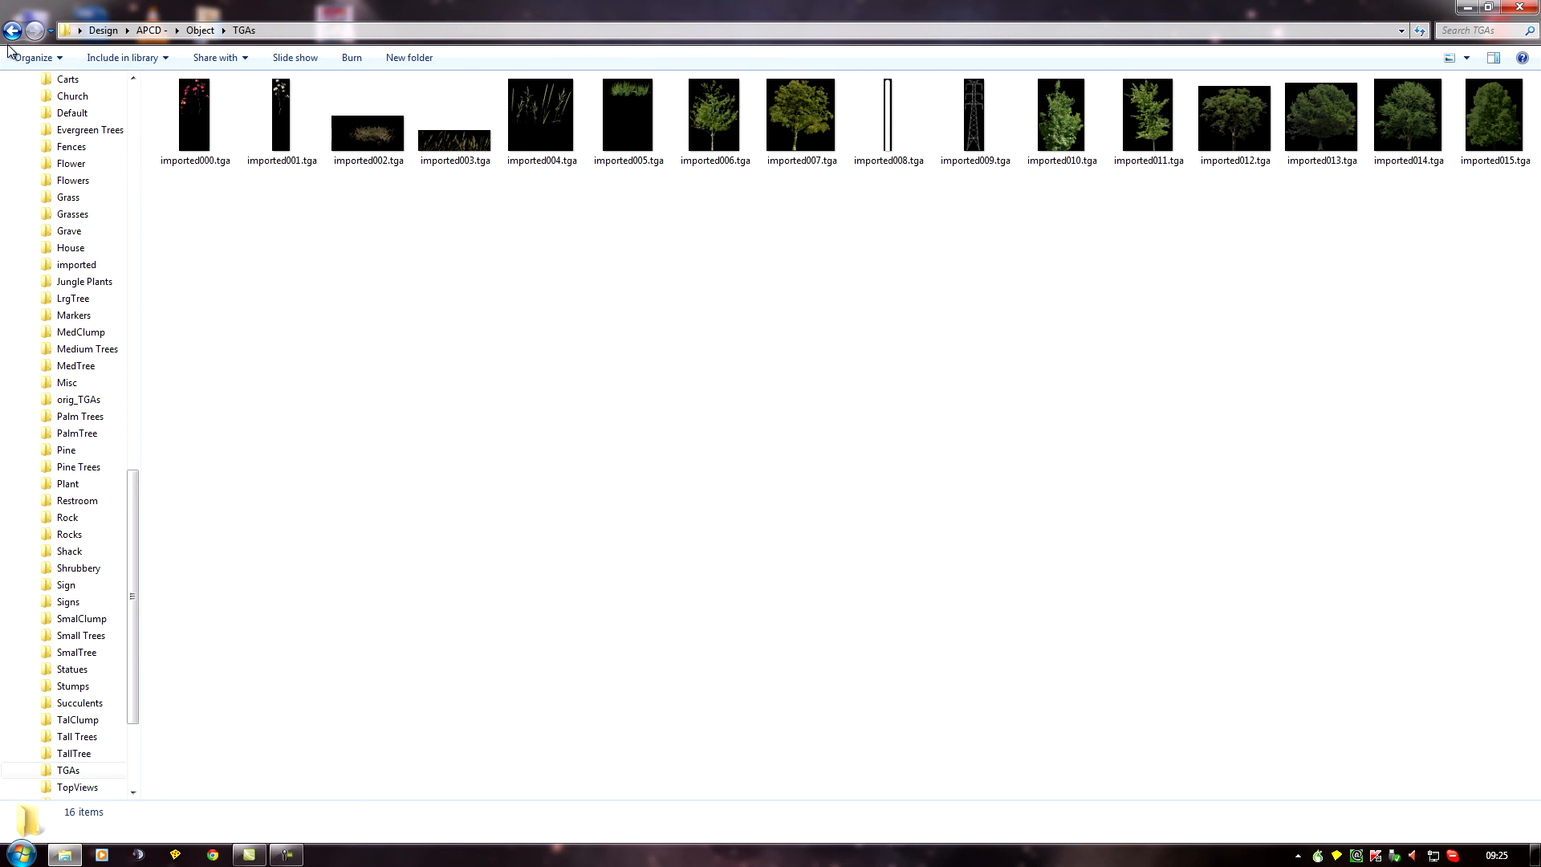
pyautogui.click(13, 29)
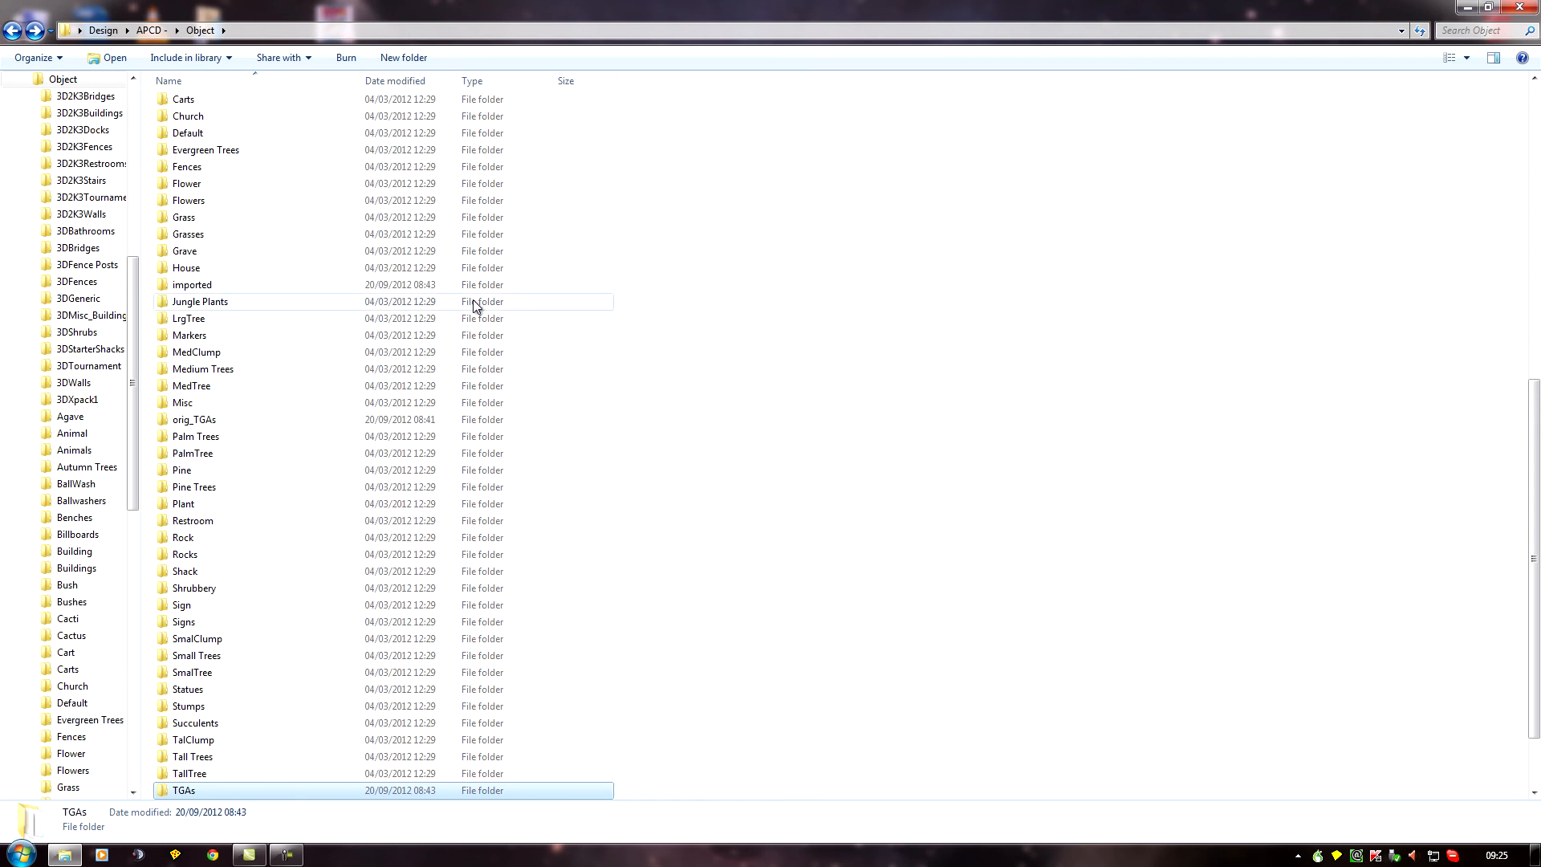
# Go up to the APCD folder and select the new object.lib file
pyautogui.scroll(3)
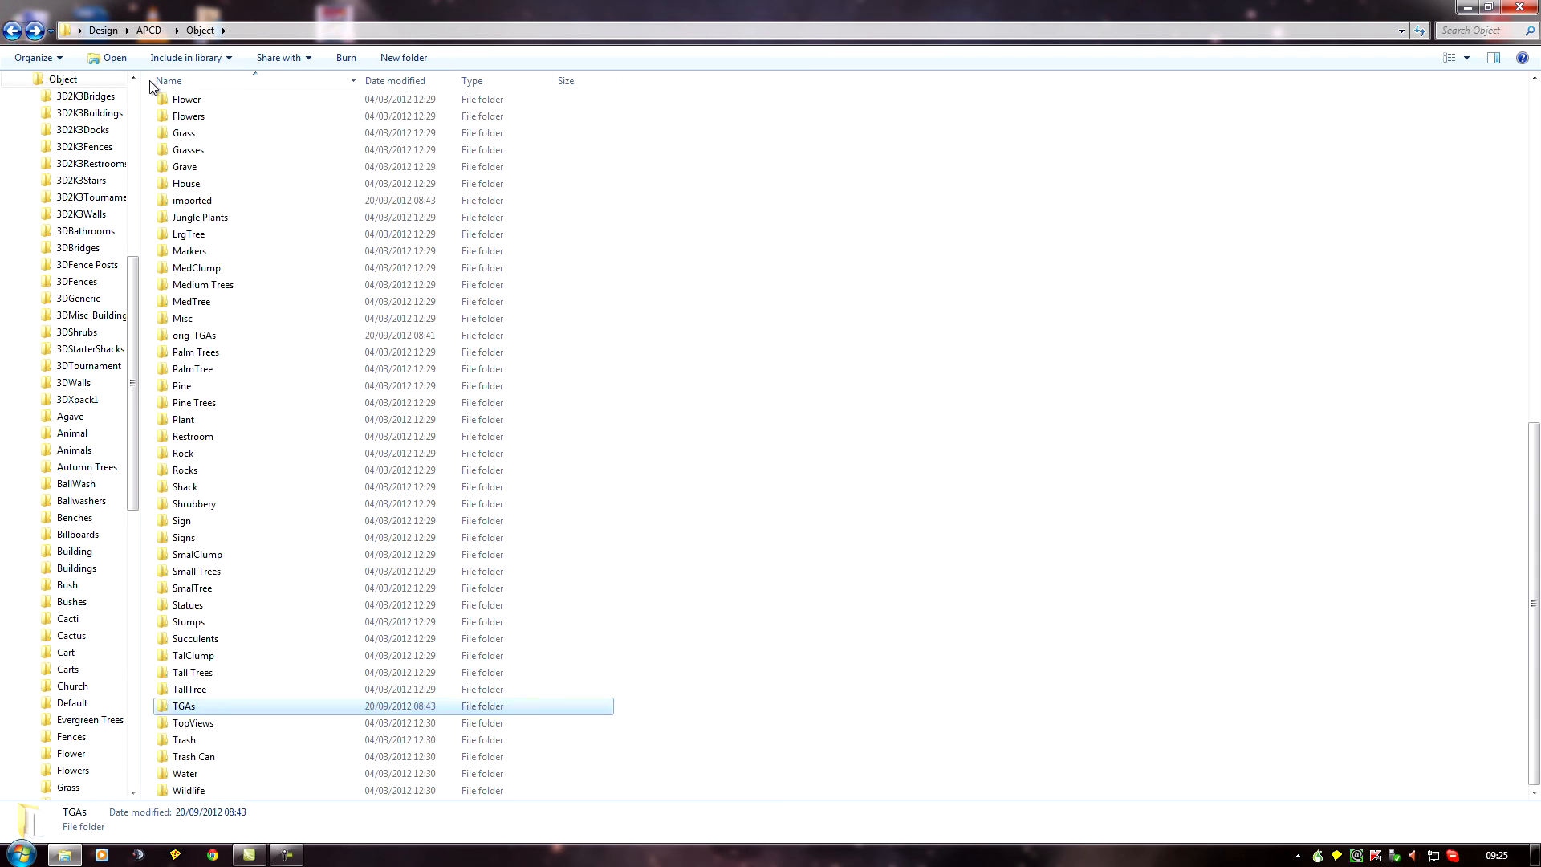
pyautogui.click(151, 26)
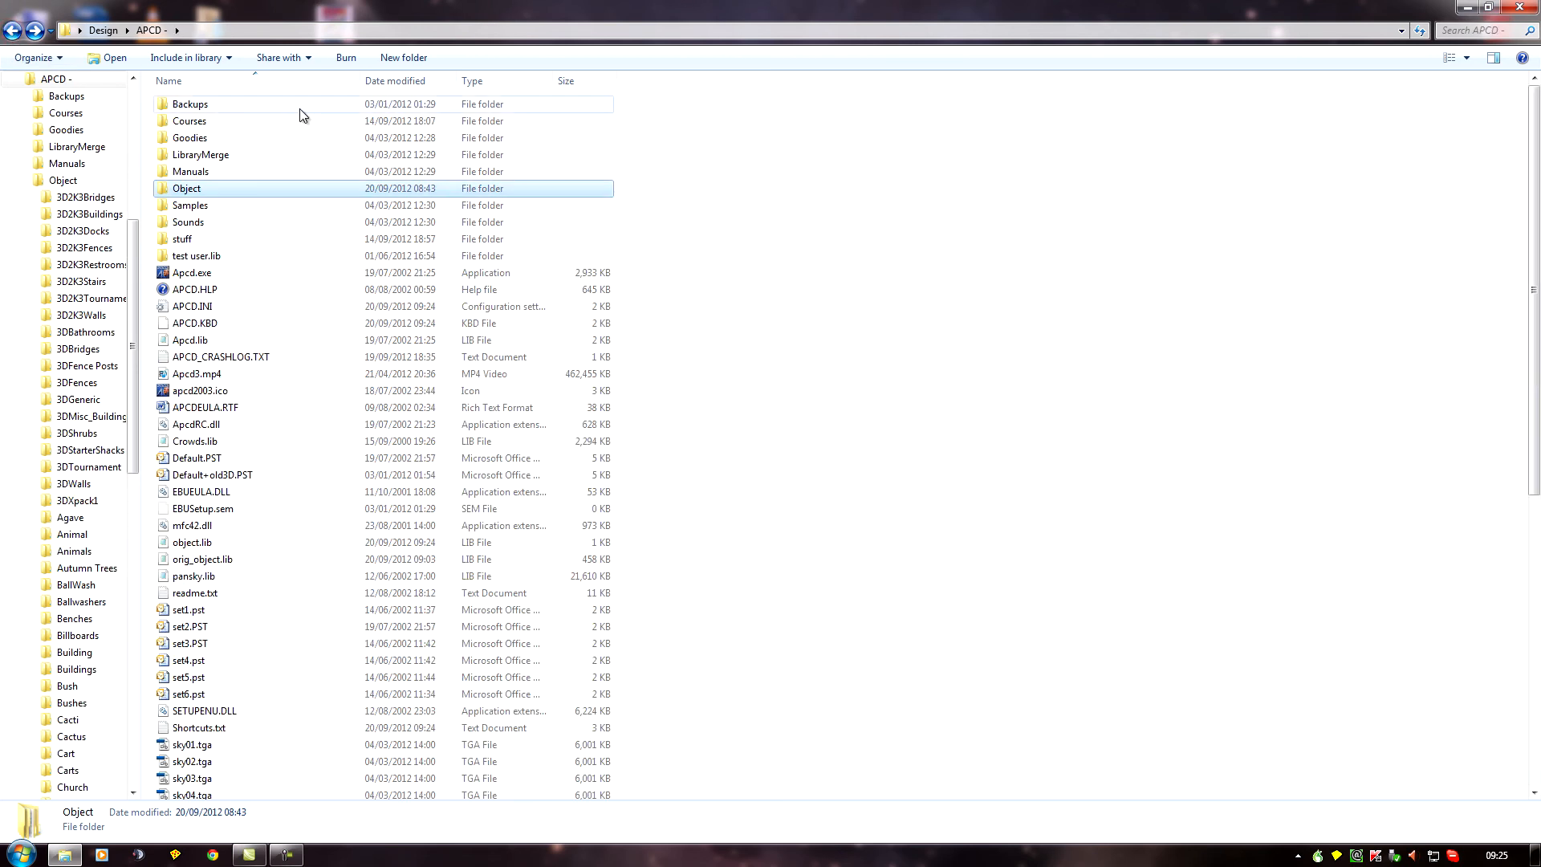
pyautogui.scroll(-3)
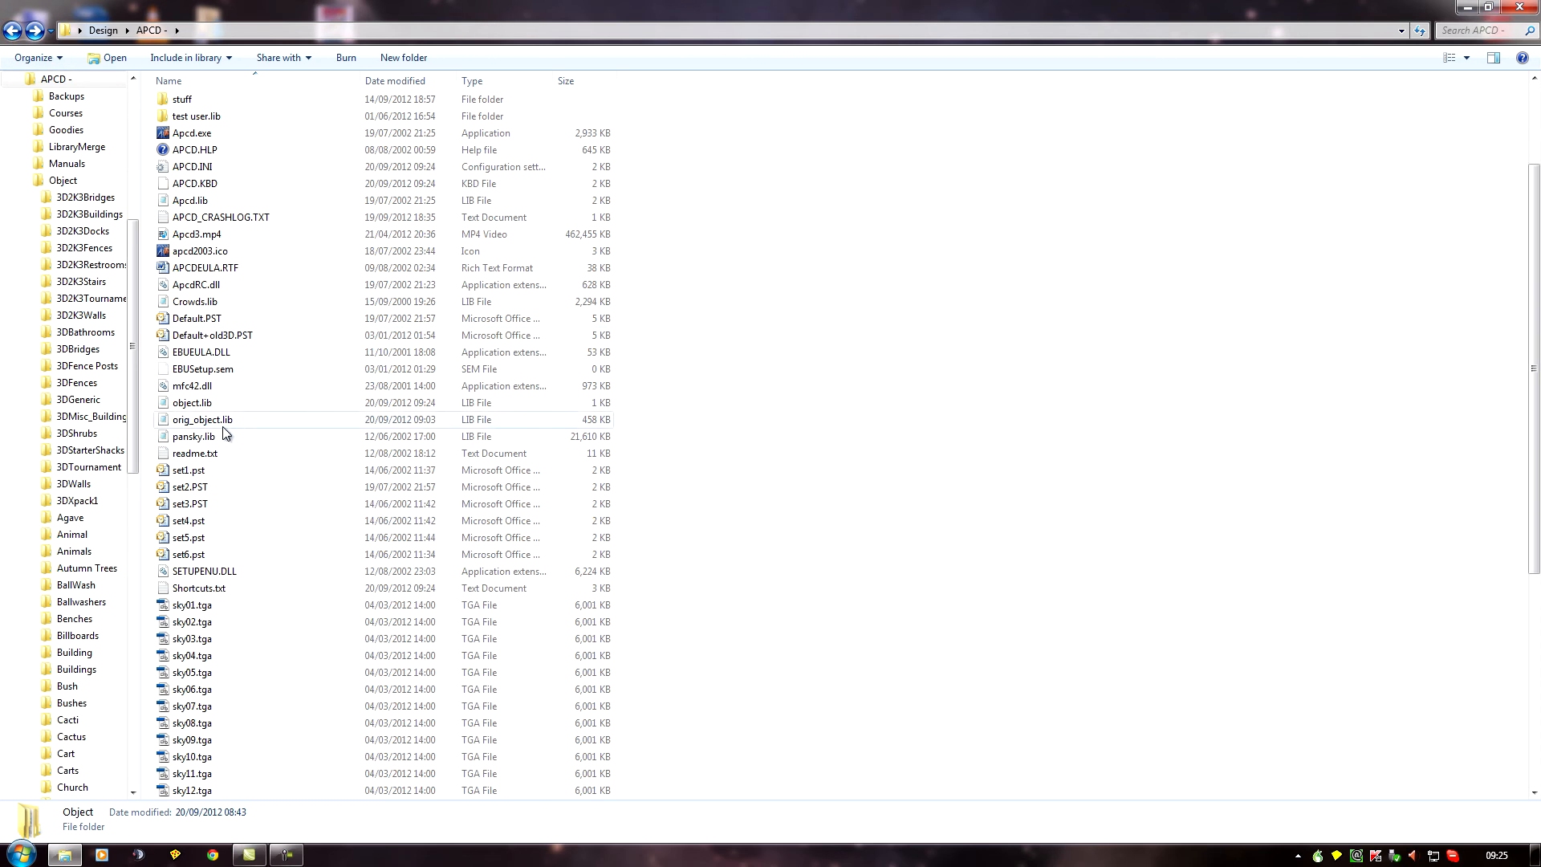
pyautogui.click(192, 402)
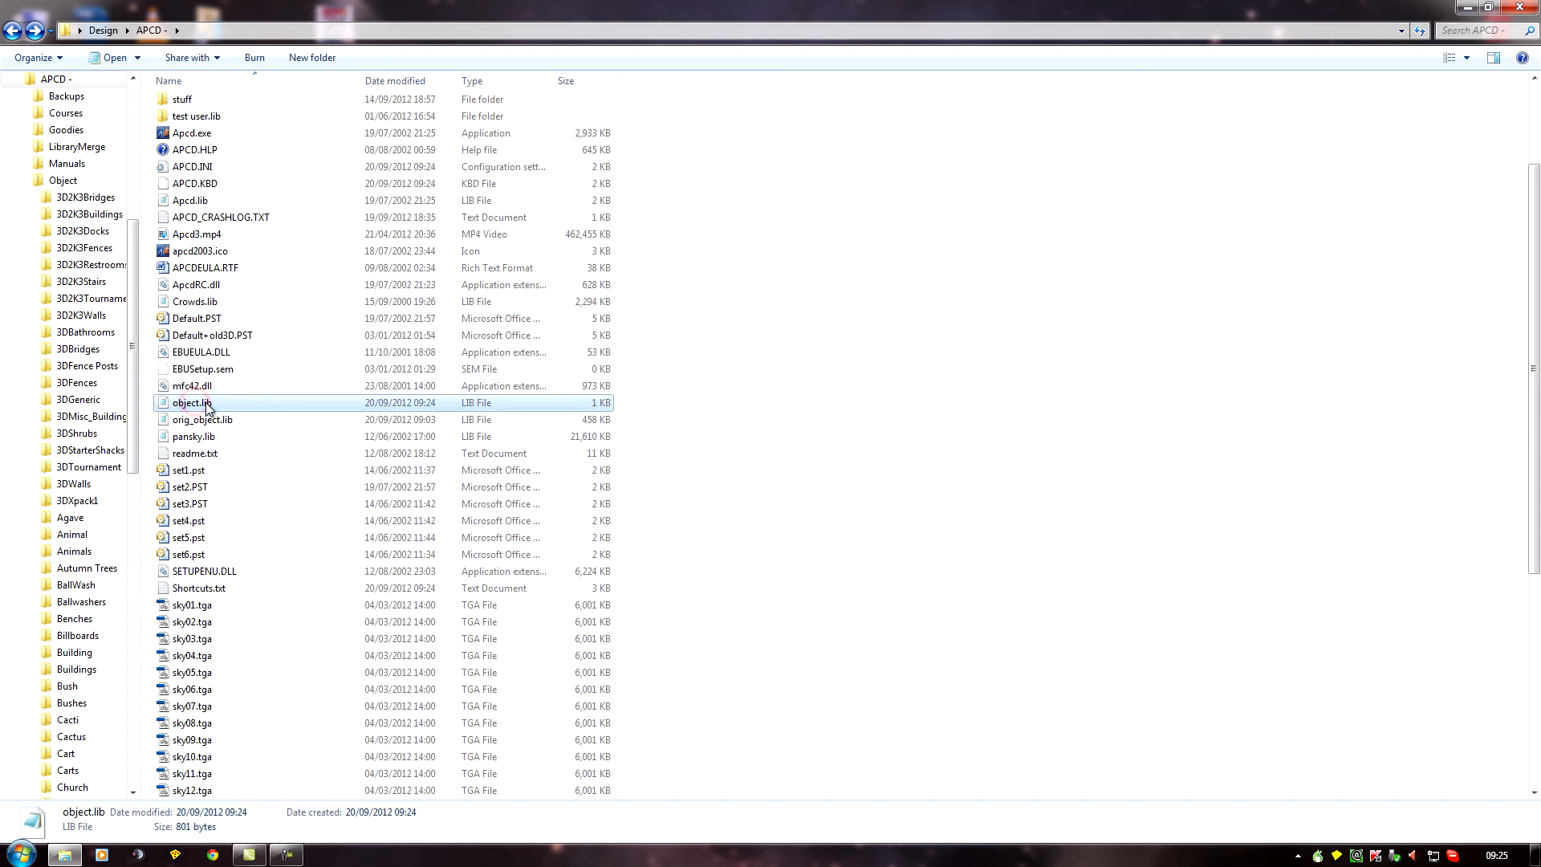
# Delete object.lib to the Recycle Bin, leaving orig_object.lib in place
pyautogui.rightClick(189, 402)
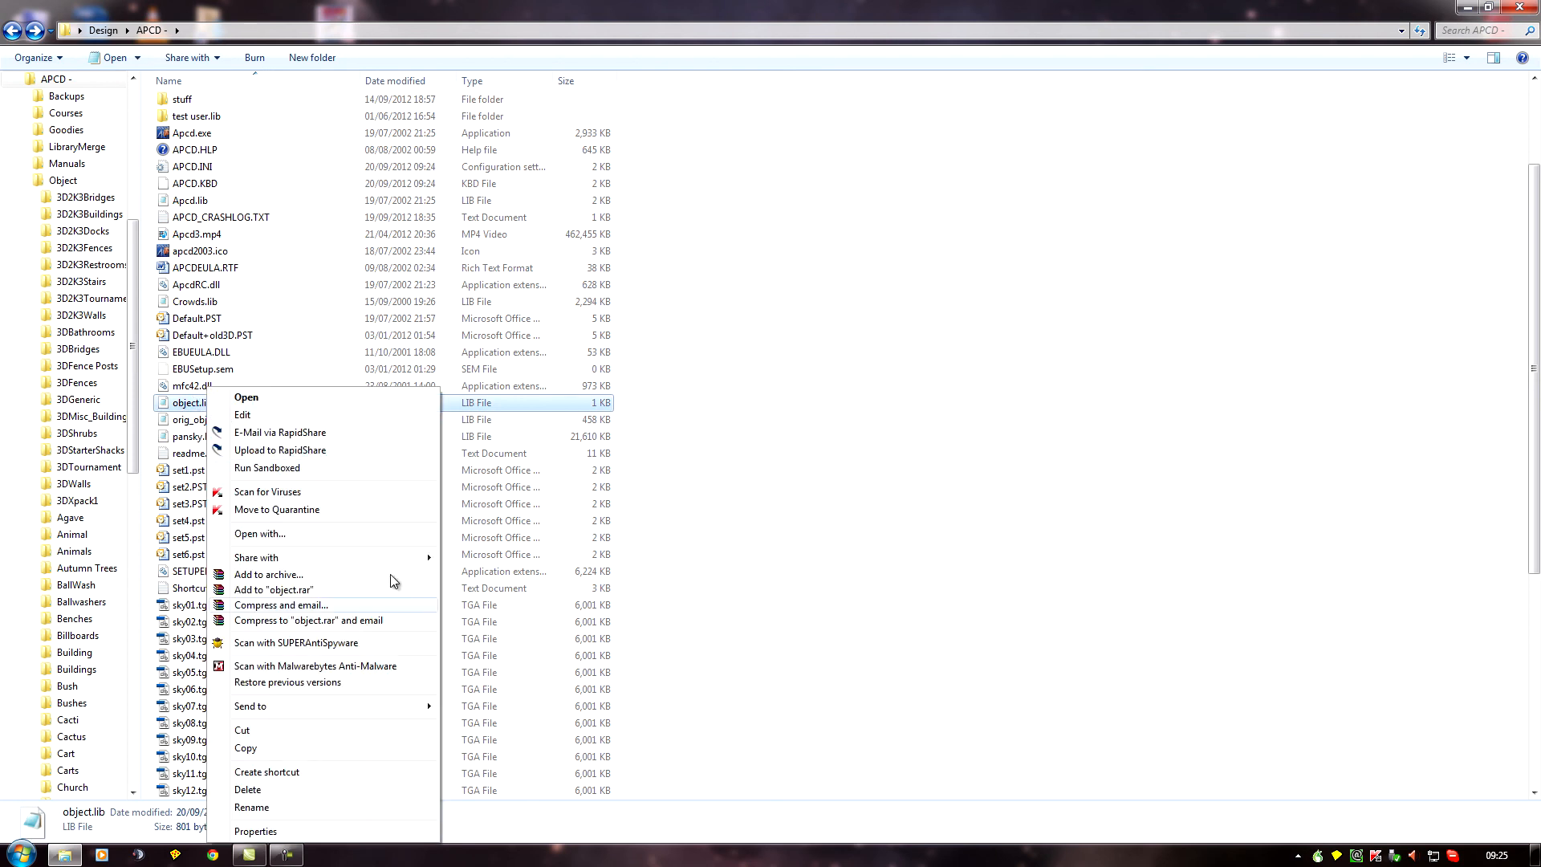
pyautogui.moveTo(282, 795)
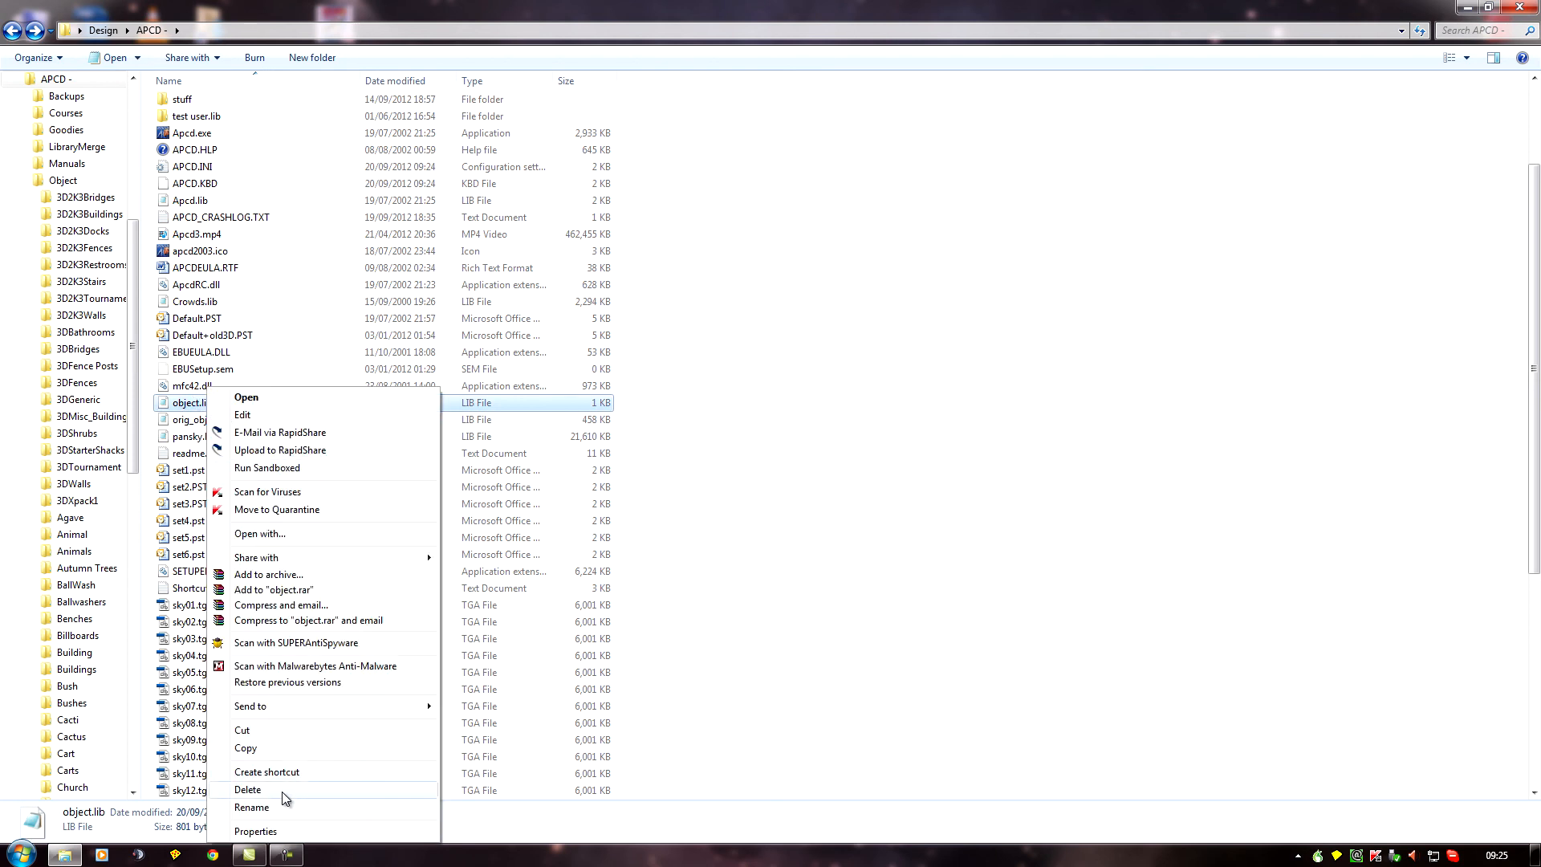
pyautogui.click(248, 789)
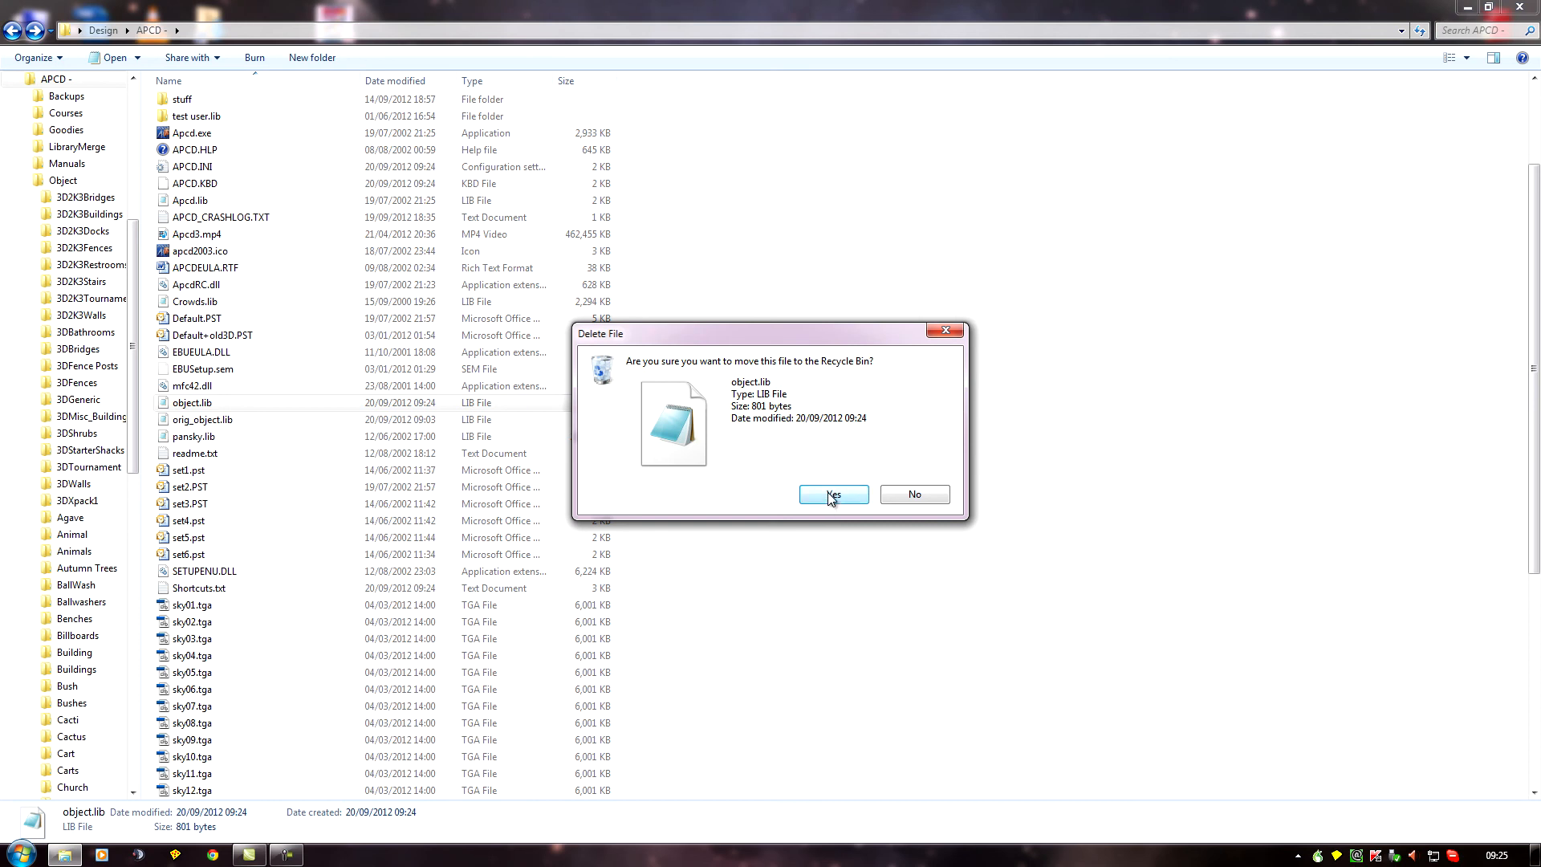
pyautogui.click(833, 494)
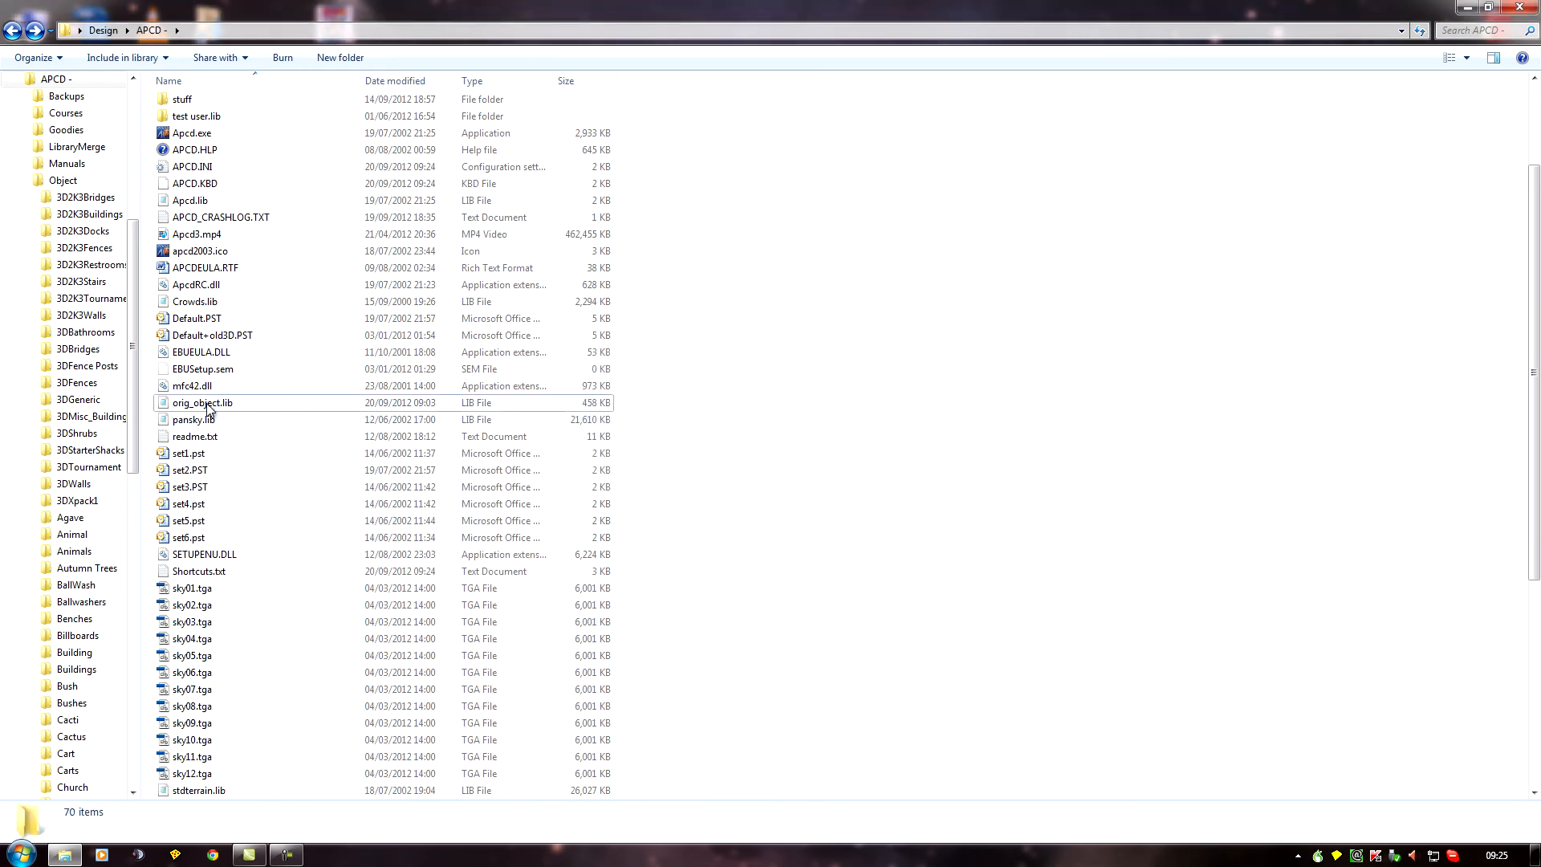
# Rename orig_object.lib to object.lib to restore the original object library
pyautogui.rightClick(203, 403)
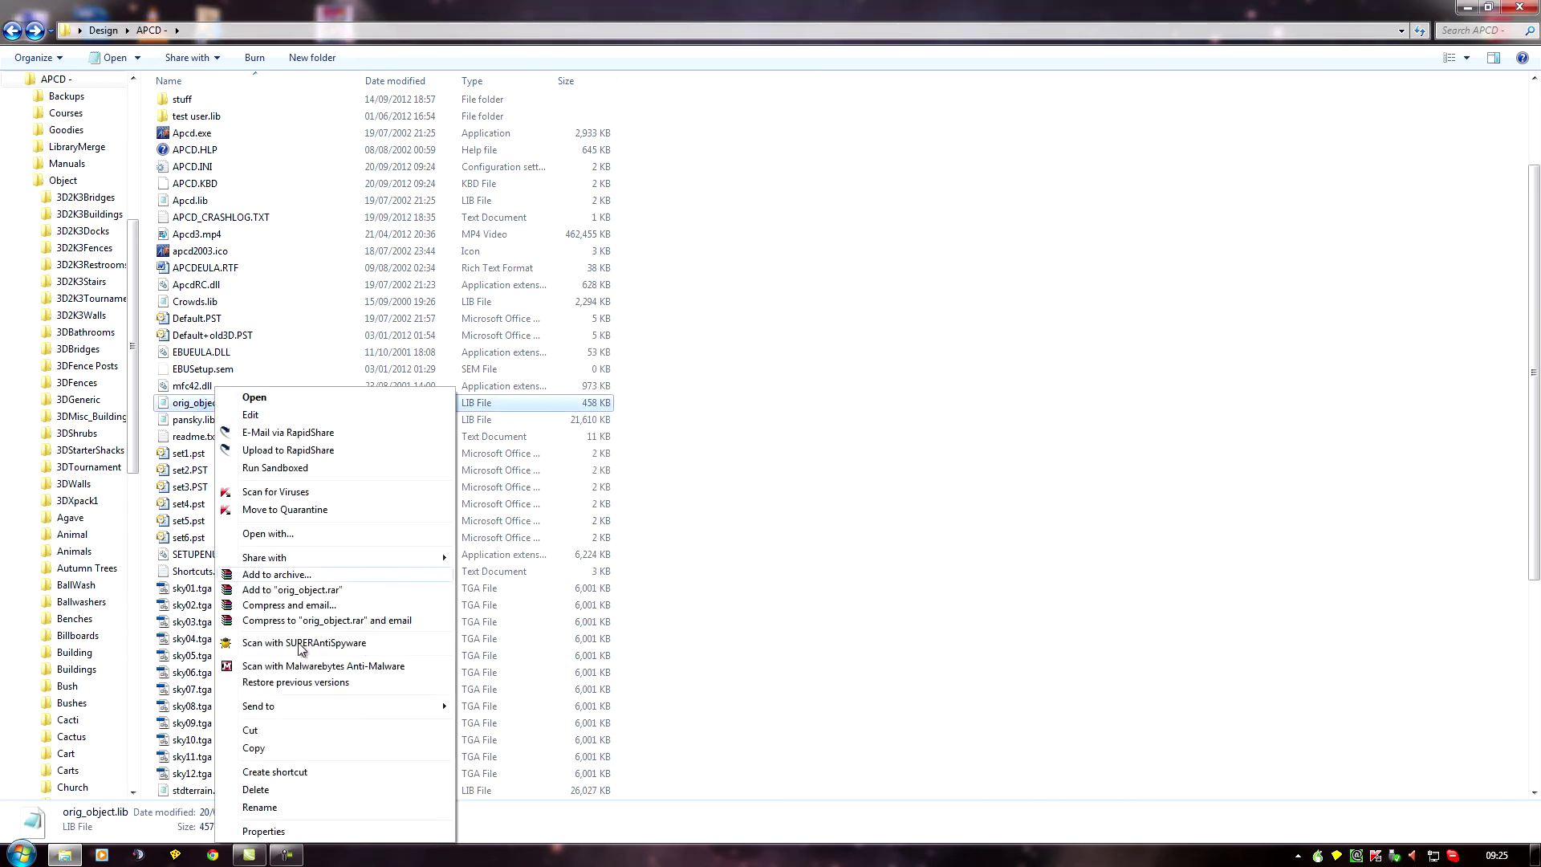
pyautogui.click(259, 807)
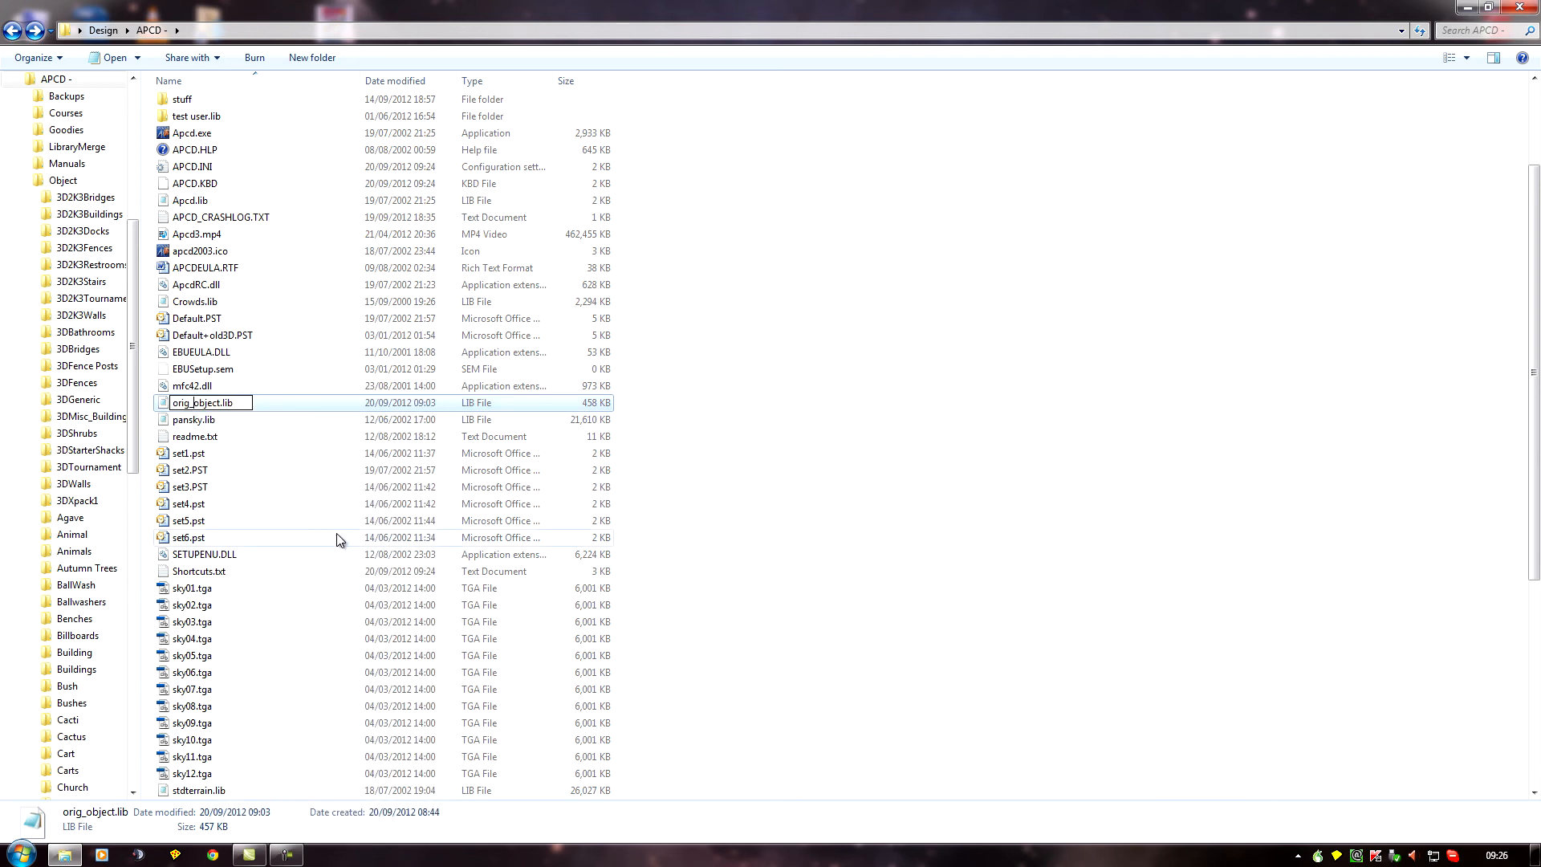
pyautogui.write('object.lib')
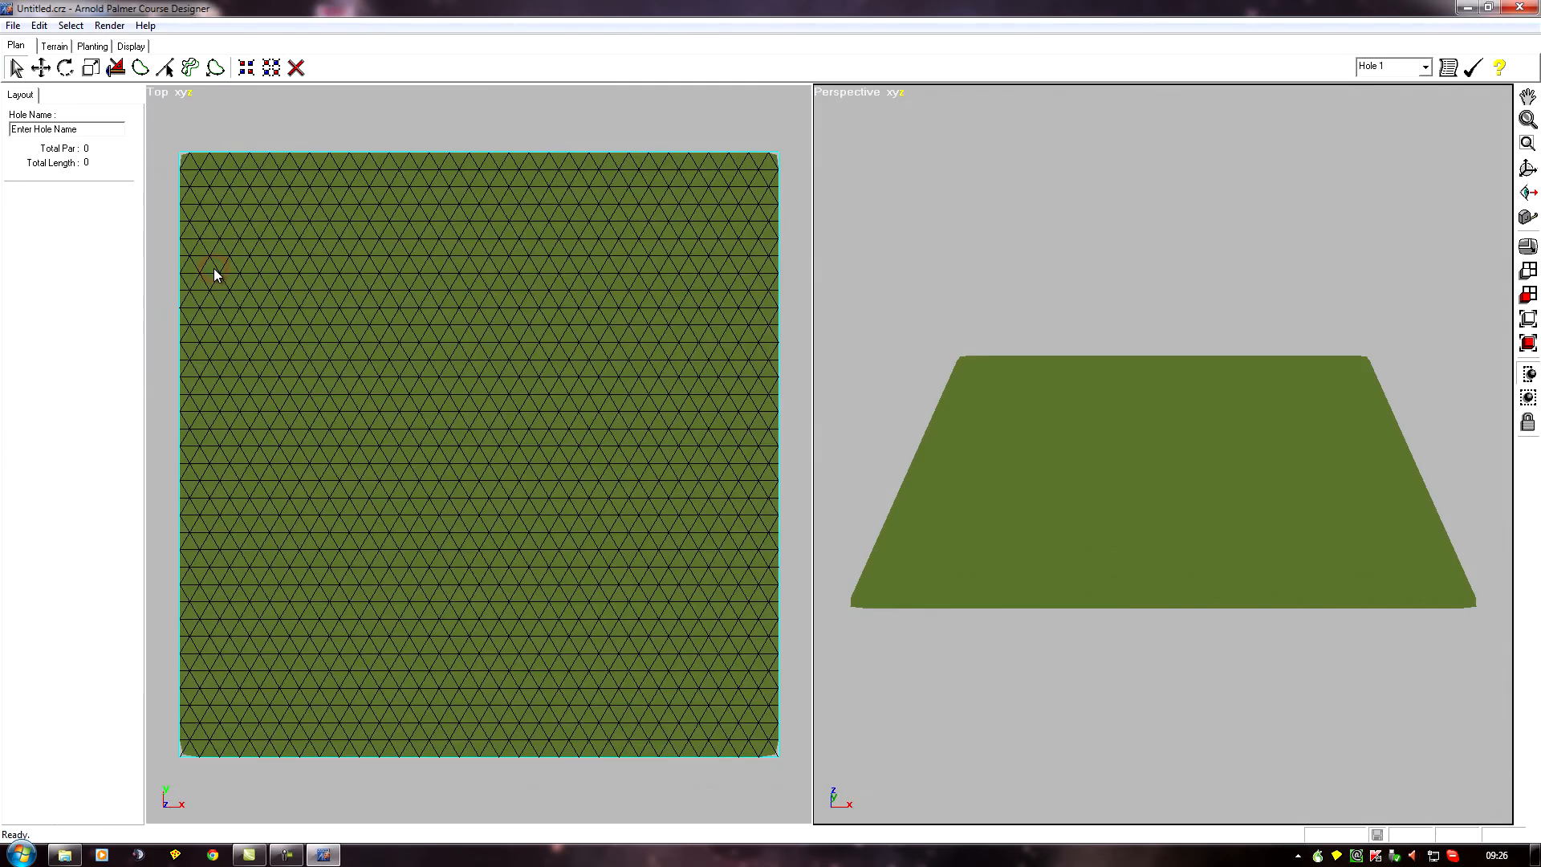
# Review the 2D planting Object Type list to confirm the original categories appear
pyautogui.click(86, 47)
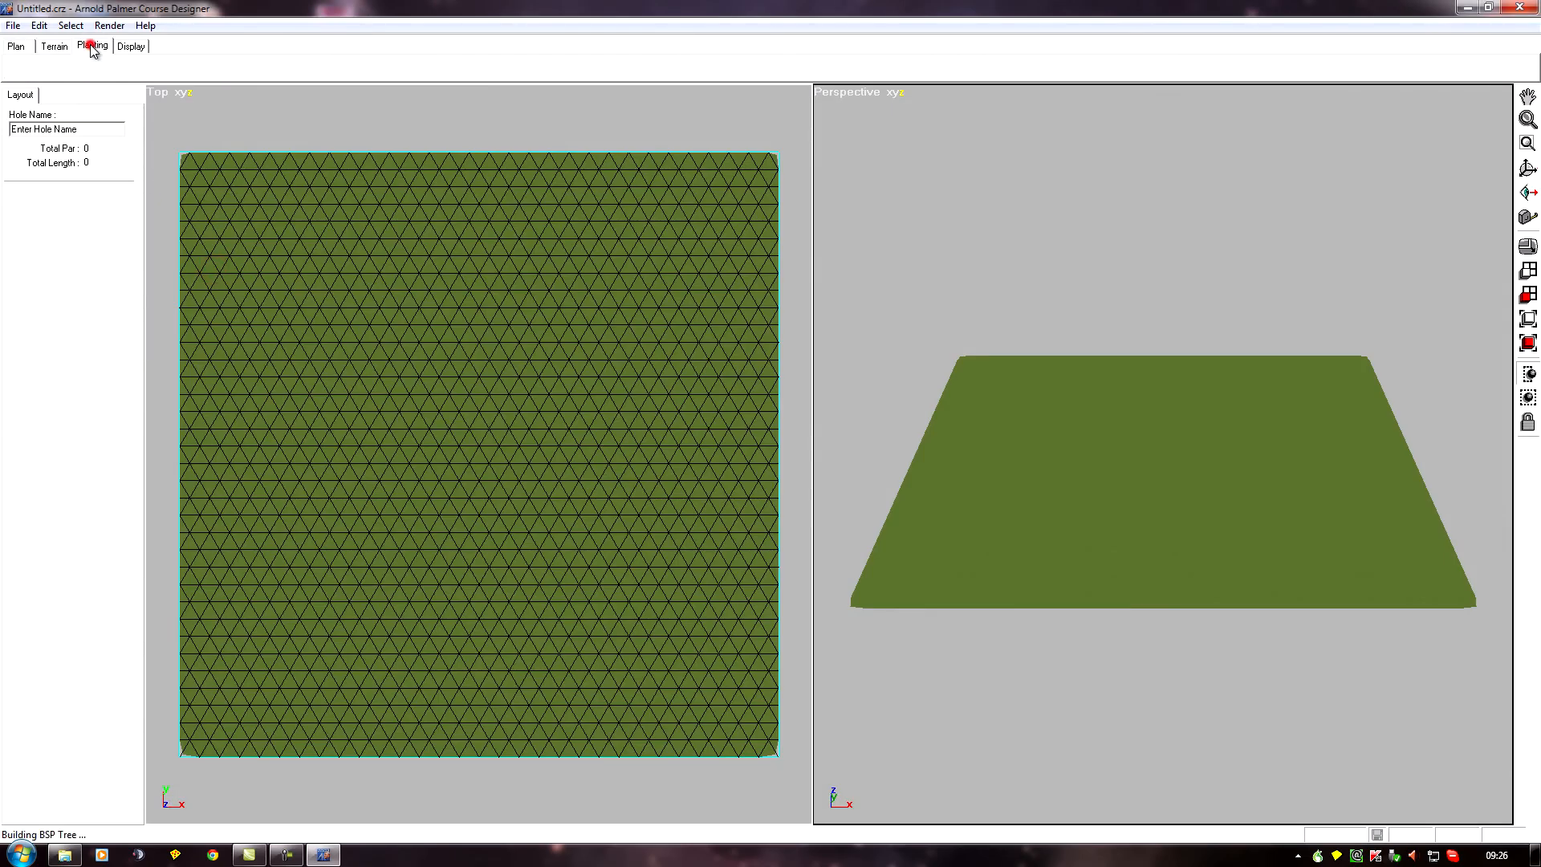
pyautogui.click(90, 47)
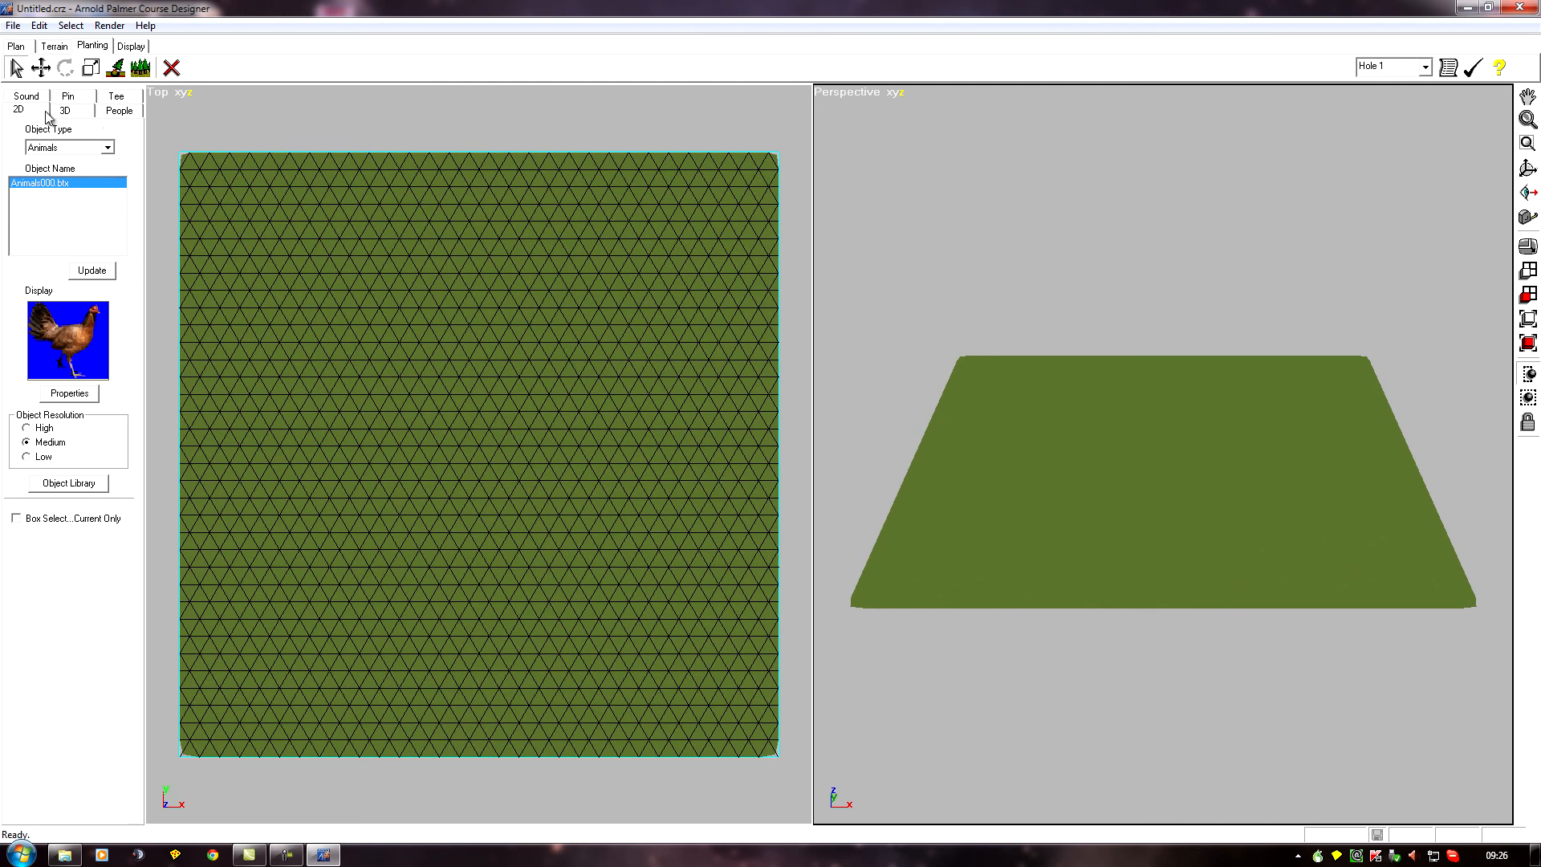
pyautogui.click(105, 146)
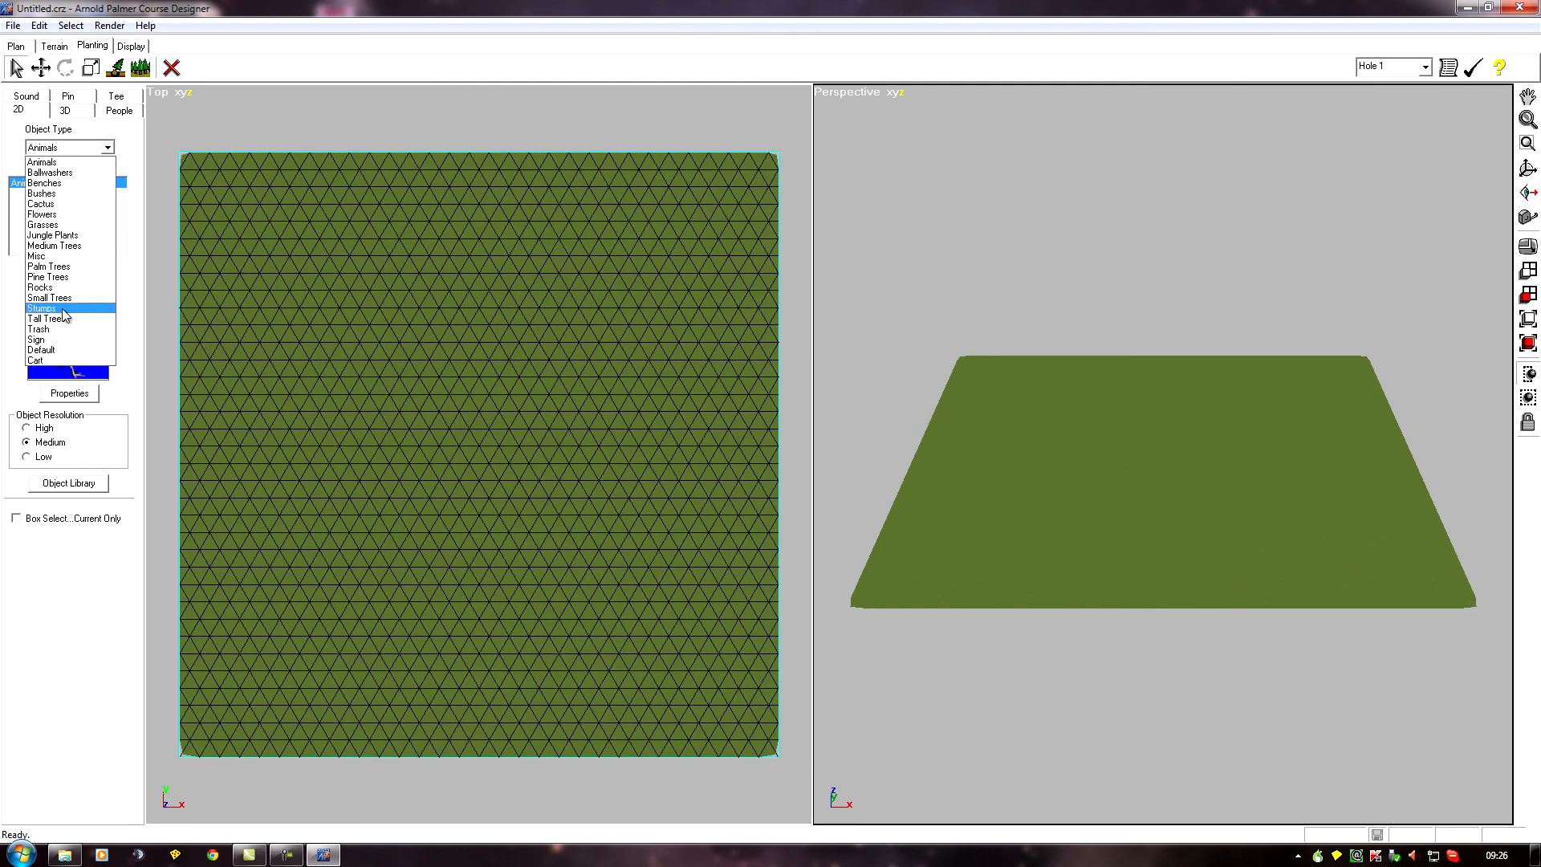
pyautogui.moveTo(45, 182)
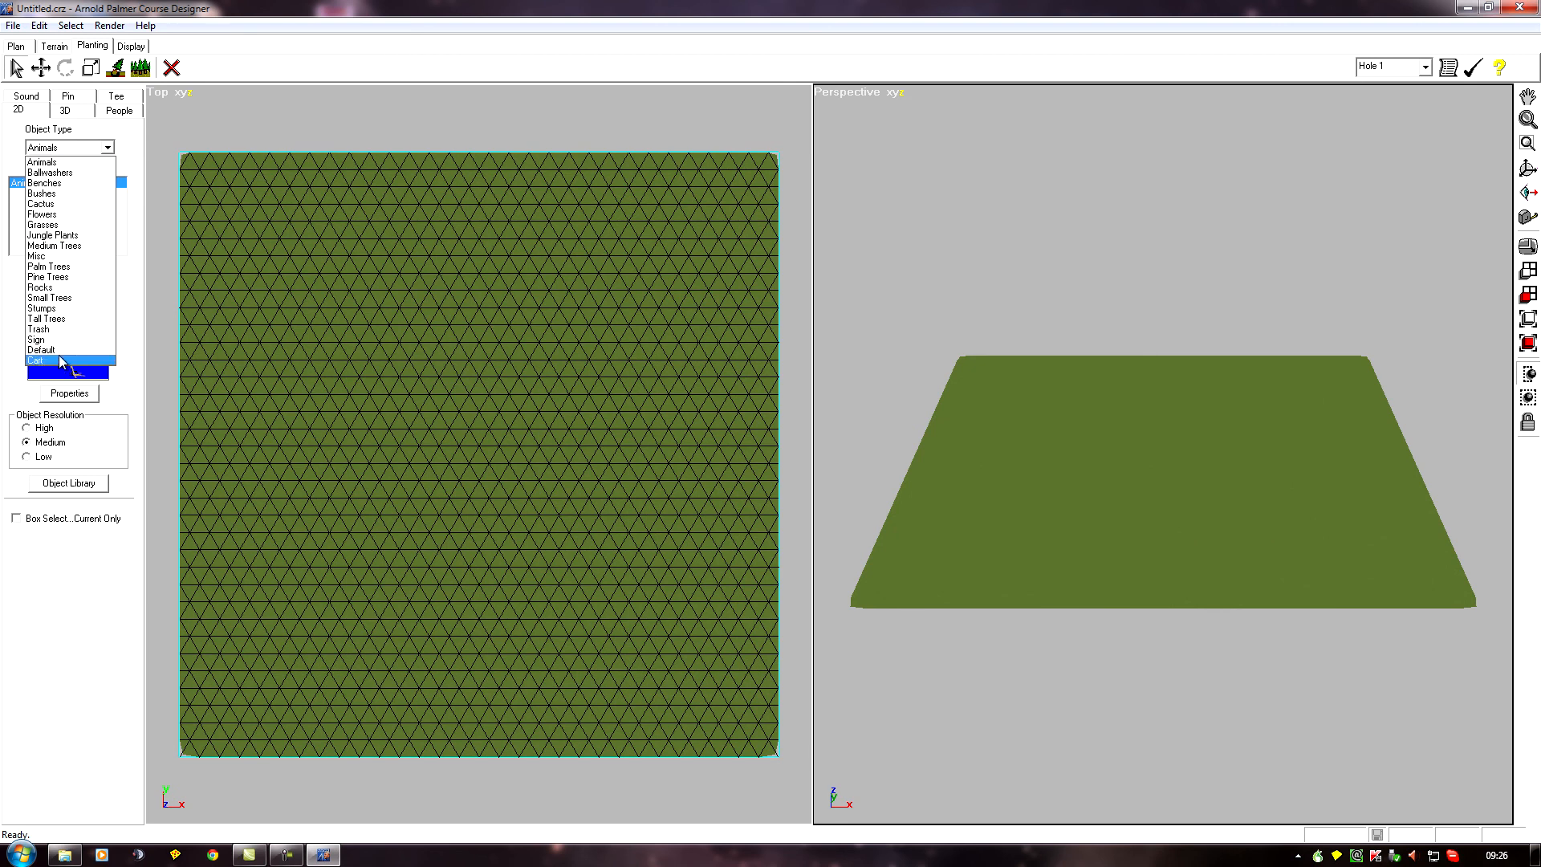
pyautogui.click(68, 147)
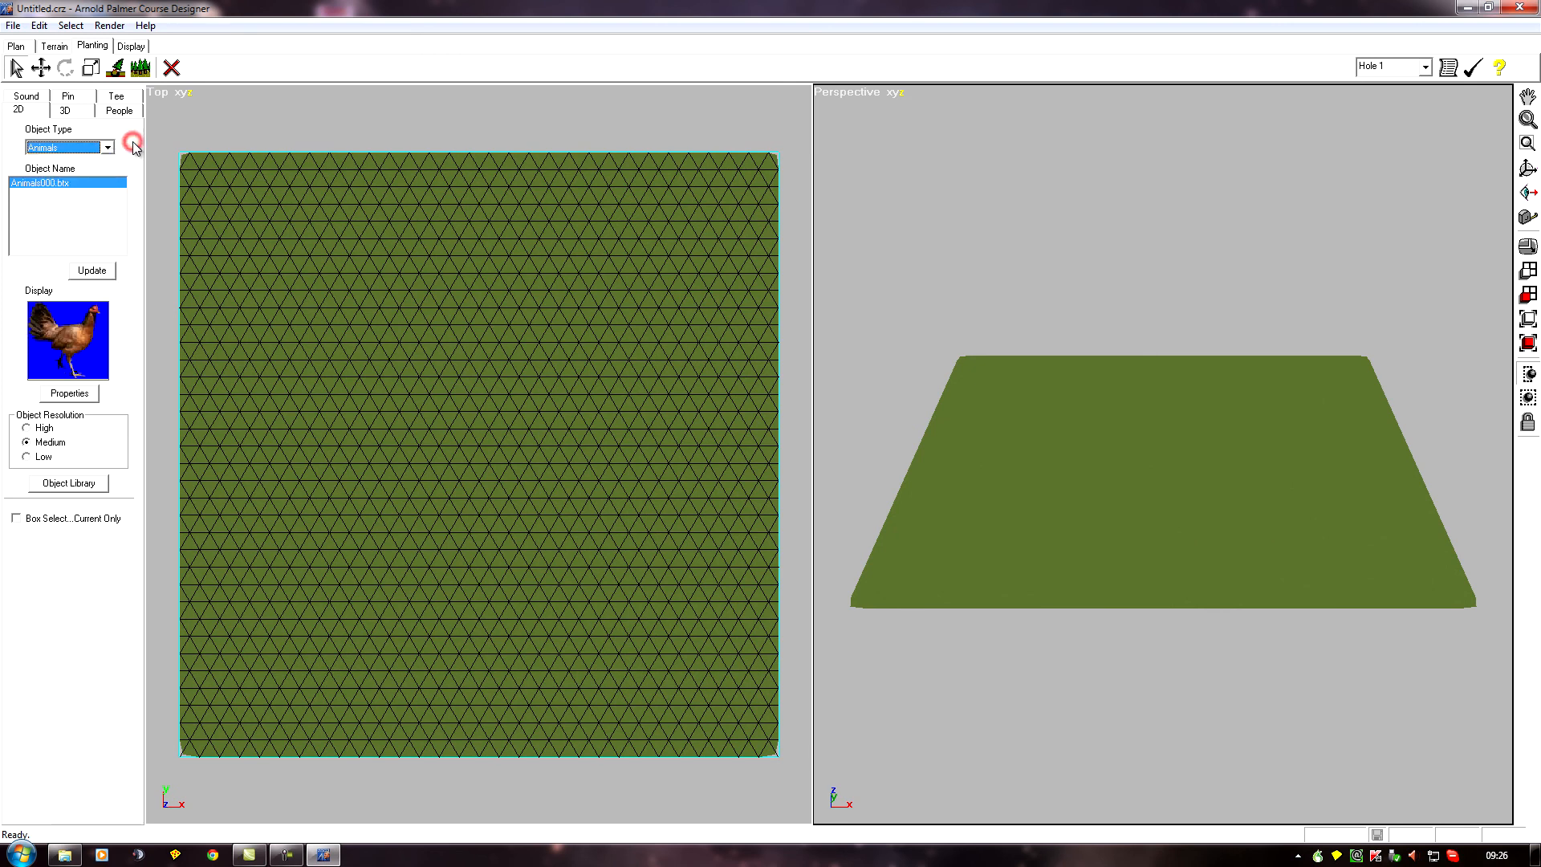
# Bring up the Object Library listing the DarwinPoint 2D objects
pyautogui.click(68, 484)
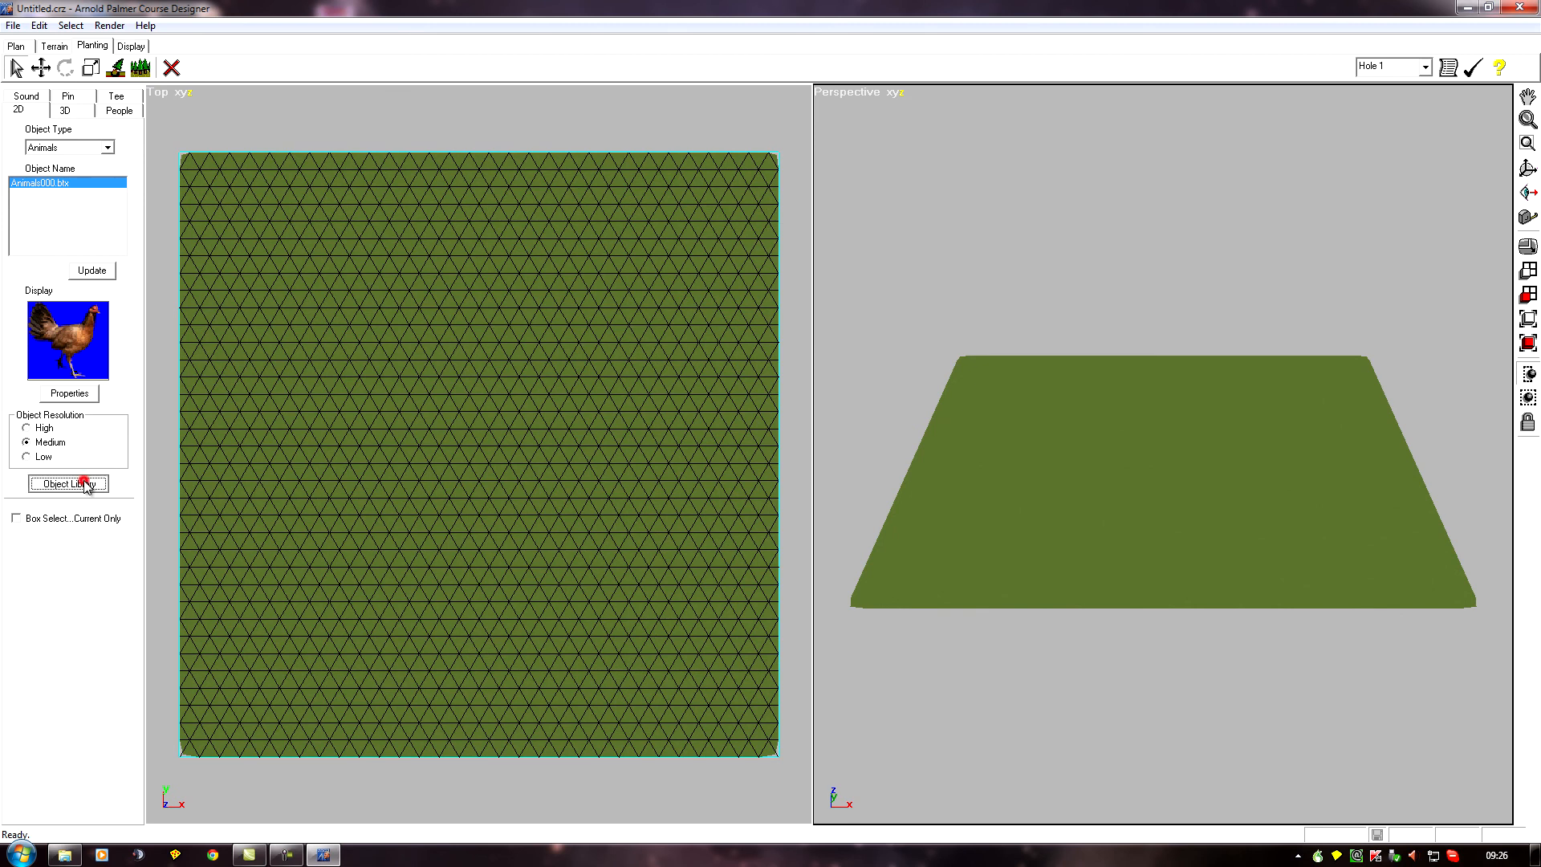
pyautogui.click(68, 483)
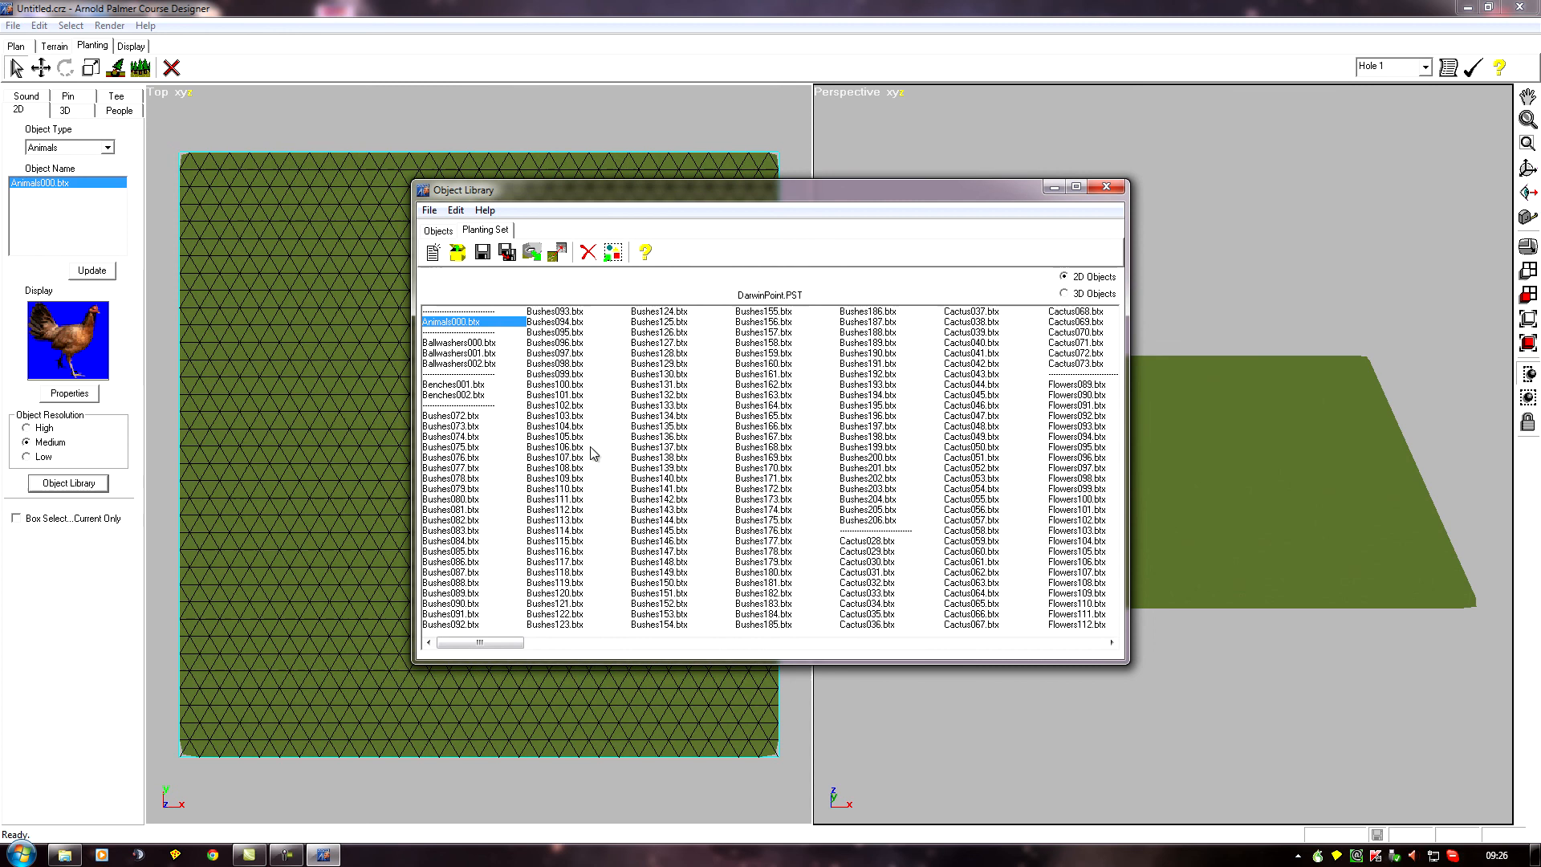
pyautogui.moveTo(515, 366)
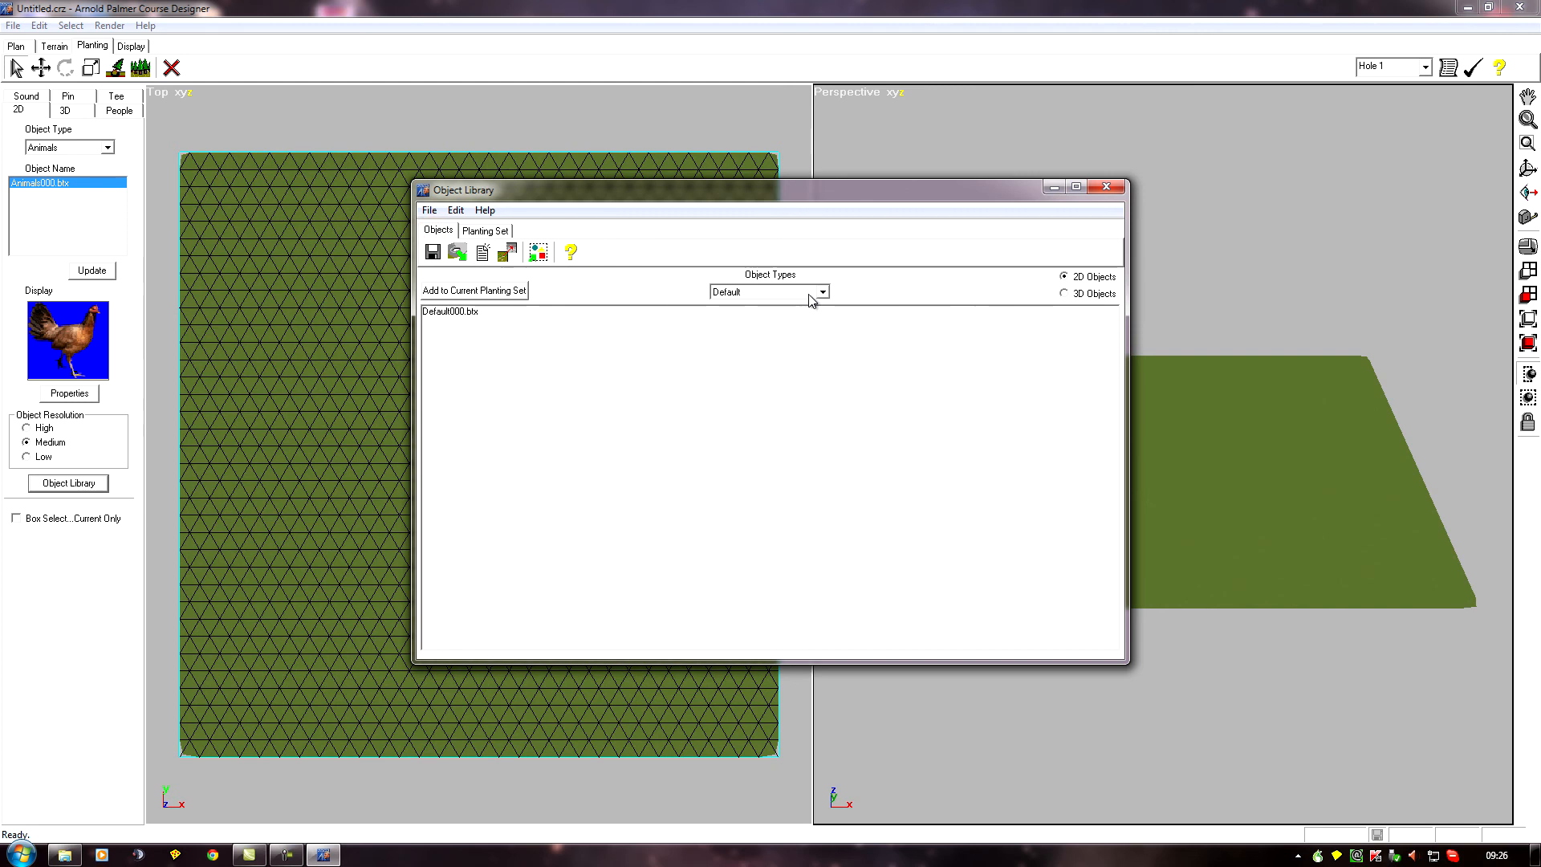
# Browse the library's Object Types list on the Objects side to confirm the original categories
pyautogui.click(822, 291)
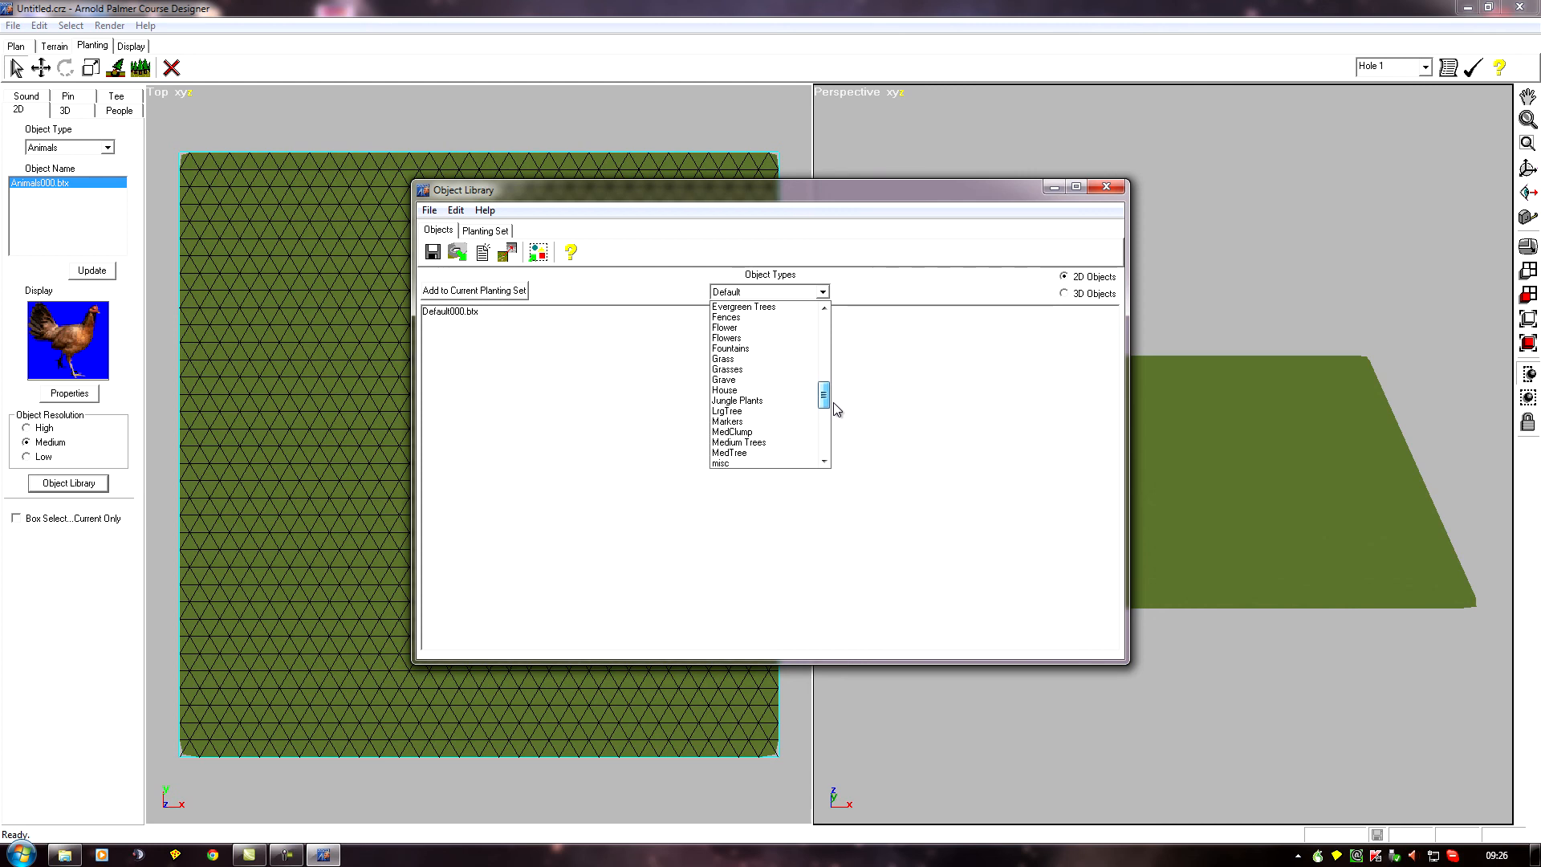
pyautogui.click(732, 389)
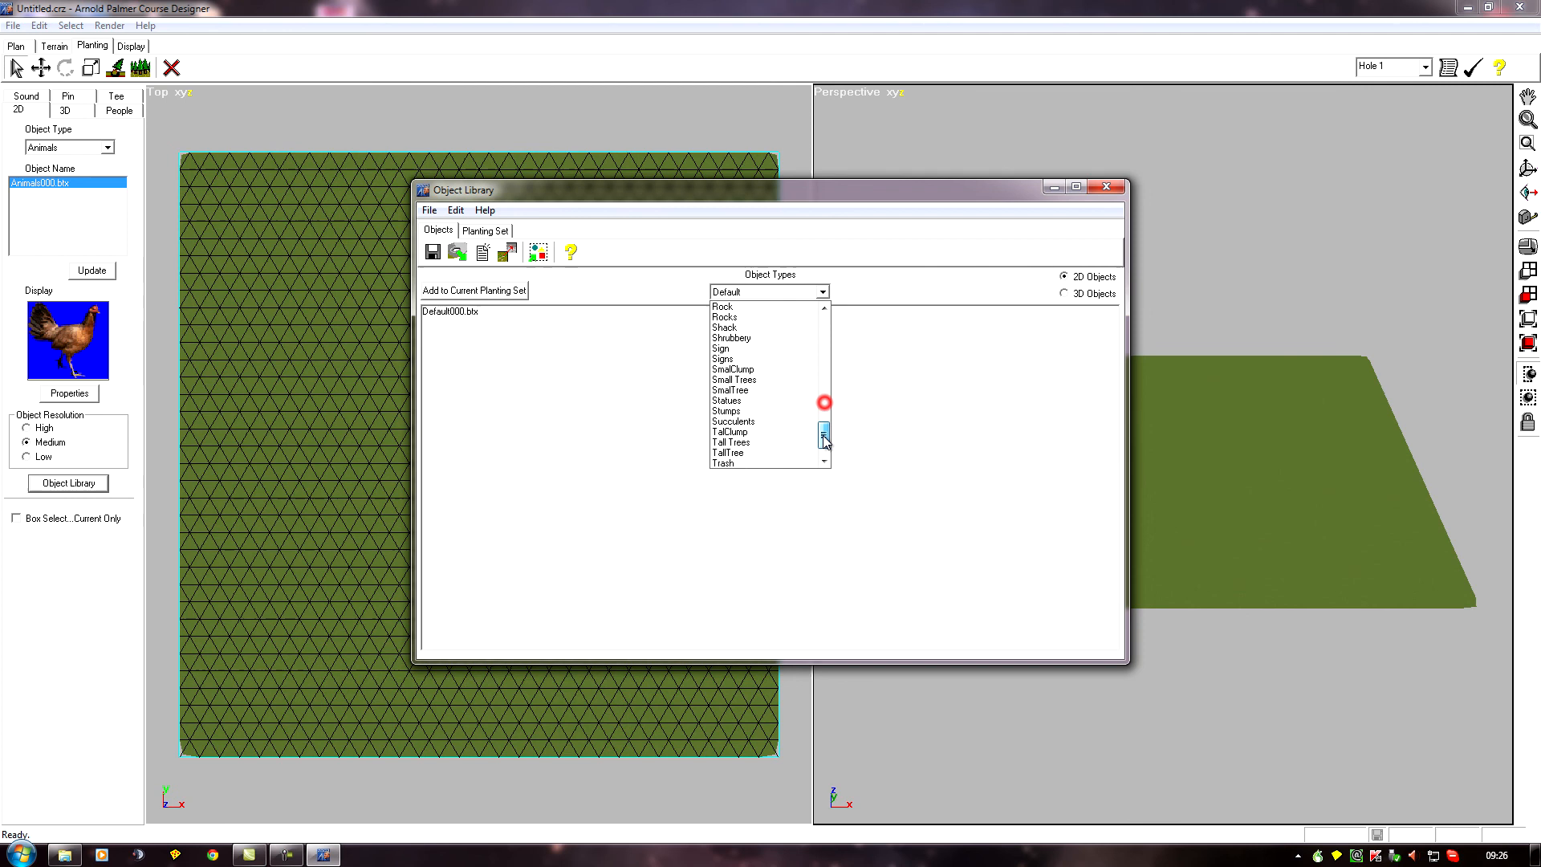
pyautogui.click(823, 308)
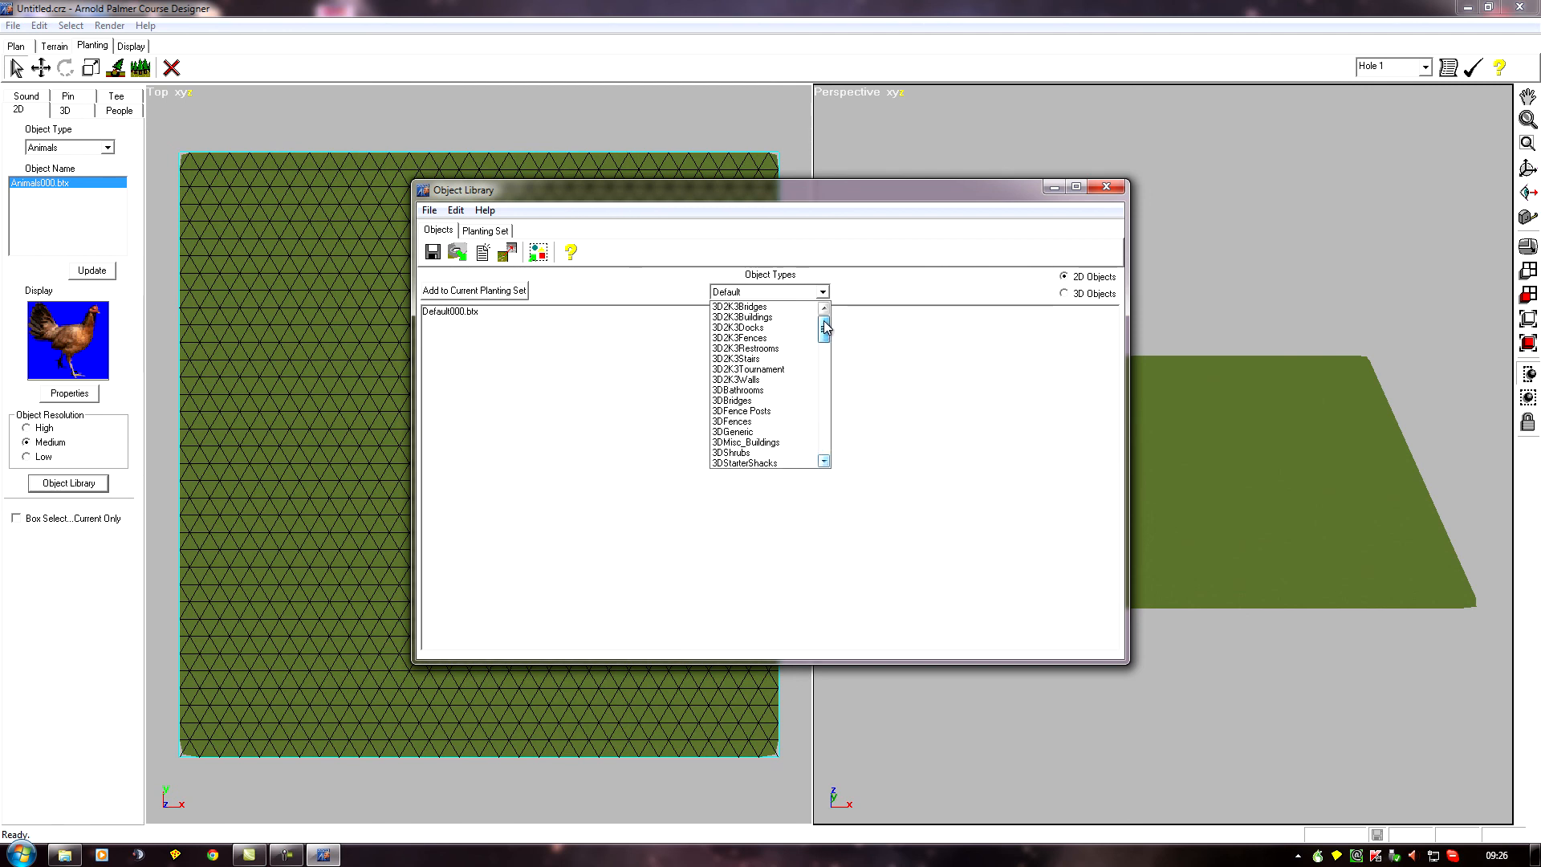